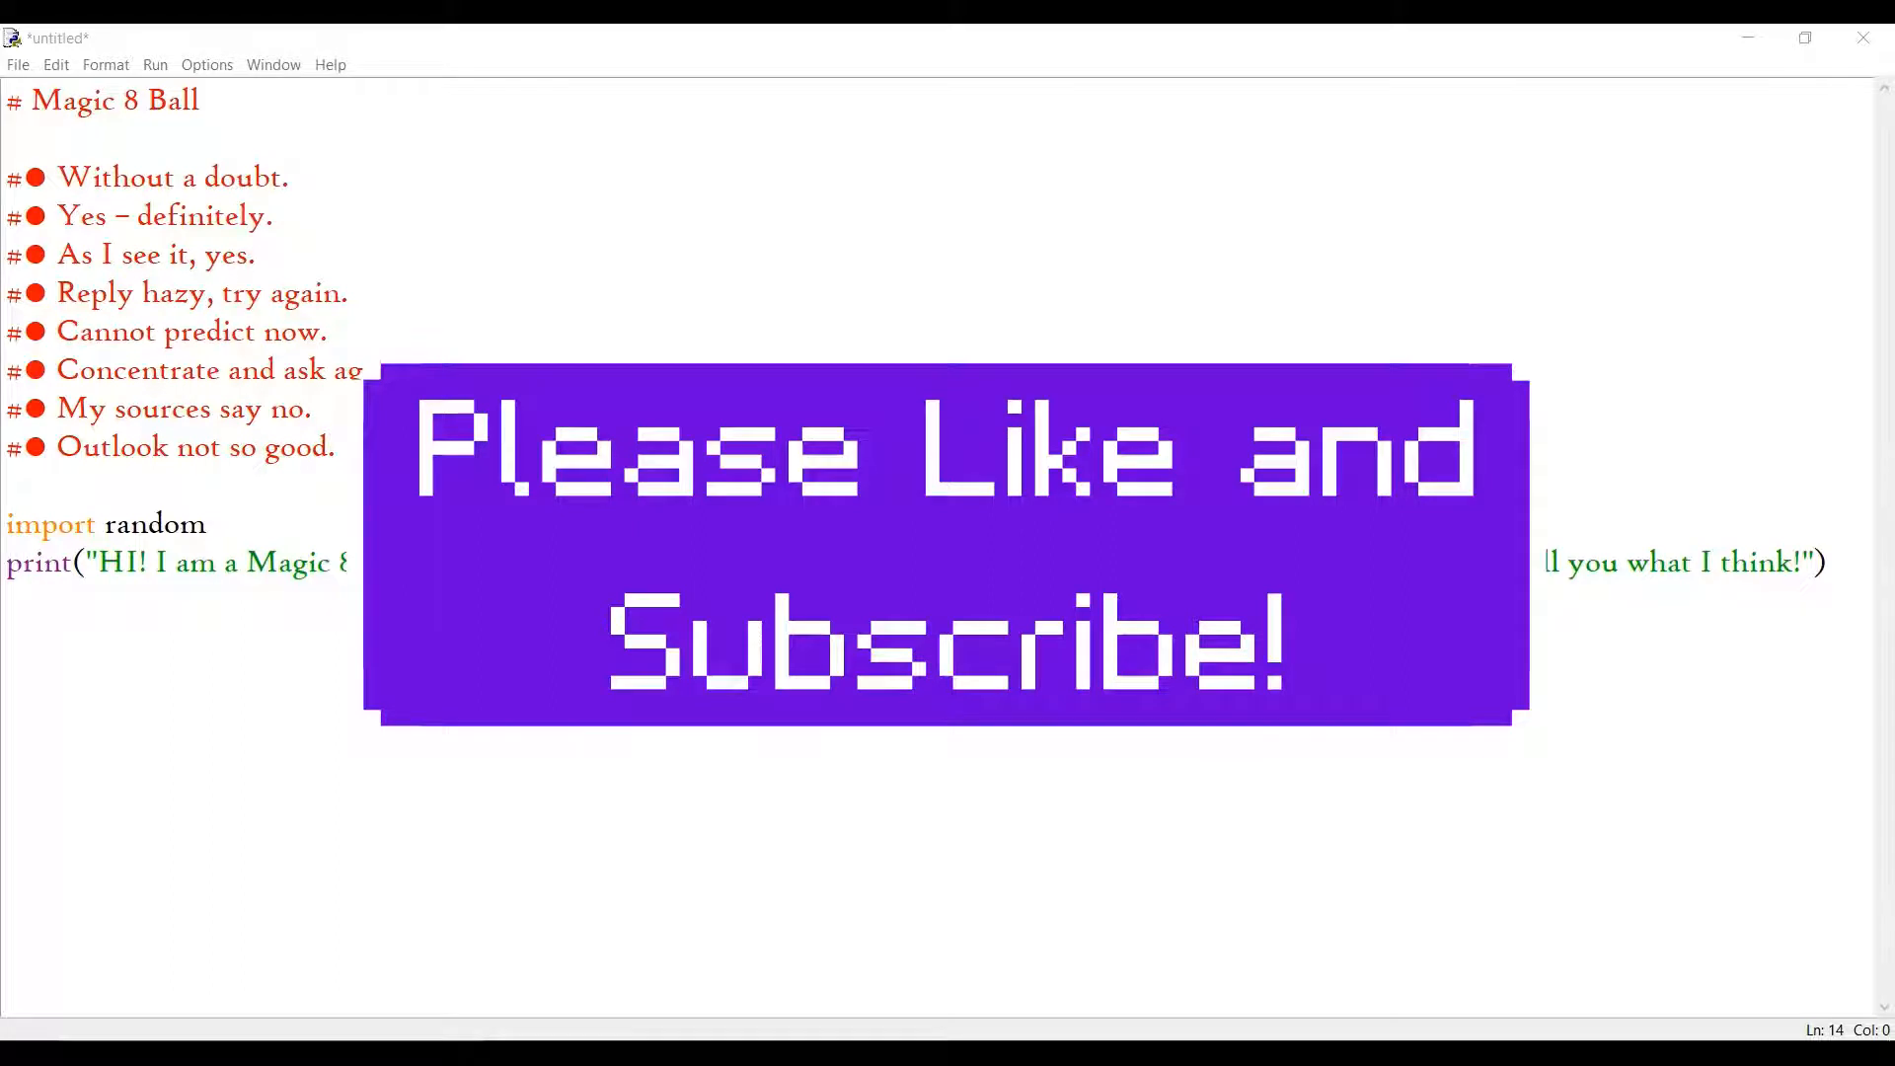
mouse_move(656, 337)
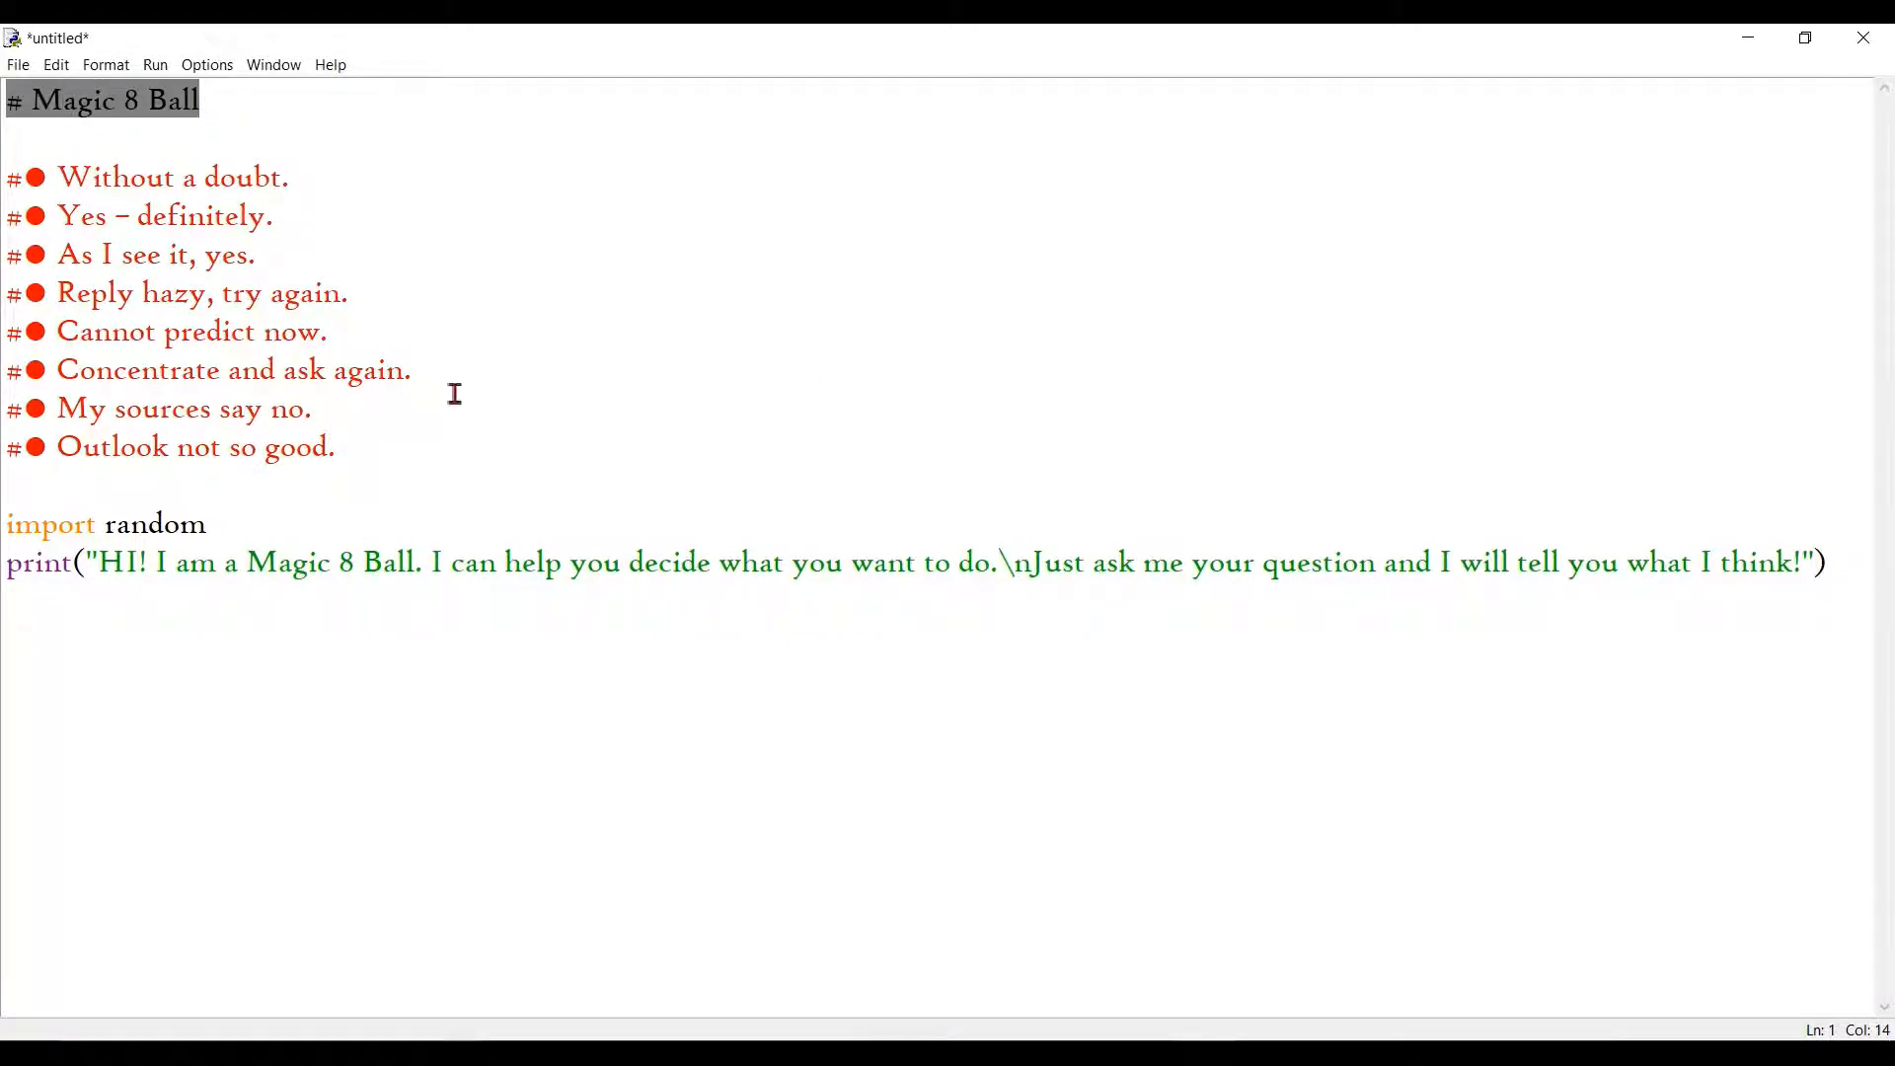
mouse_move(436, 414)
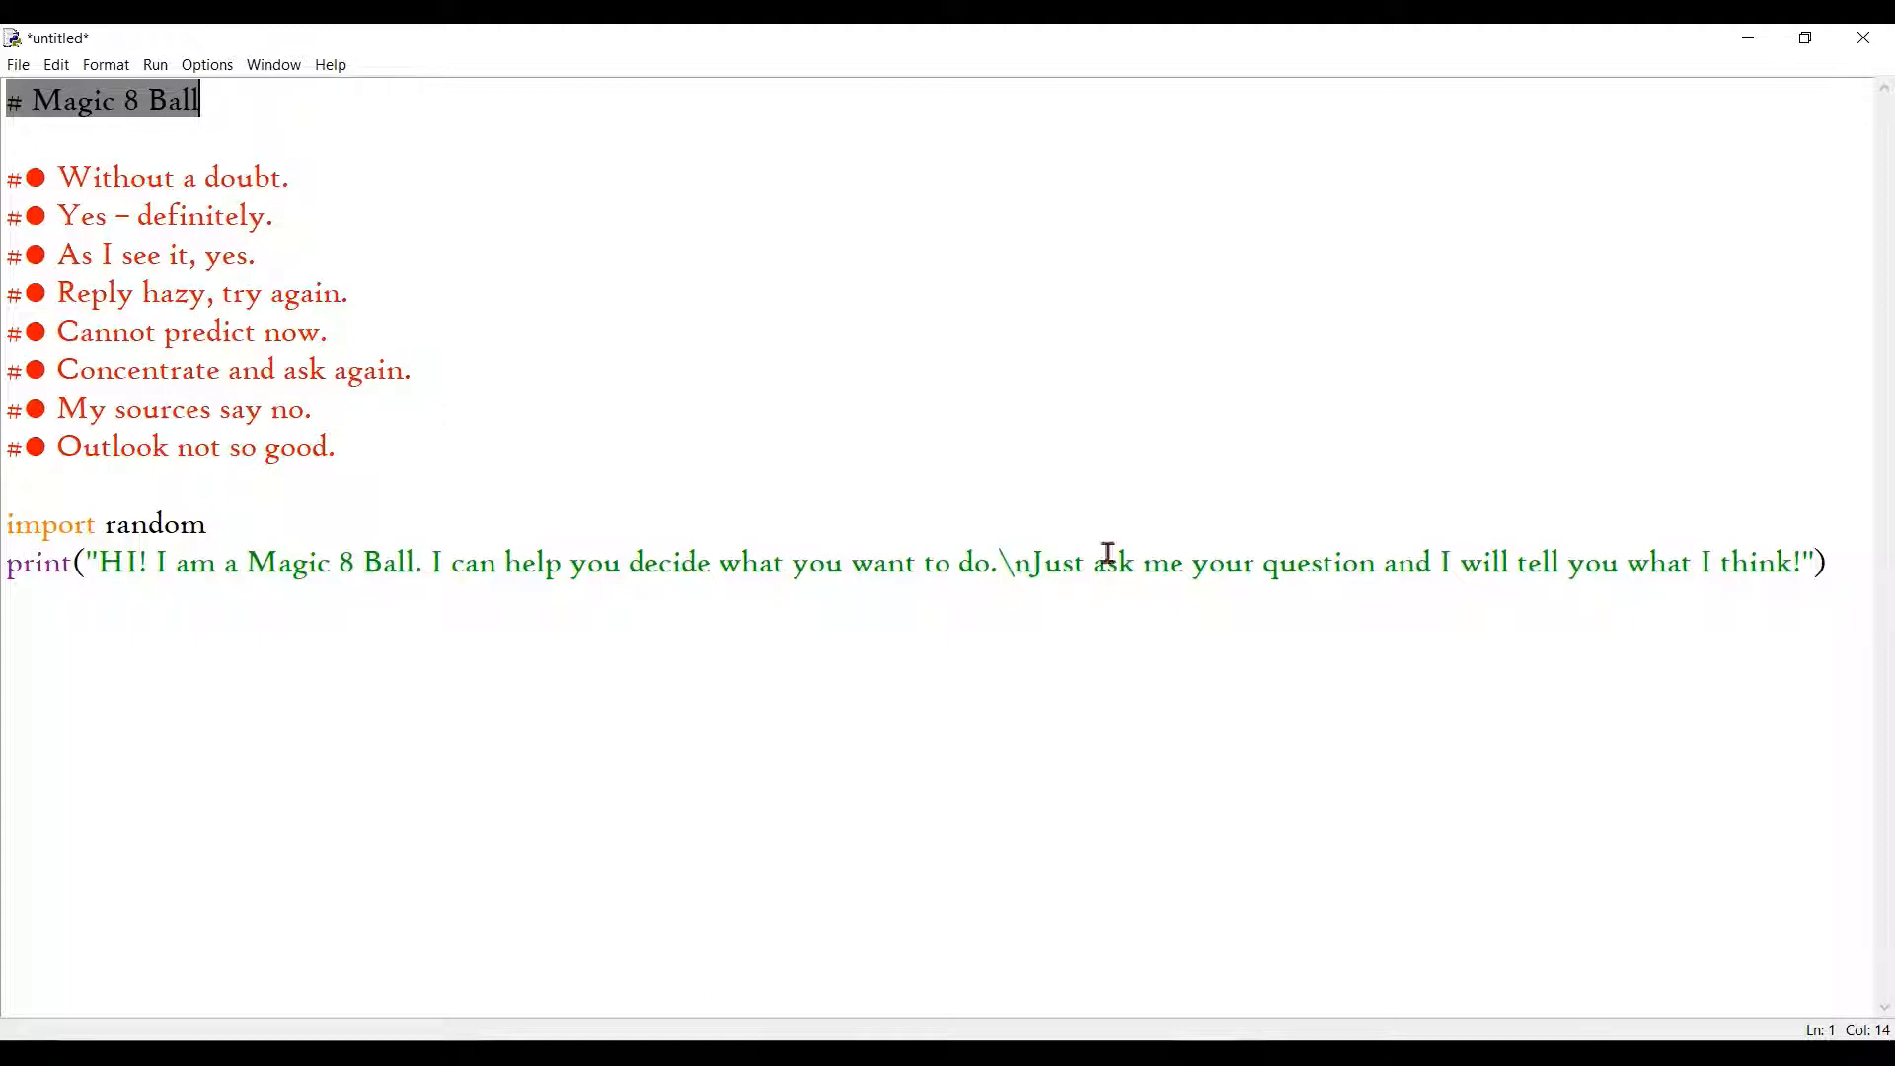
mouse_move(1440, 582)
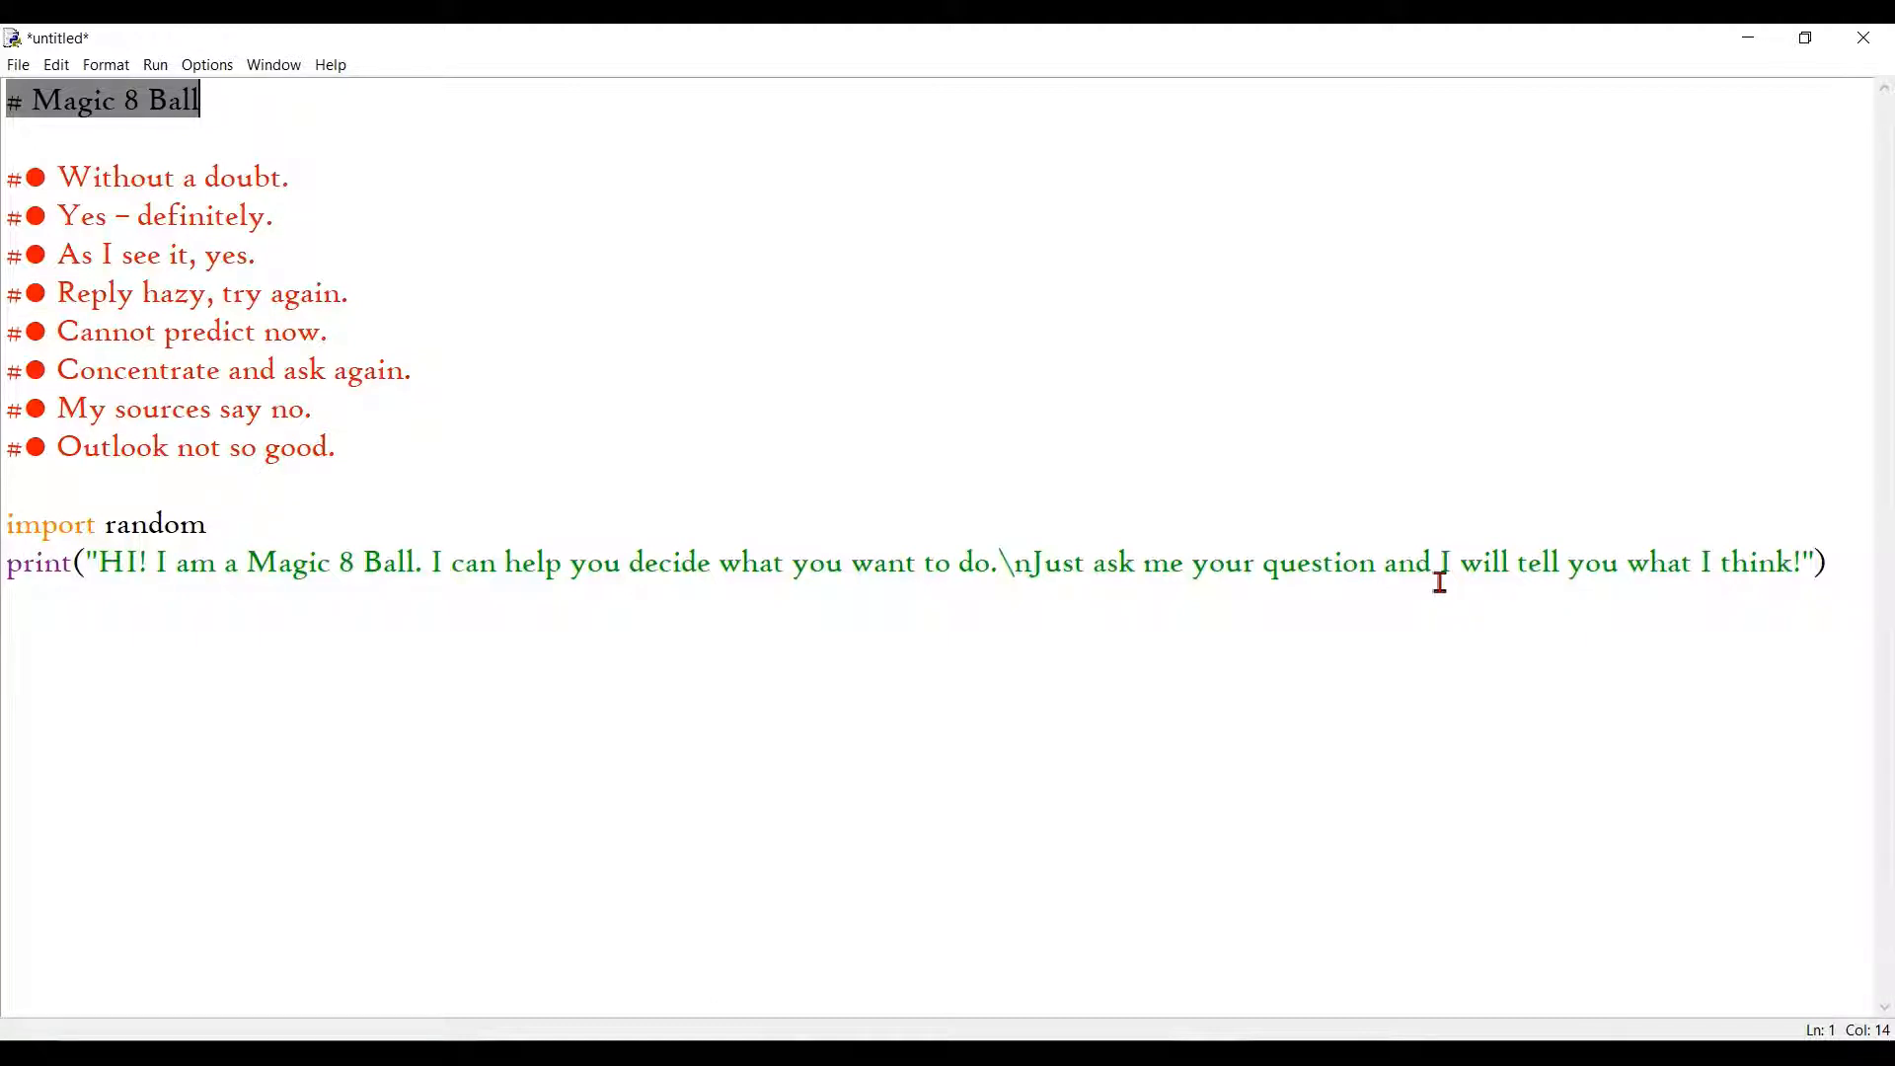
mouse_move(1560, 612)
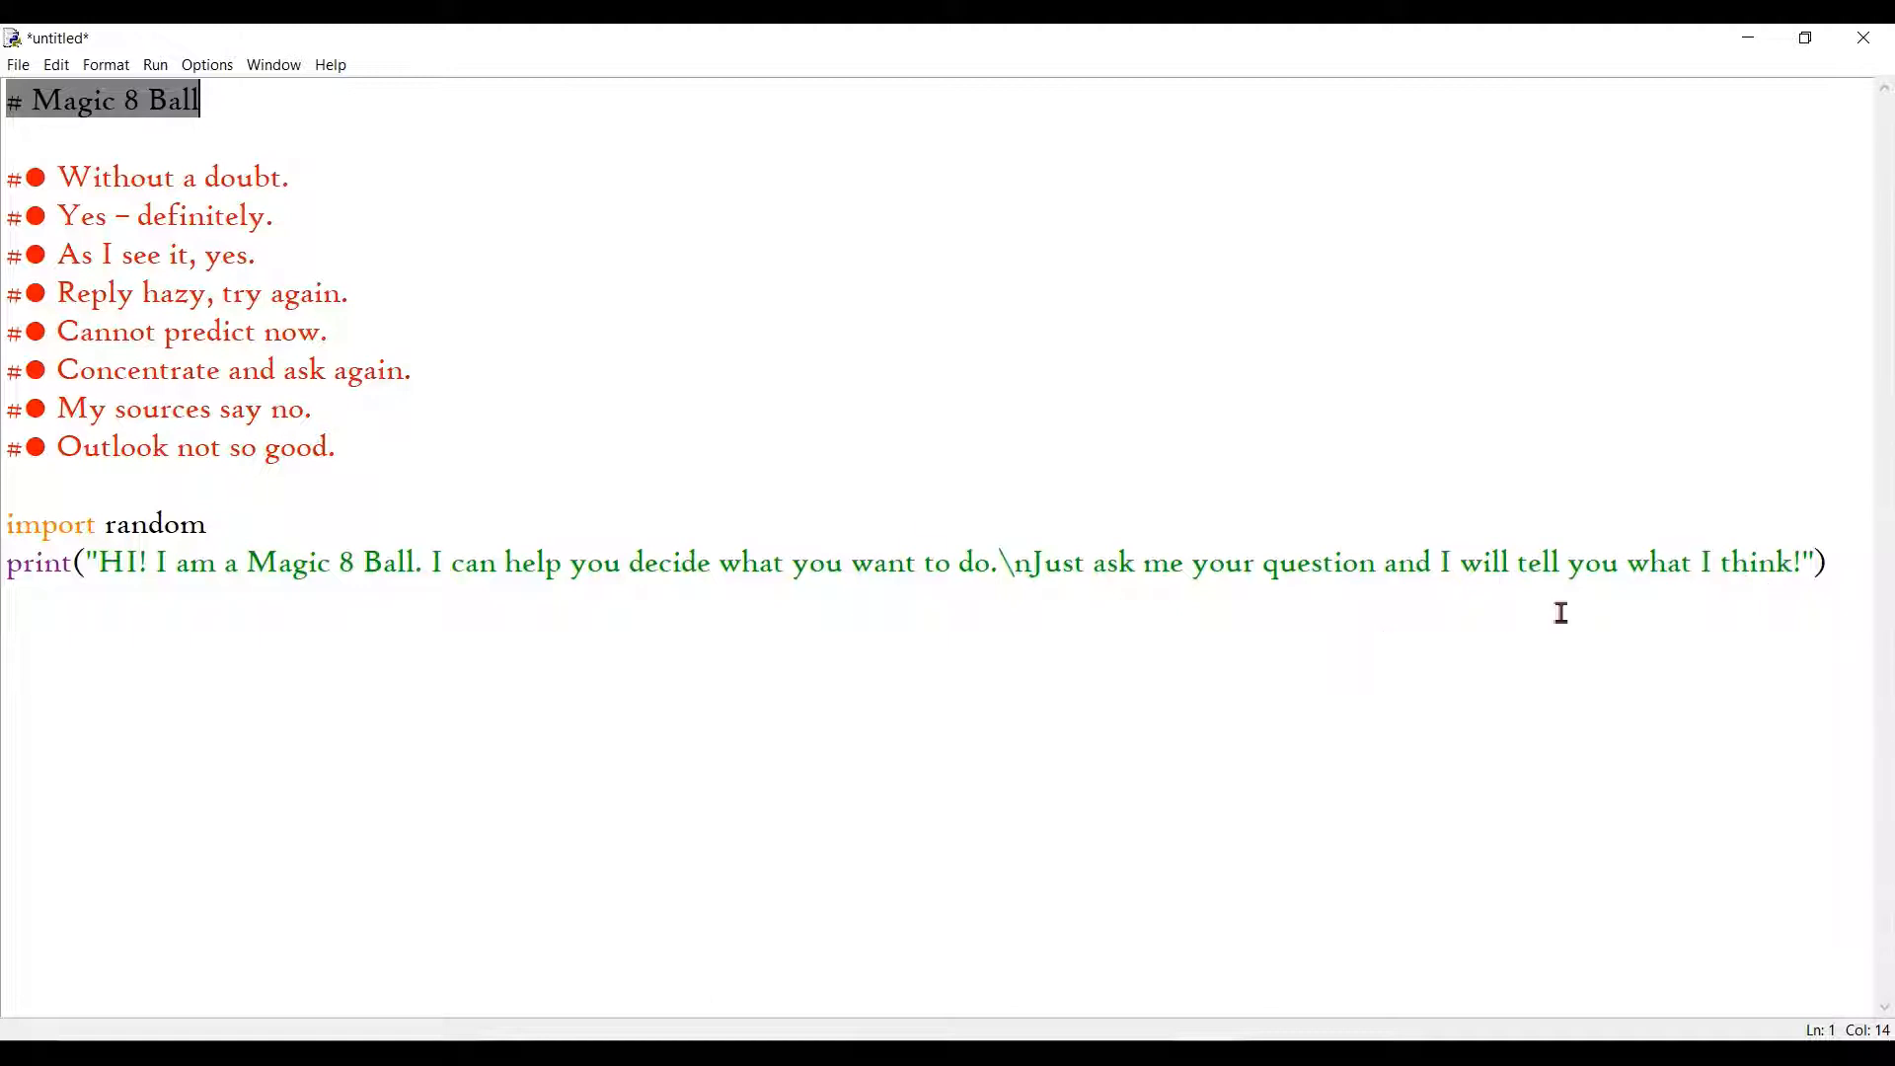
mouse_move(864, 615)
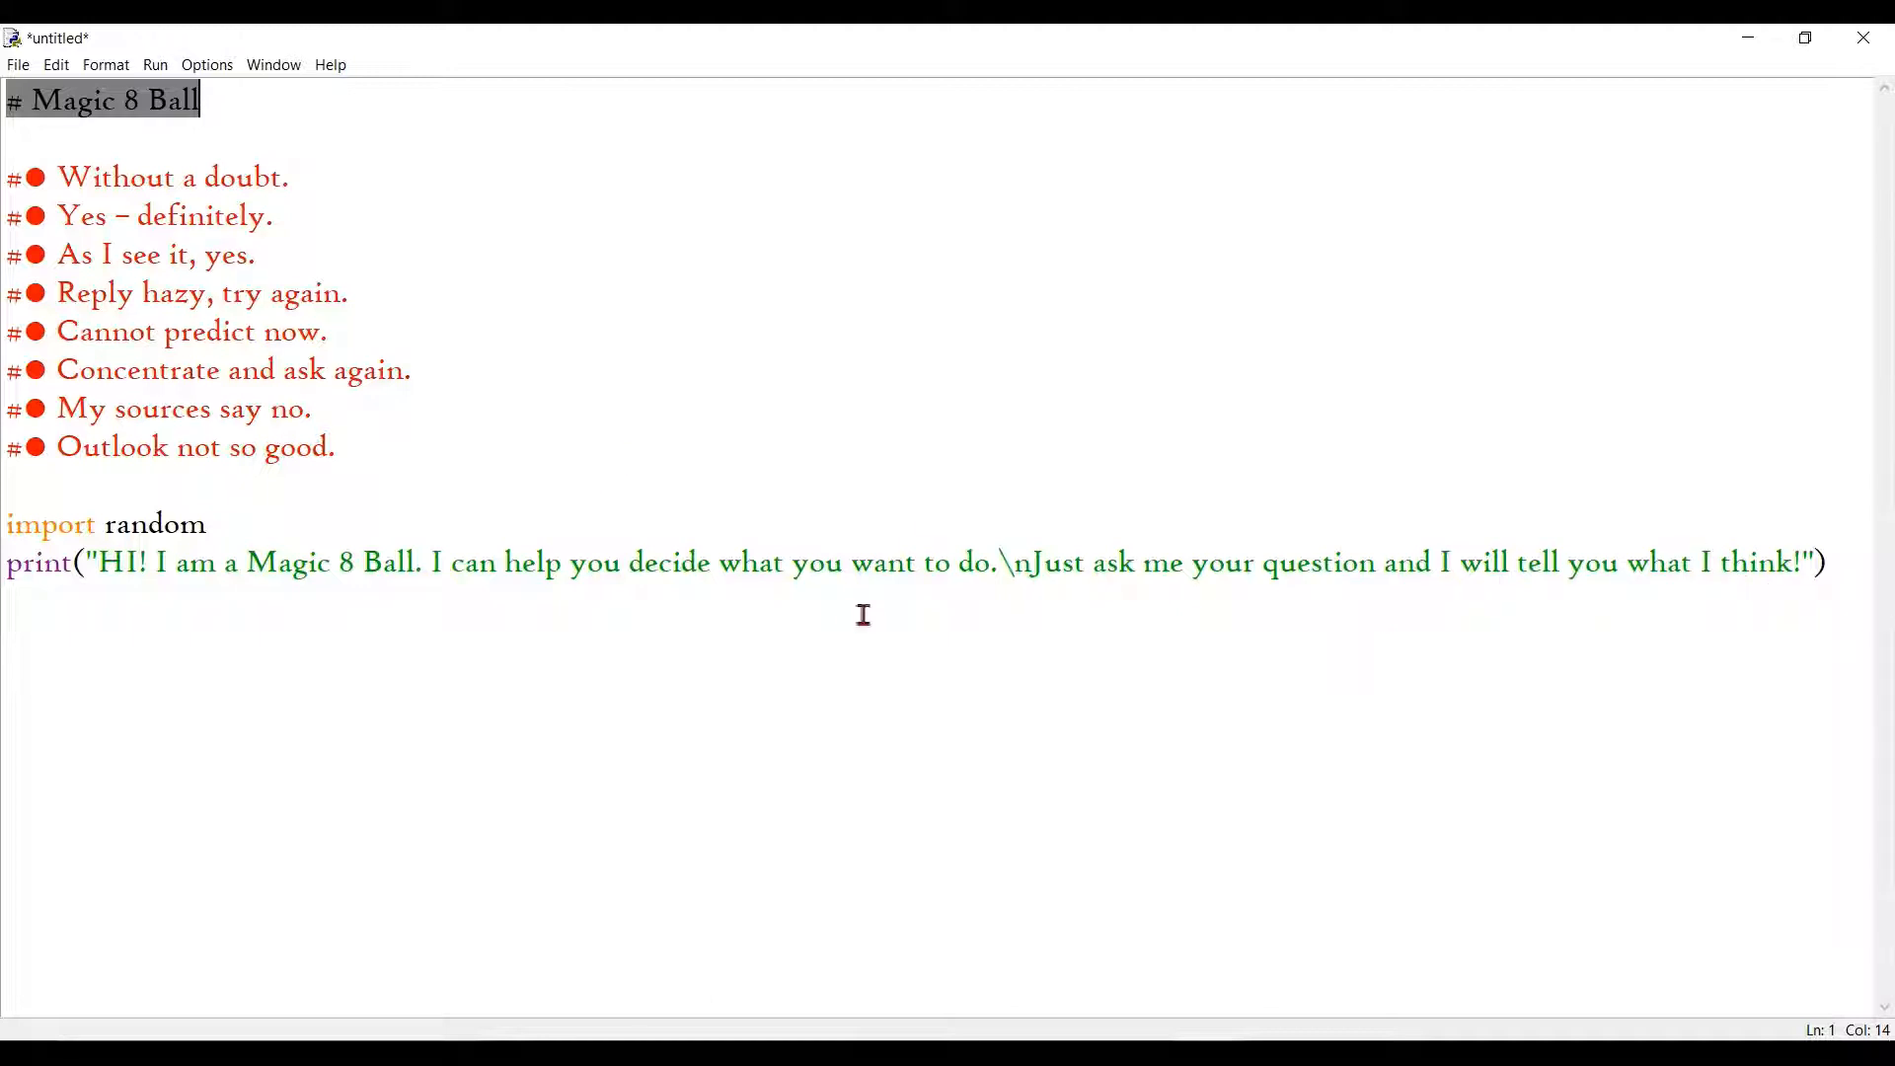
mouse_move(162, 460)
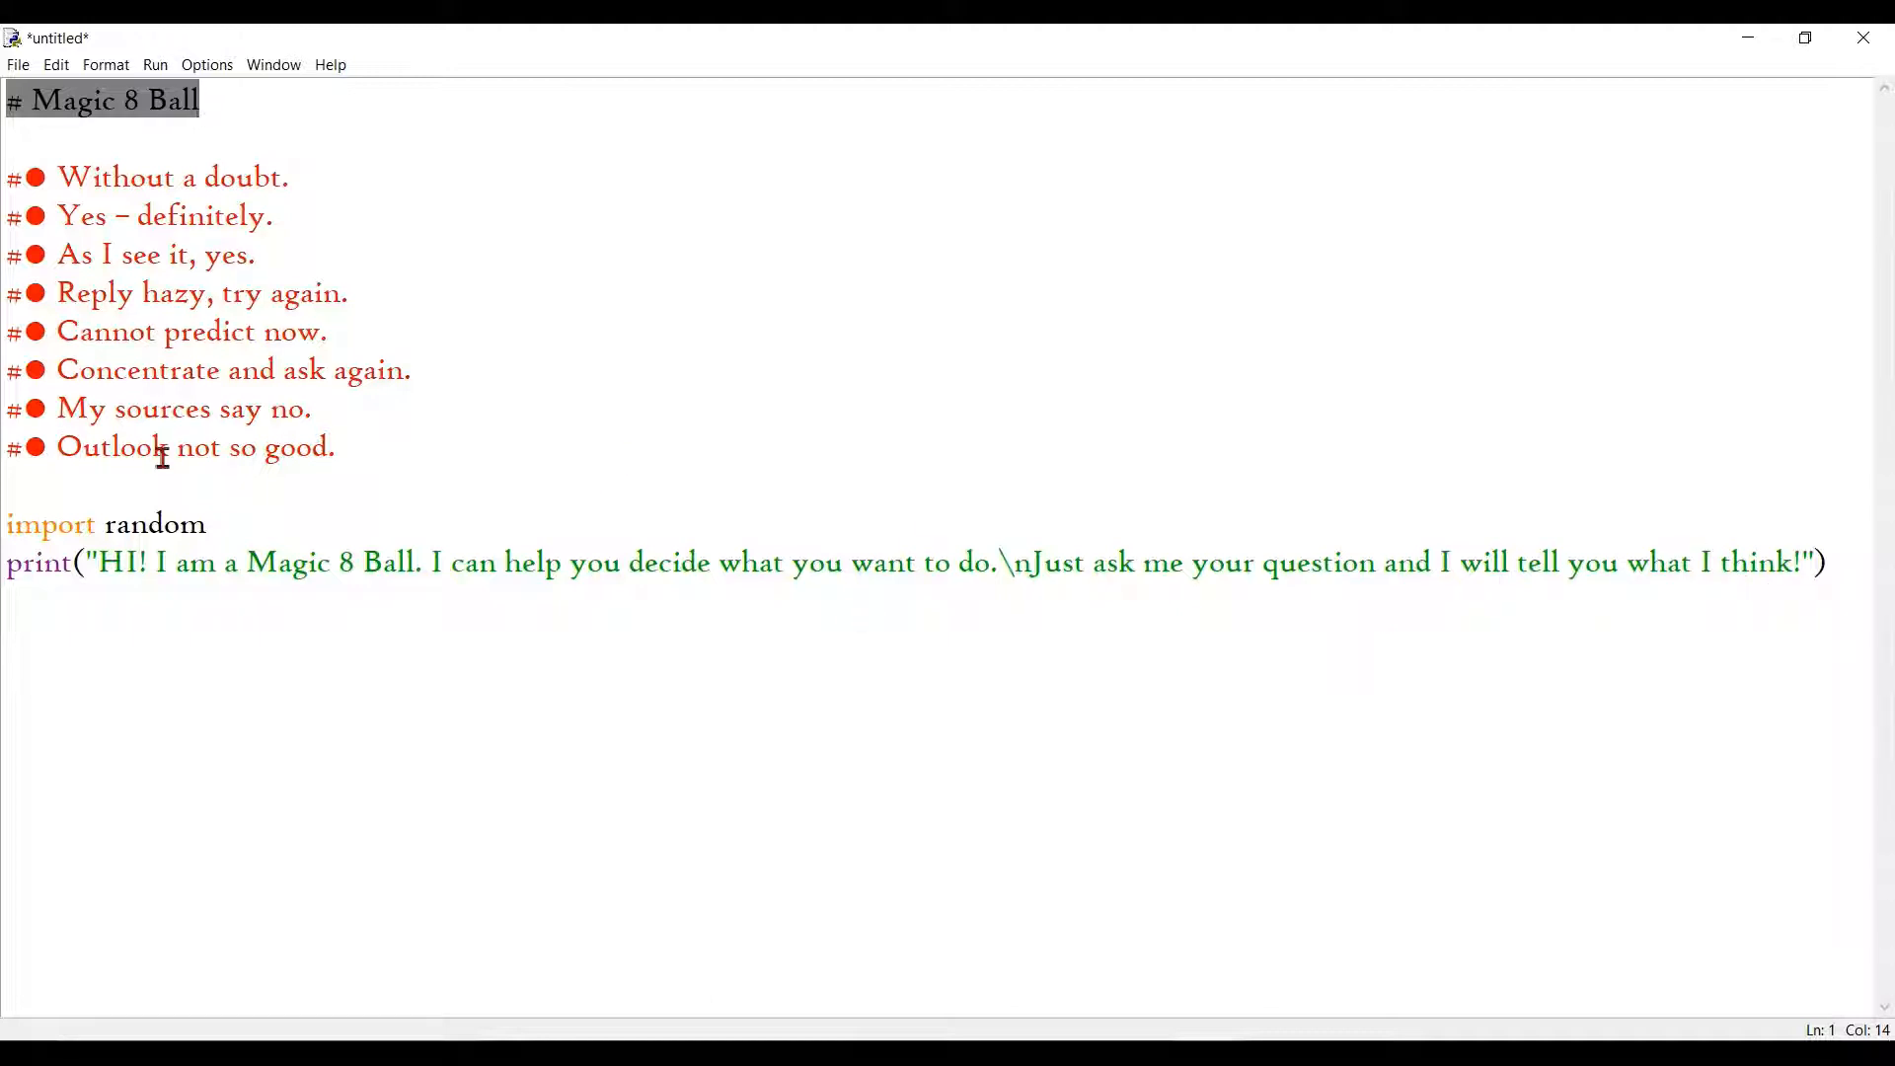
mouse_move(160, 474)
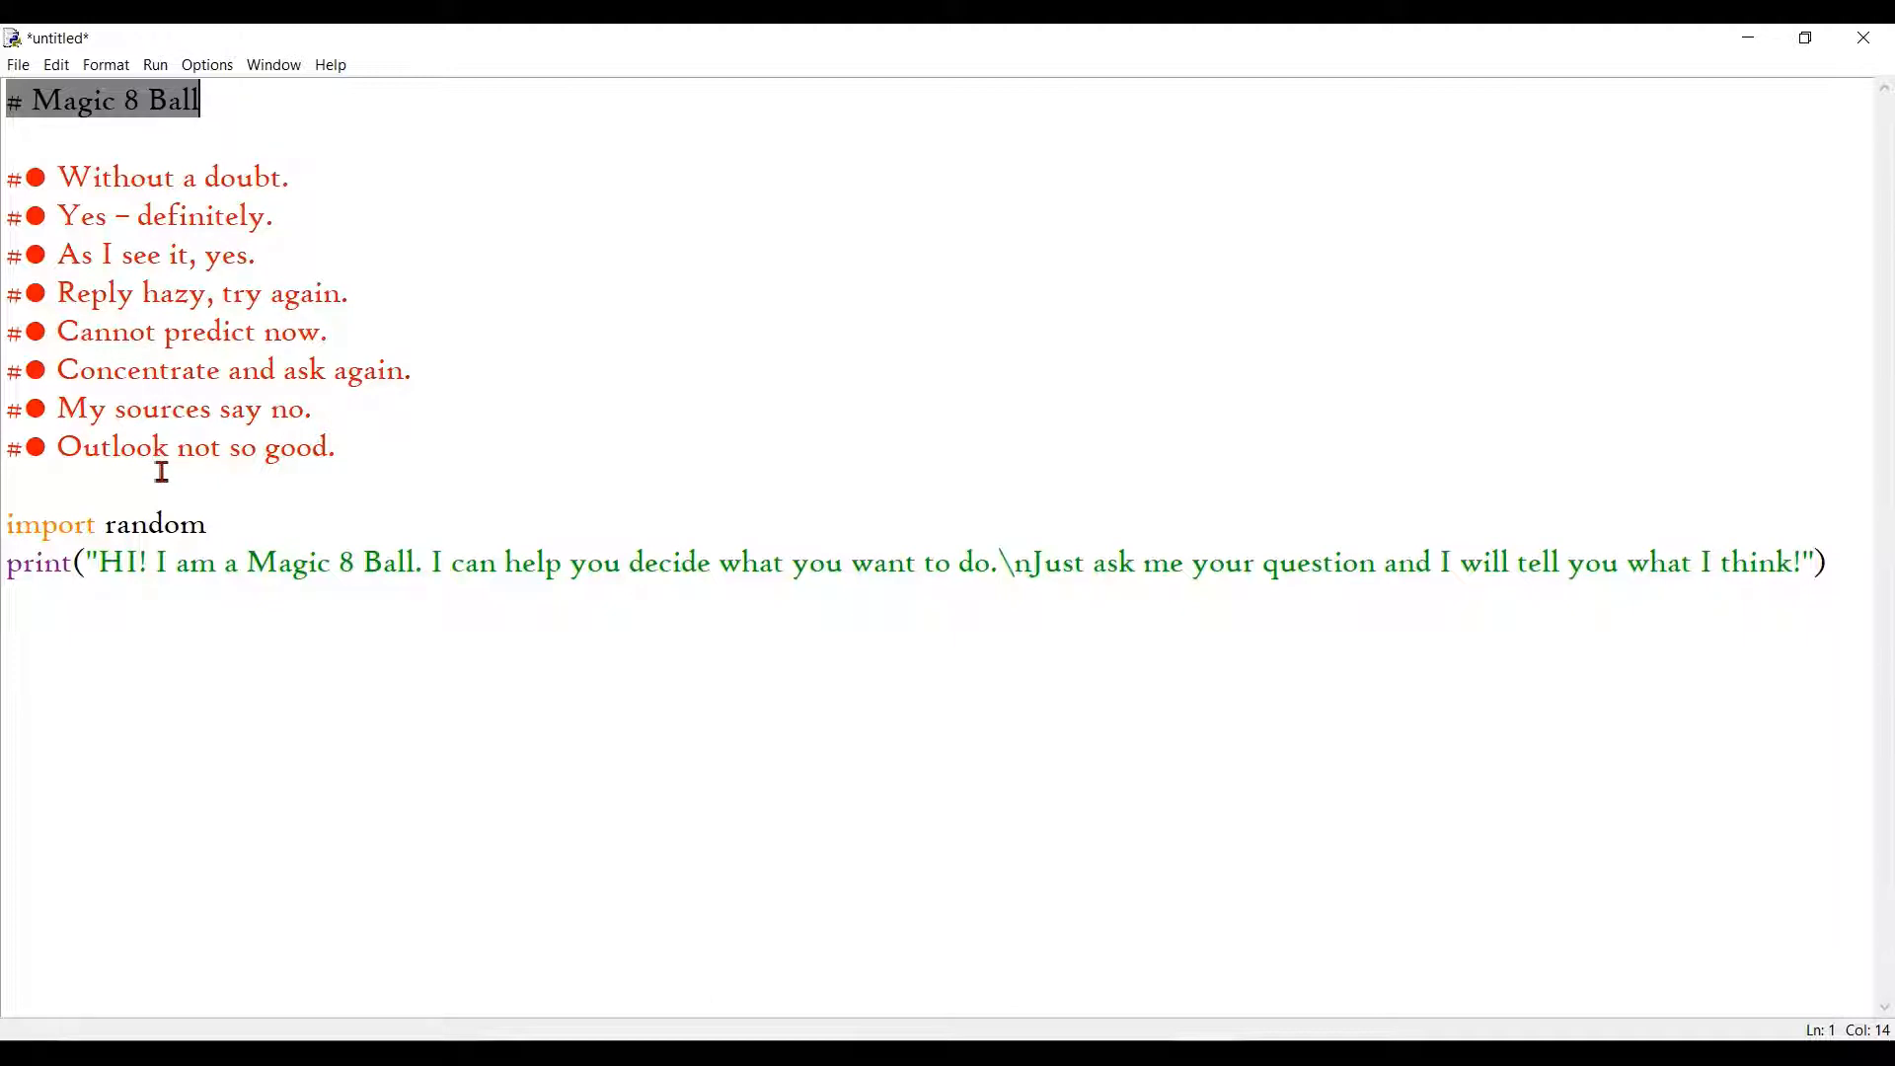
mouse_move(605, 531)
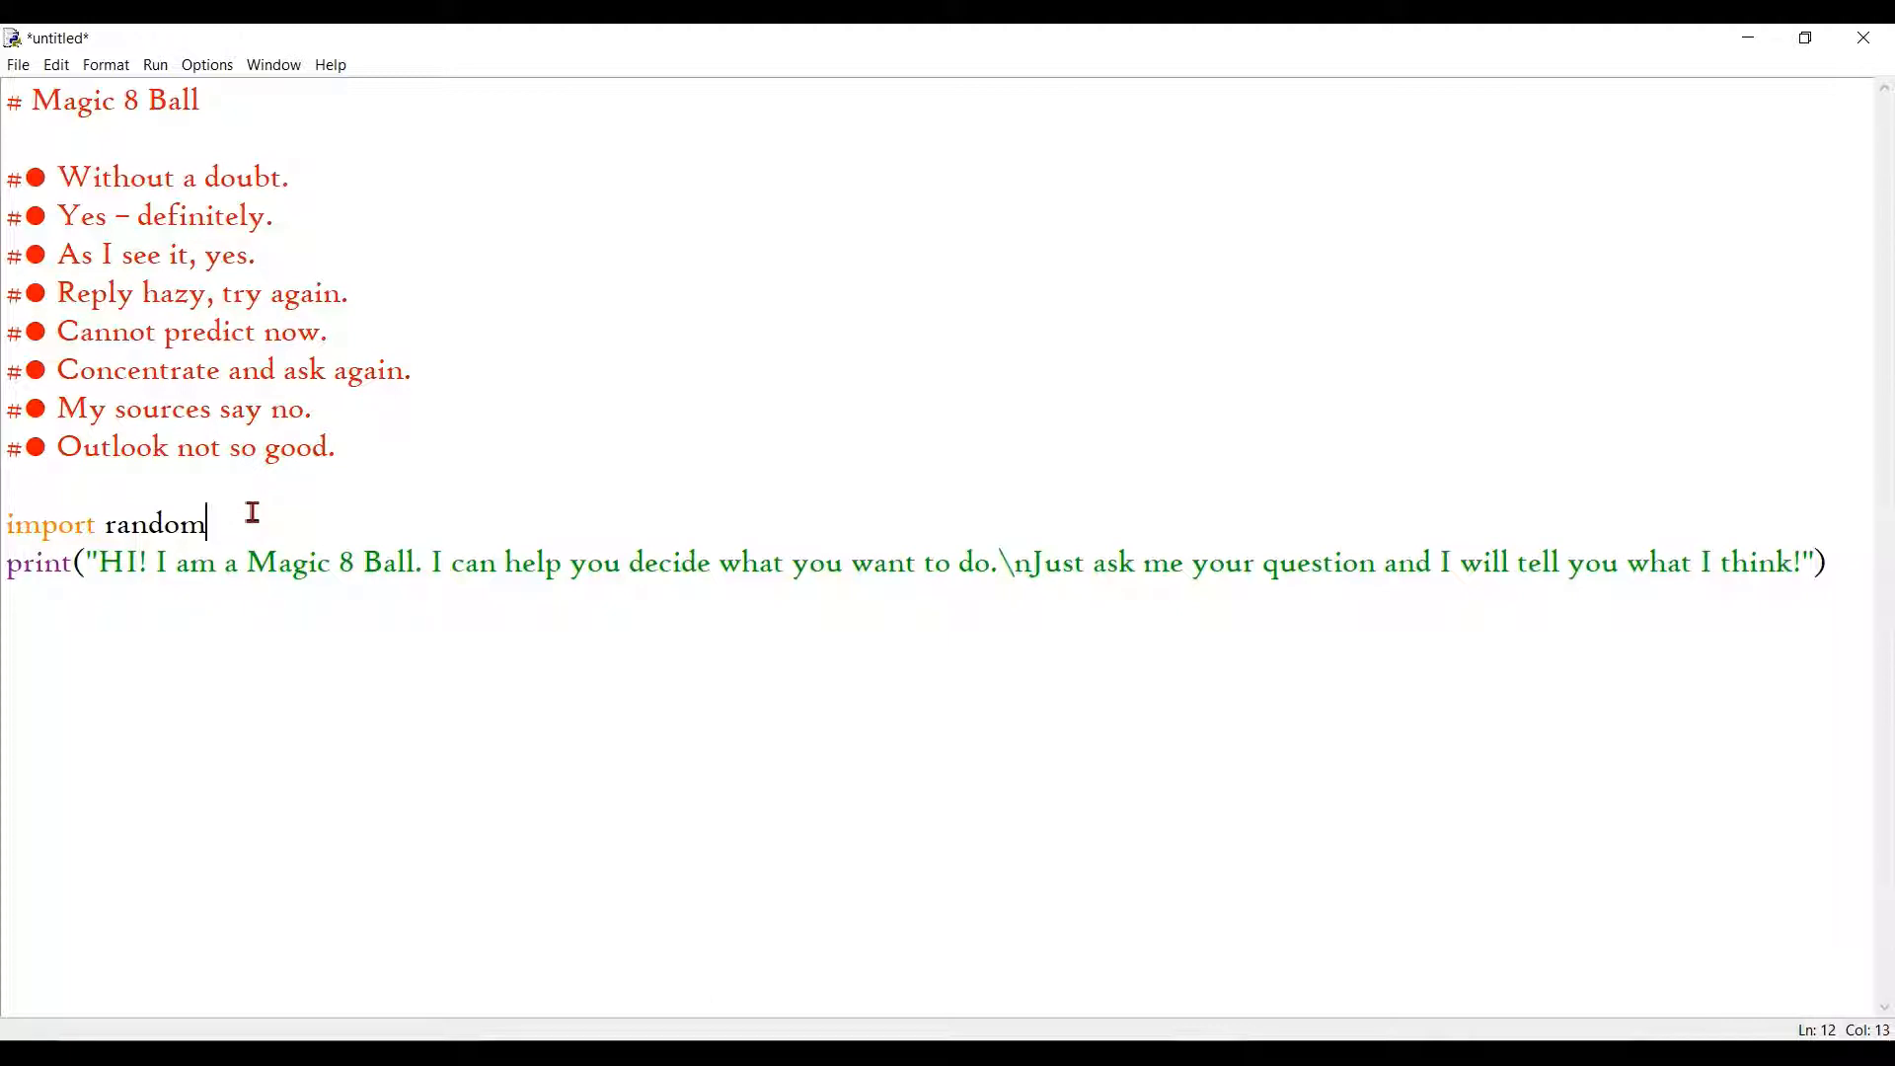
Step: Review the import random line and the commented list of Magic 8 Ball answers
double_click(158, 524)
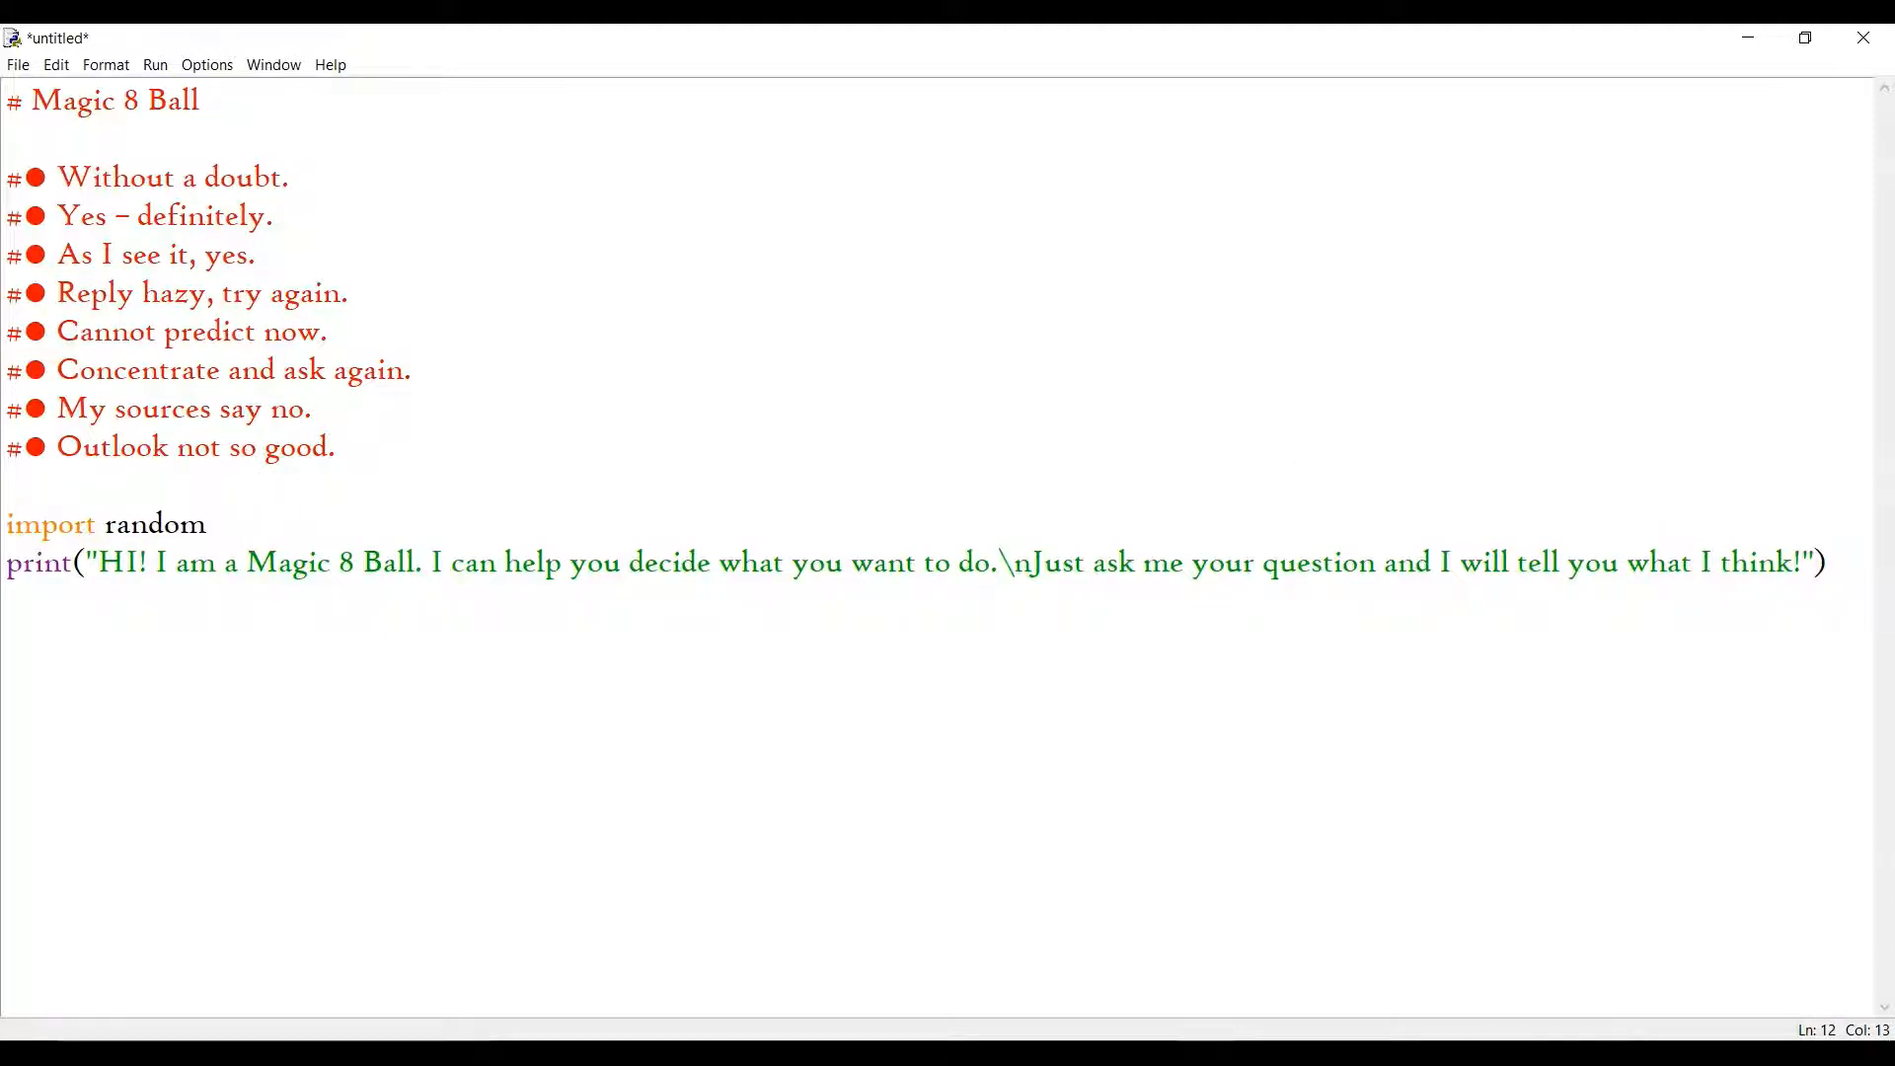
mouse_move(256, 394)
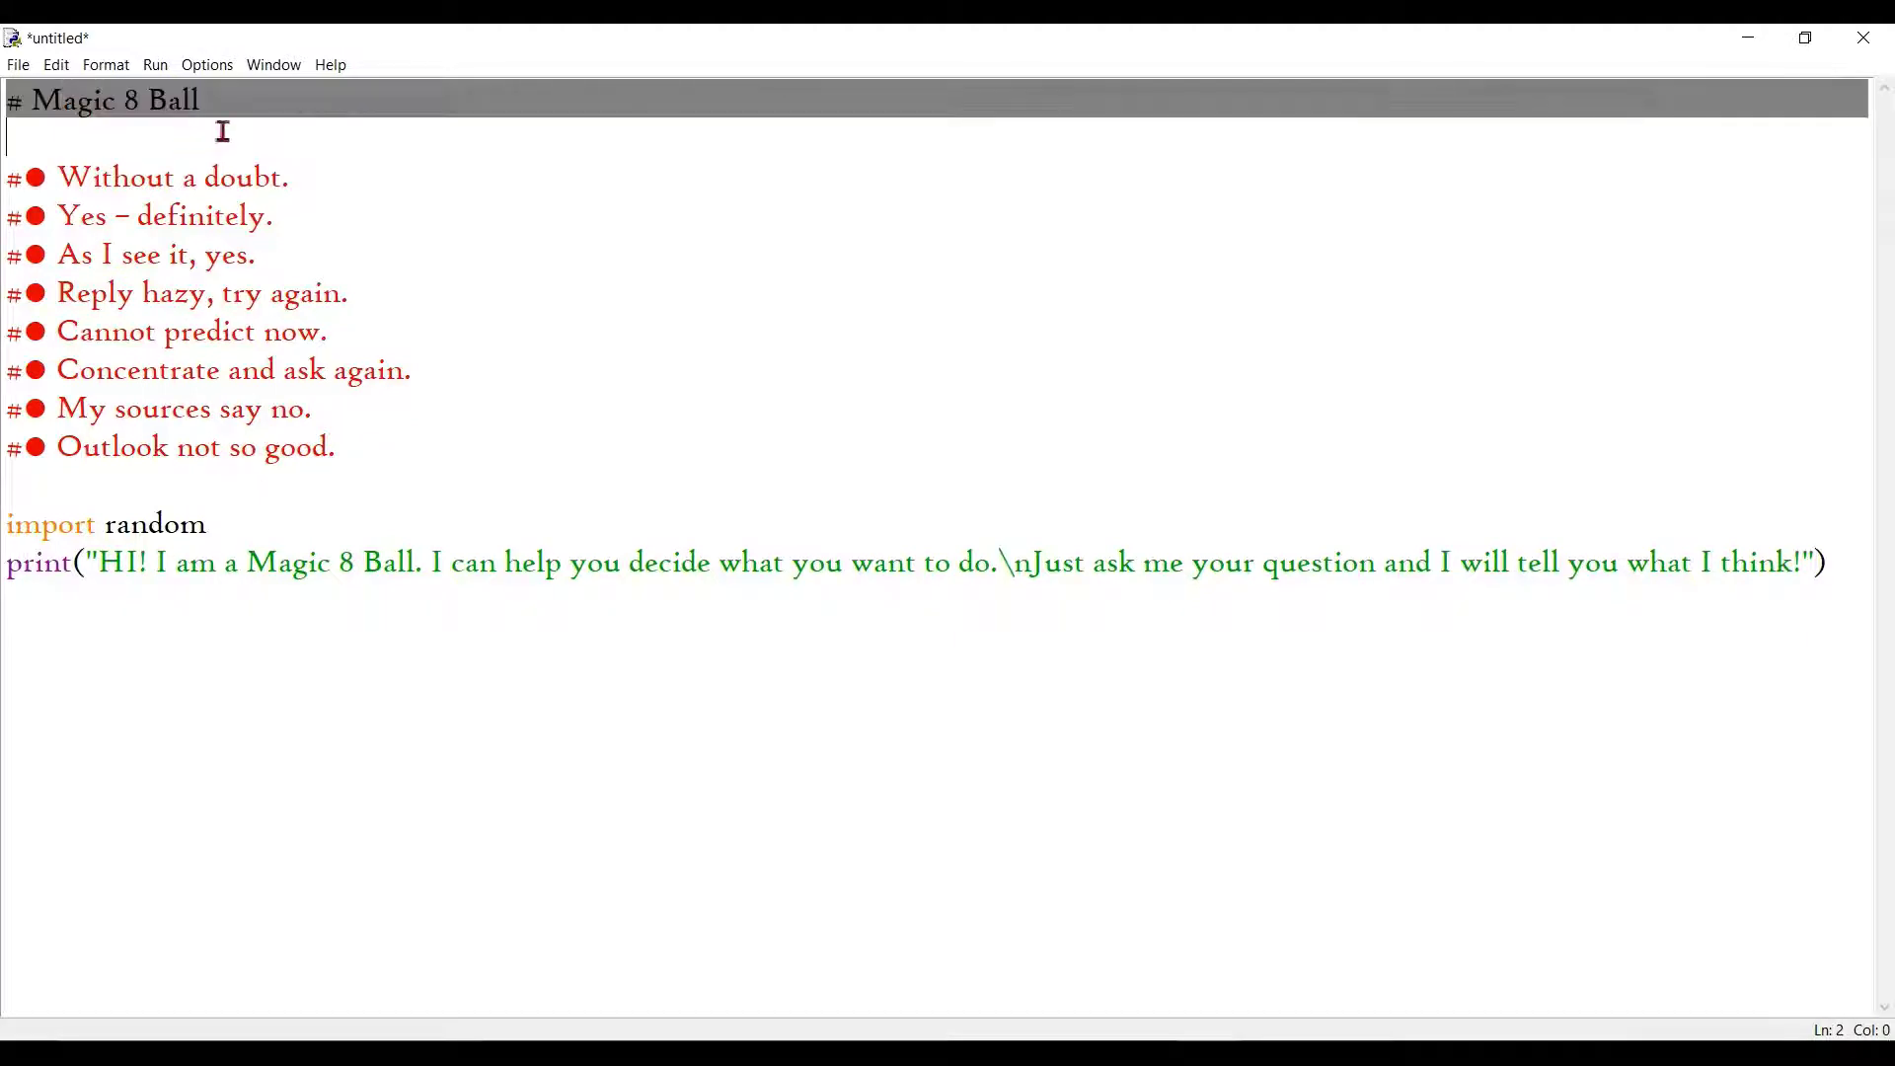
left_click(197, 102)
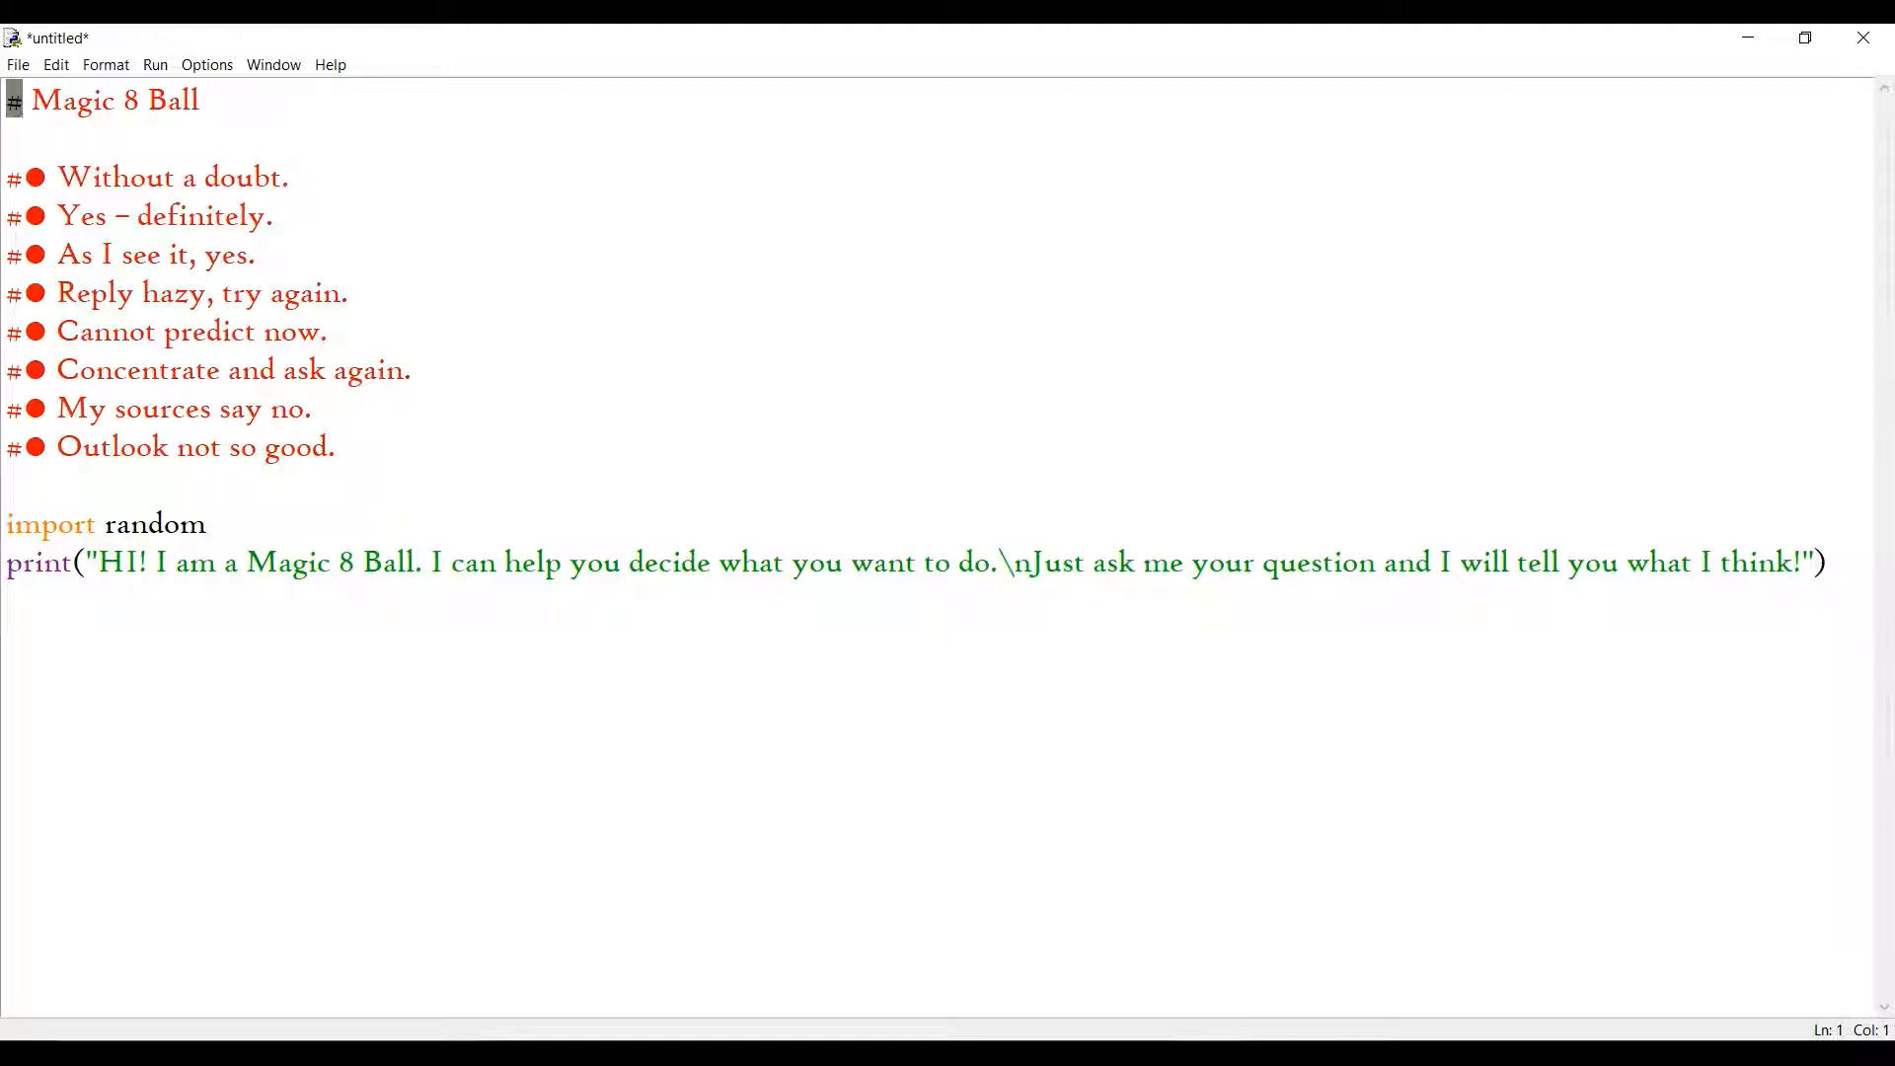
mouse_move(41, 91)
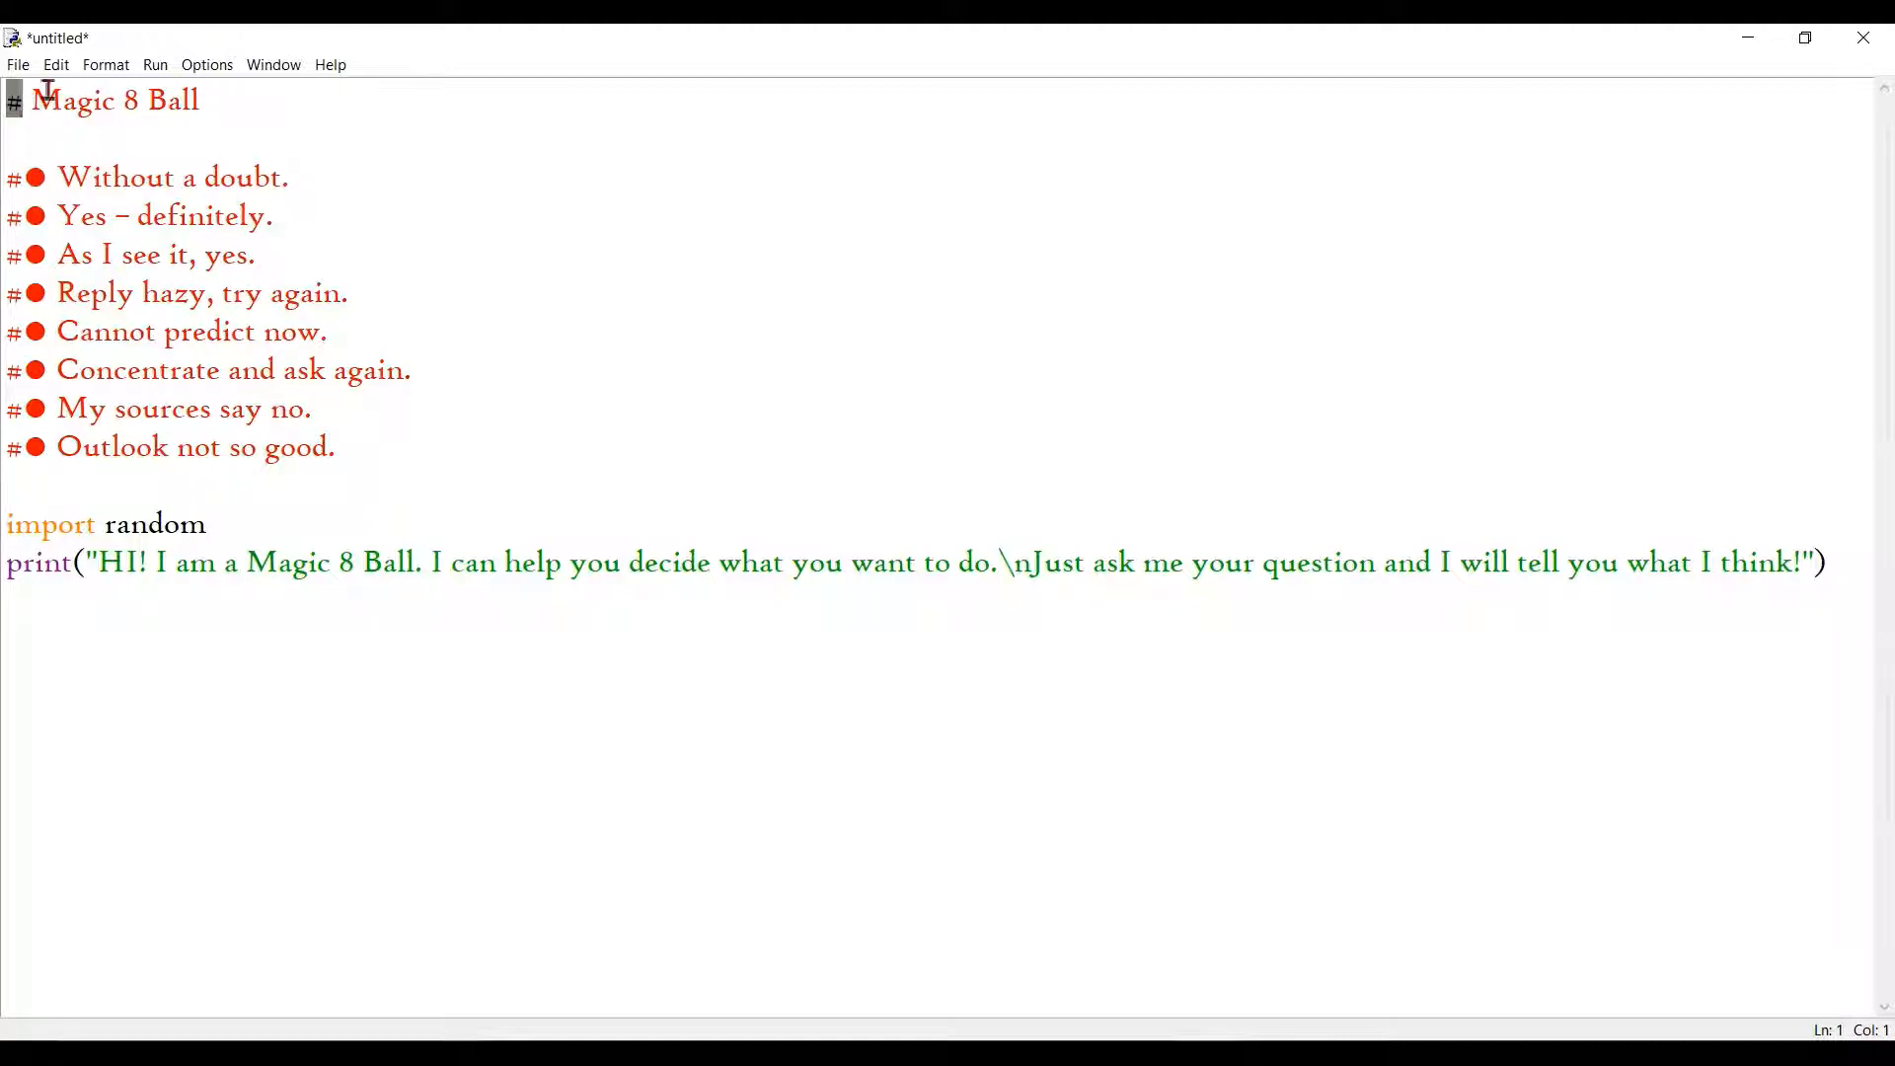
left_click_drag(36, 99, 199, 99)
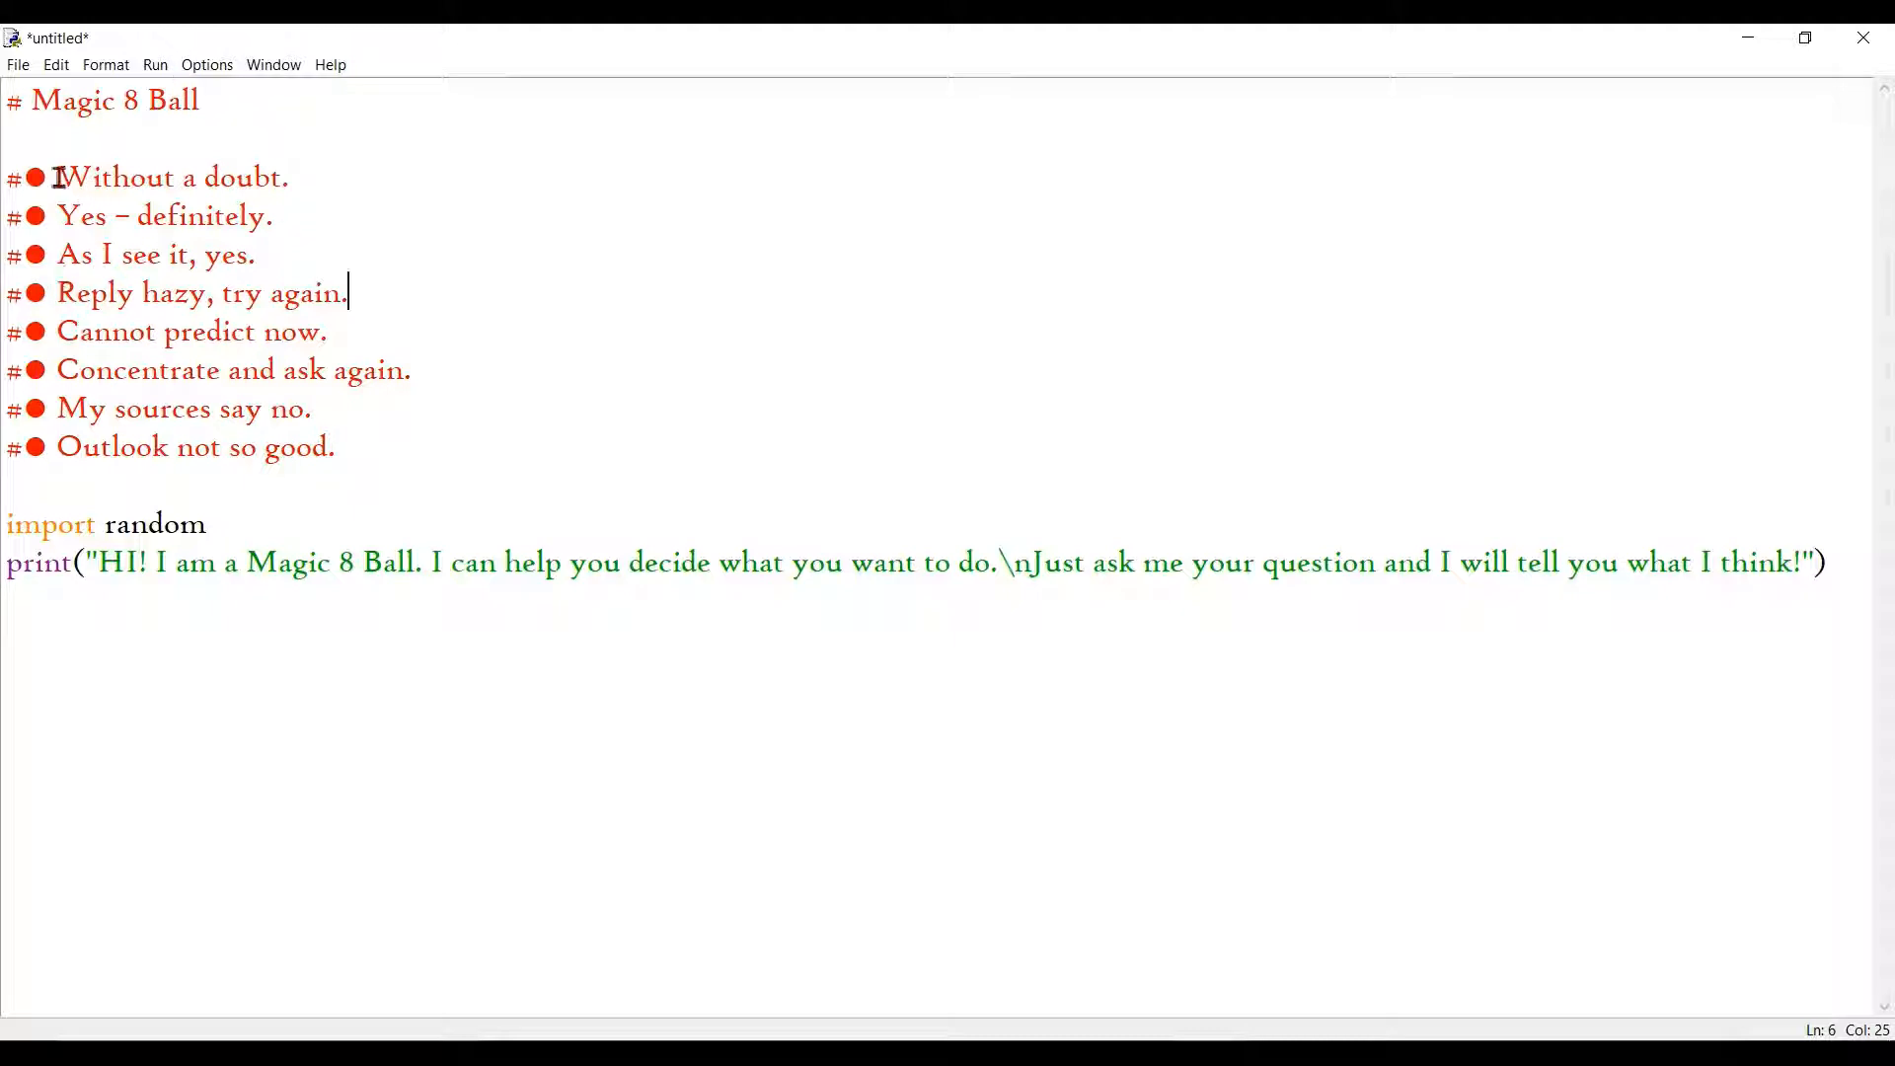
left_click_drag(60, 177, 145, 215)
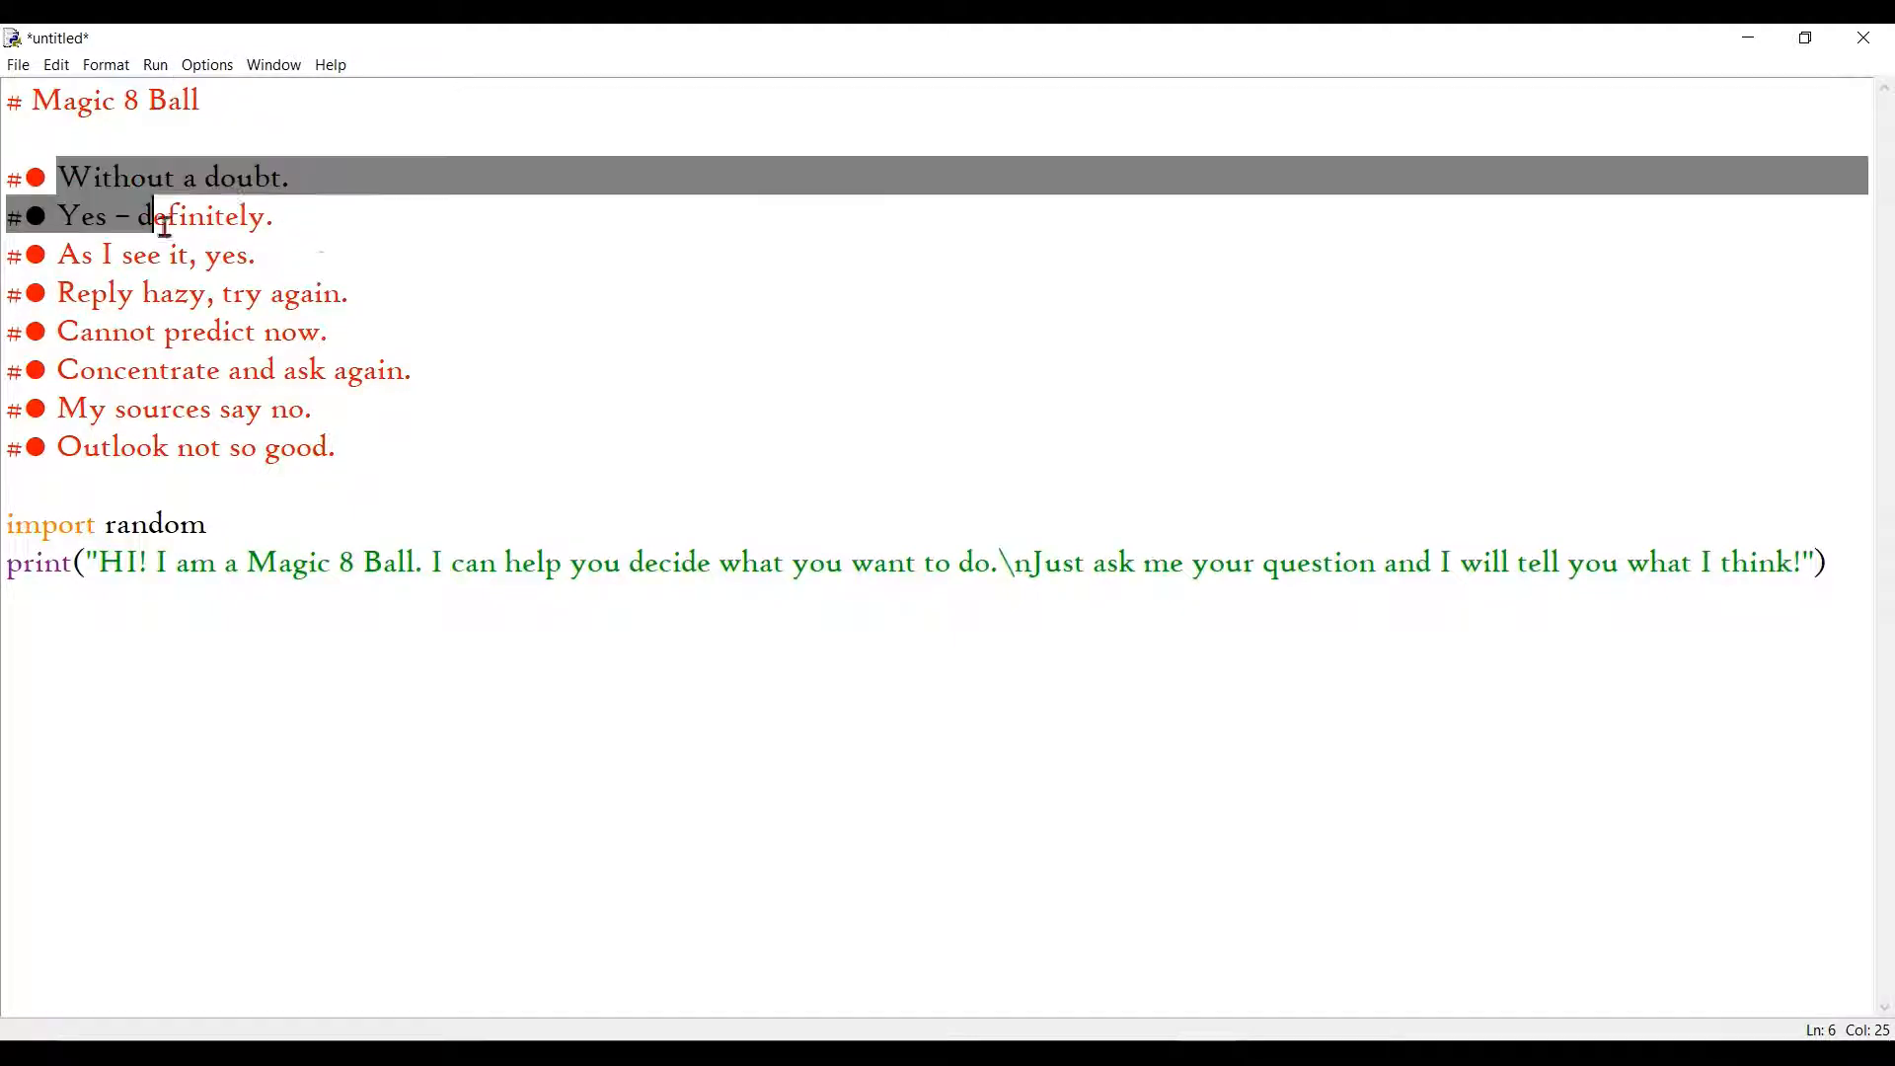
left_click(291, 252)
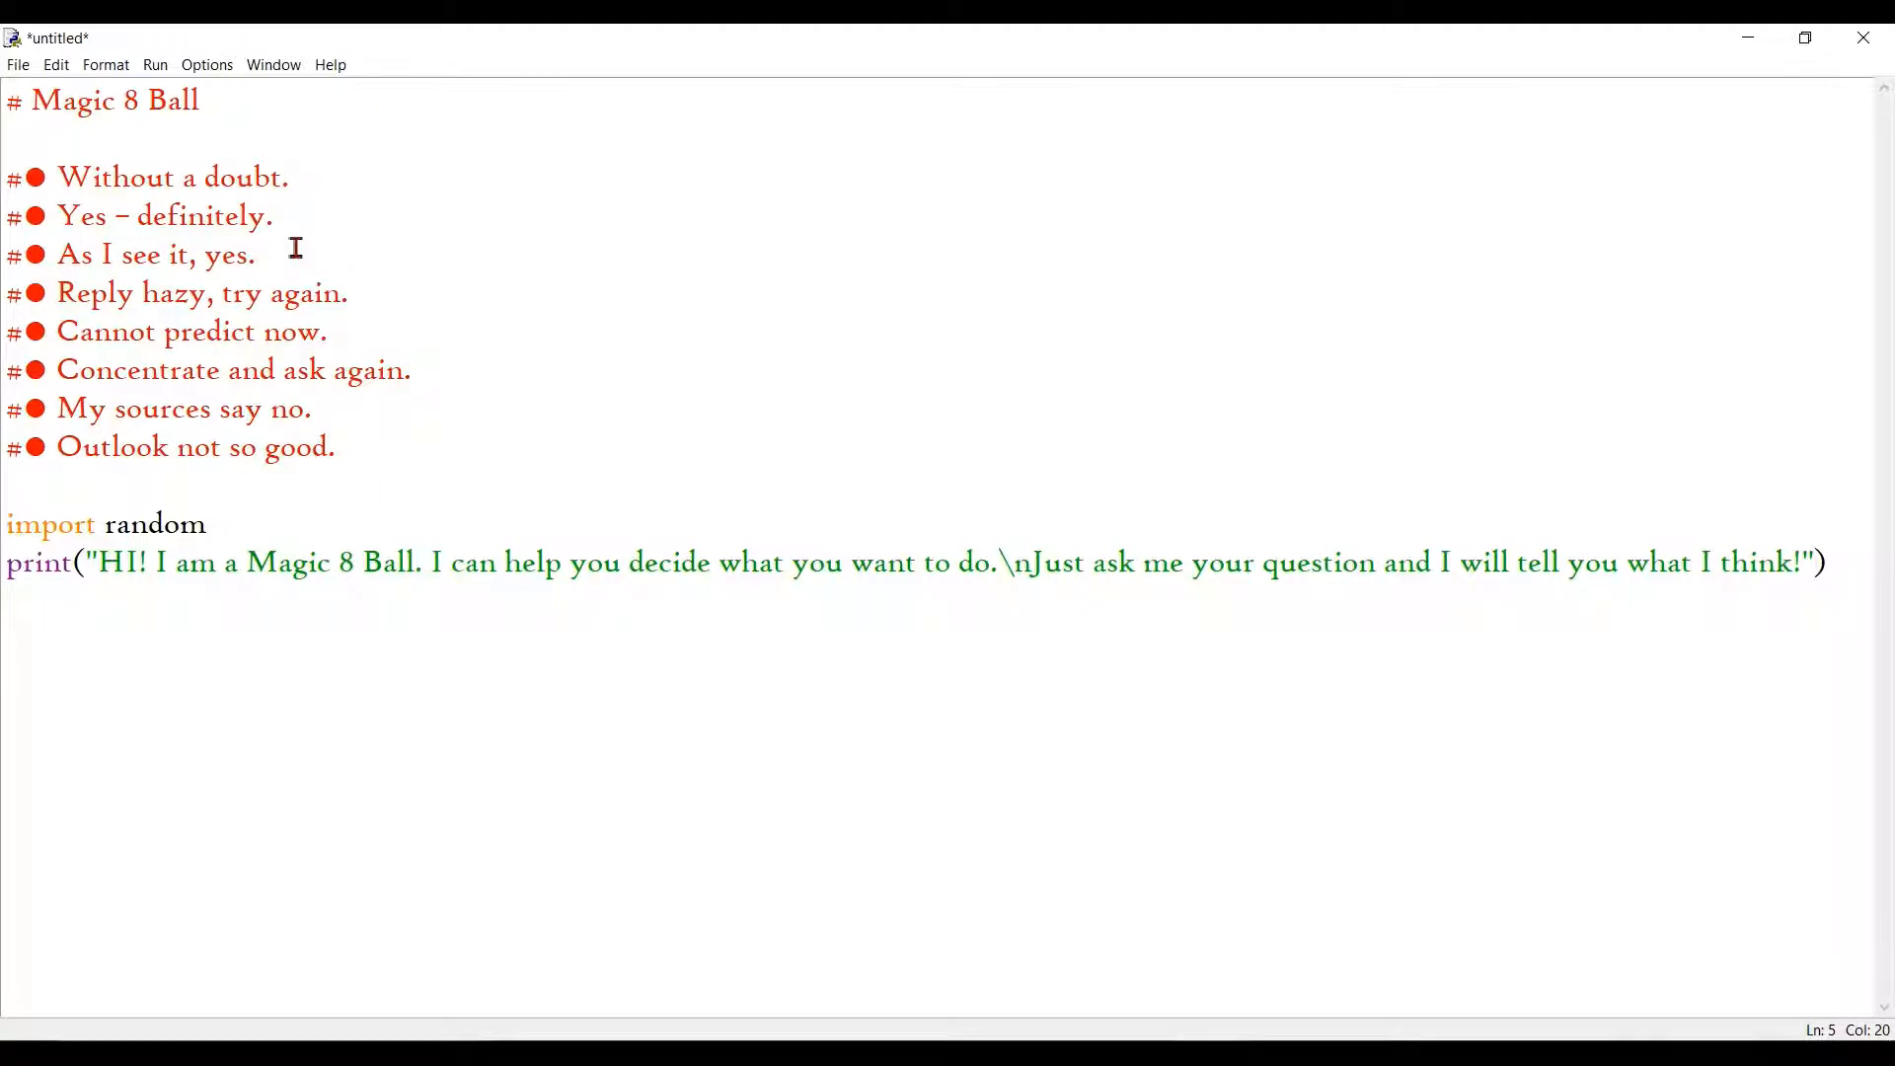
left_click(256, 253)
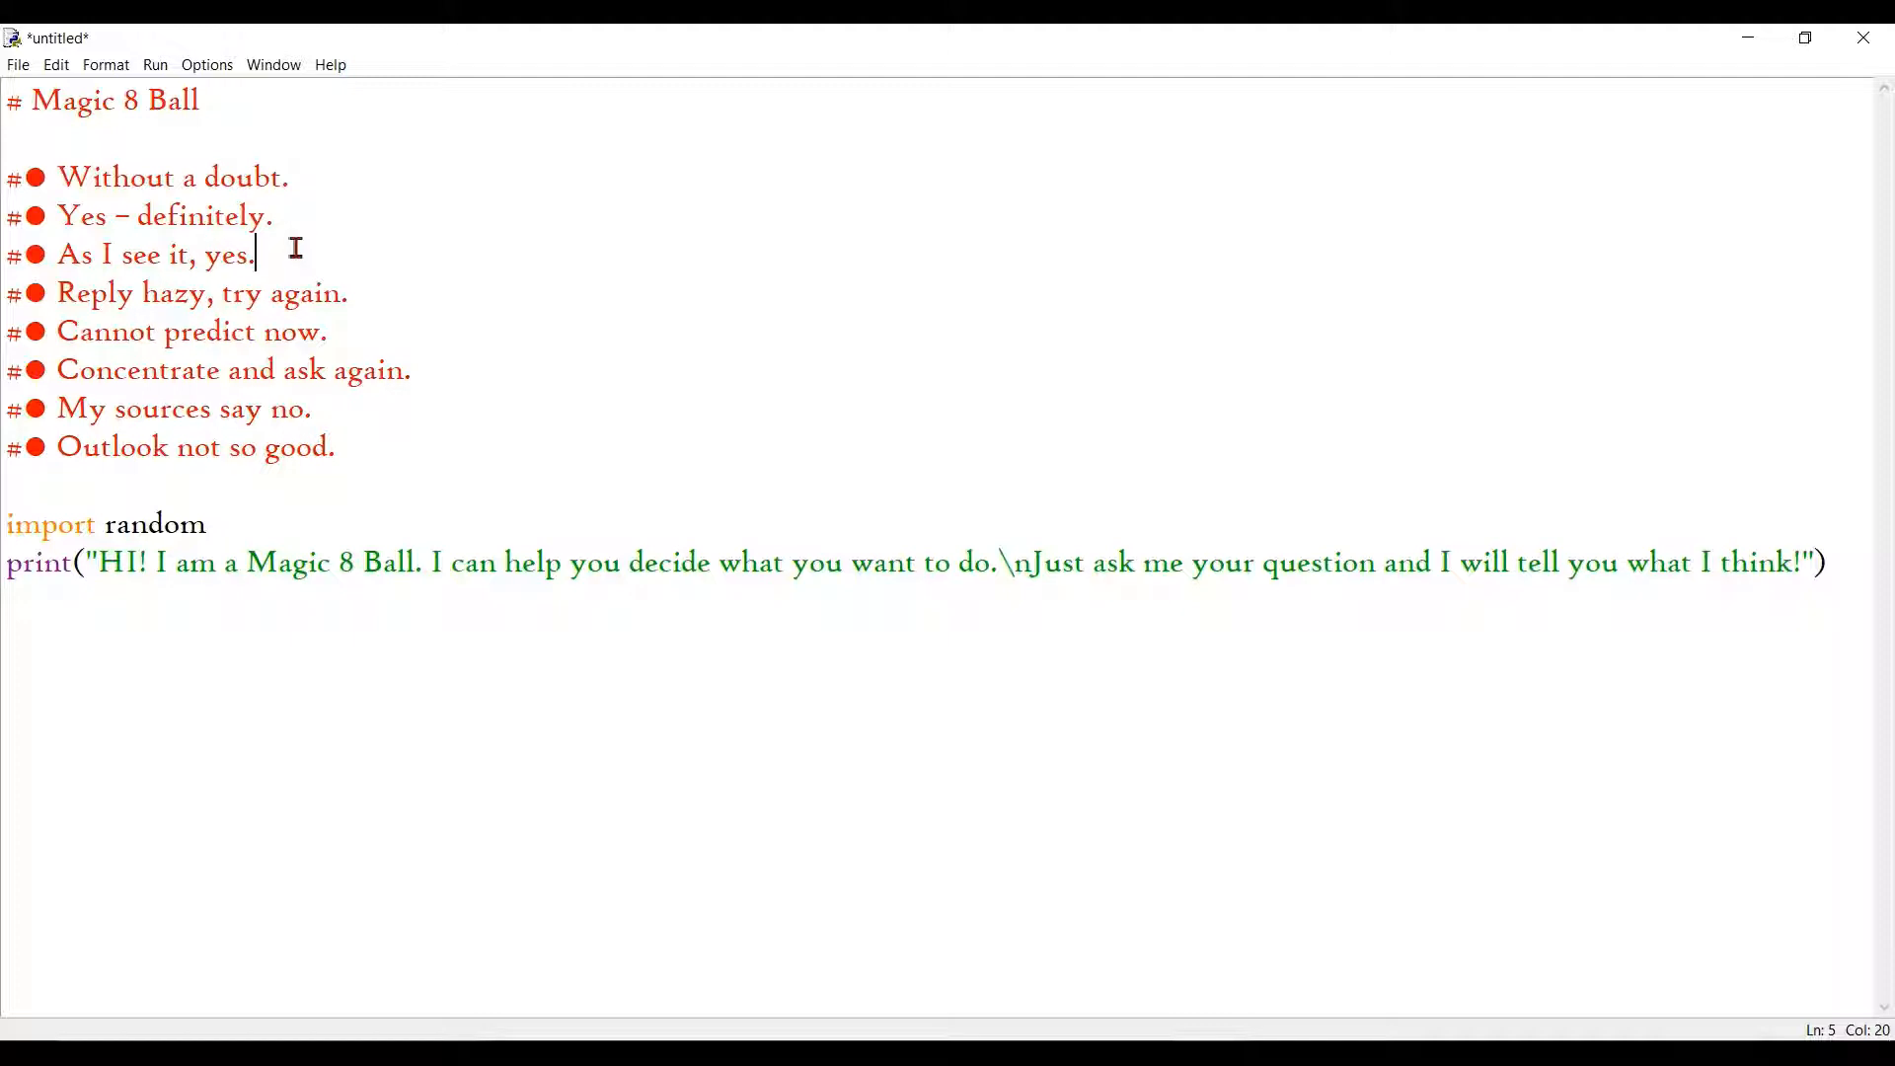
Step: Add a blank line directly below import random, above the greeting print
left_click(227, 524)
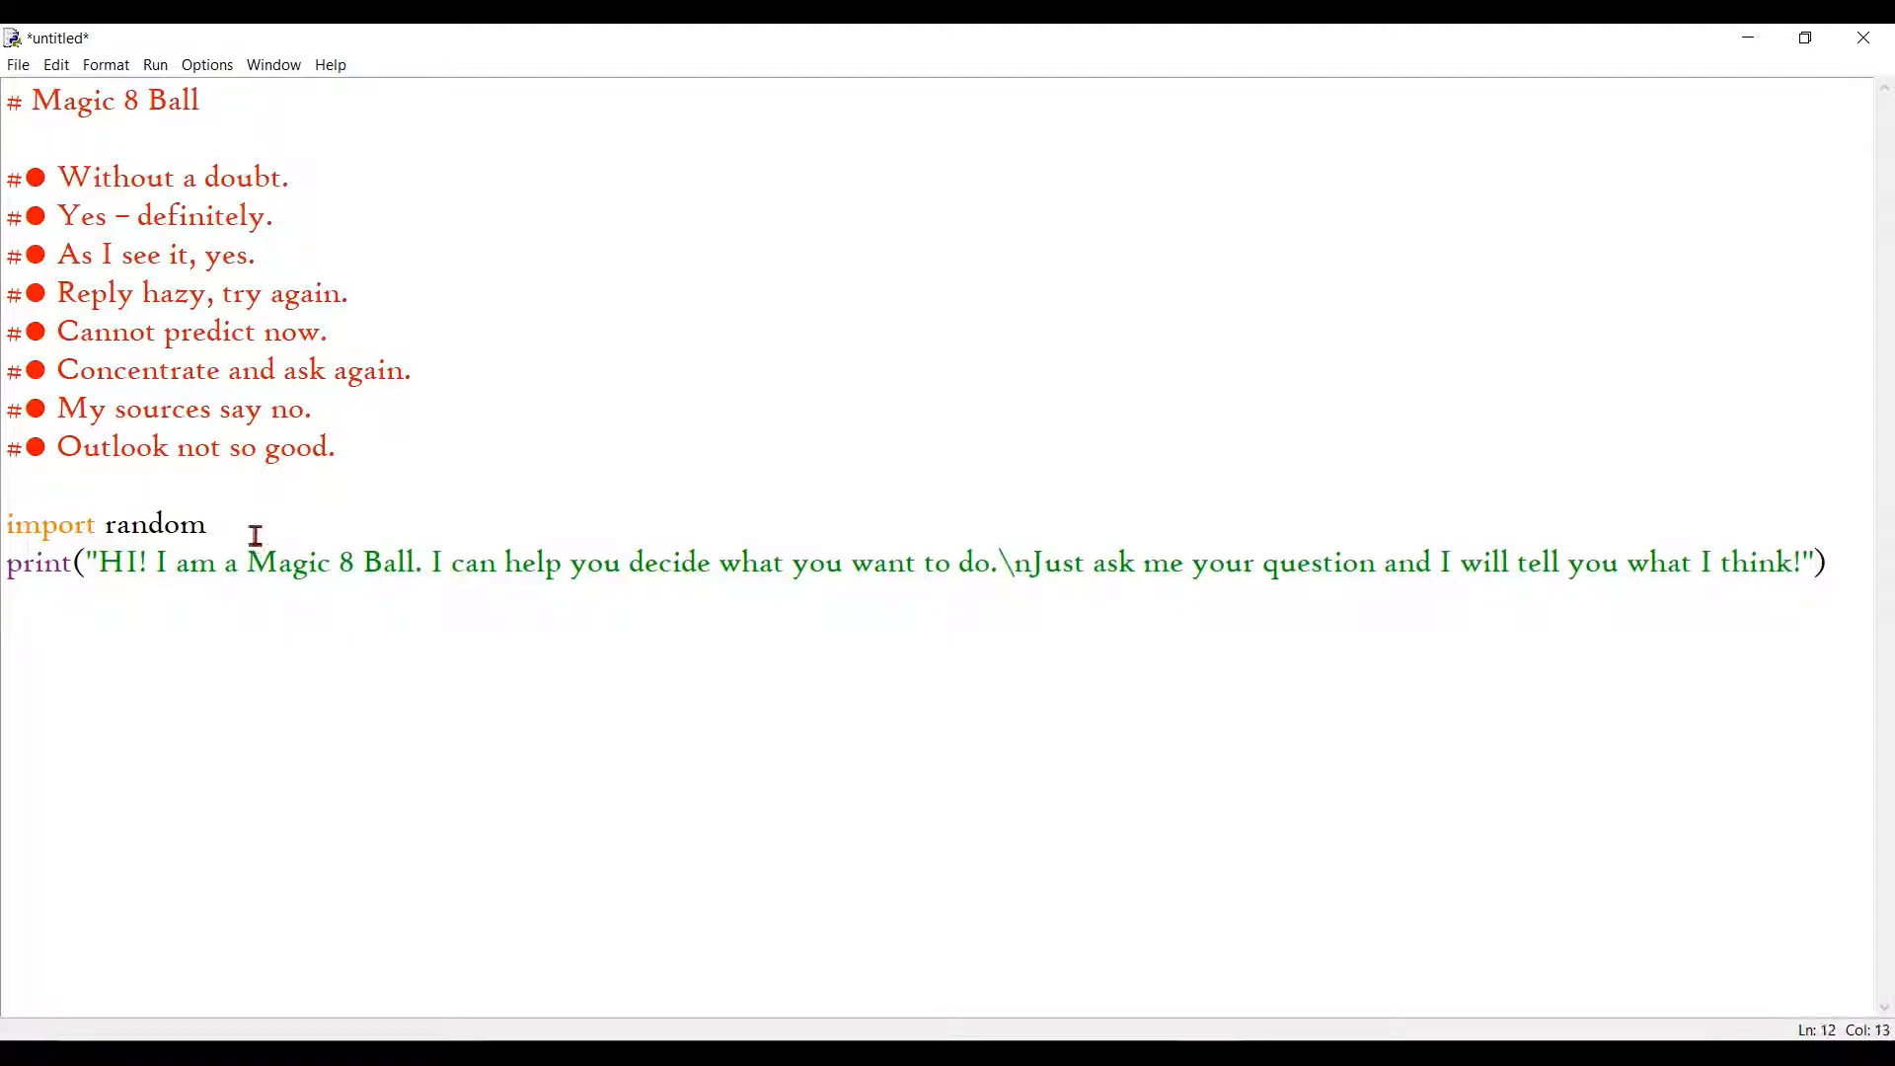
key("Enter")
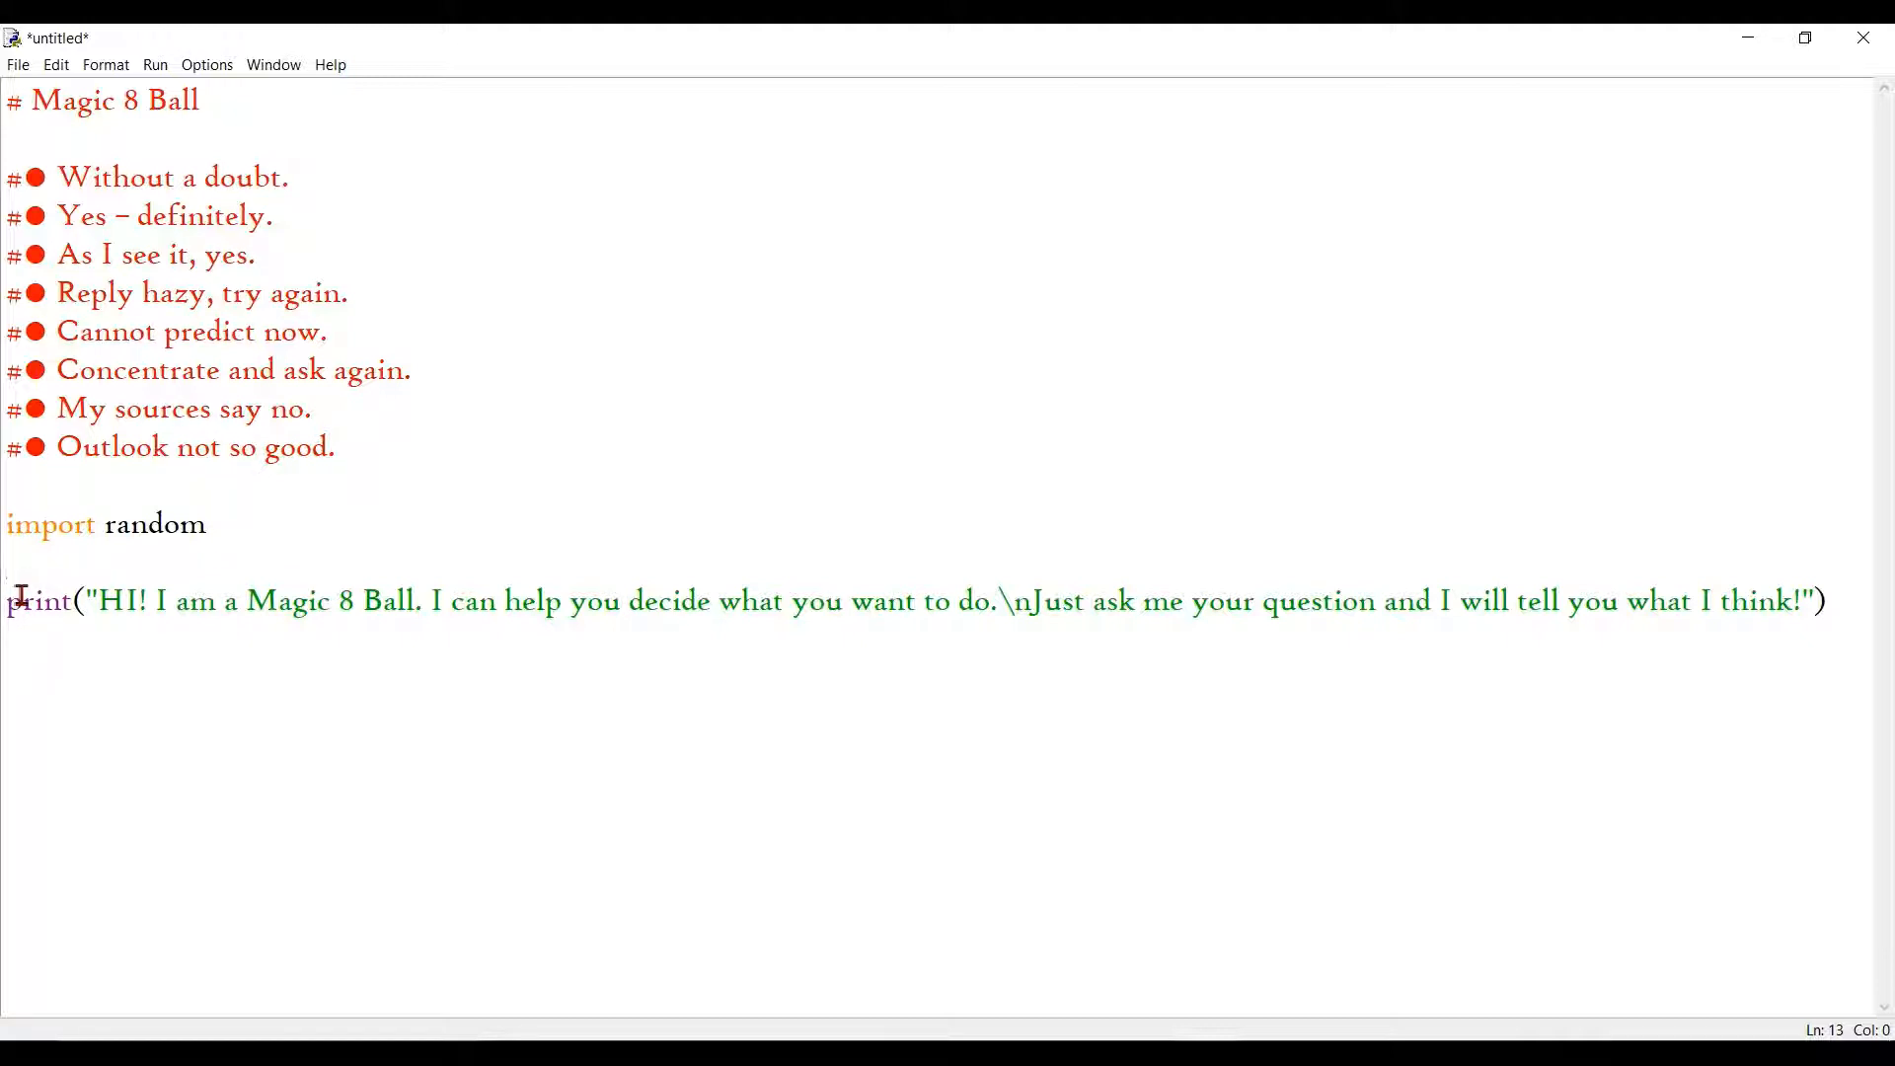
mouse_move(1028, 624)
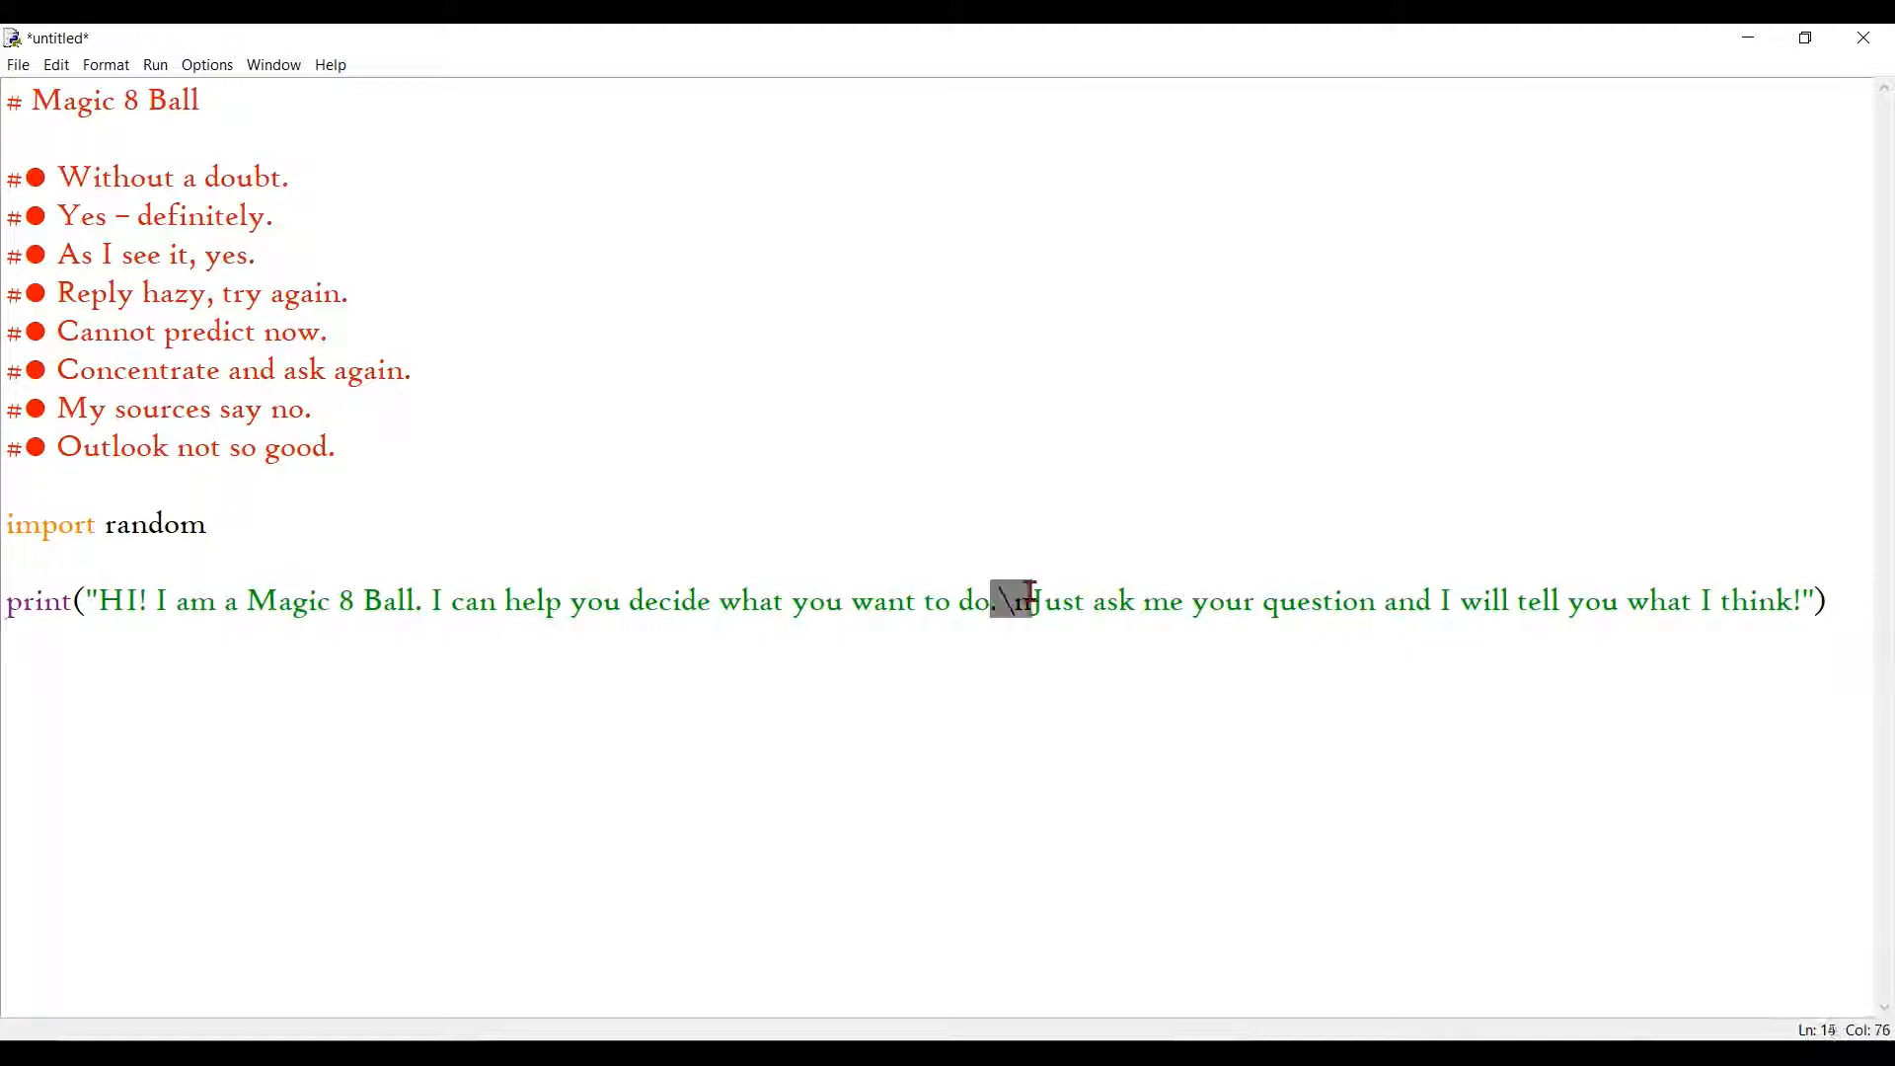
Step: Add an empty line after the greeting print statement for the next code
key("Enter")
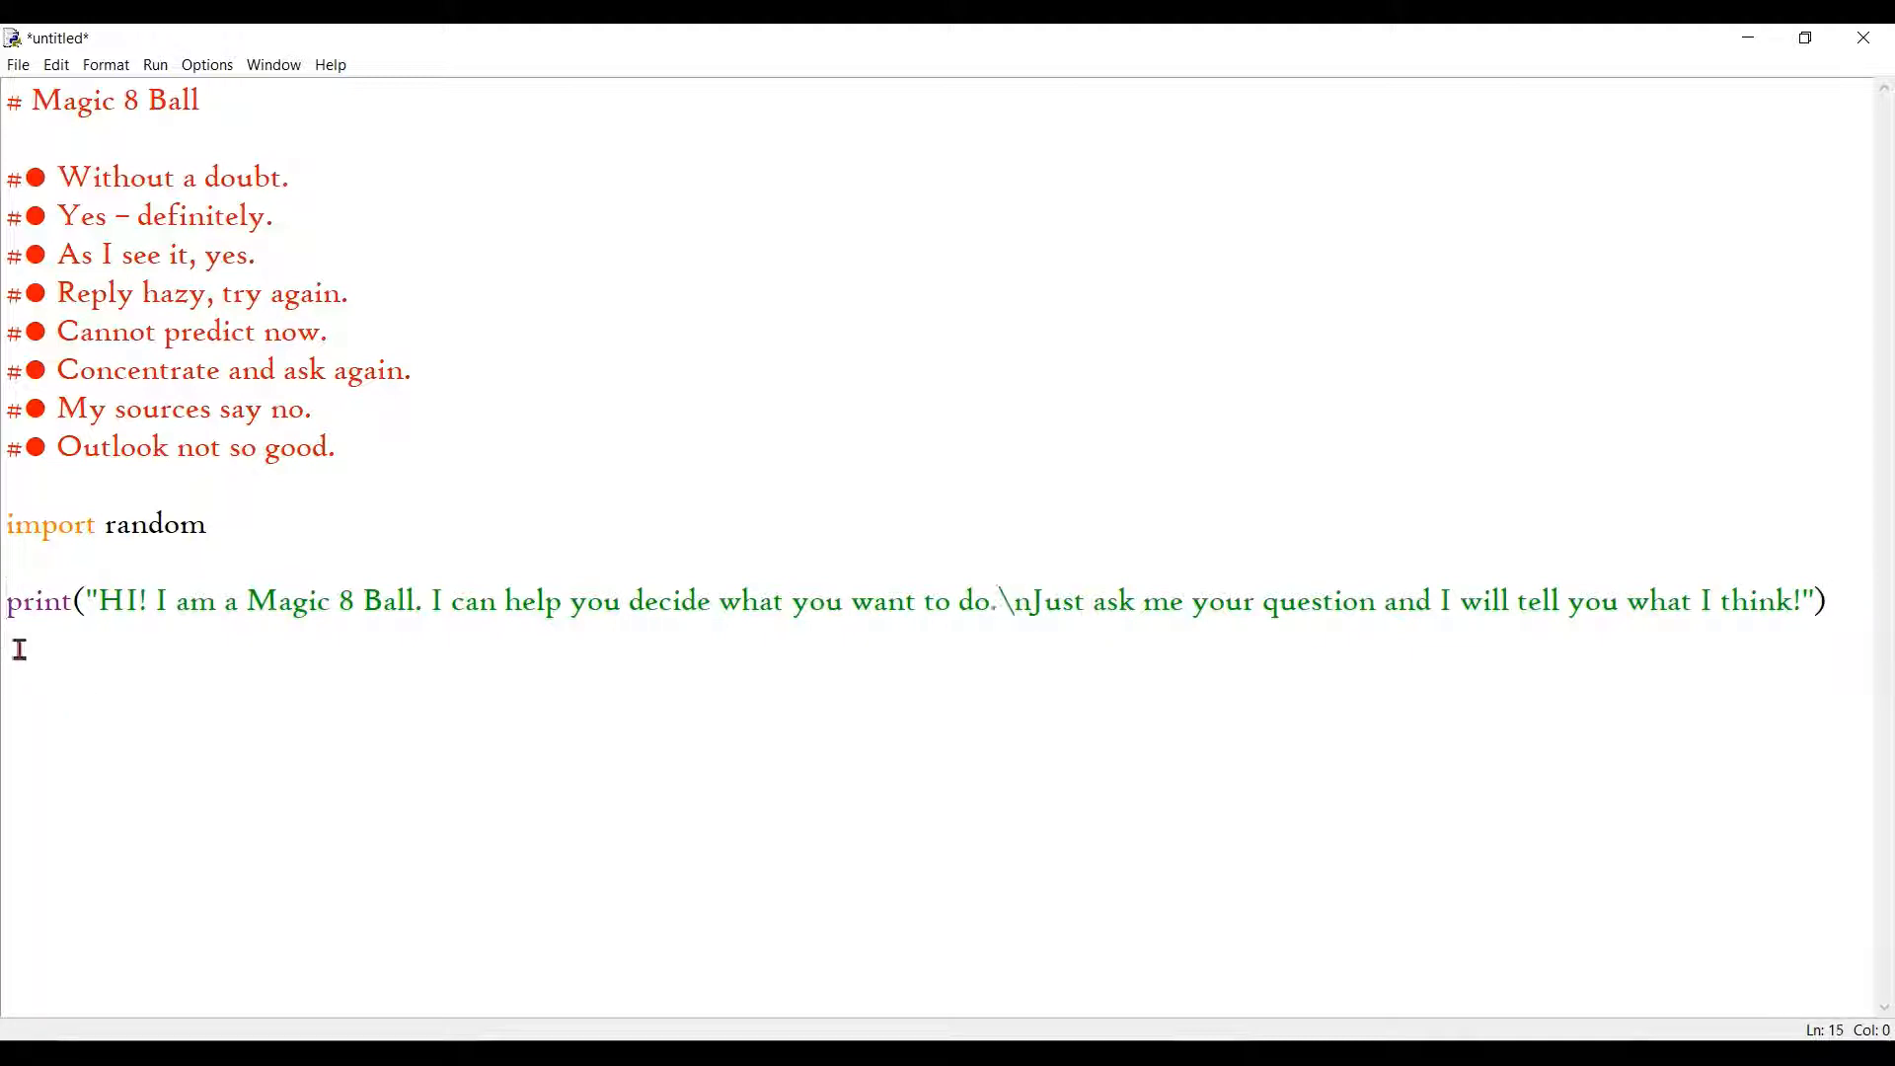
left_click_drag(1033, 601, 1276, 601)
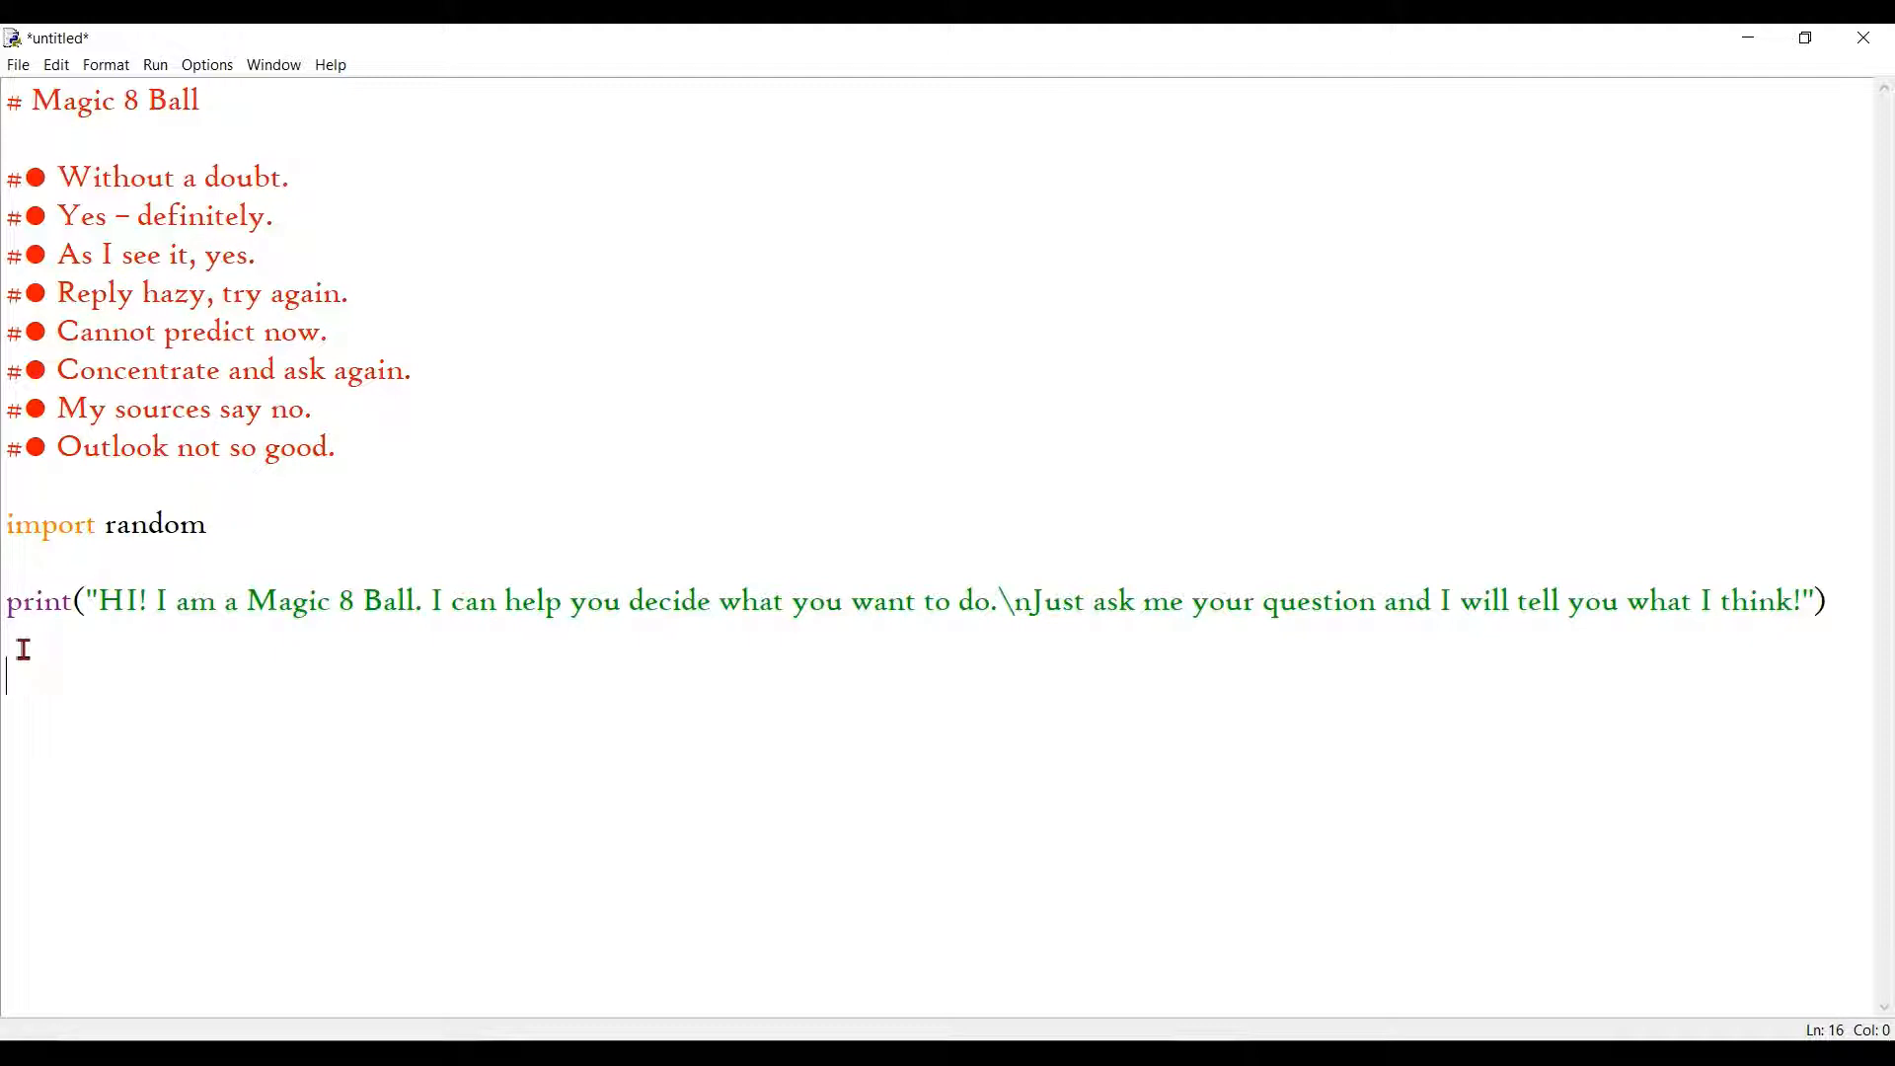
Step: Write decision = random.randint(1,8) below the greeting print
type("de")
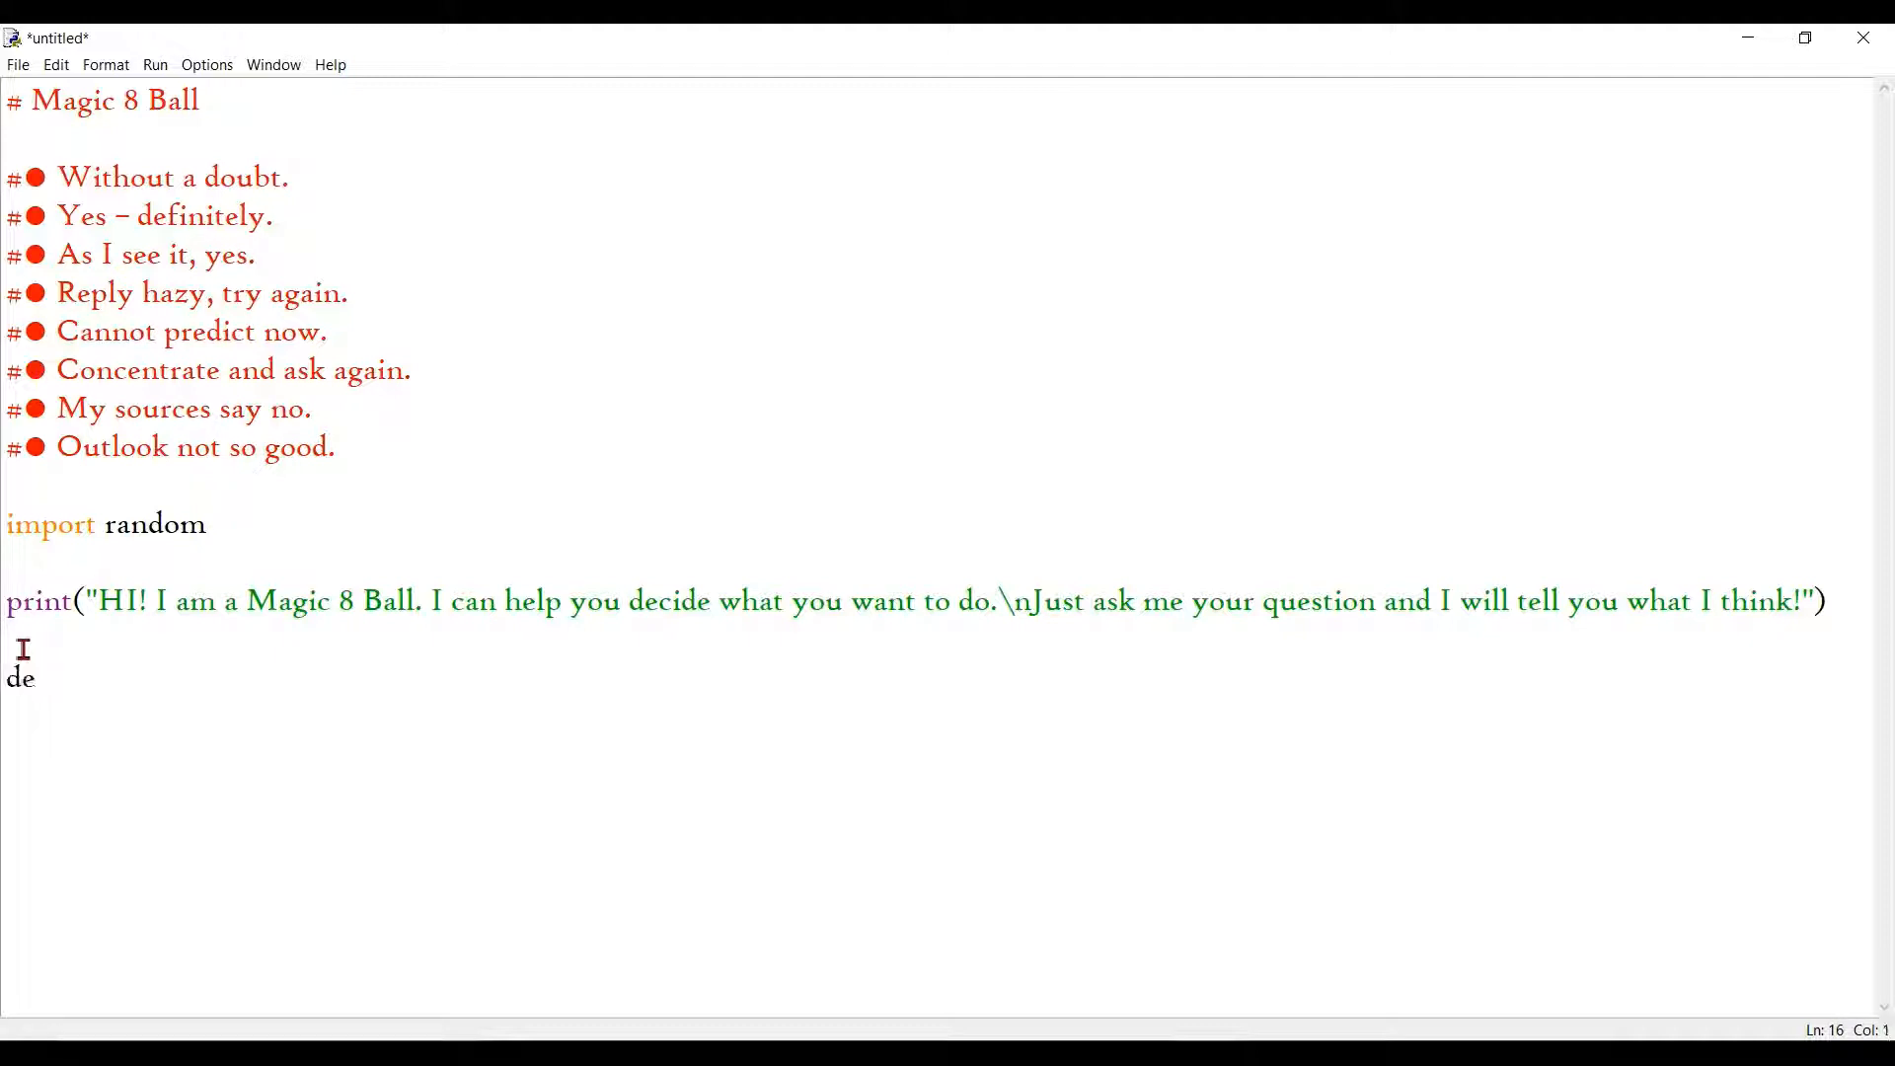
type("cision =")
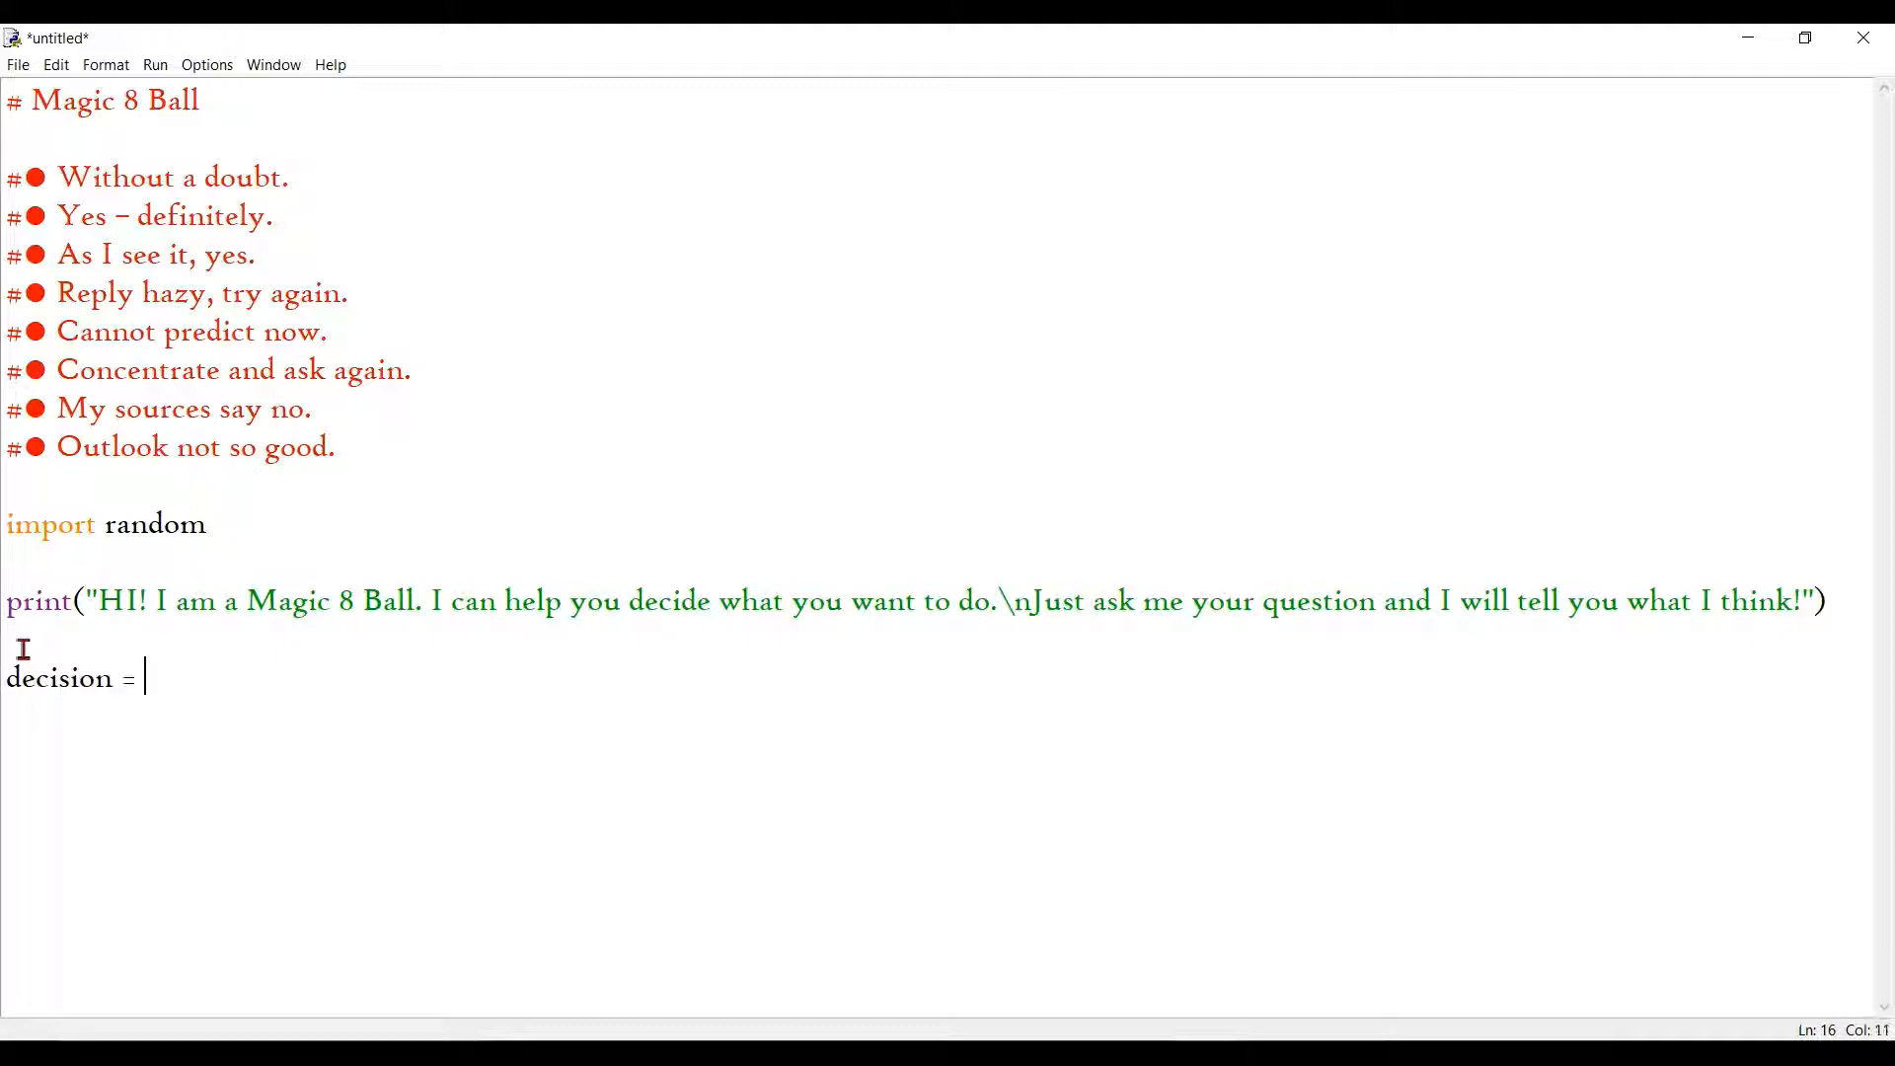
type("random.")
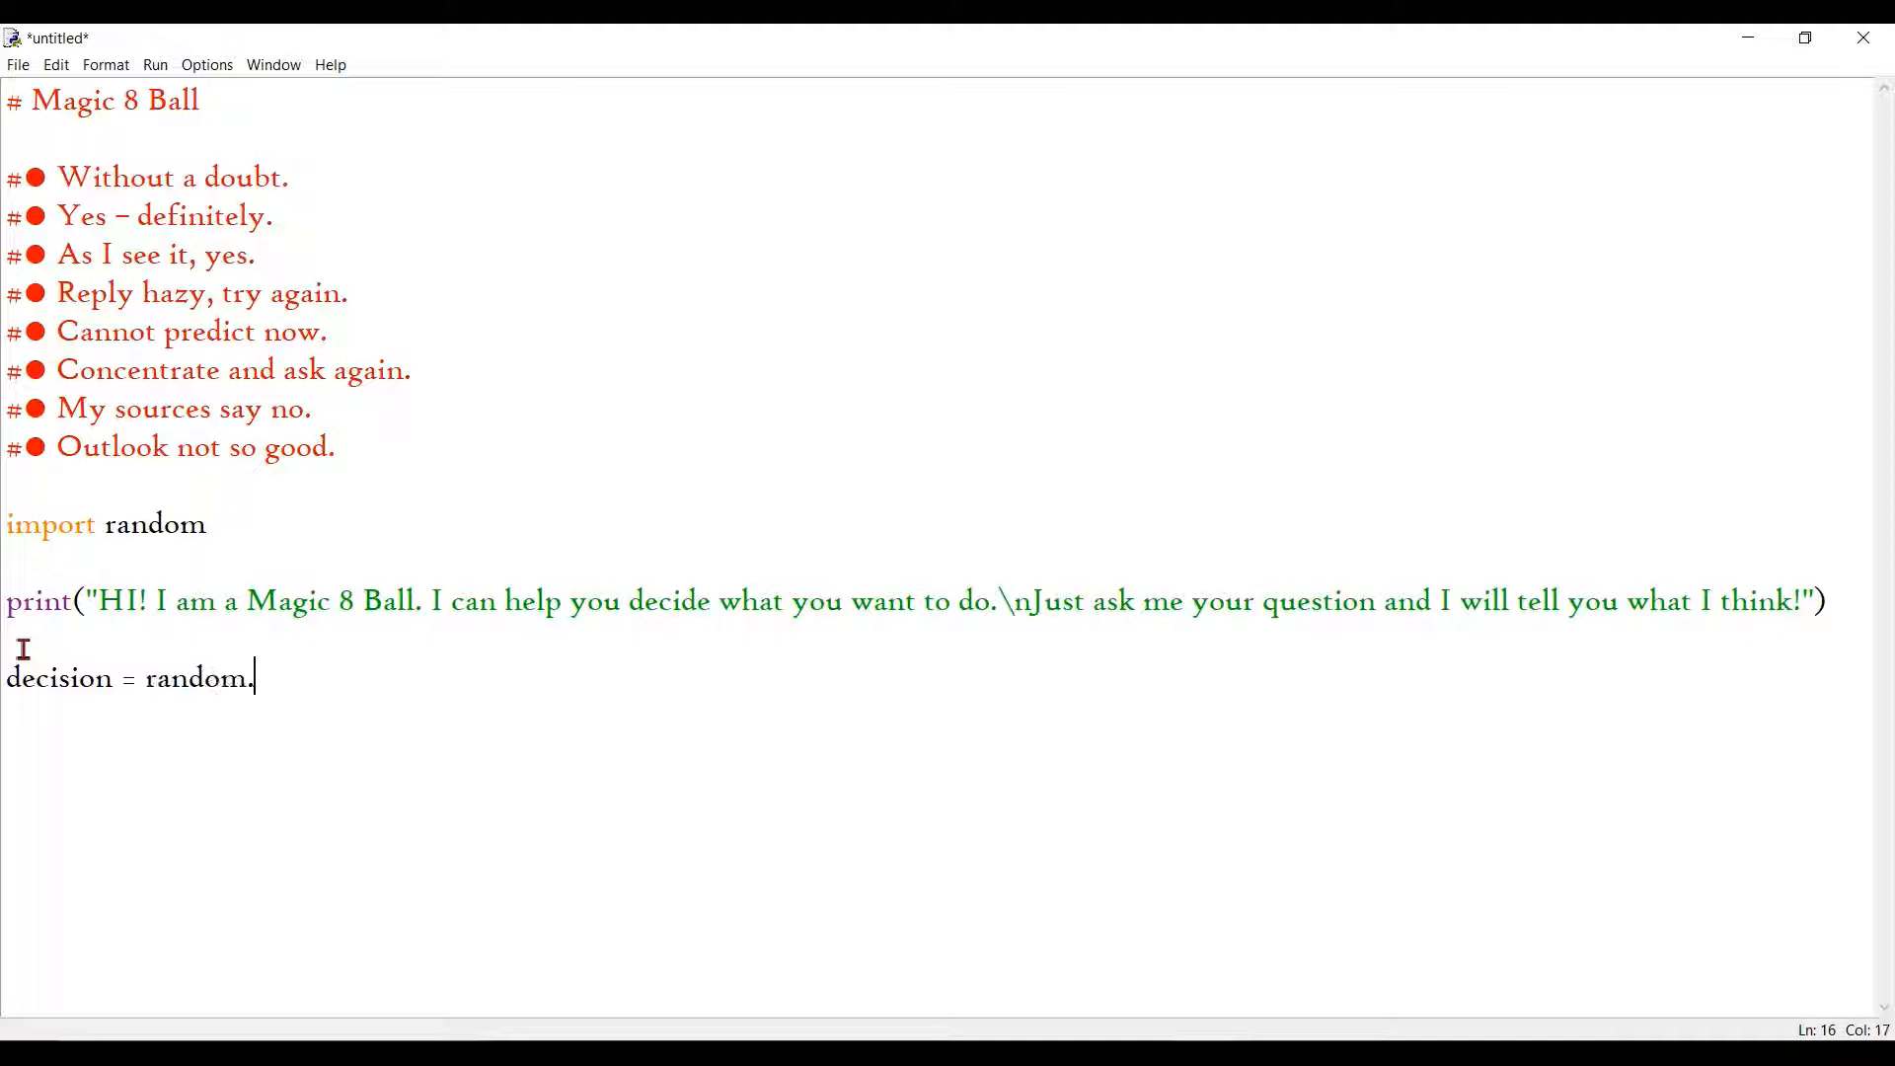
type("randint")
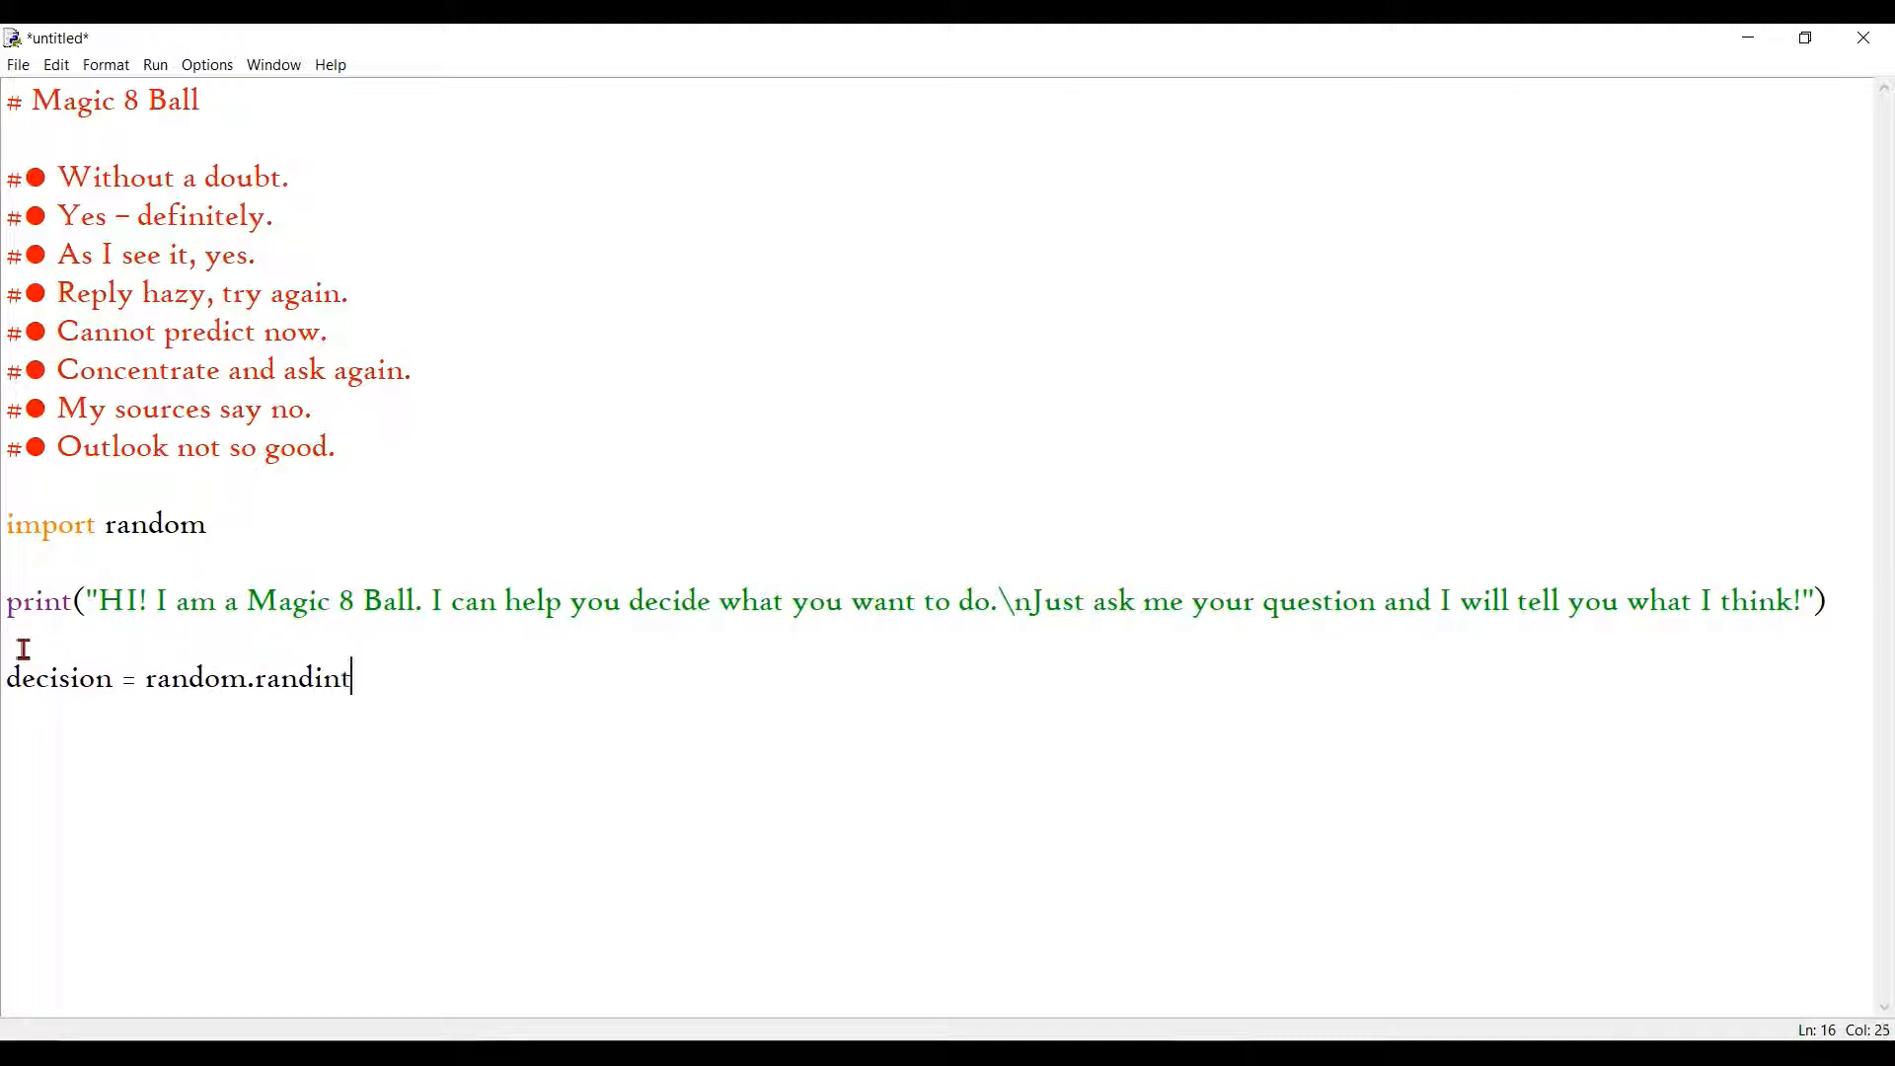
double_click(296, 678)
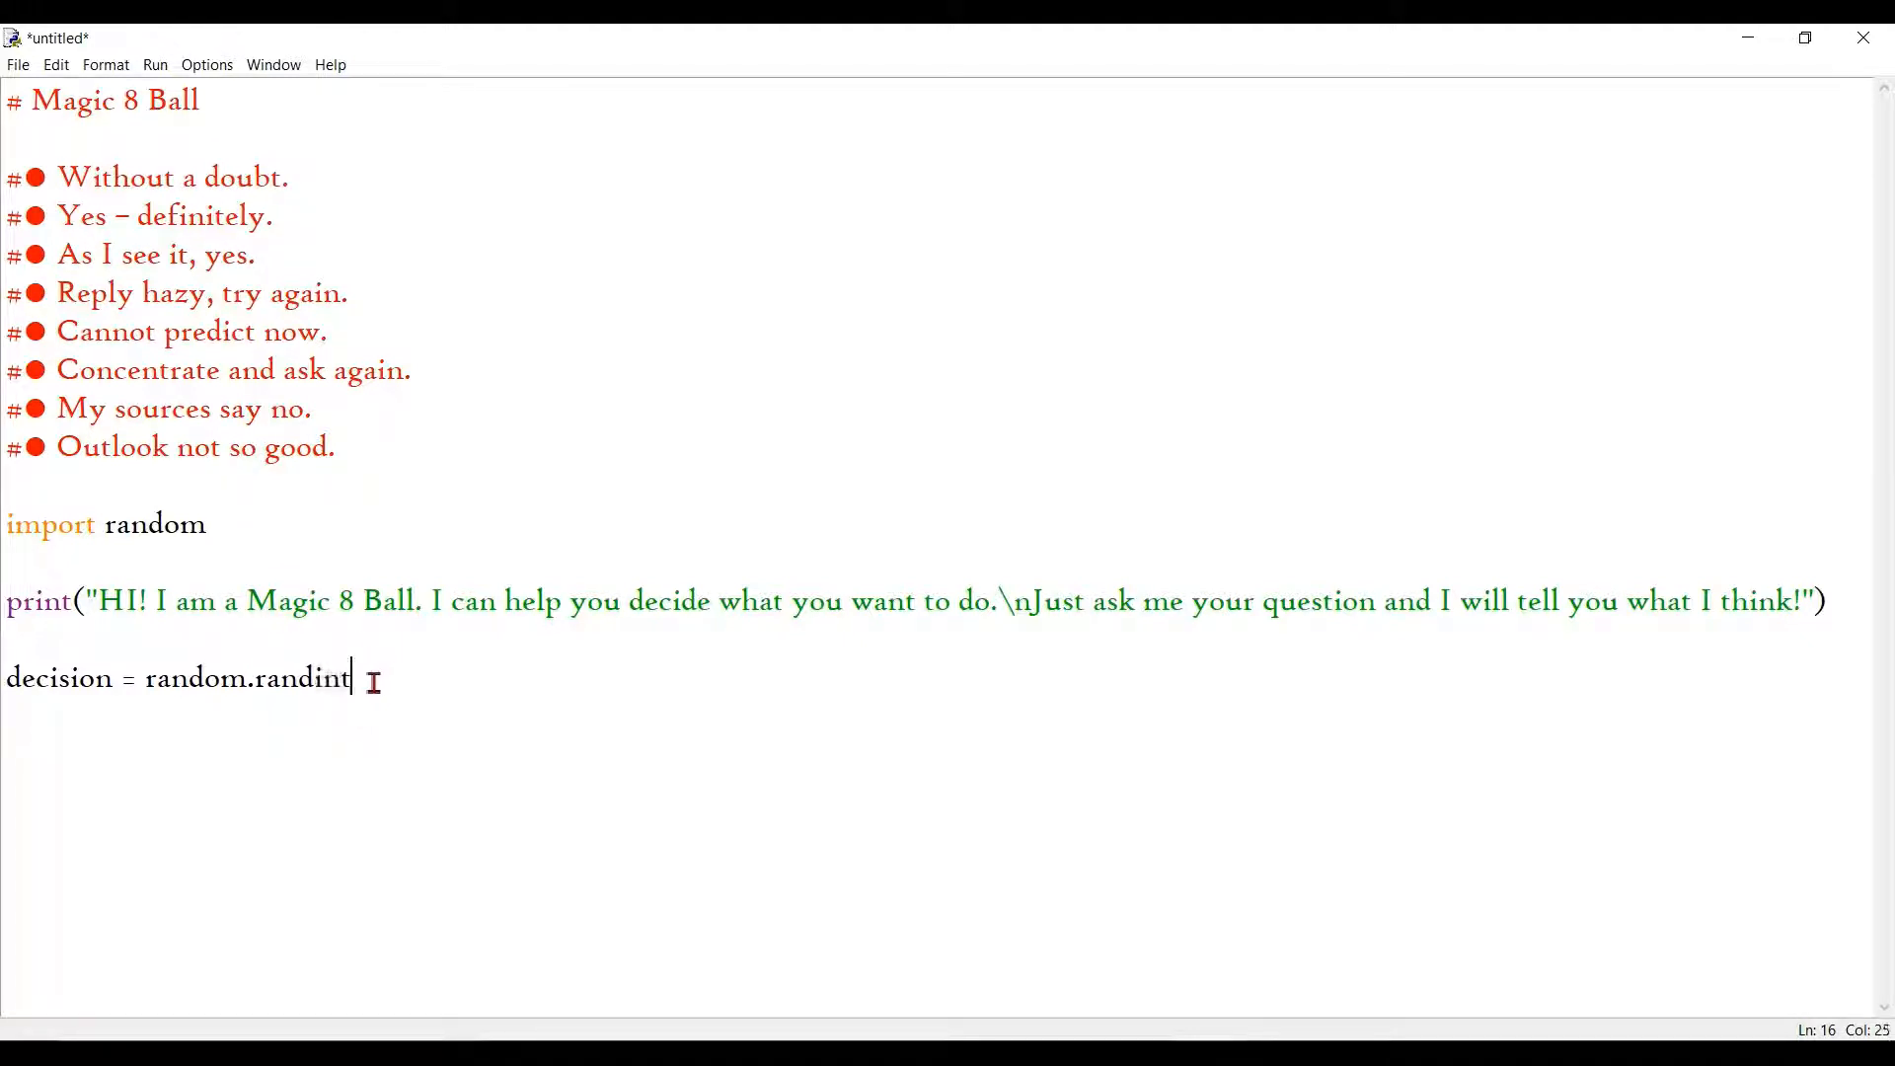
type("()")
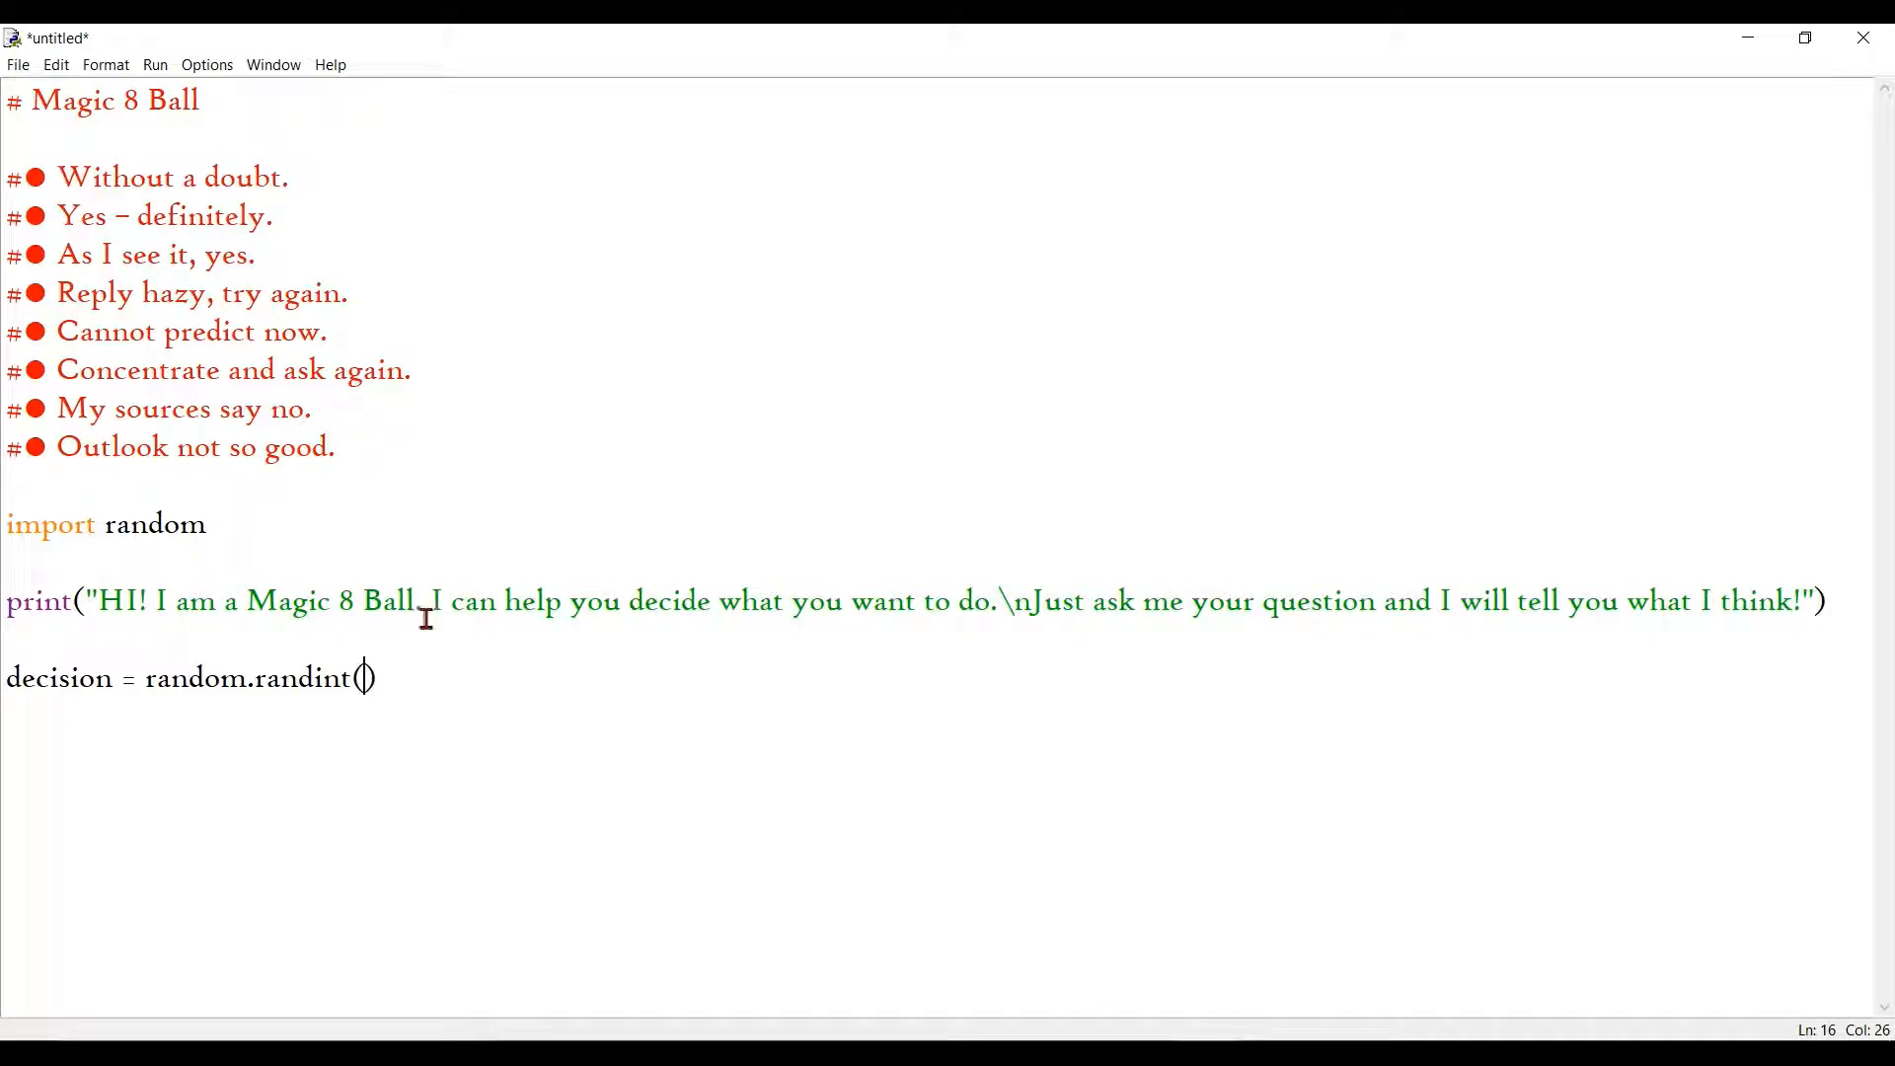
type("1,8")
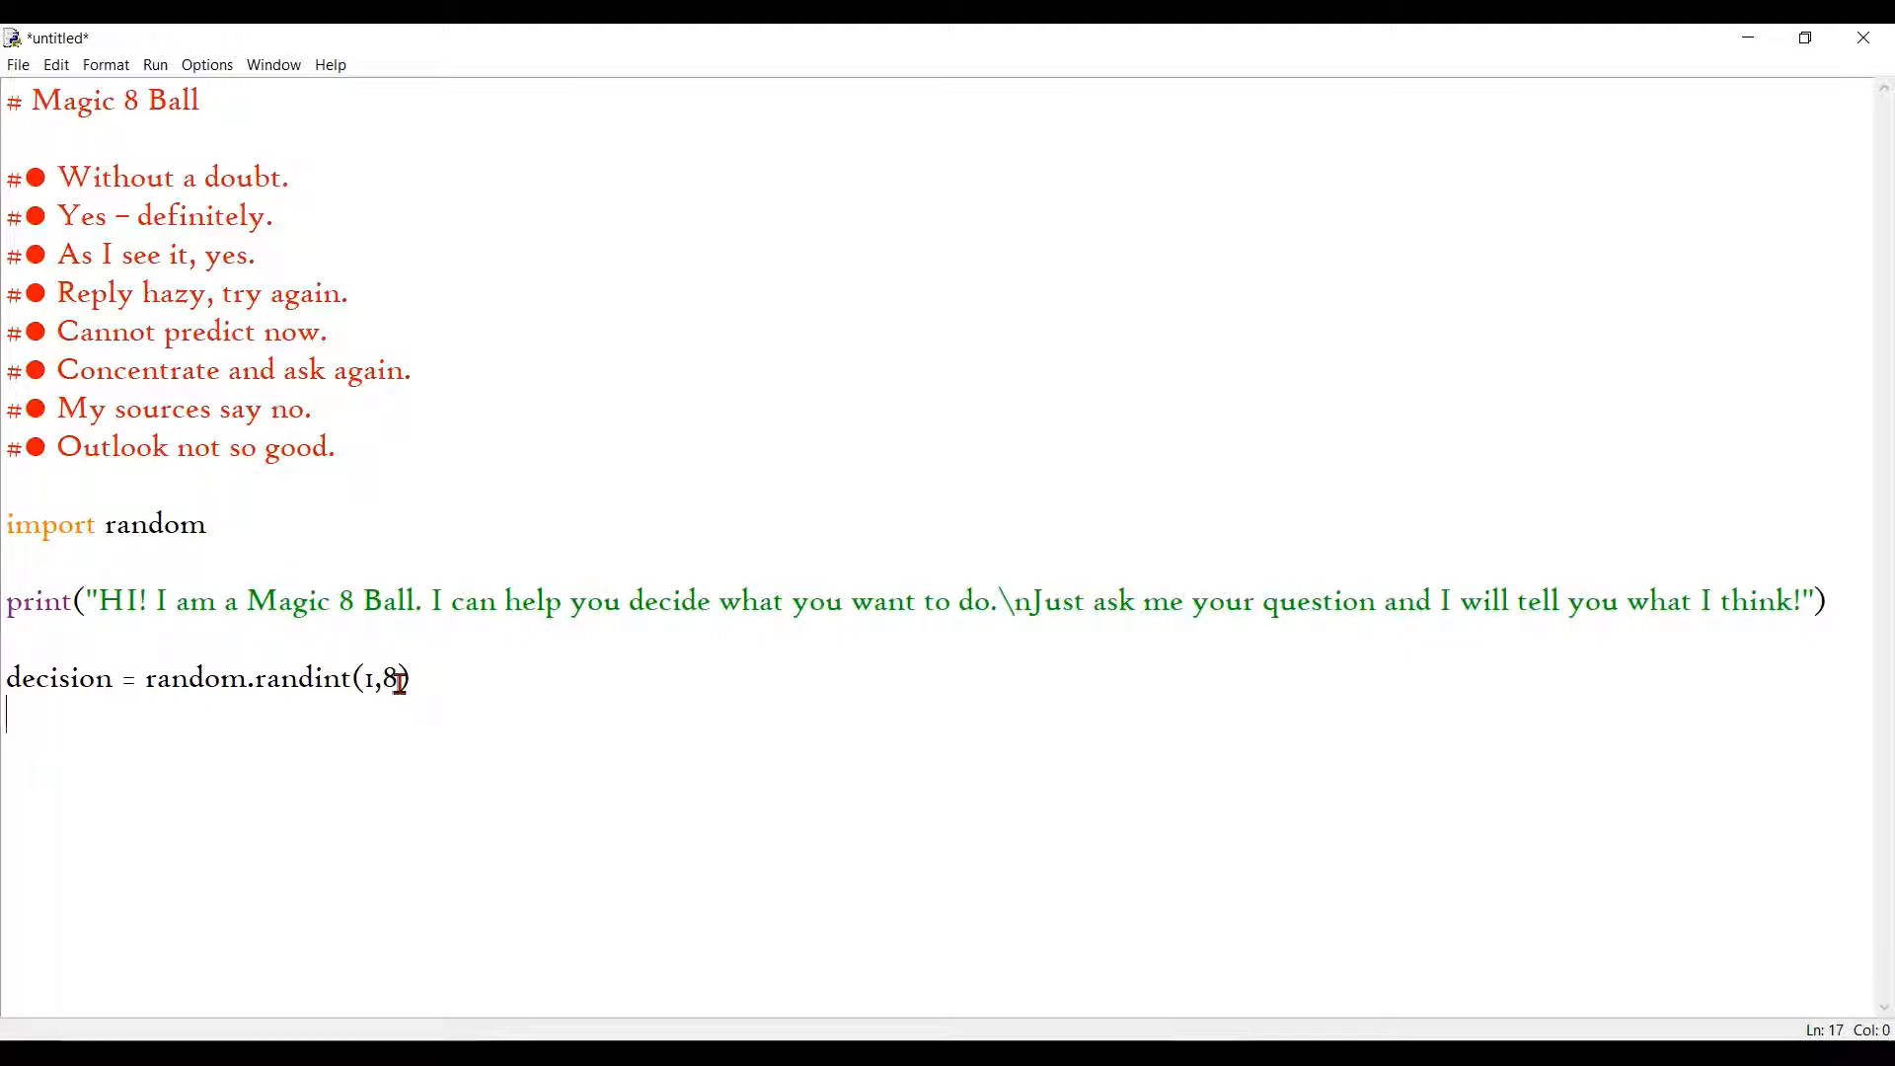
mouse_move(69, 728)
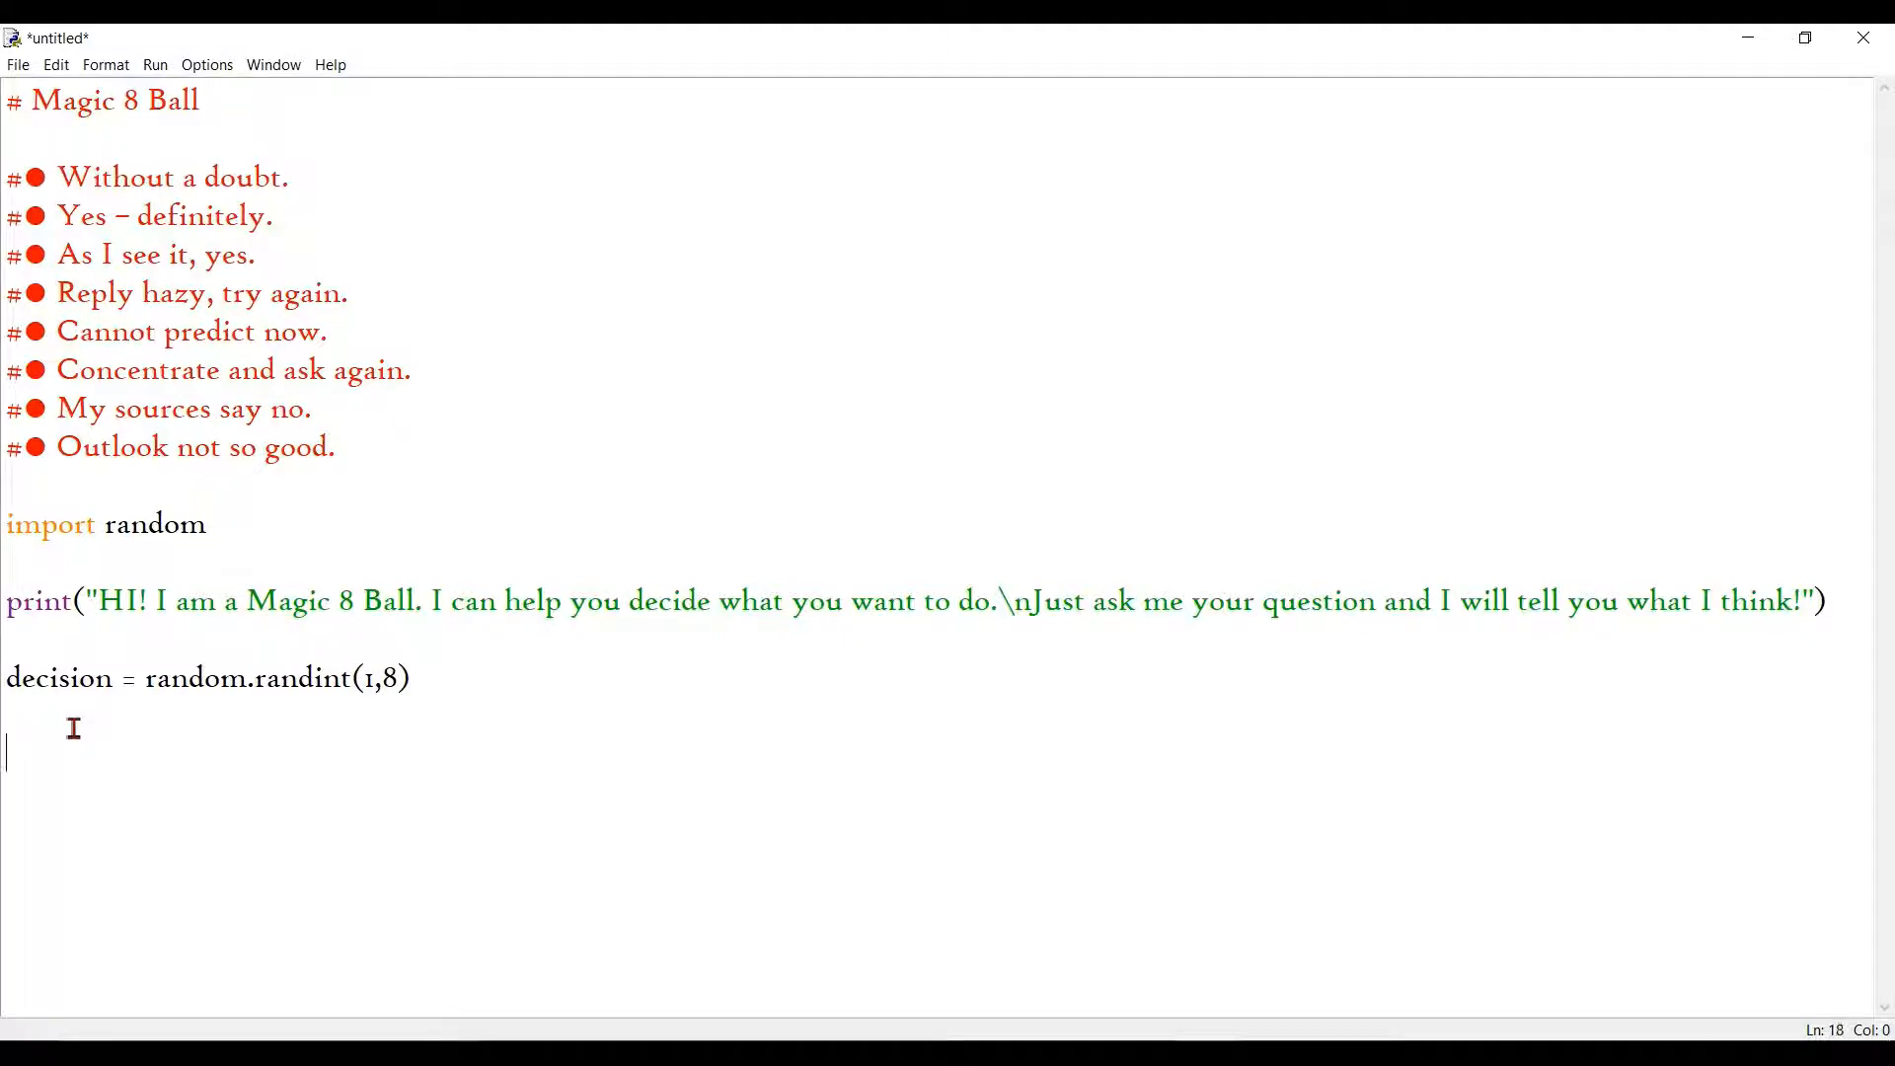
Step: Write if decision = 1: with an indented print("Without a doubt.") body
type("if")
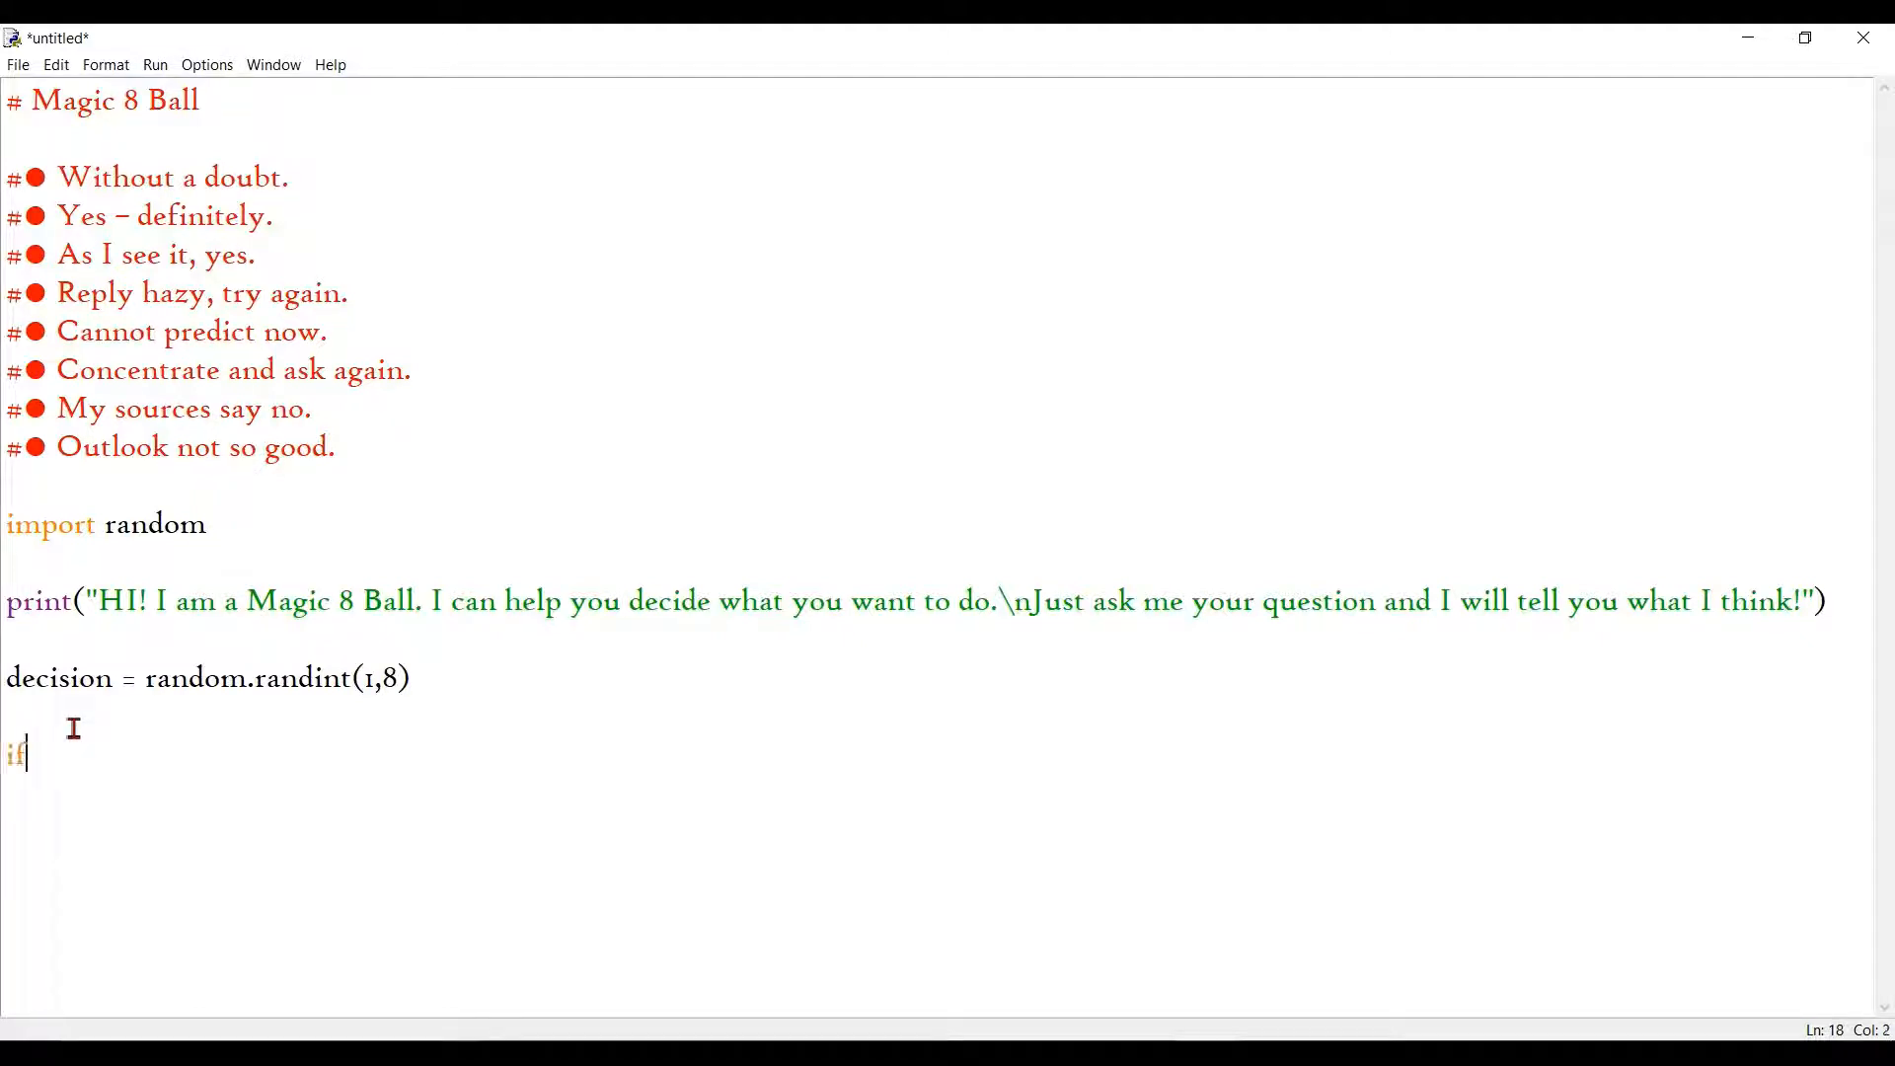
type("decisio")
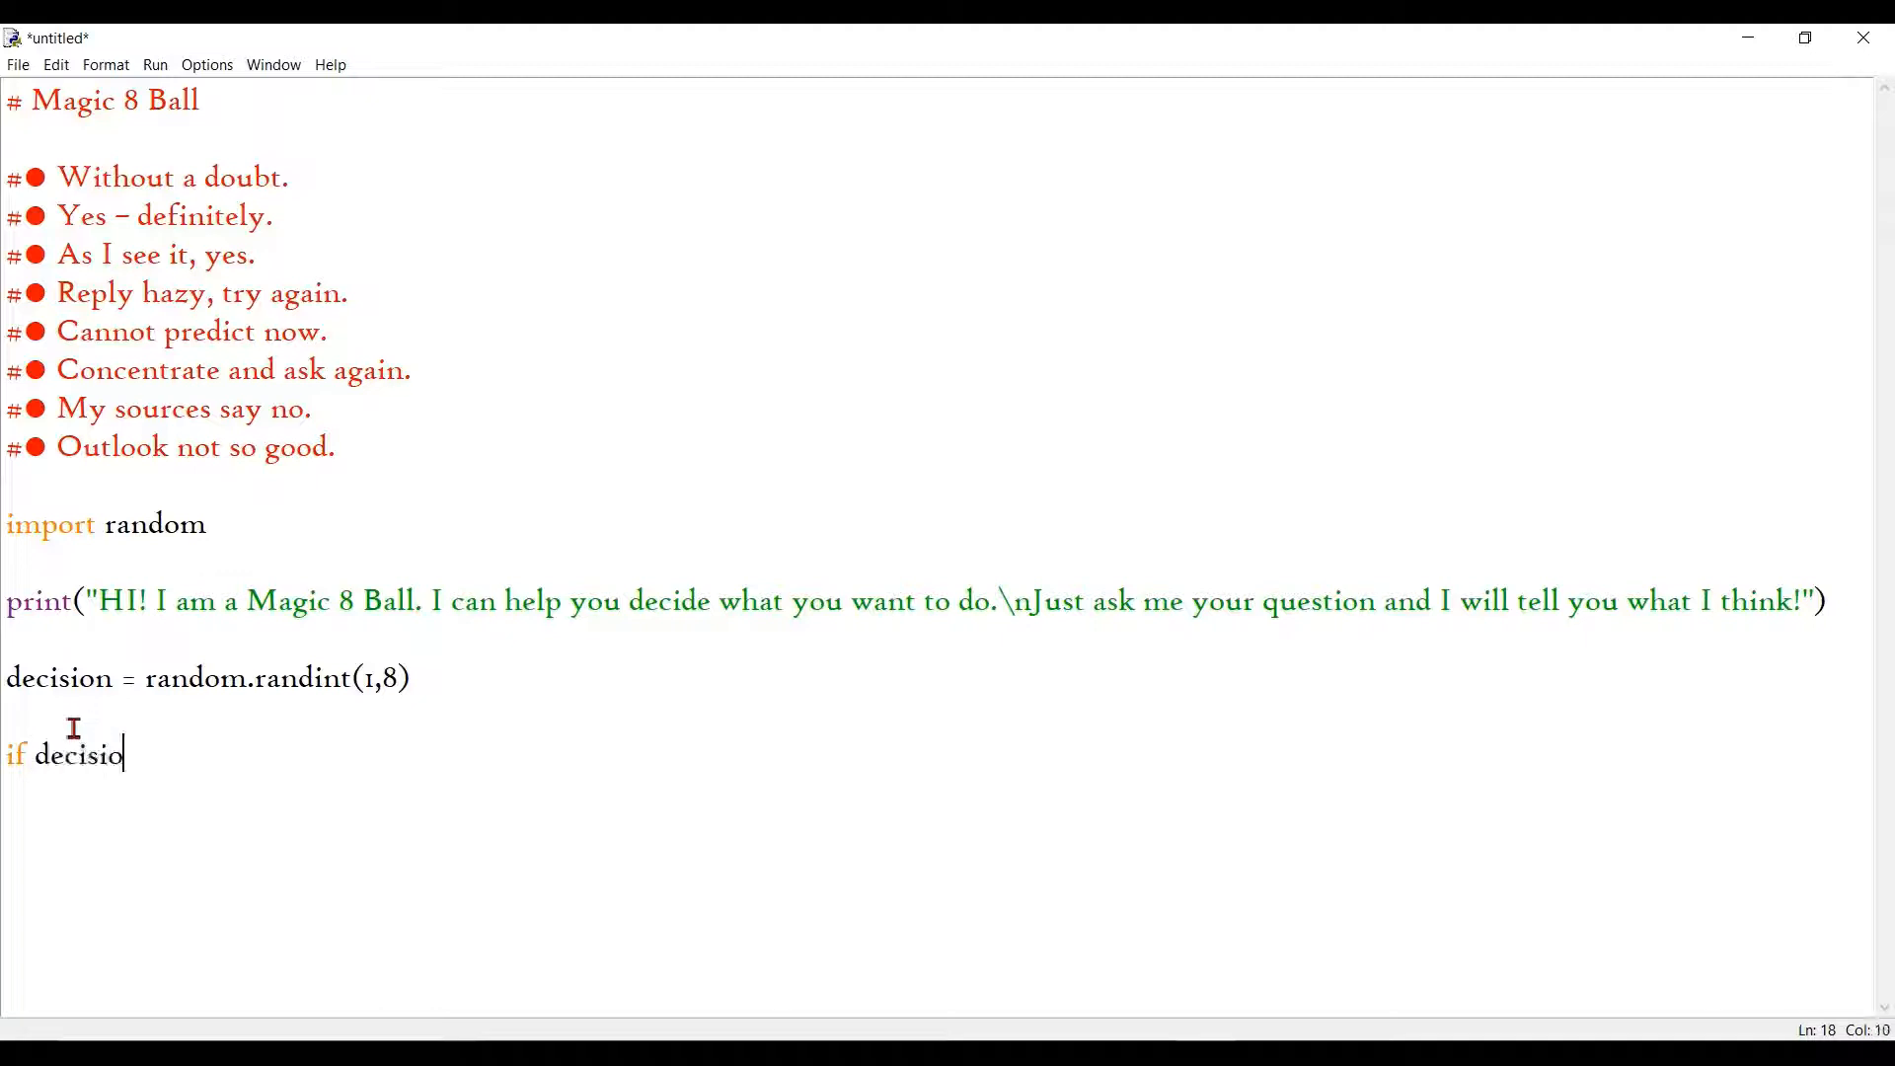
type("n =")
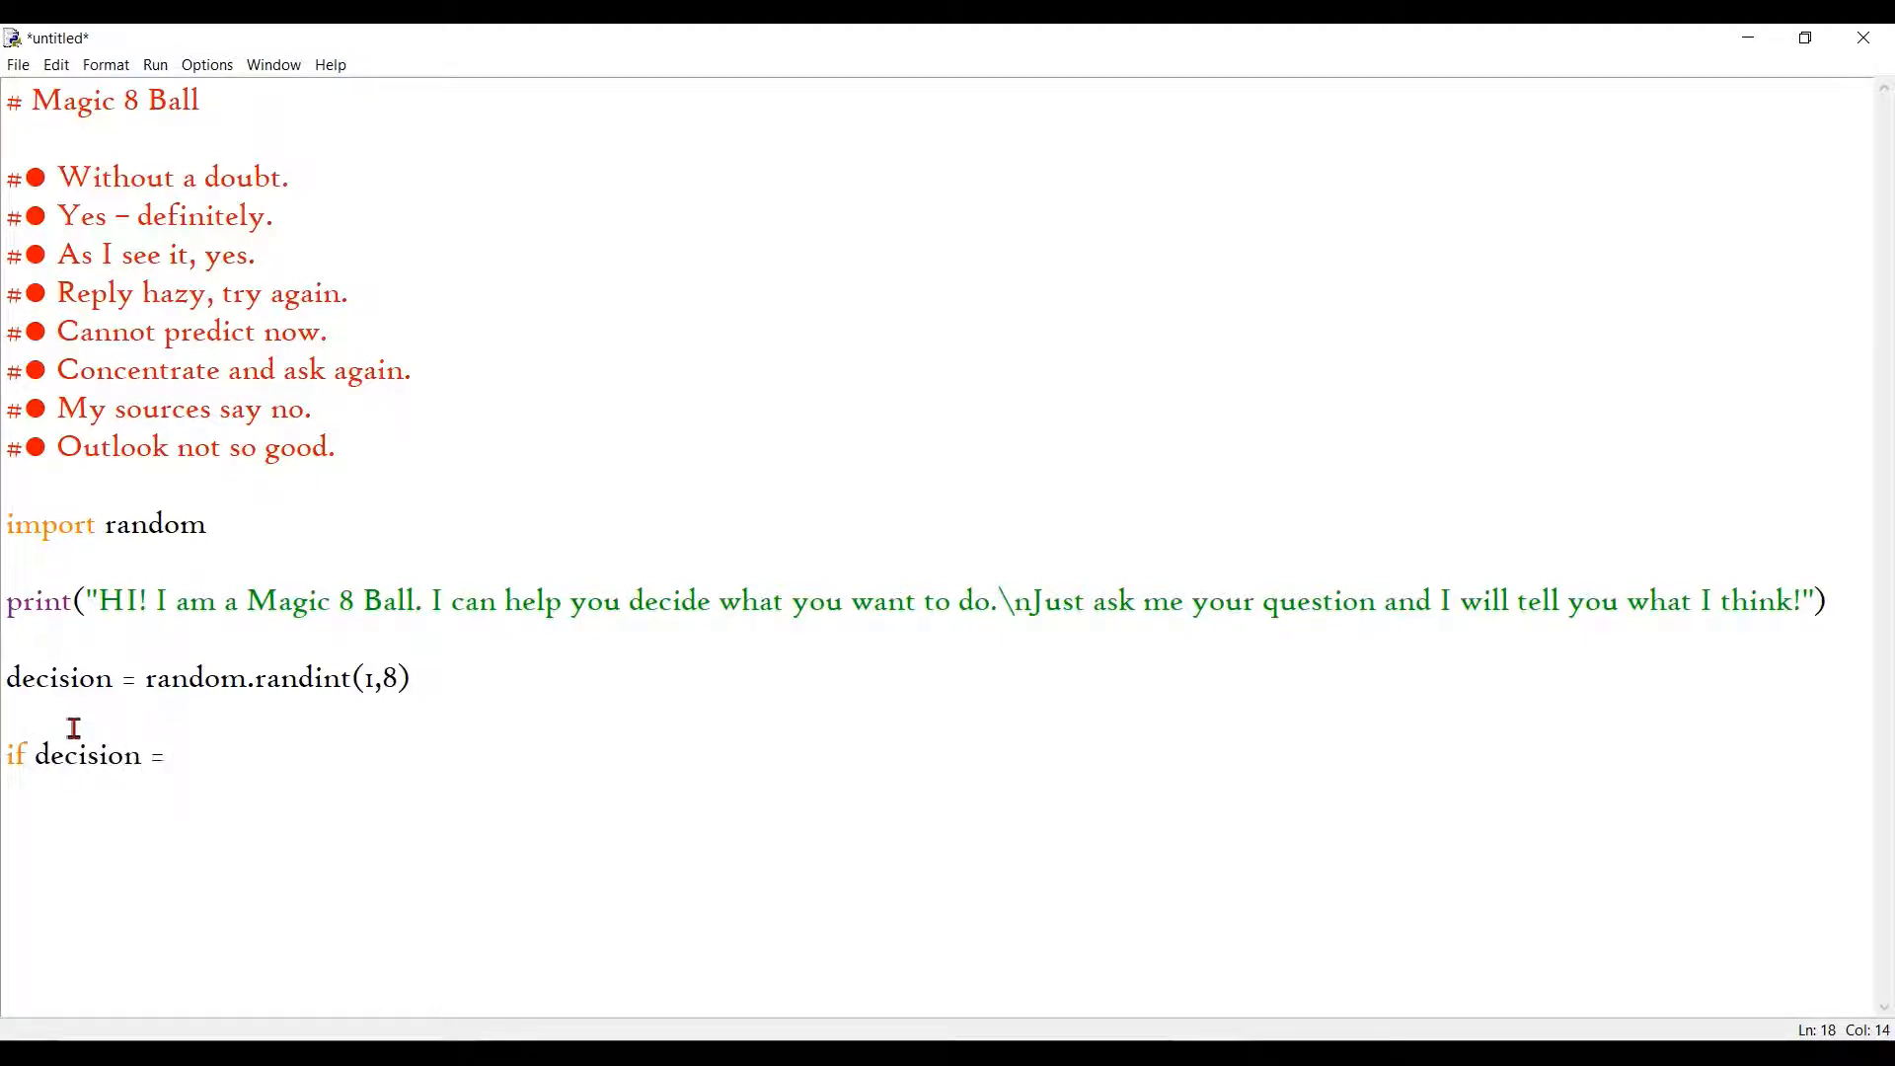
type("1:")
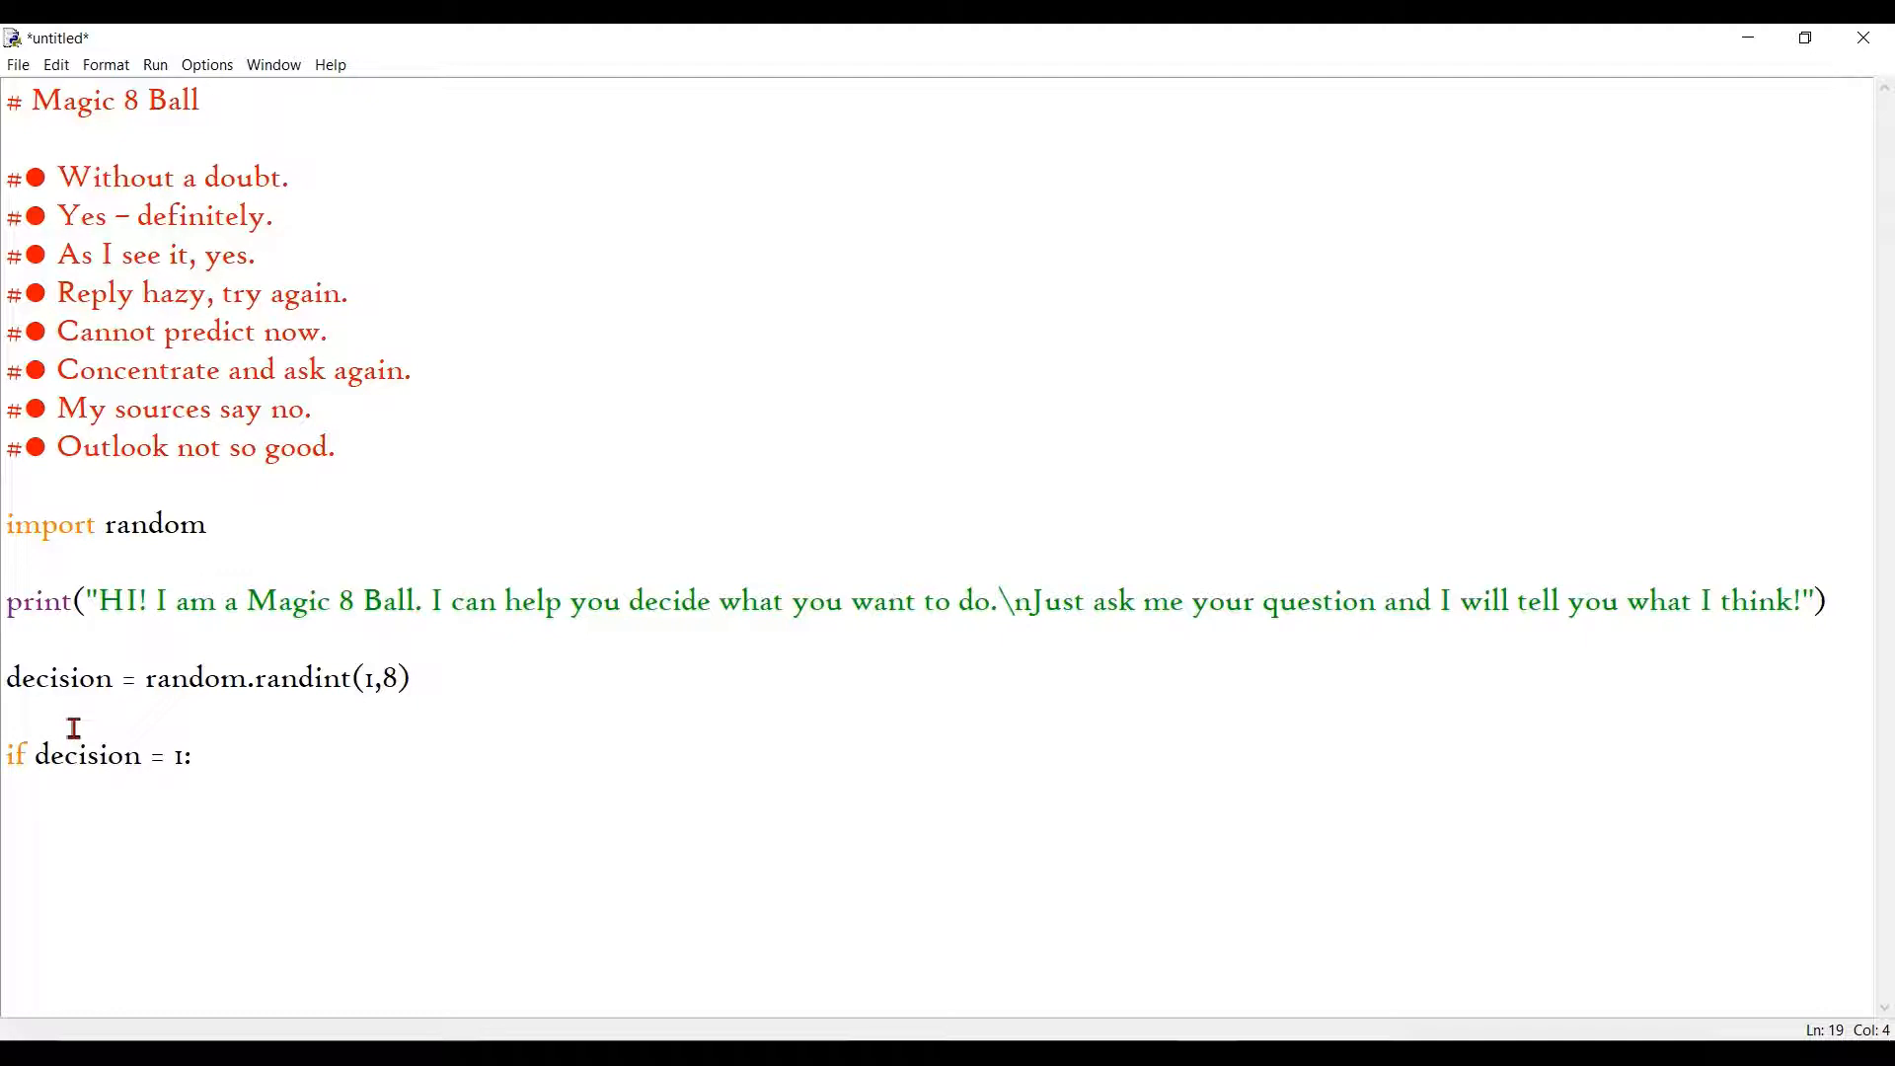
key("Enter")
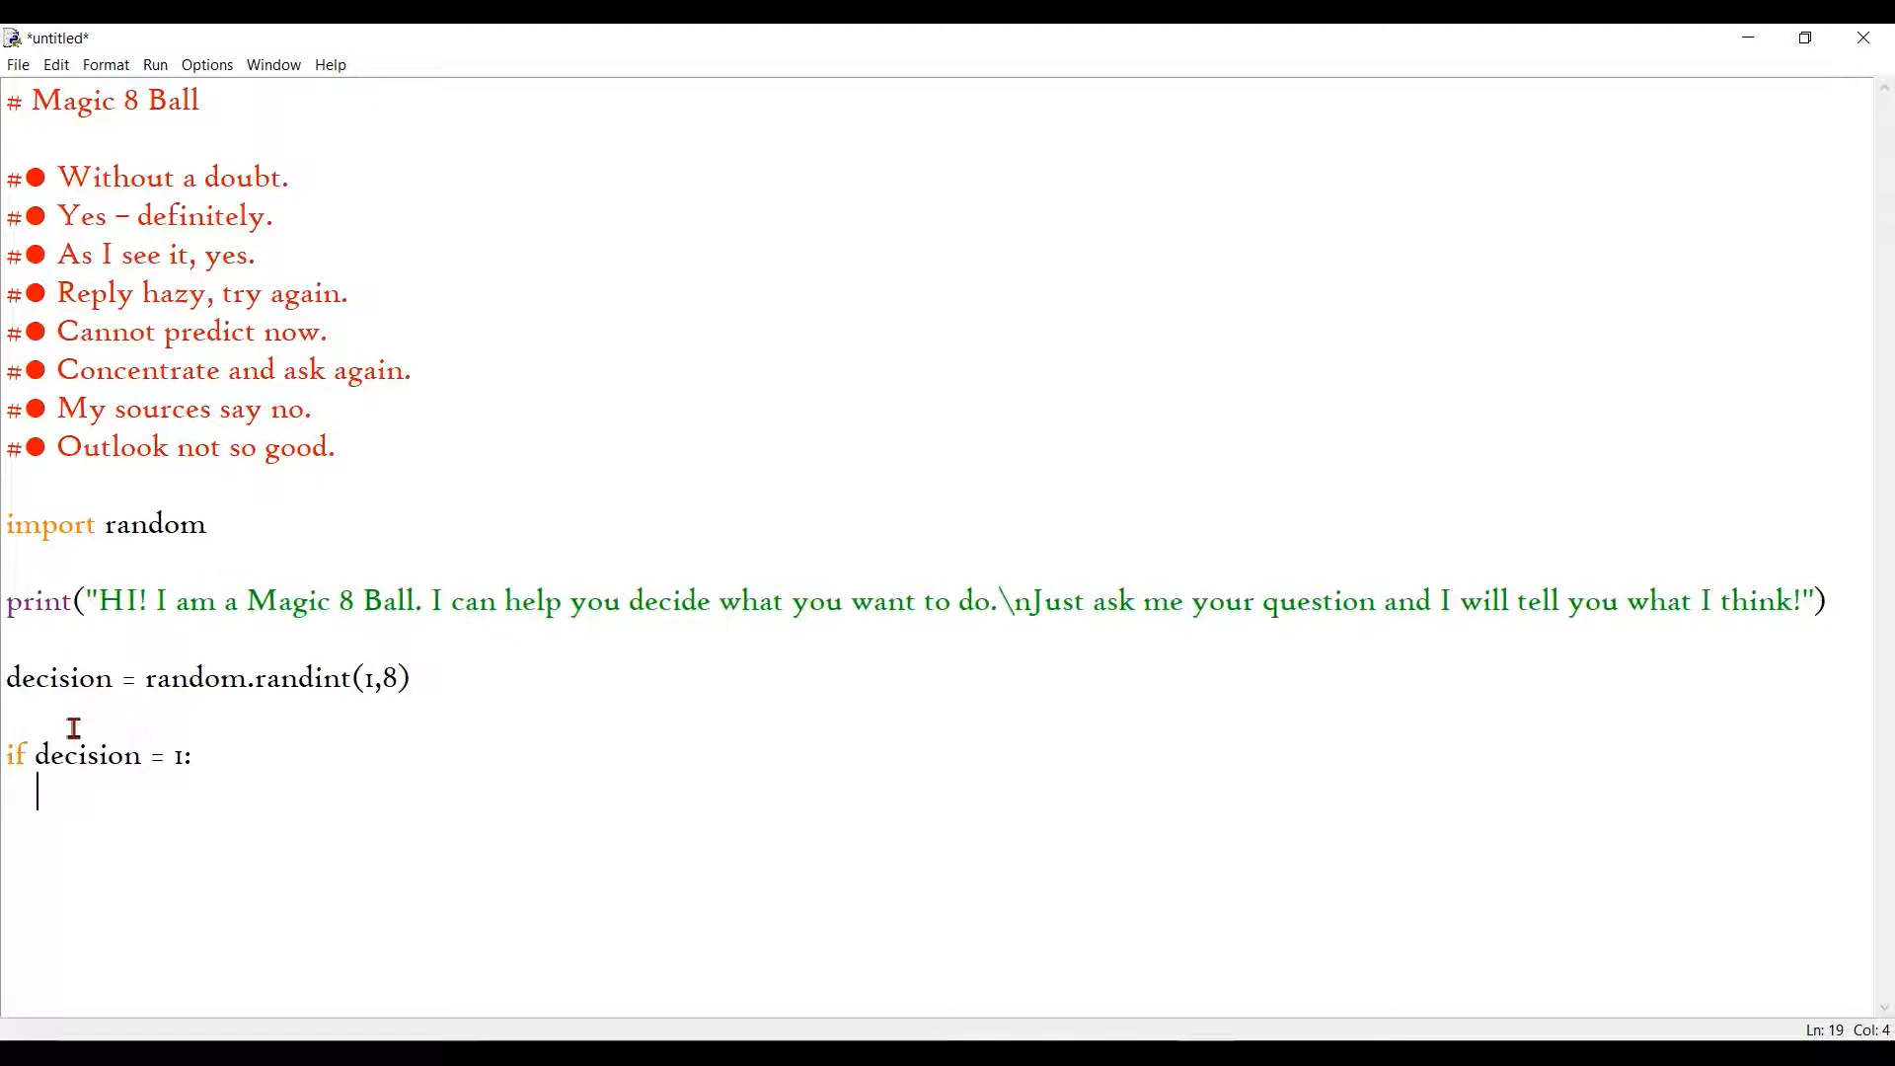
mouse_move(67, 178)
type("print(")
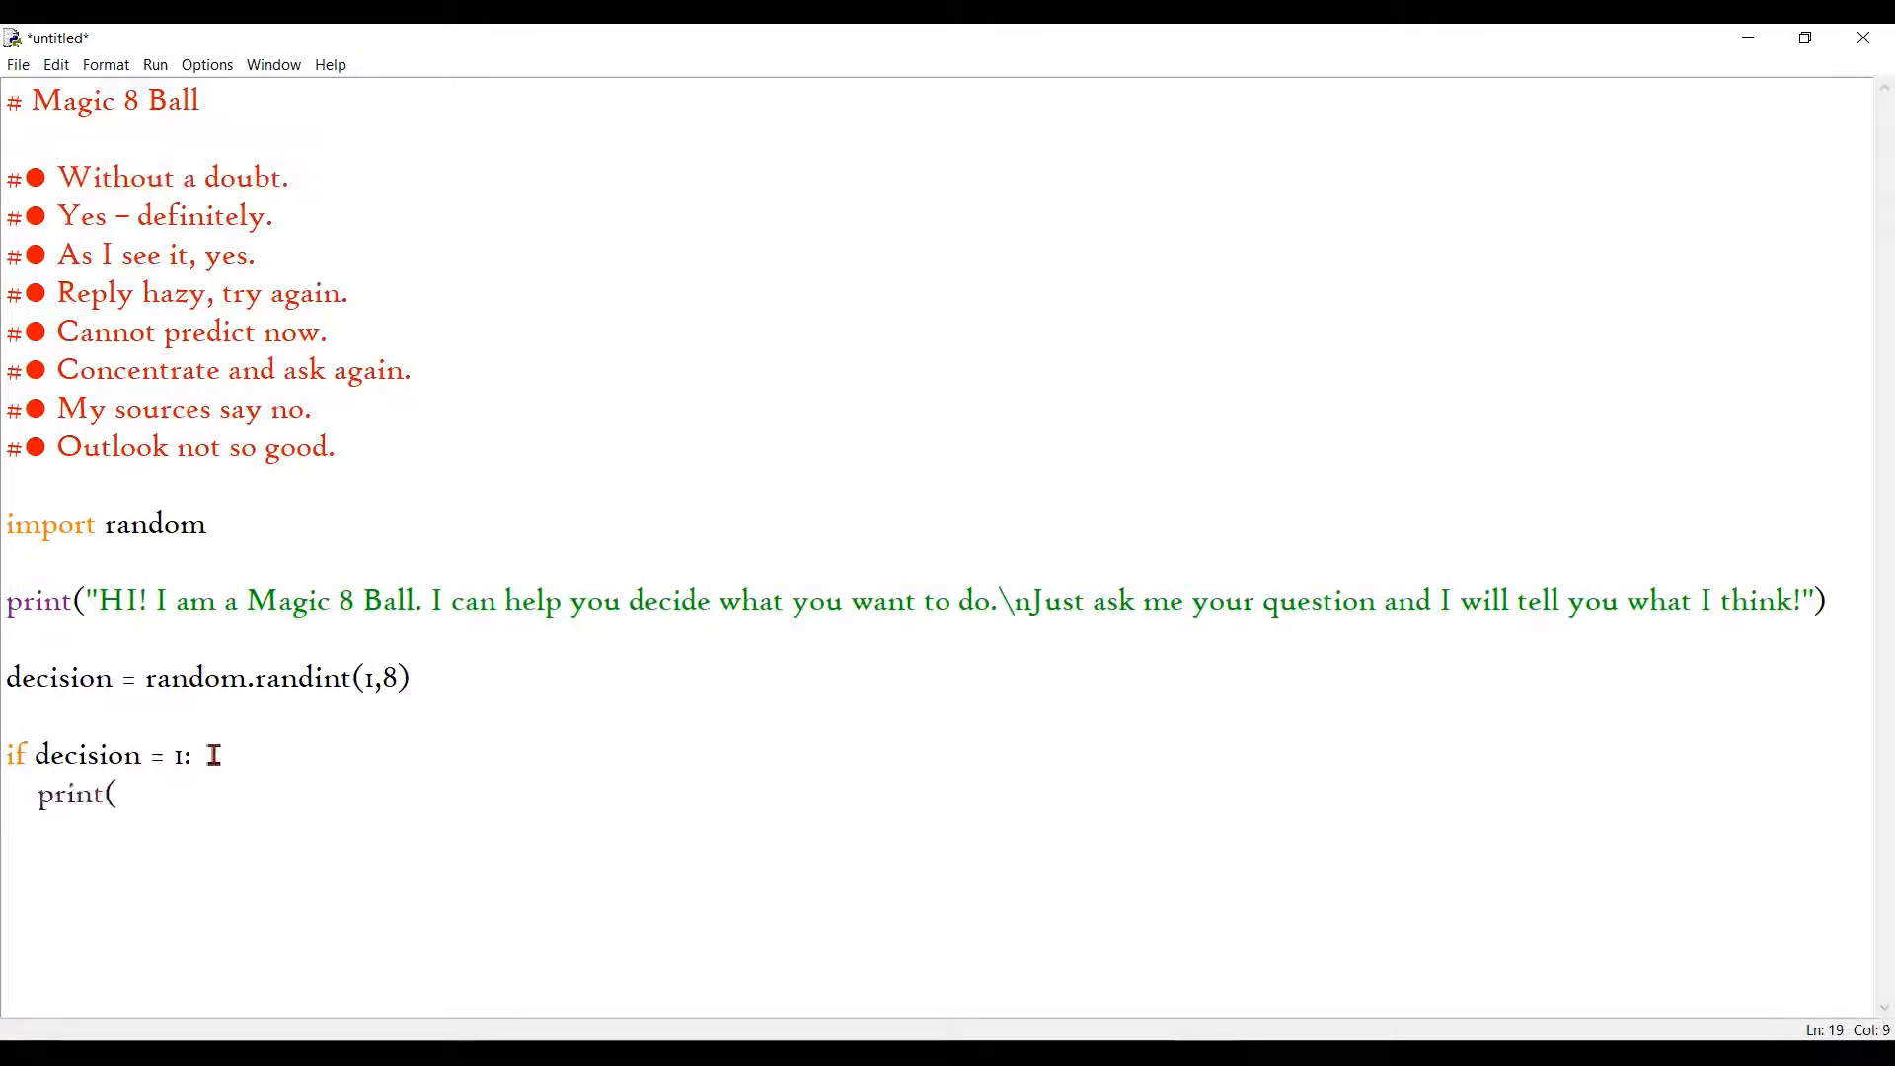
type("\"W\")")
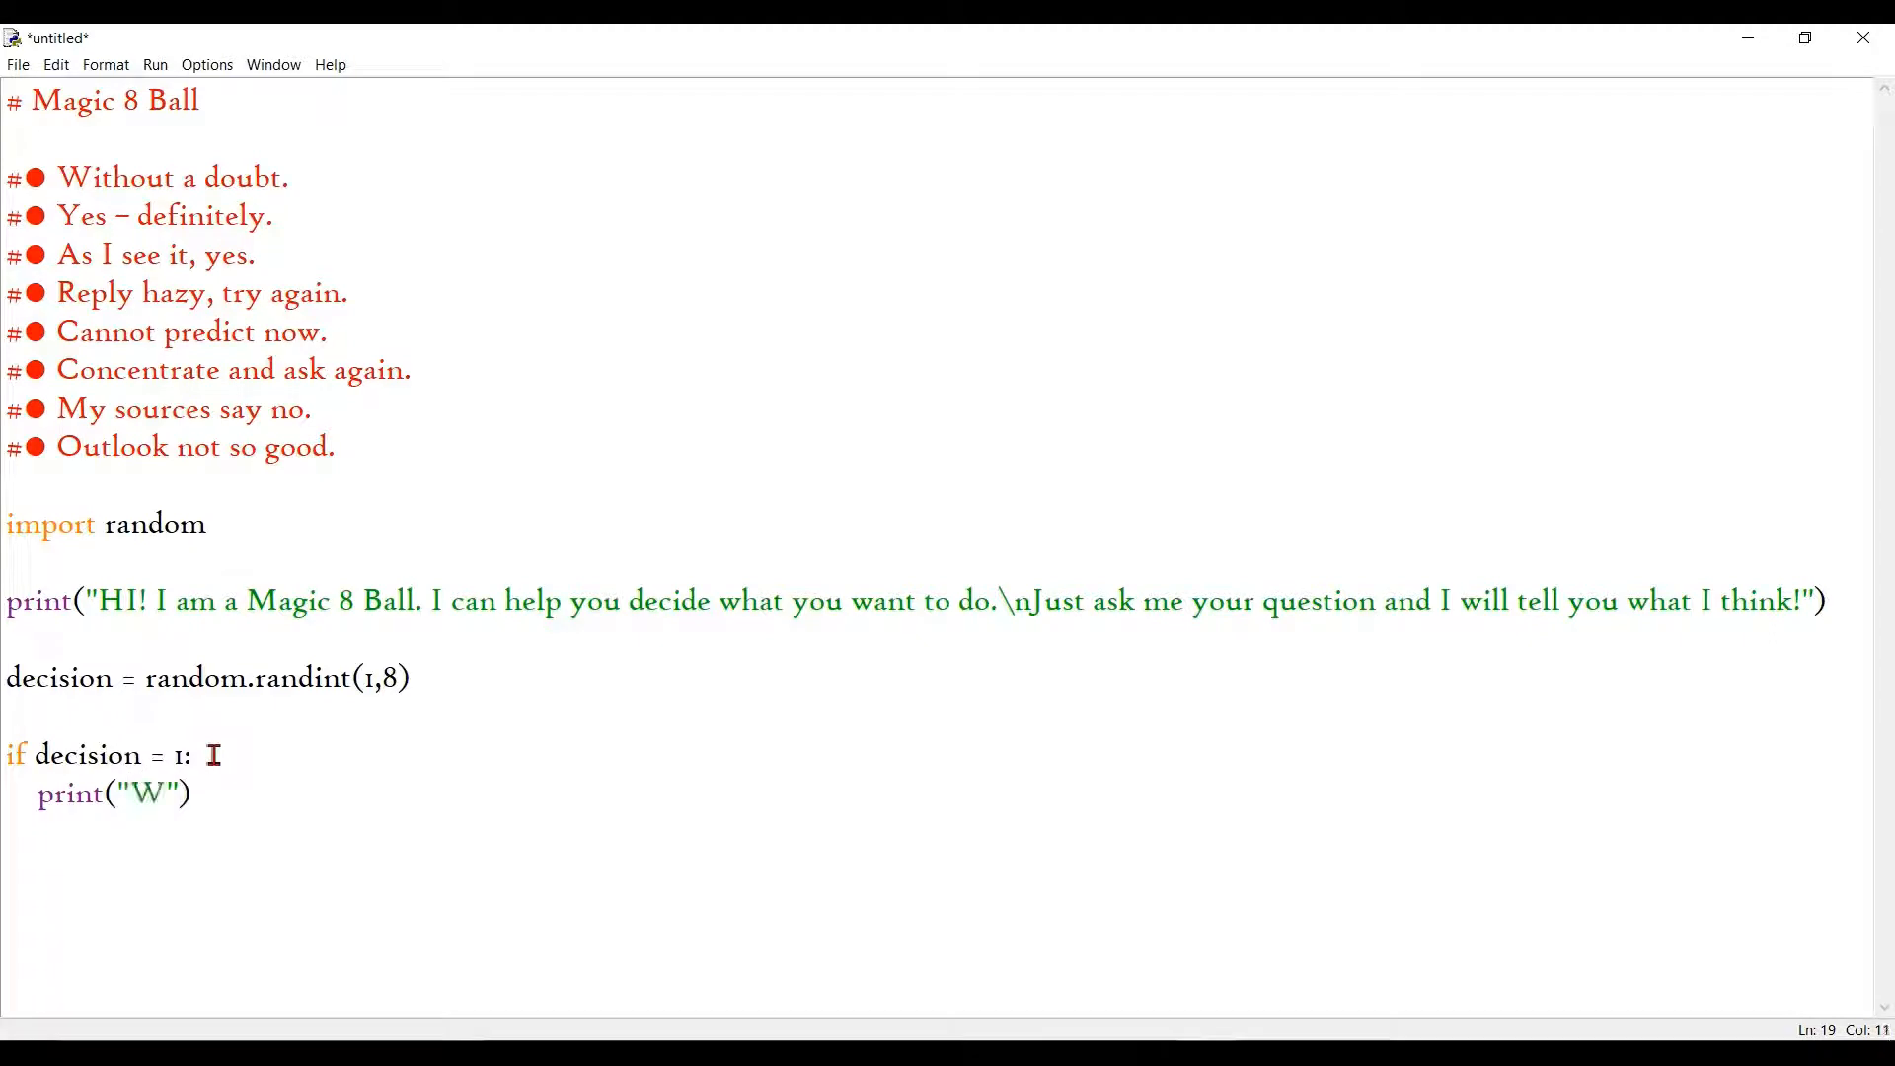
type("ithout a")
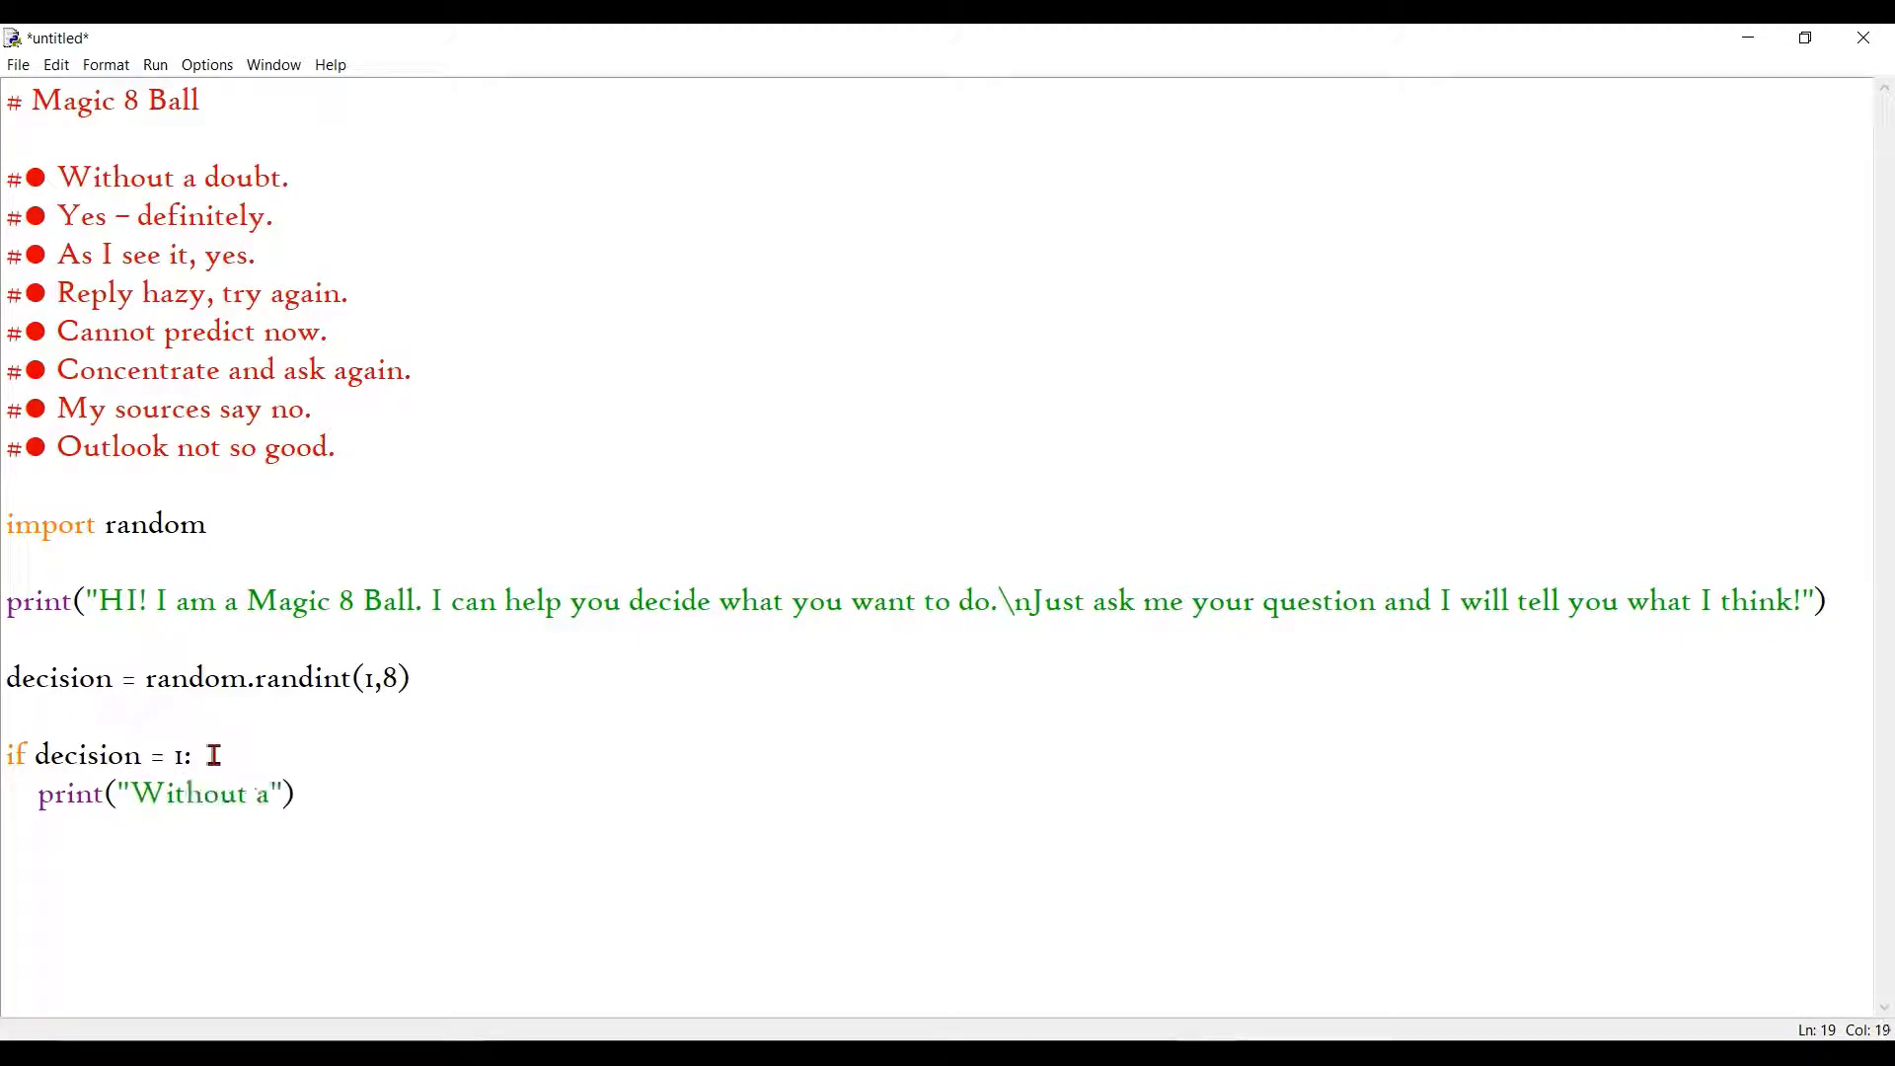
type("doubt")
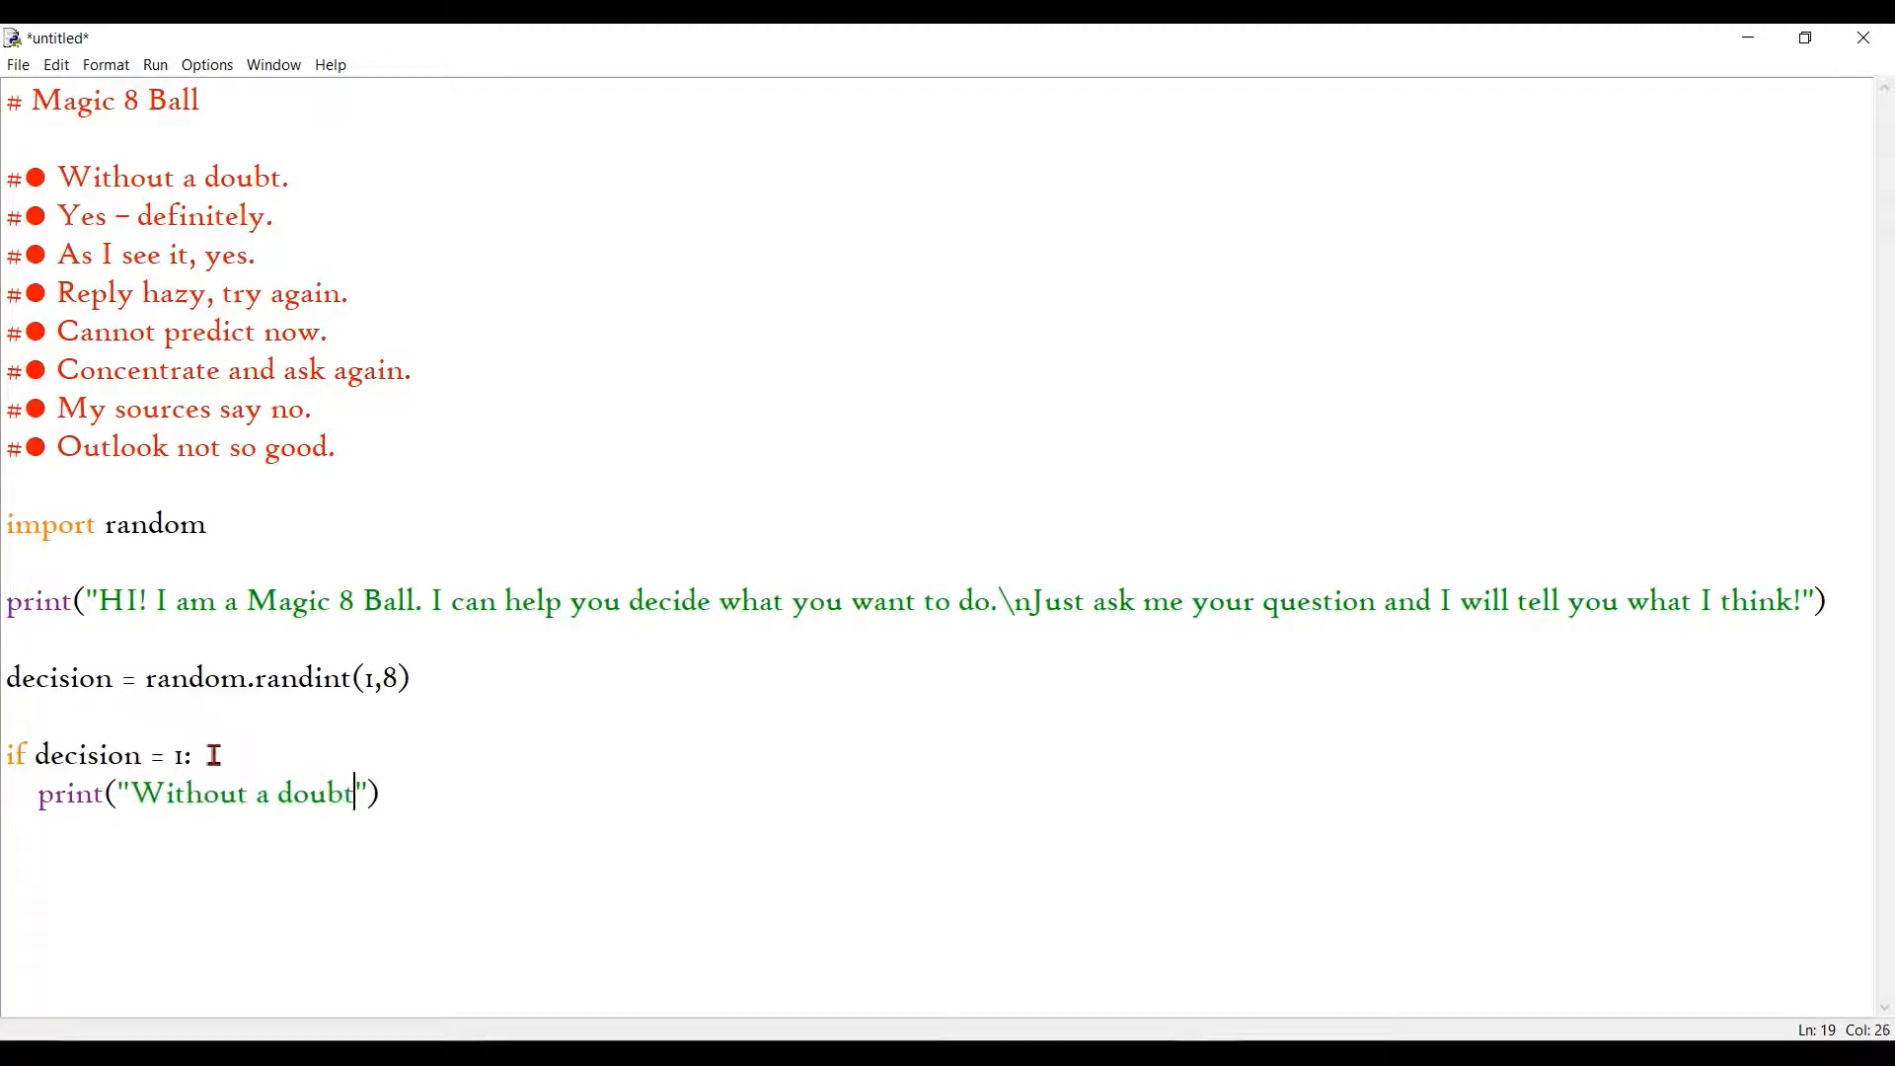
type(".")
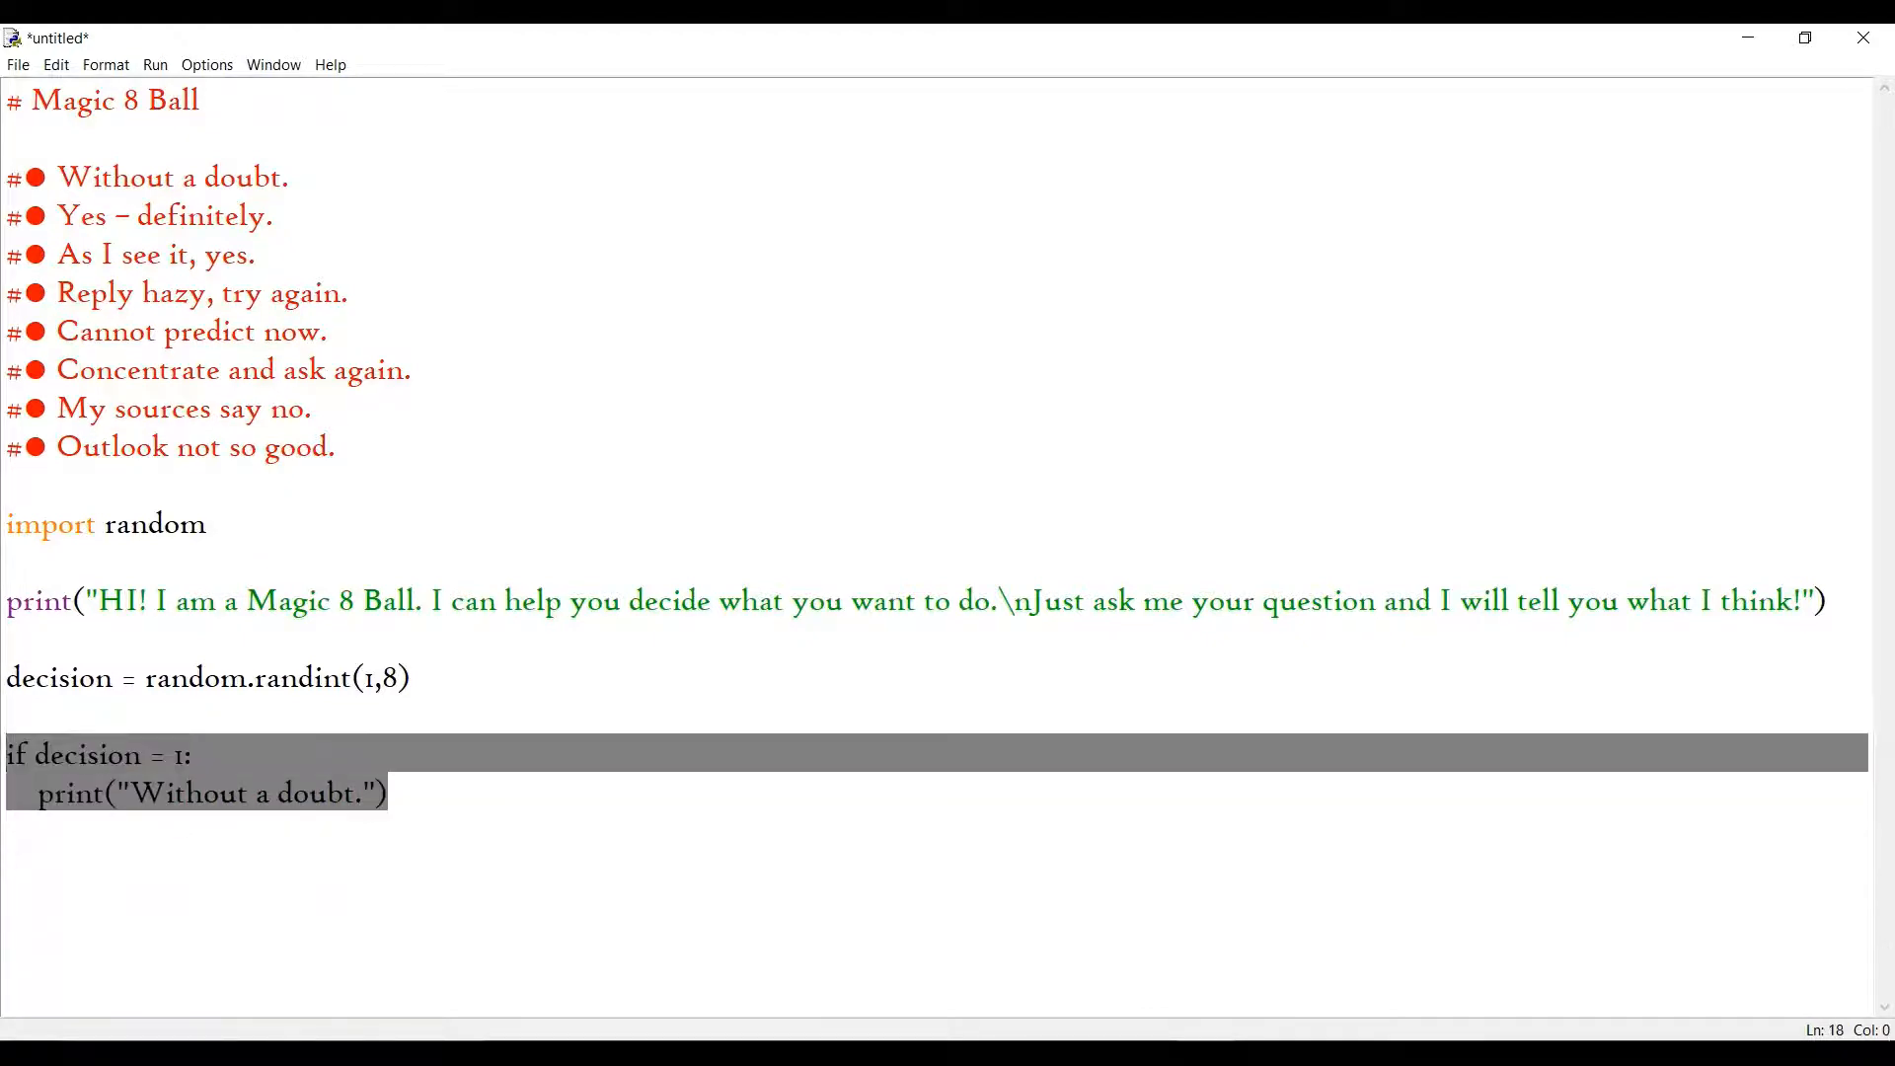
Step: Start the next branch below the first block for decision 2
left_click(434, 805)
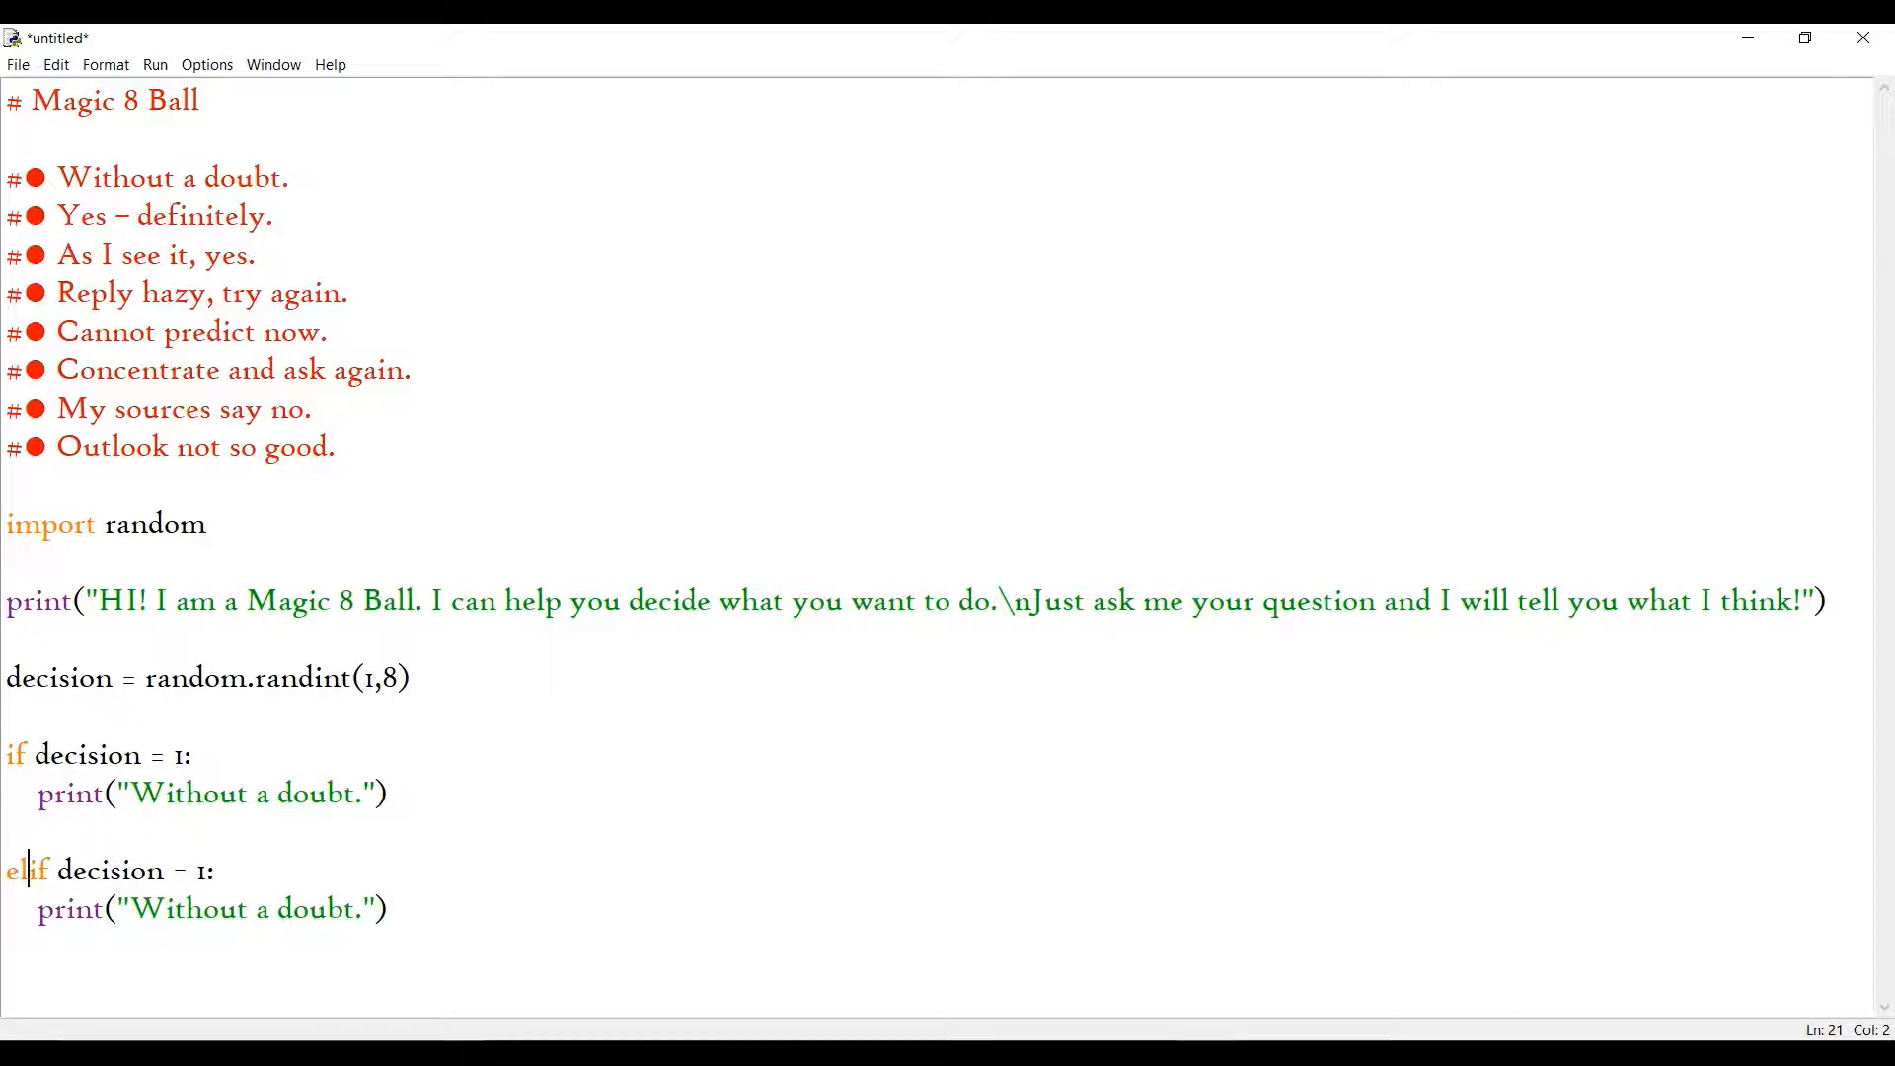
mouse_move(163, 862)
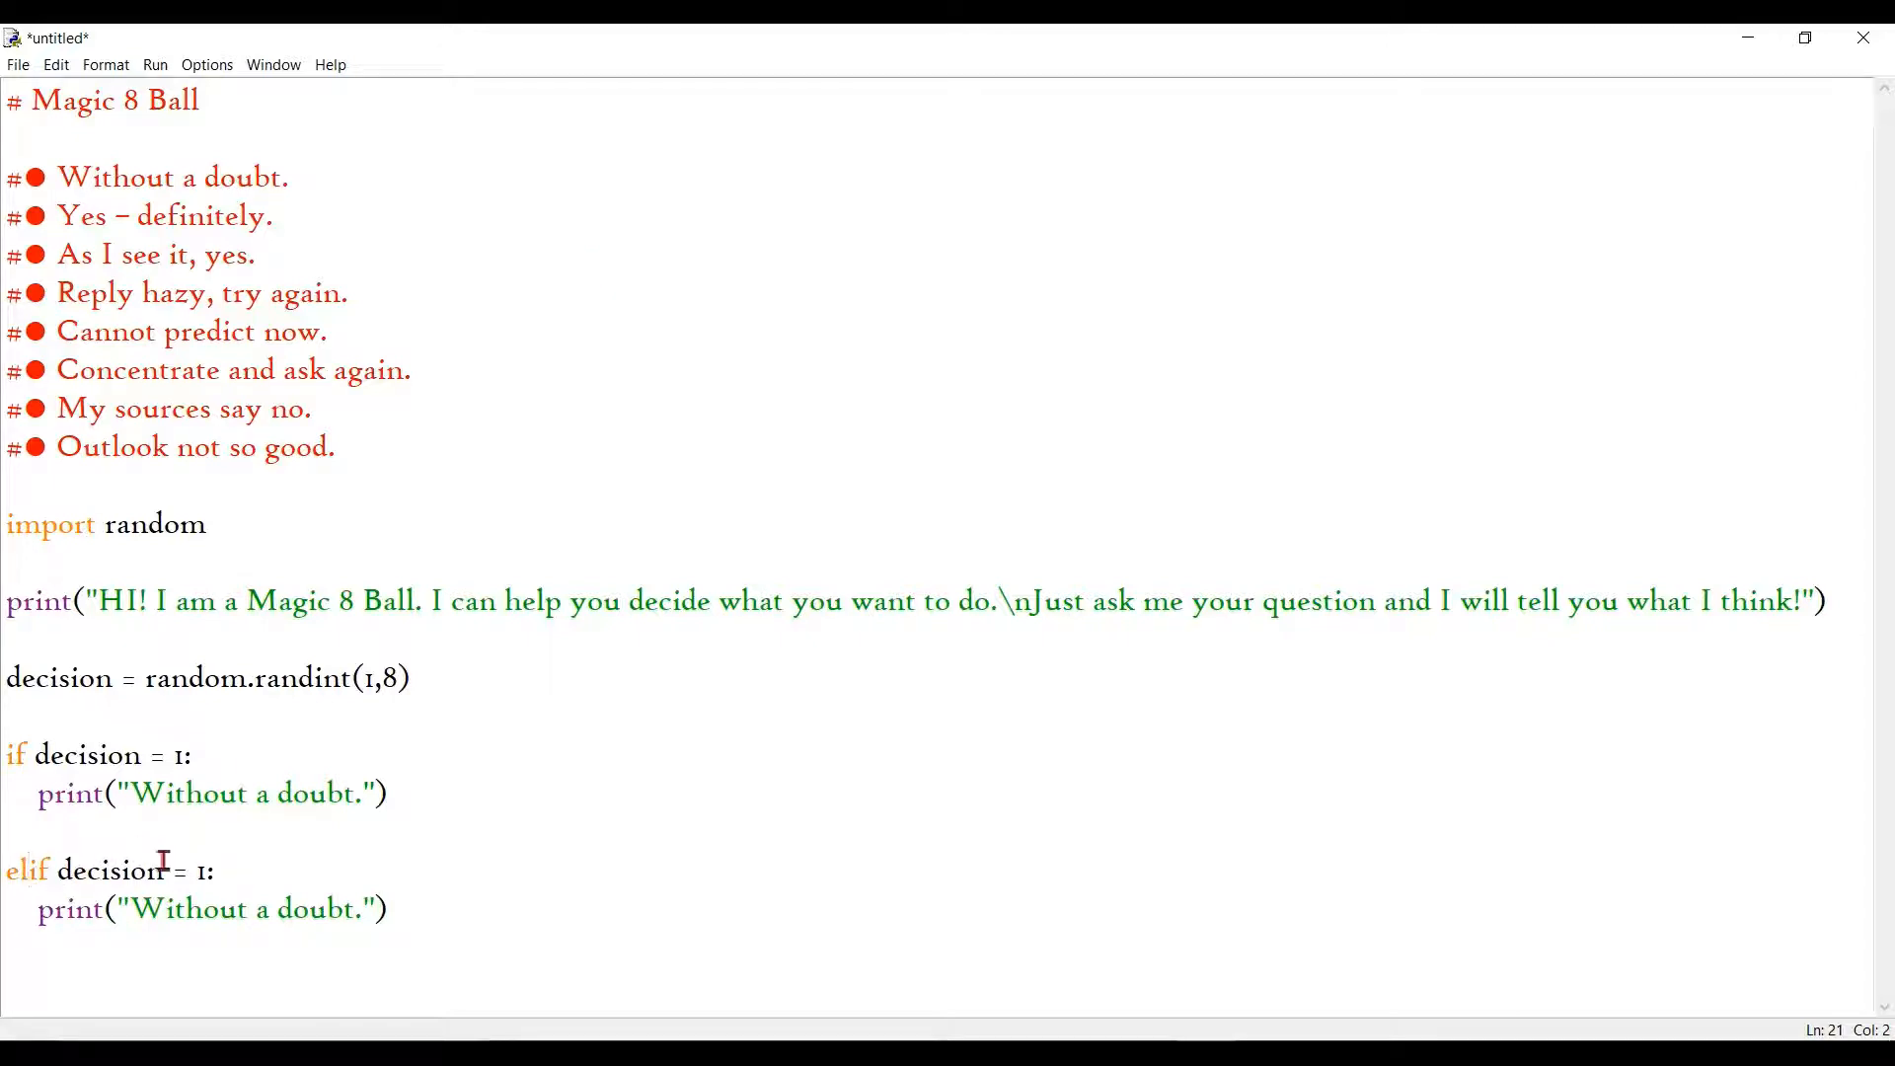
type("2")
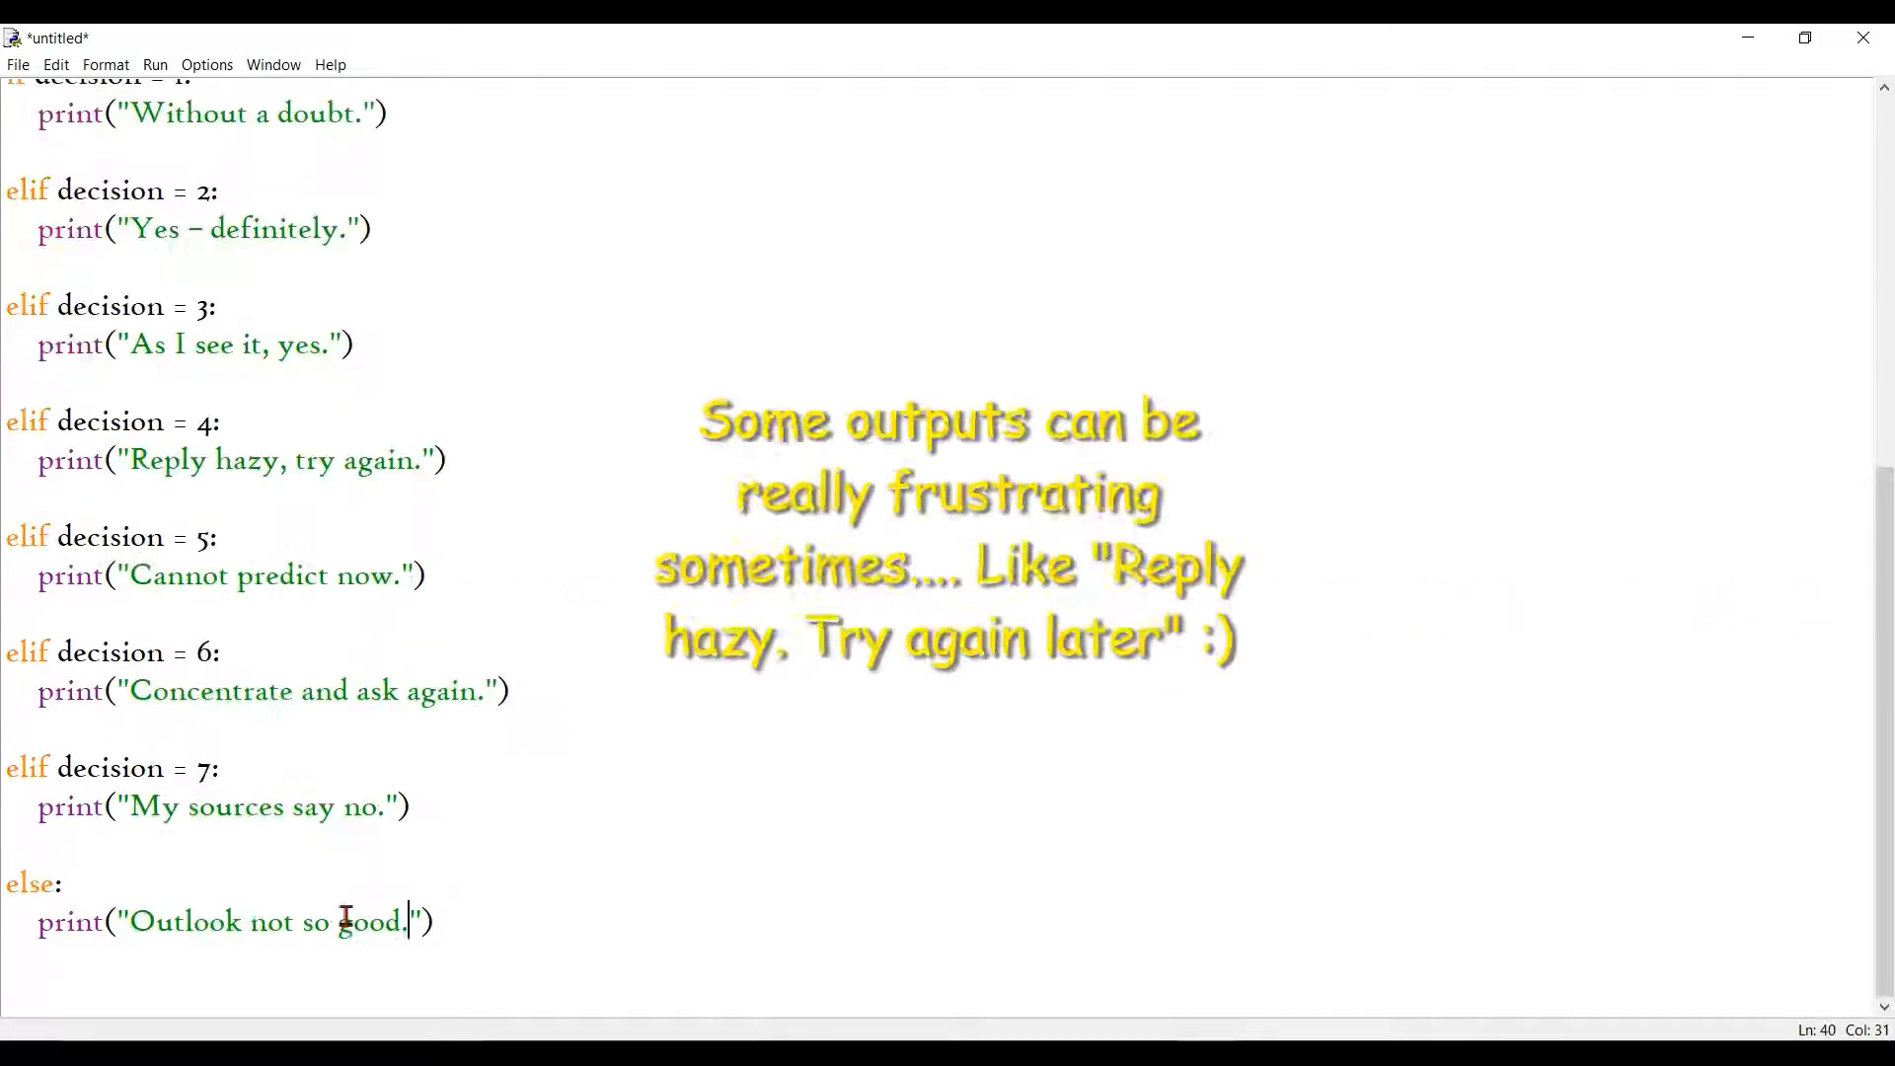
scroll("up", 3)
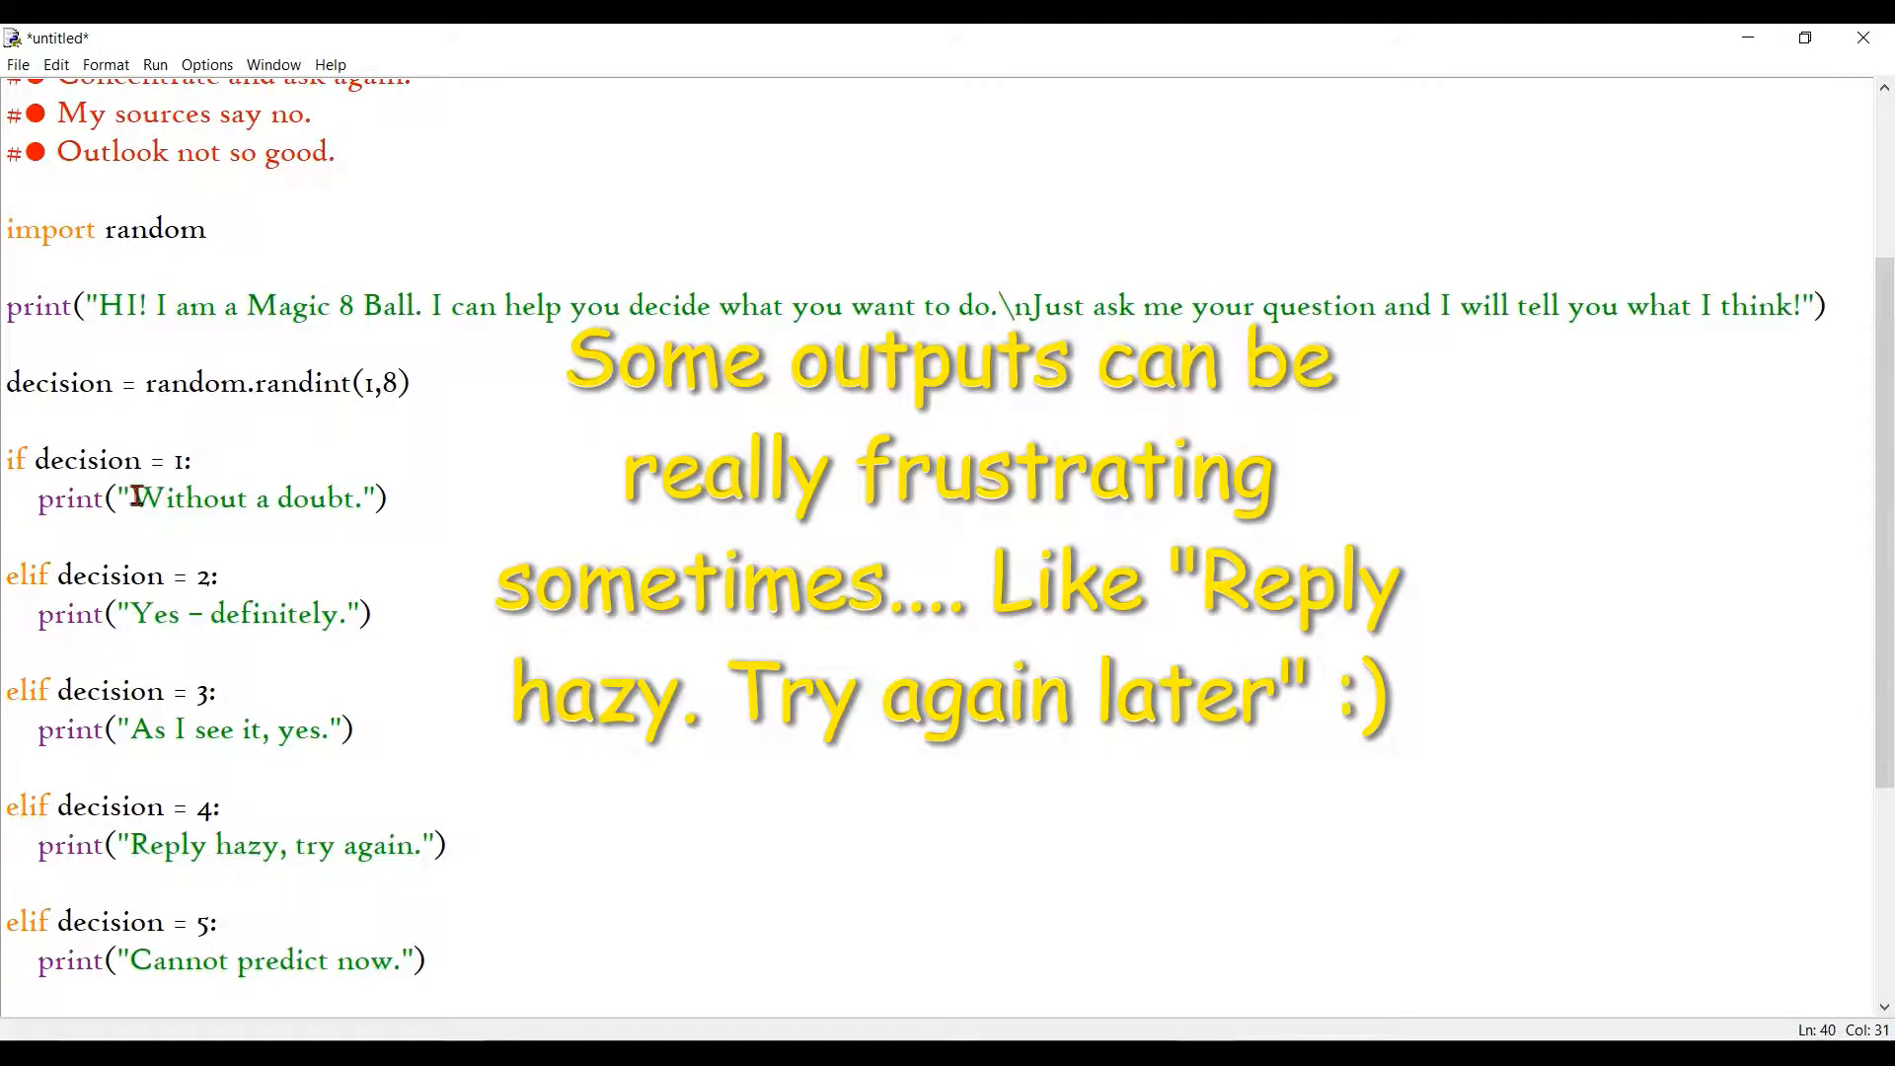
scroll("down", 3)
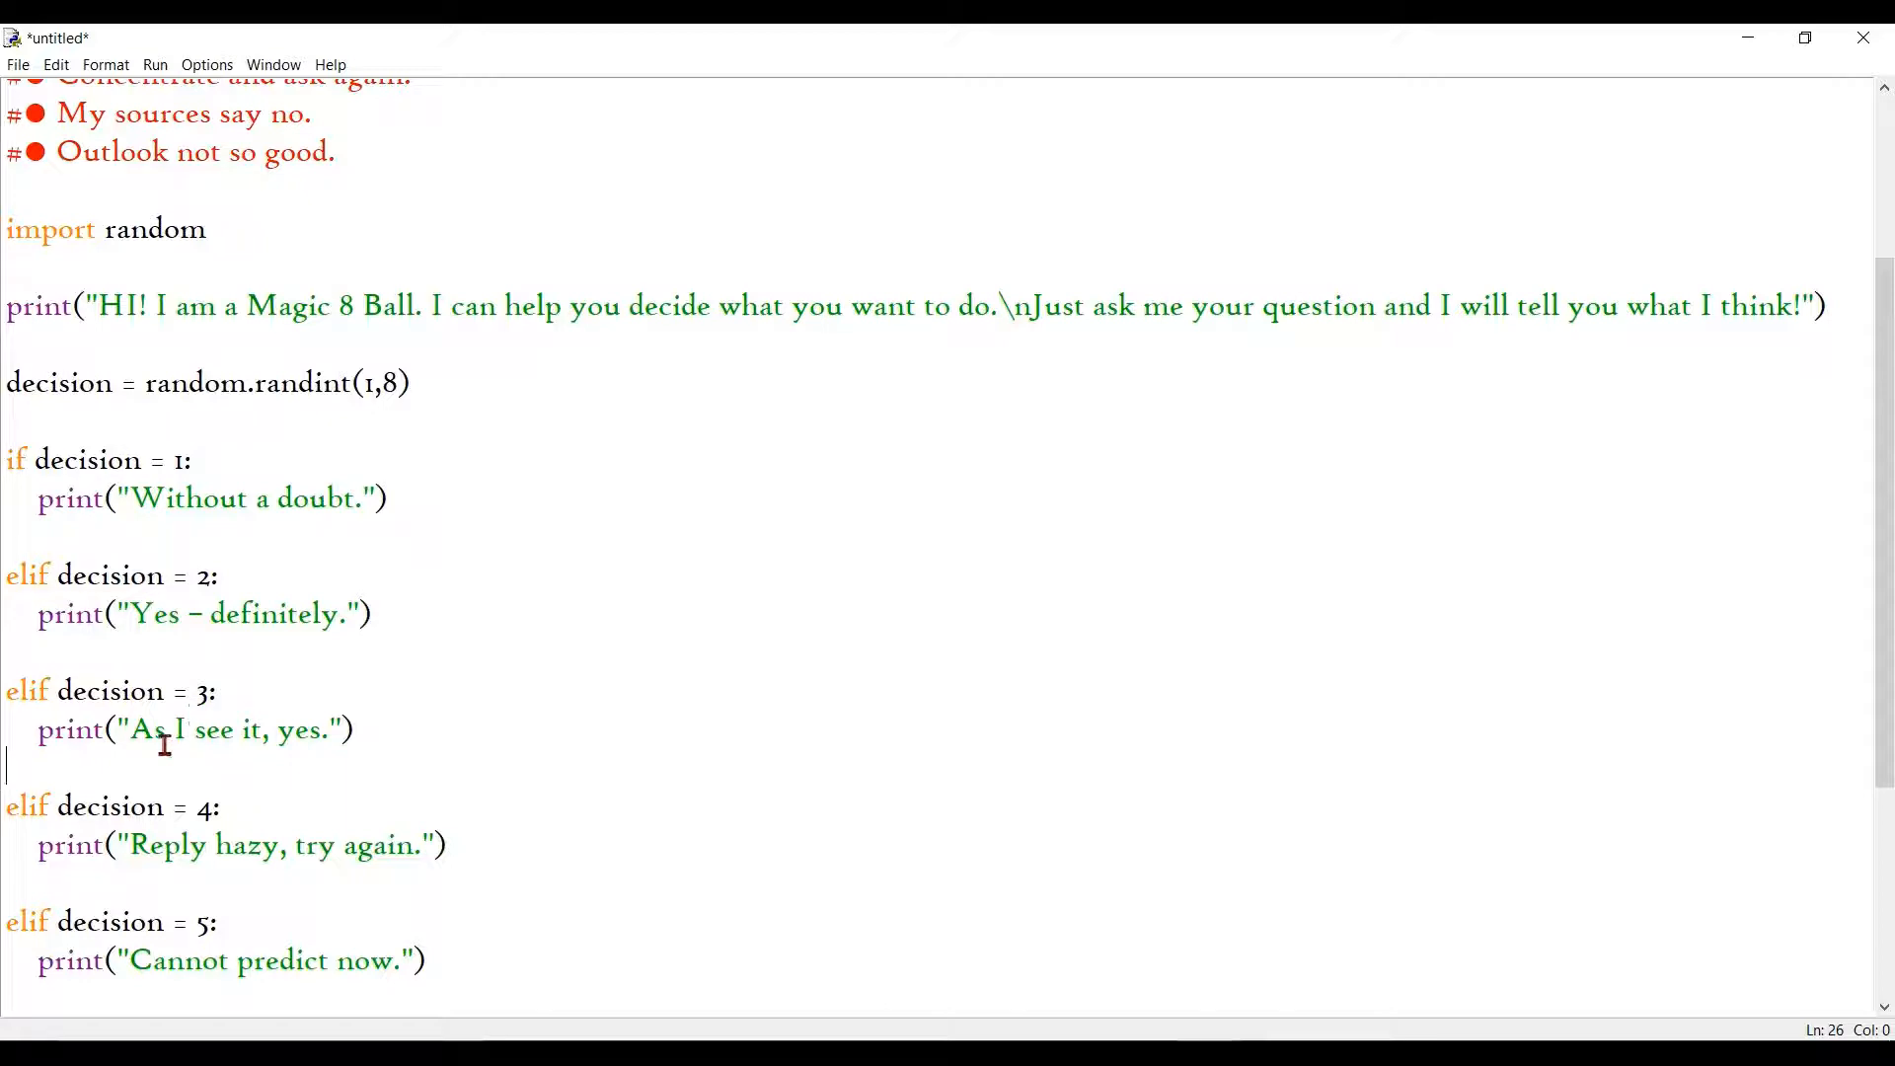
scroll("down", 3)
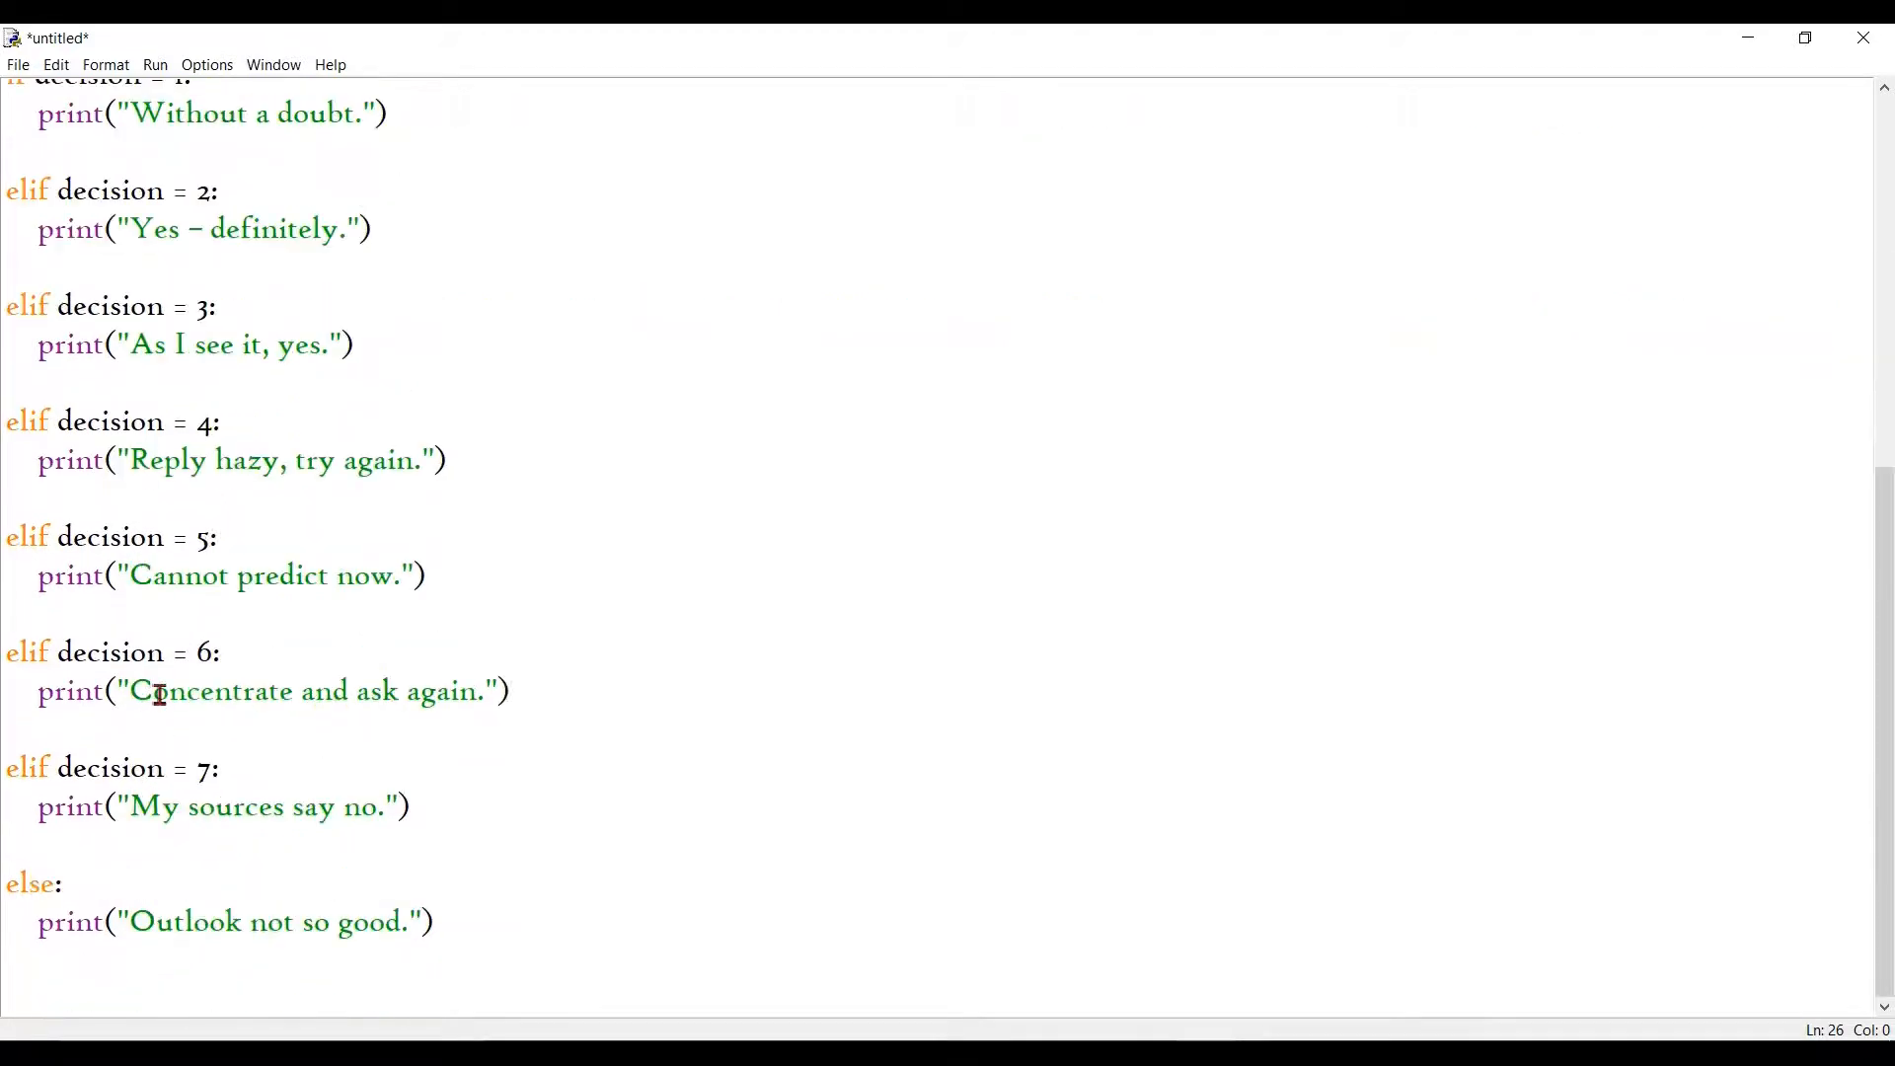
mouse_move(148, 704)
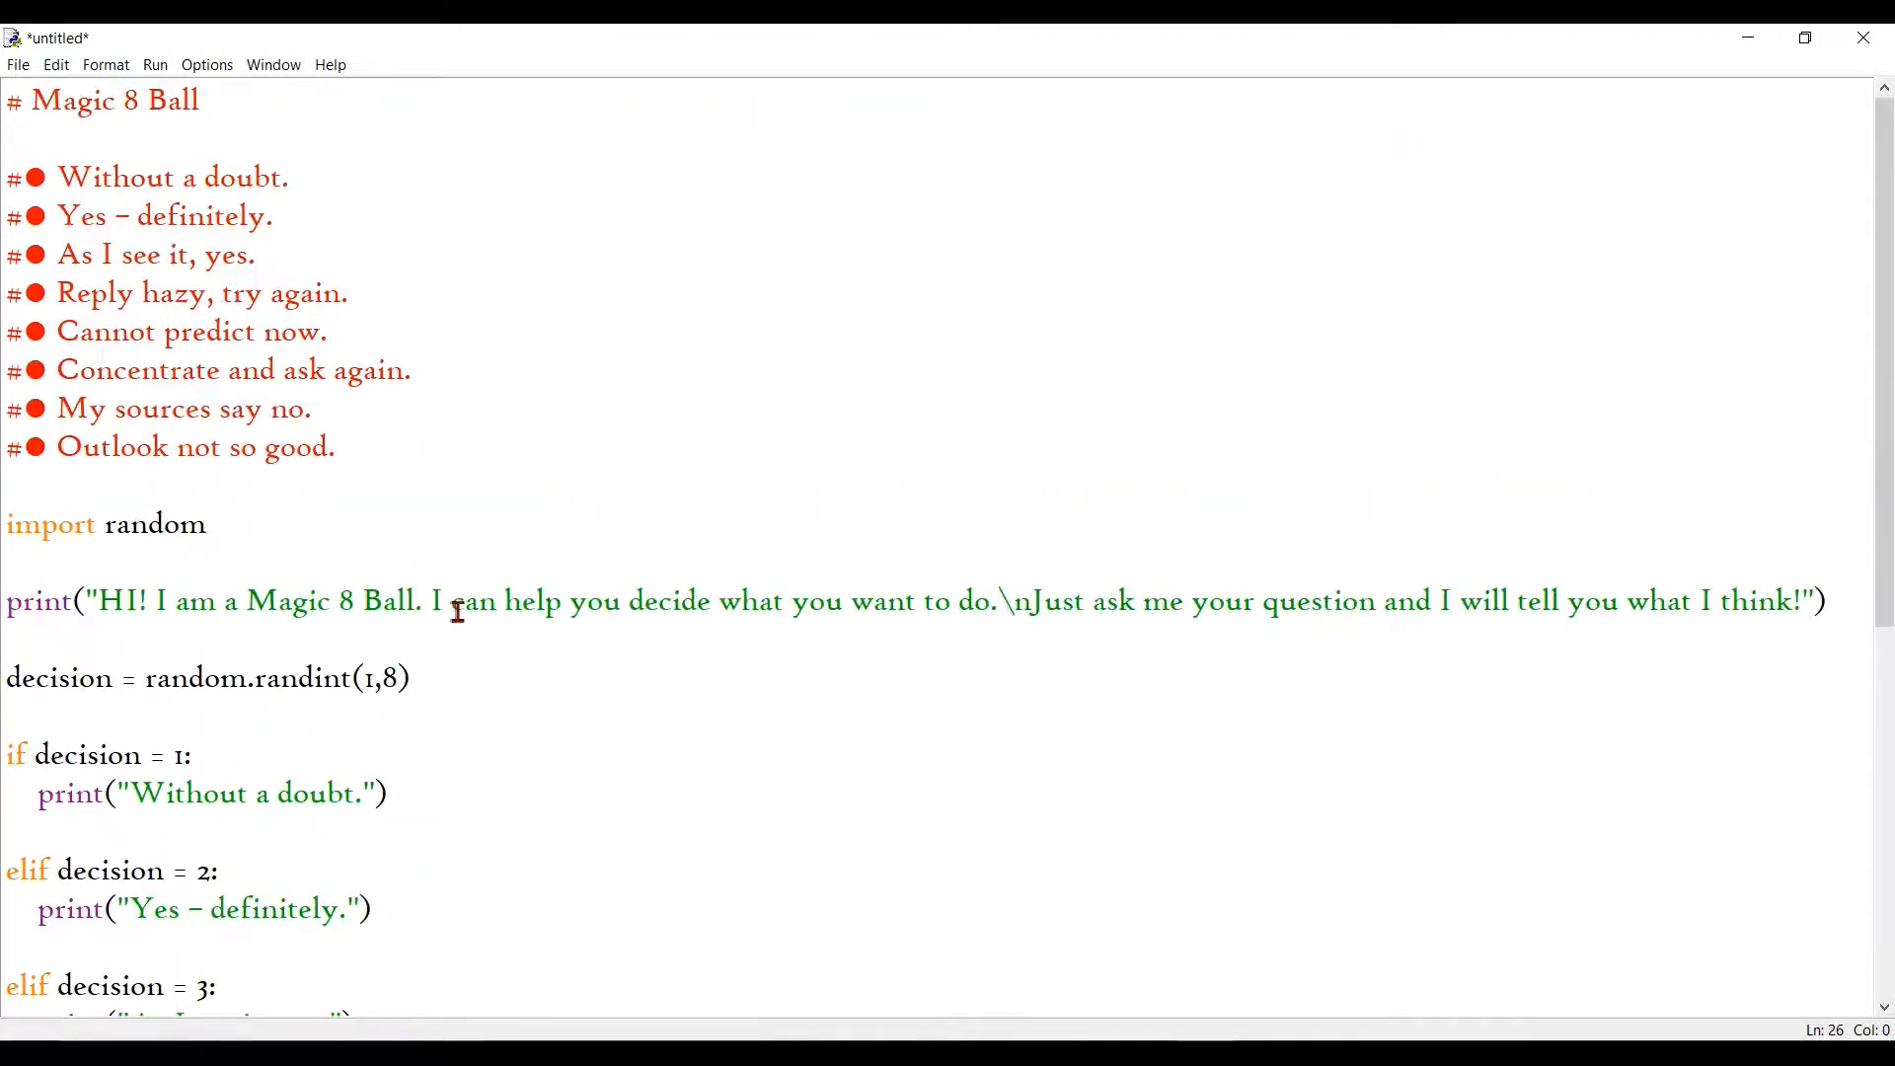
scroll("down", 3)
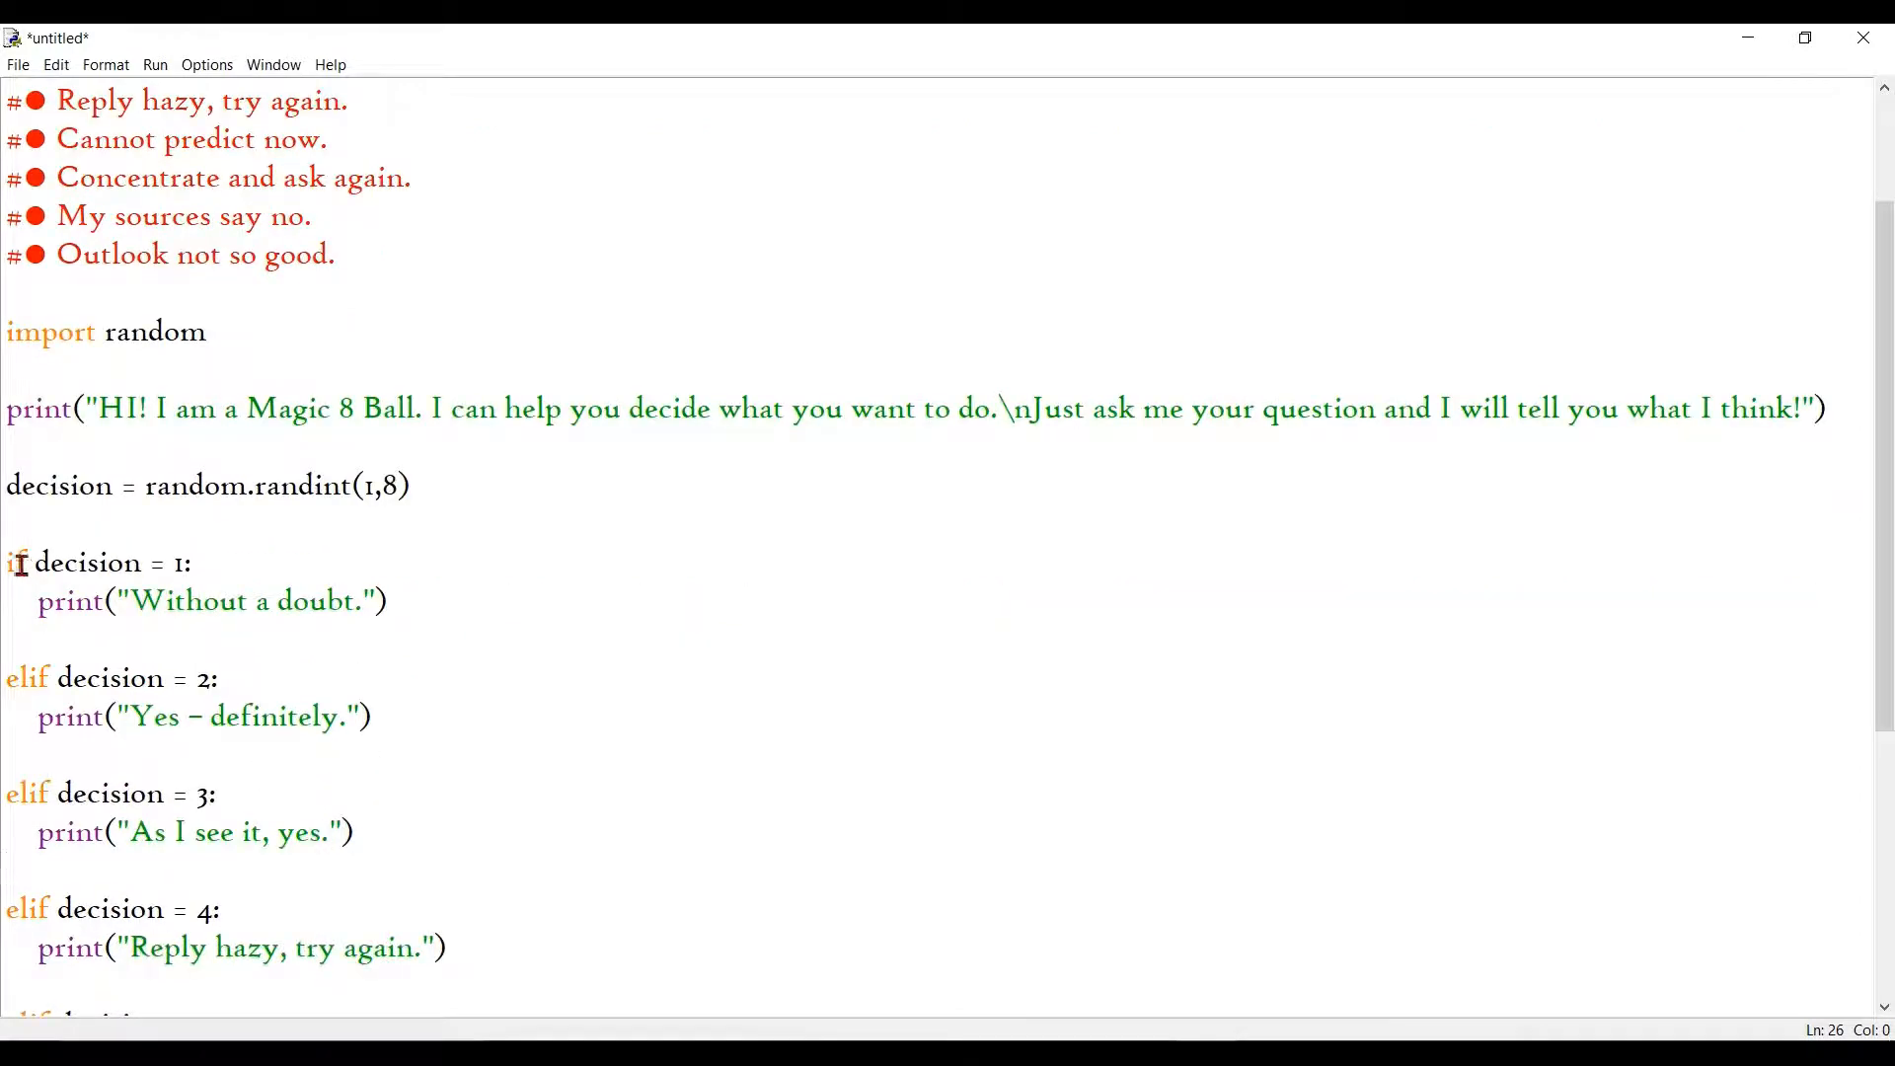
scroll("down", 3)
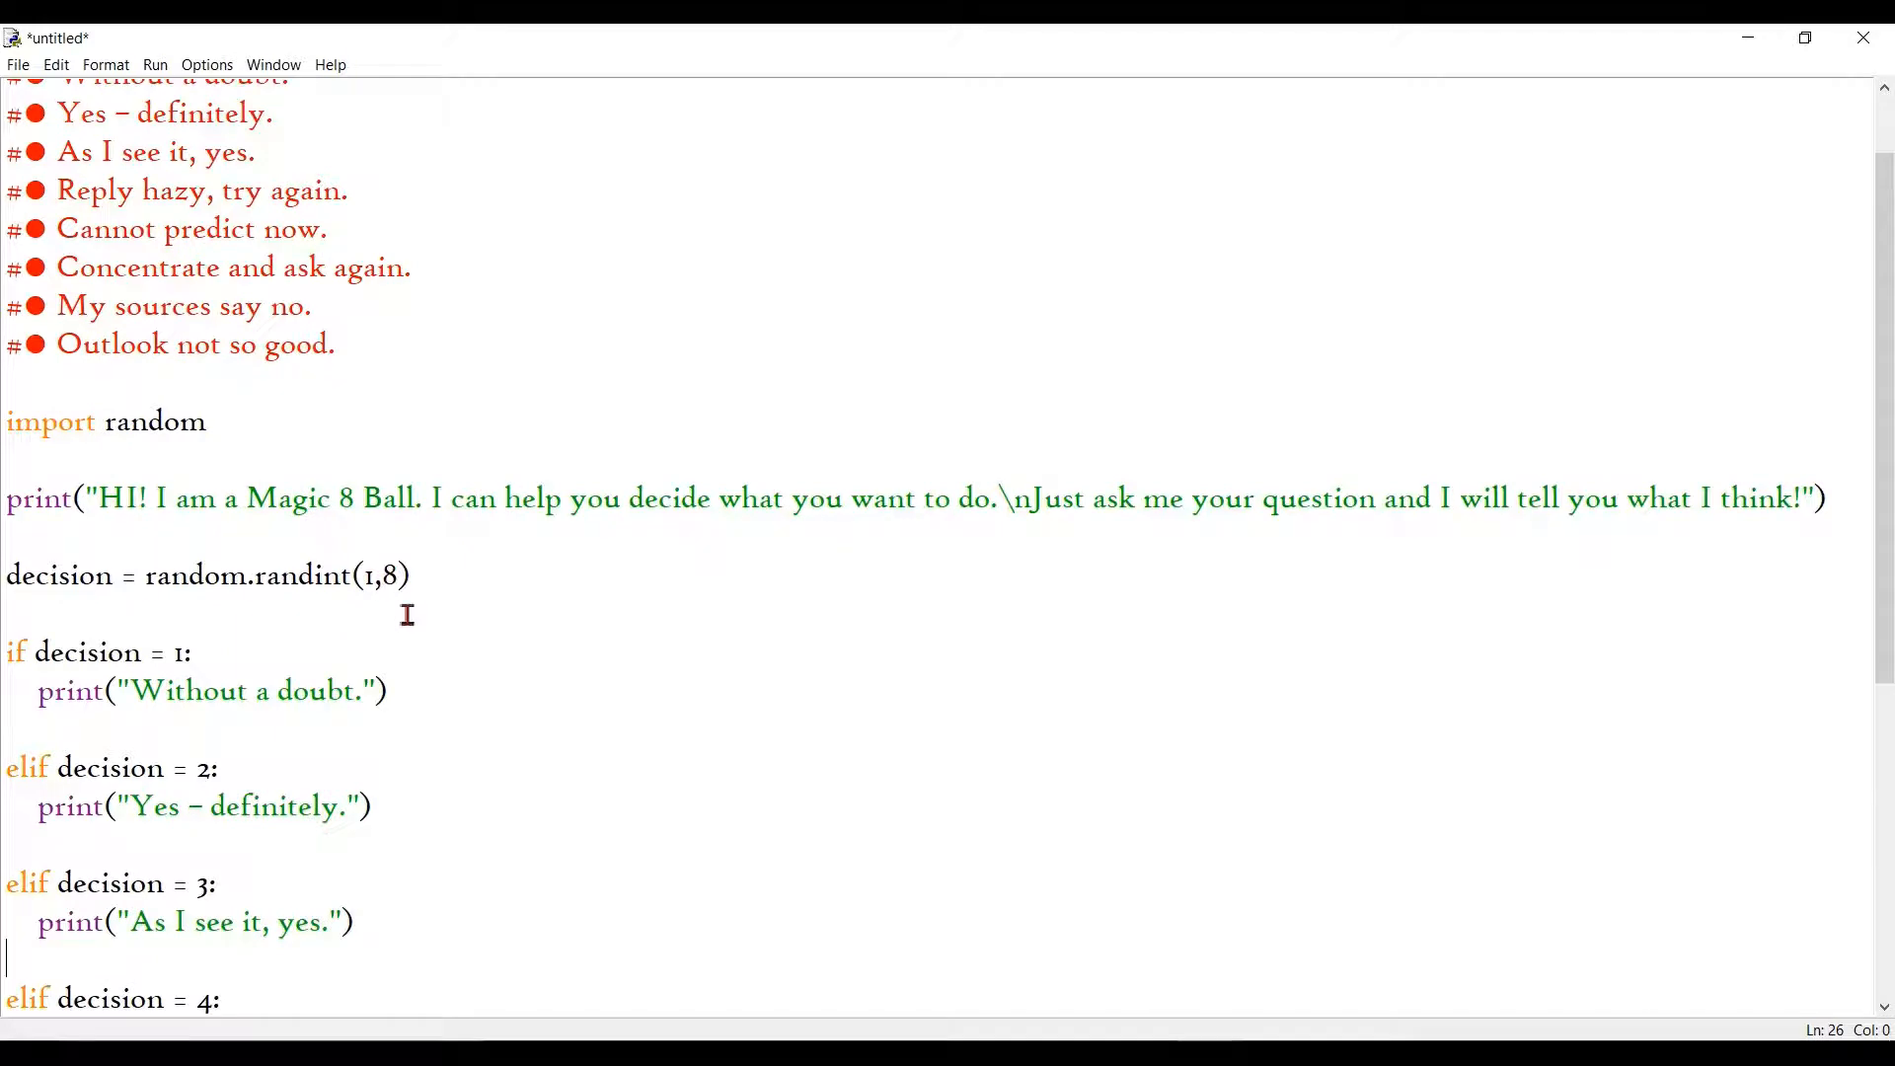
mouse_move(145, 592)
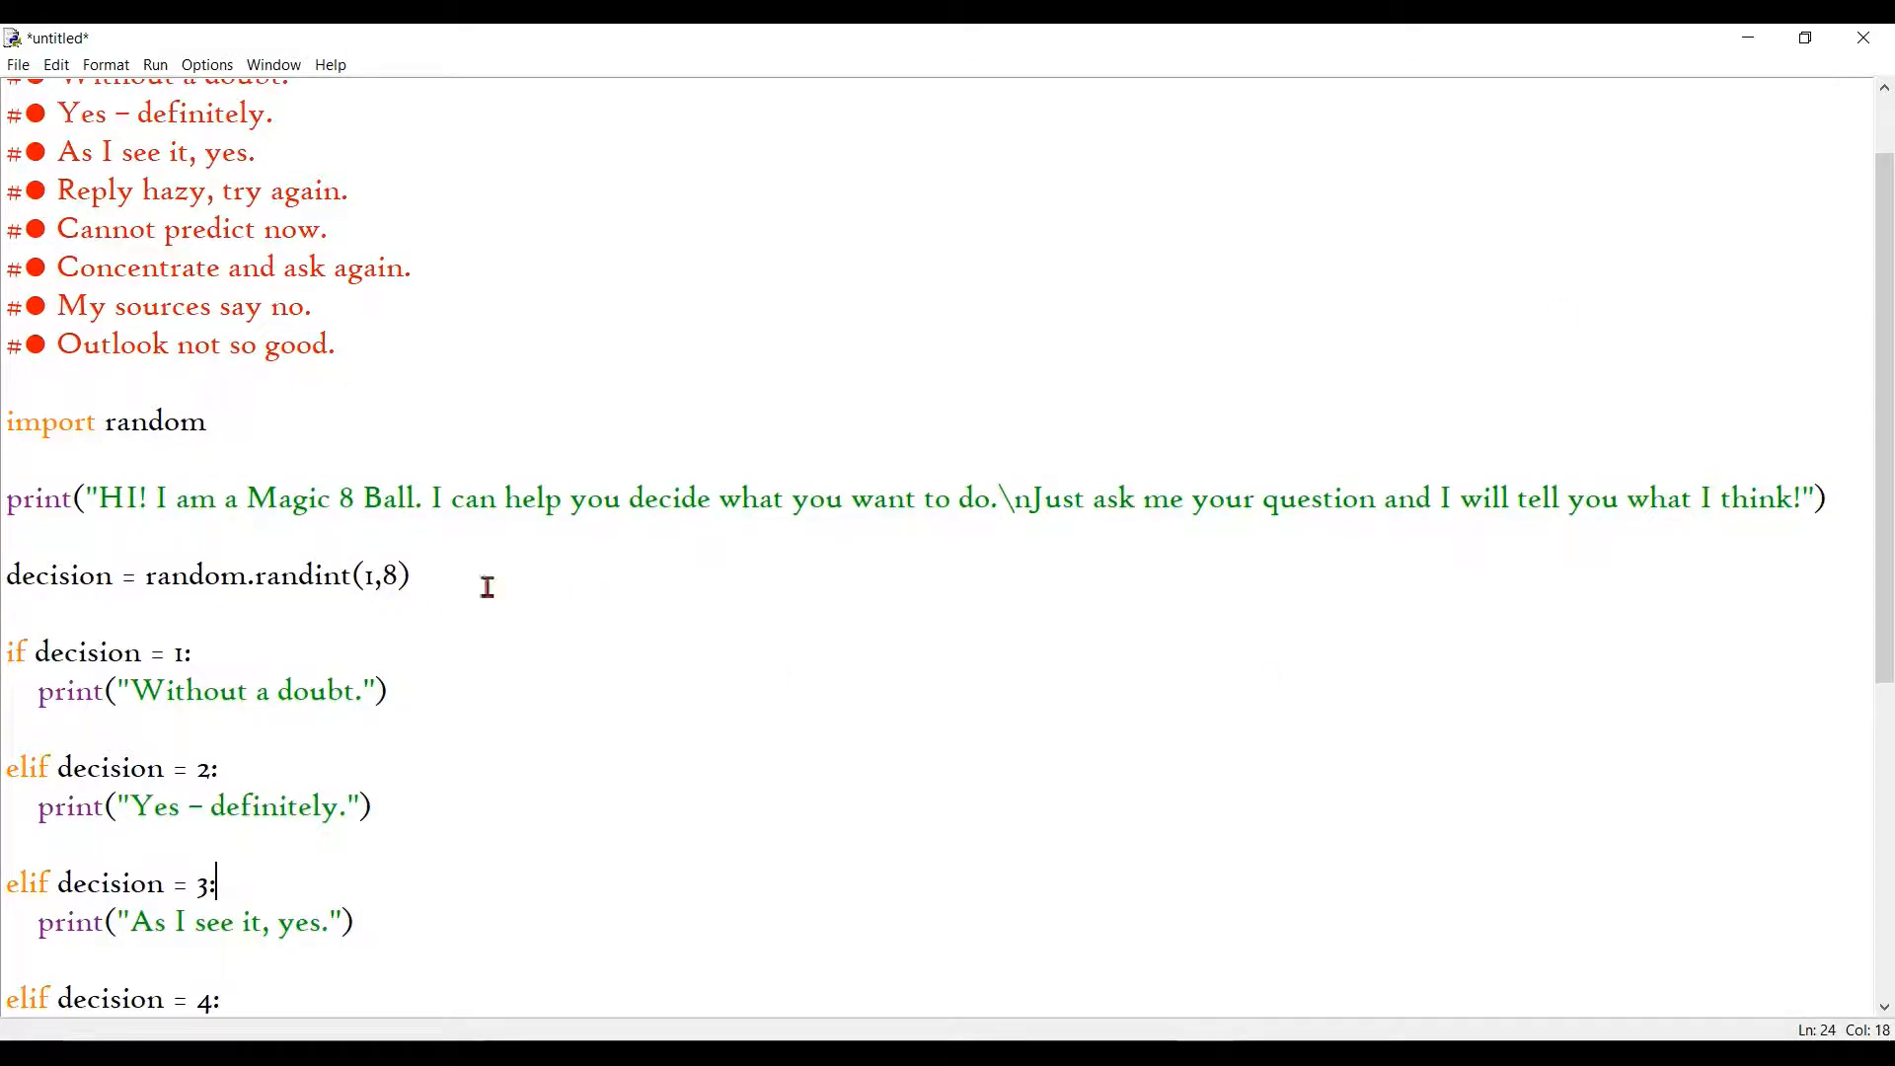
mouse_move(463, 579)
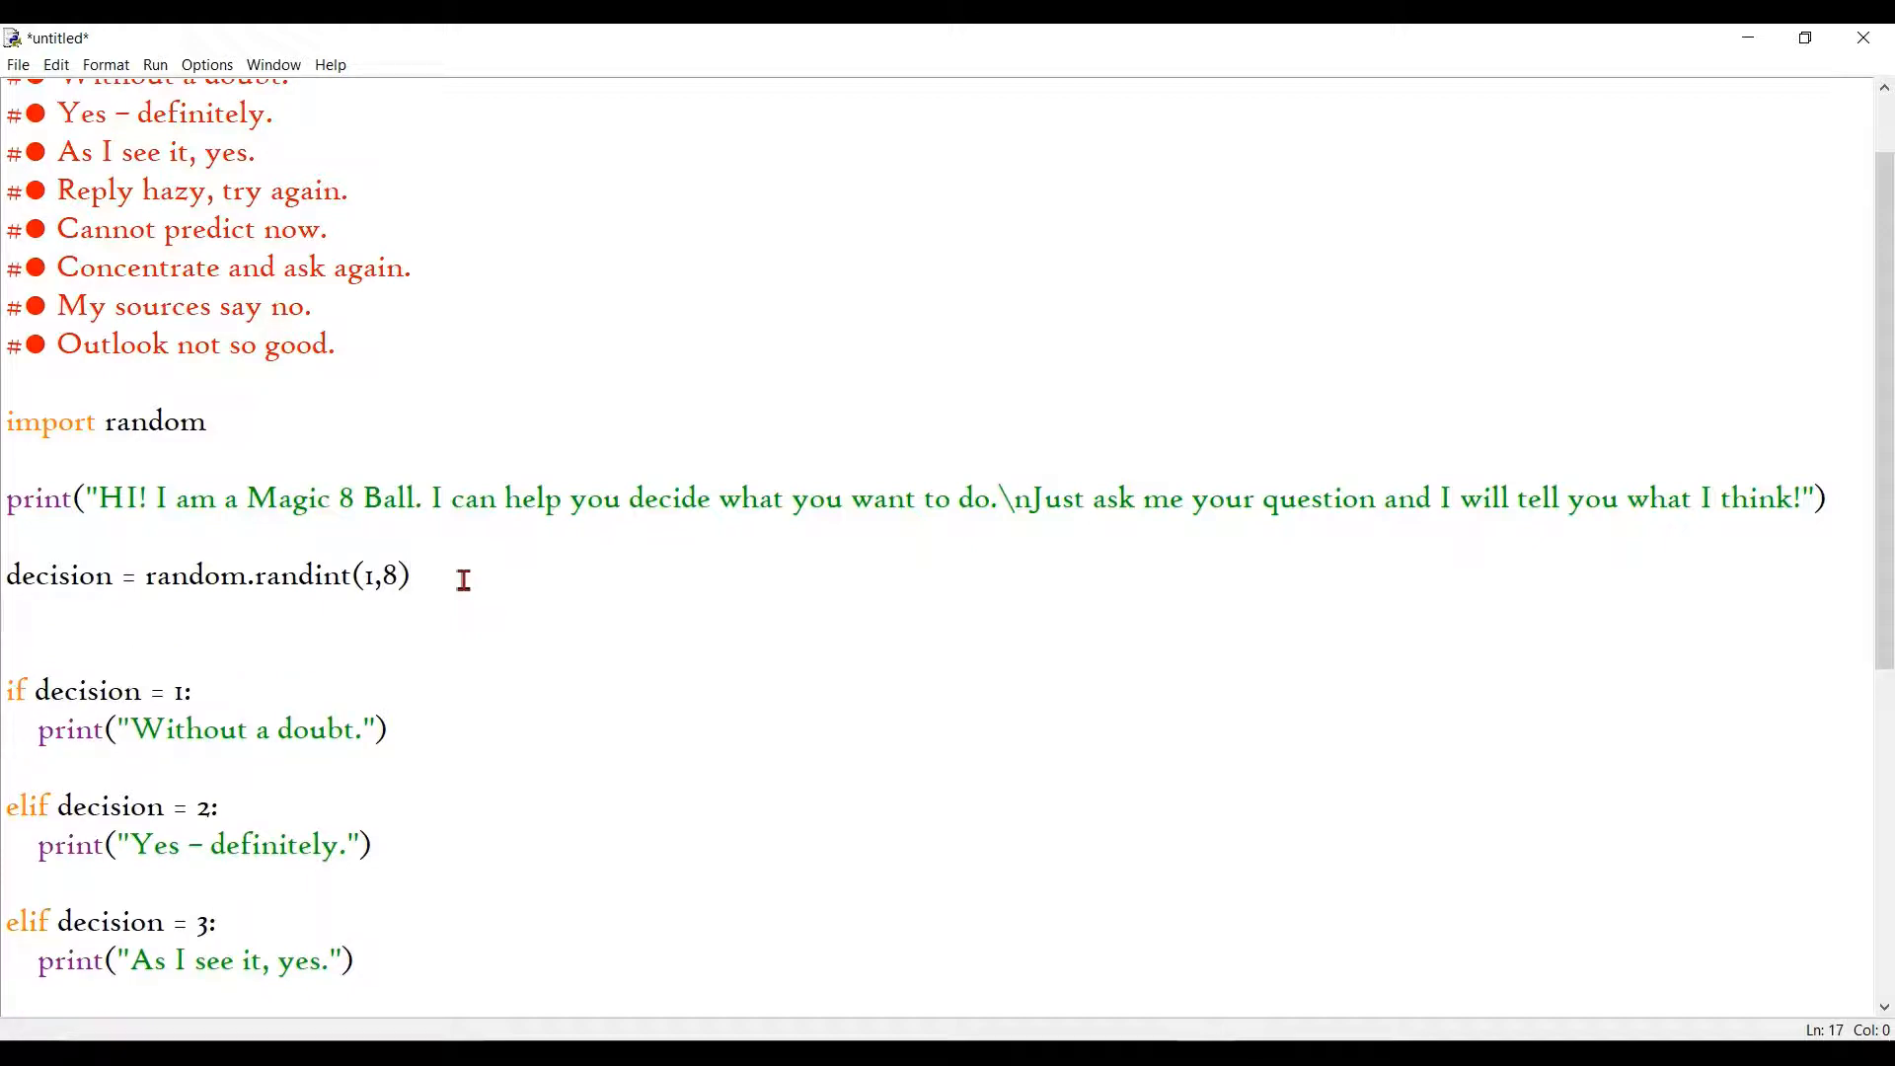
Step: Write user = str(input("Ask me your question ")) below the decision line
type("user =")
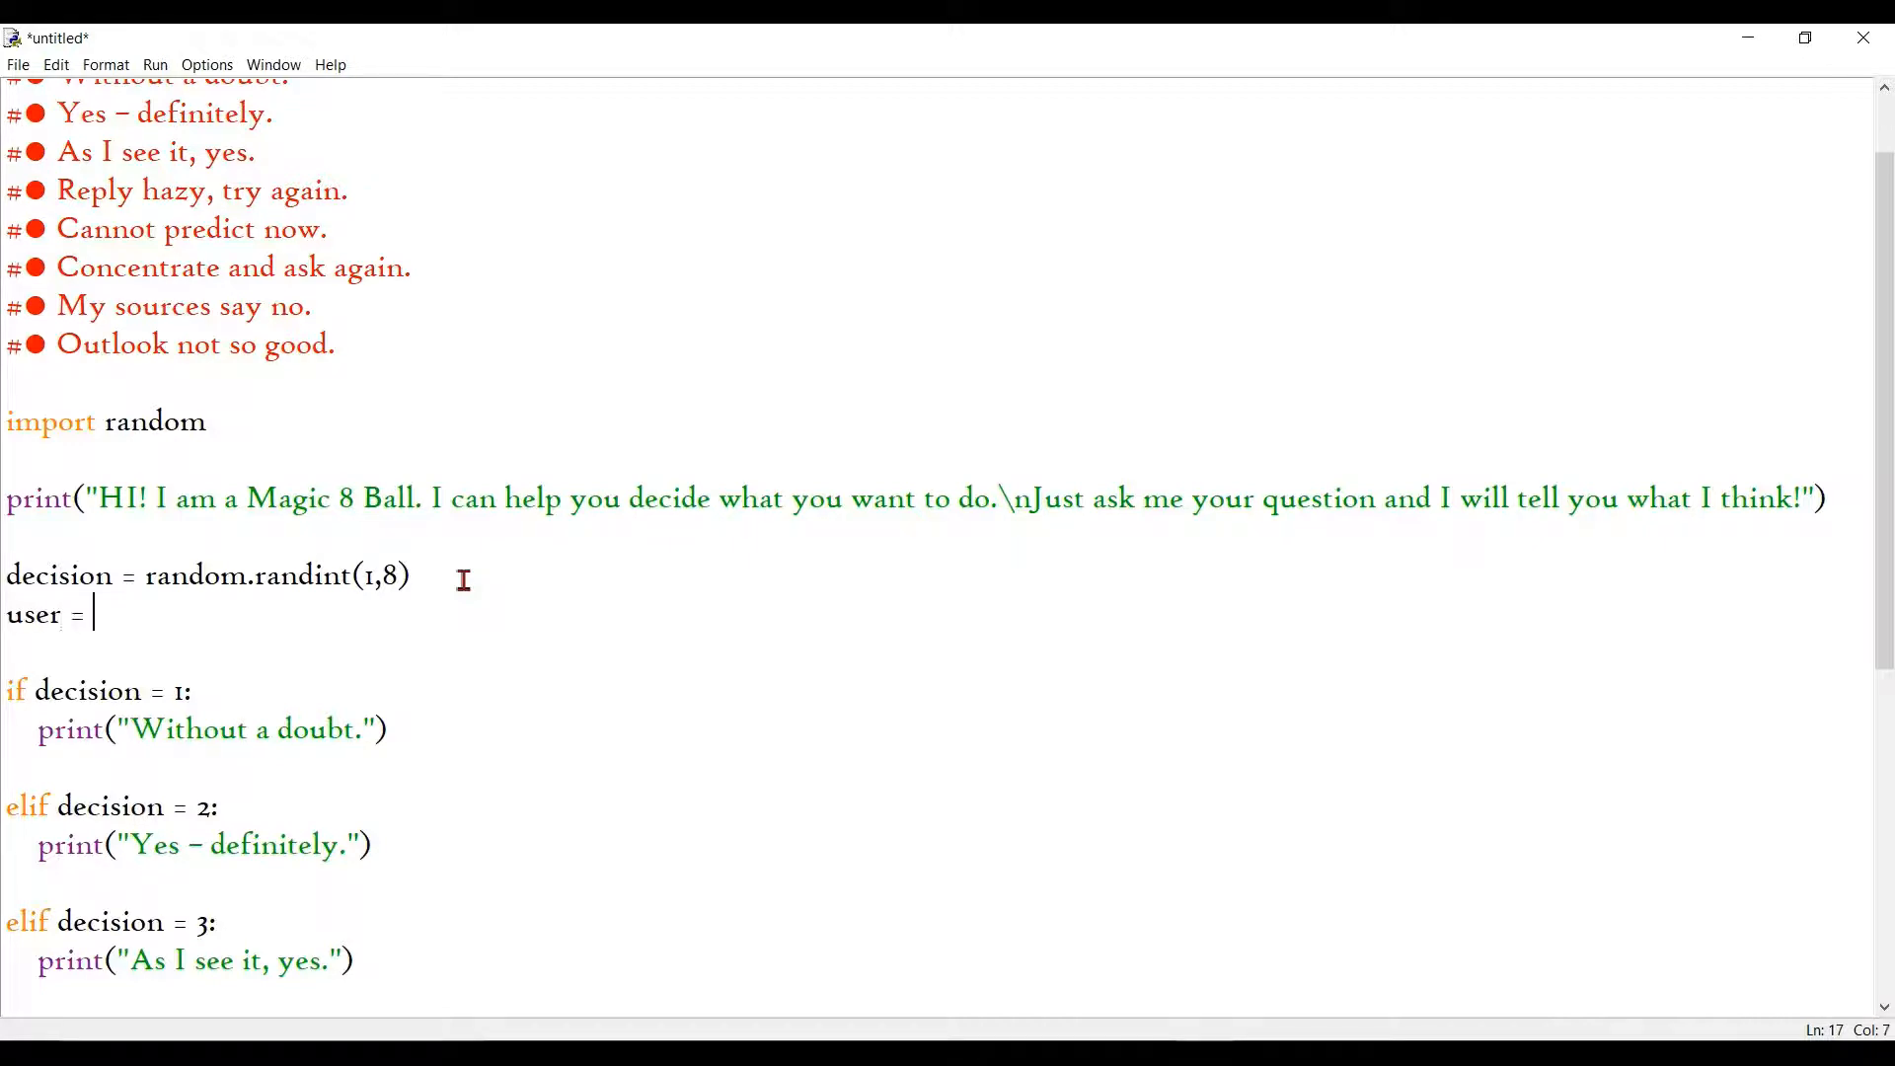
type("str((")
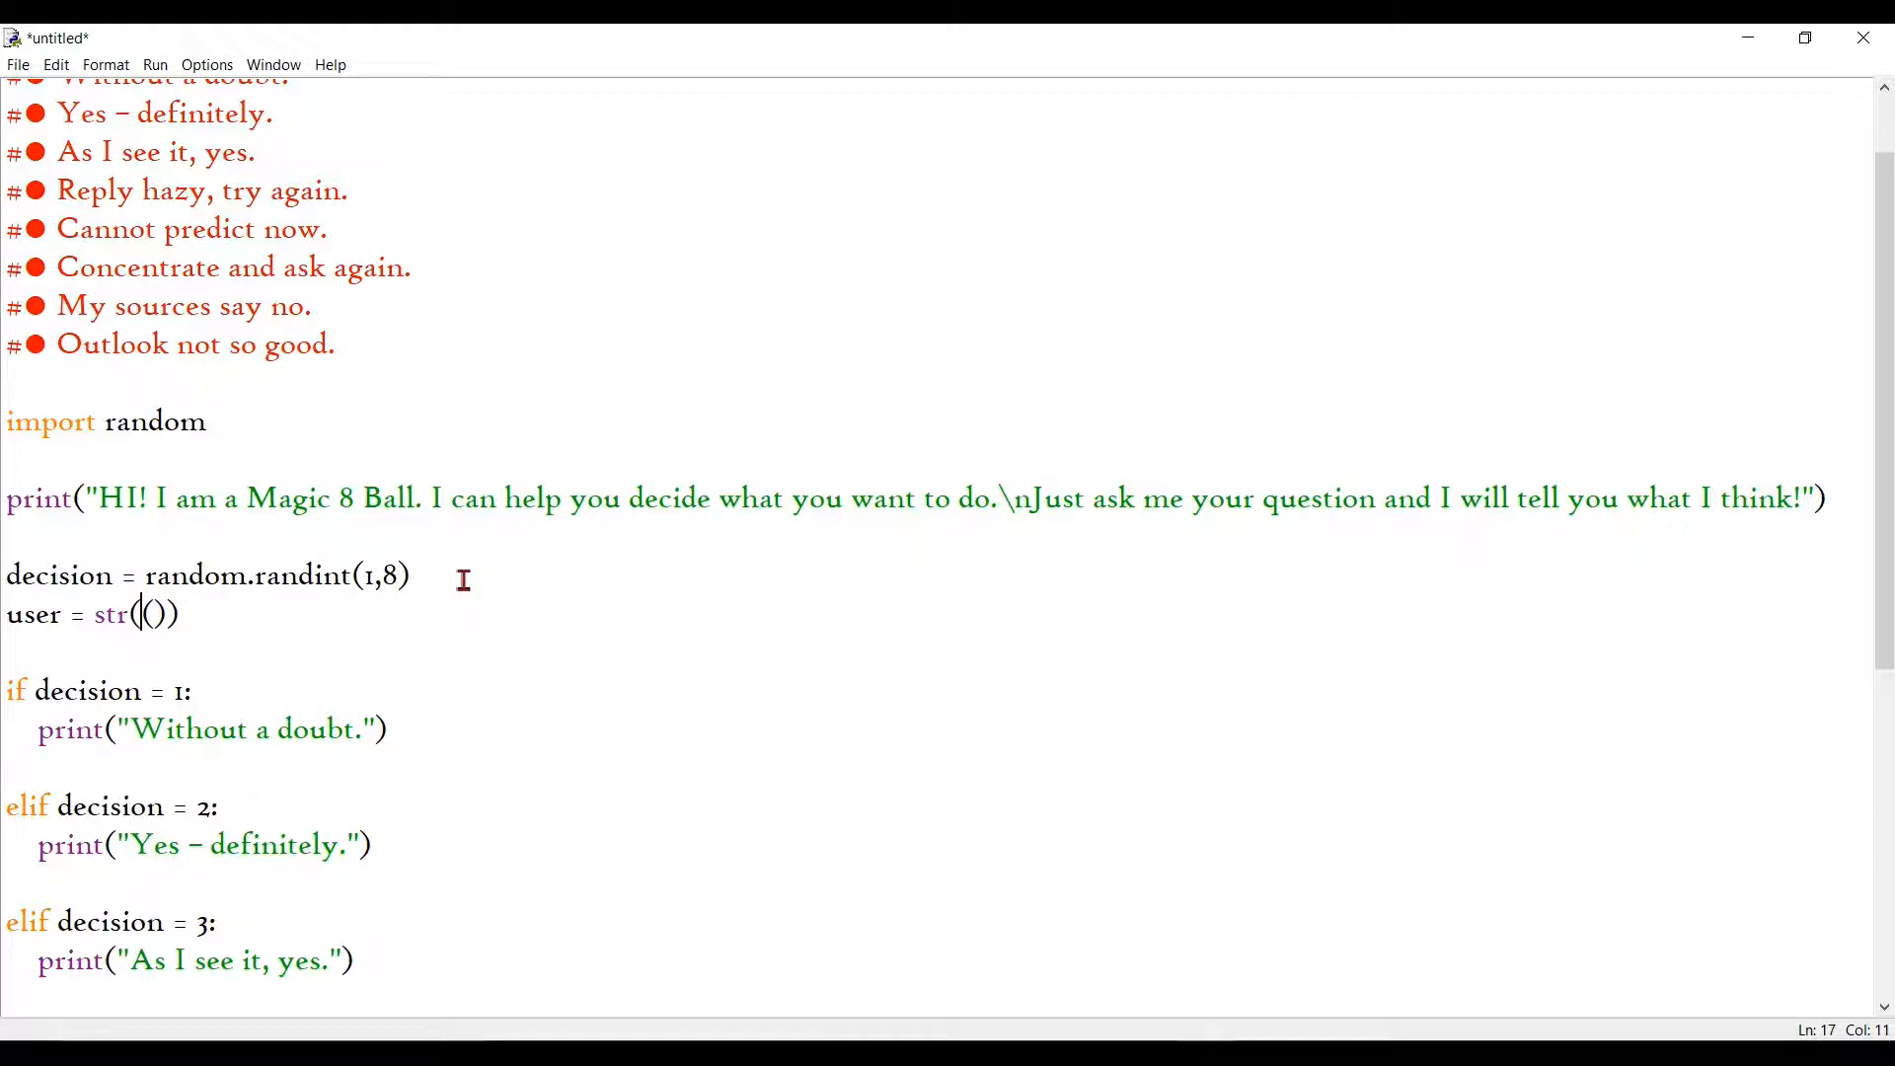
type("input")
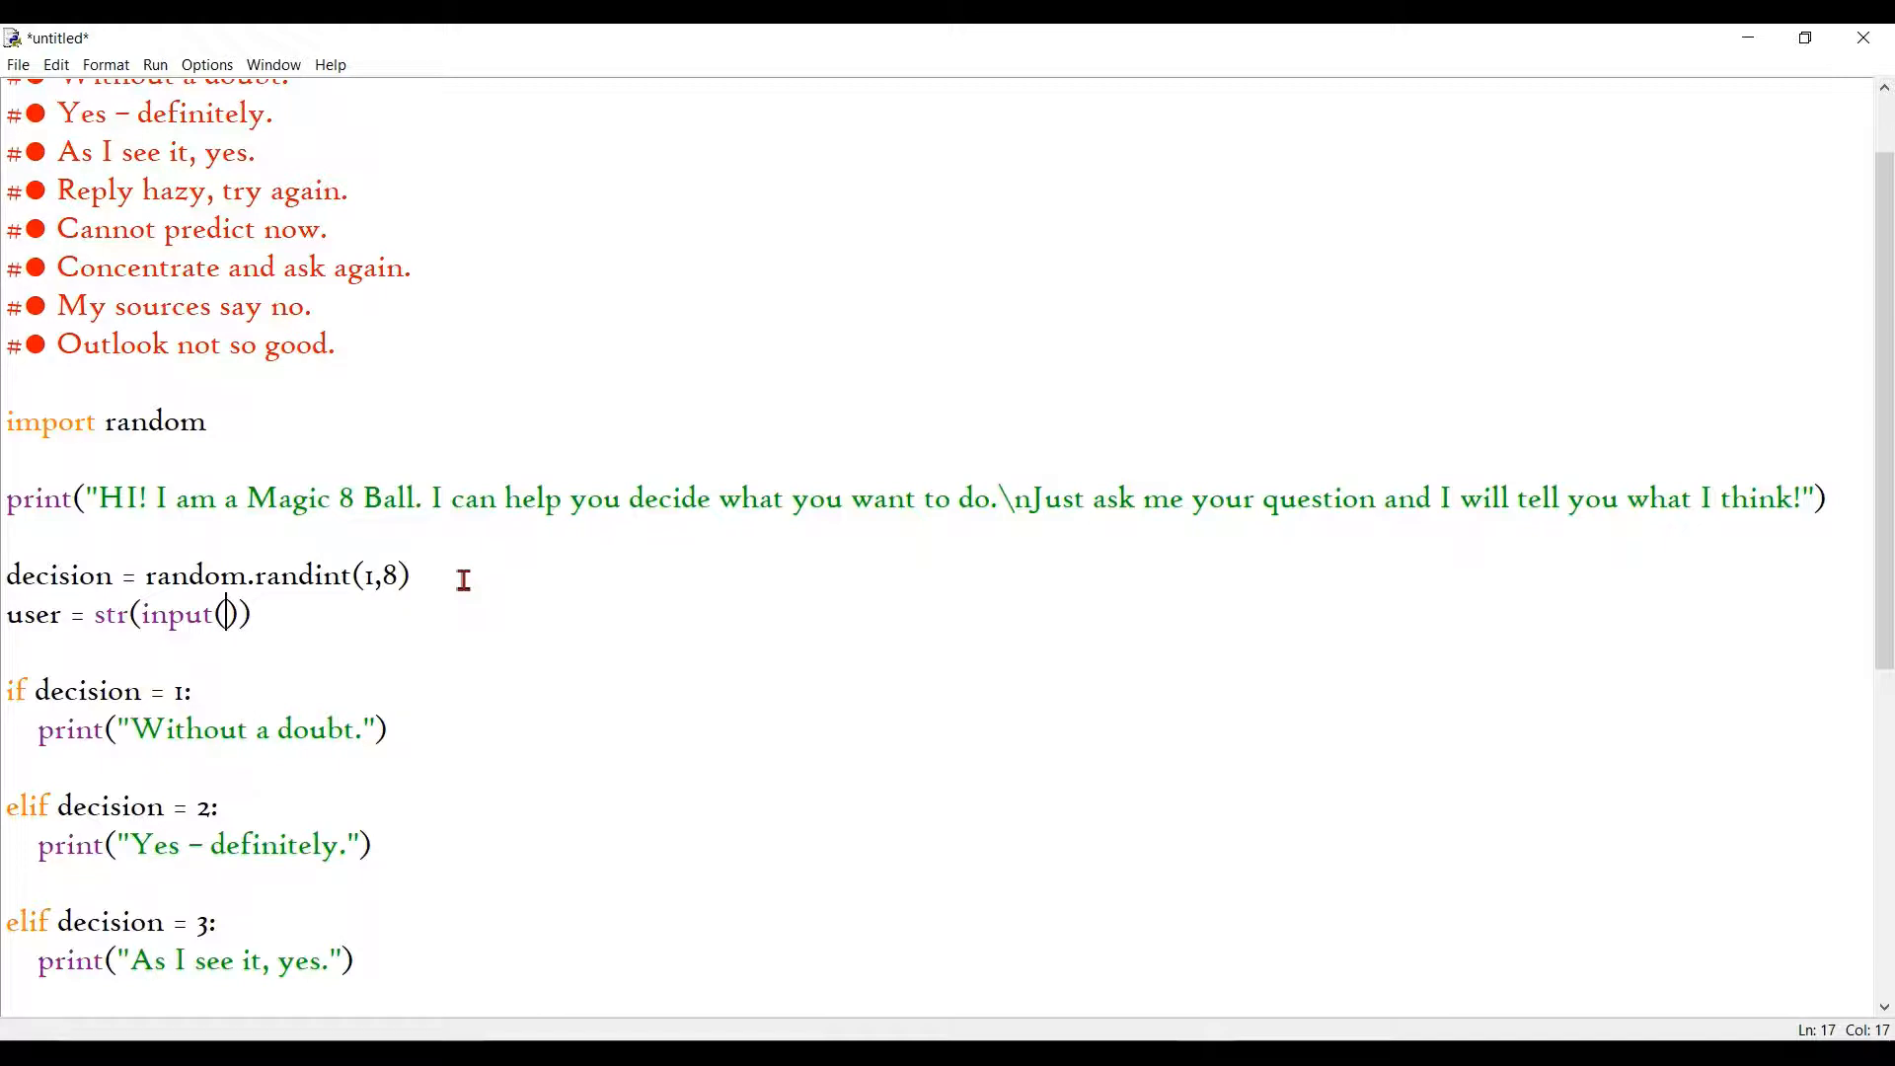
type("\"\"")
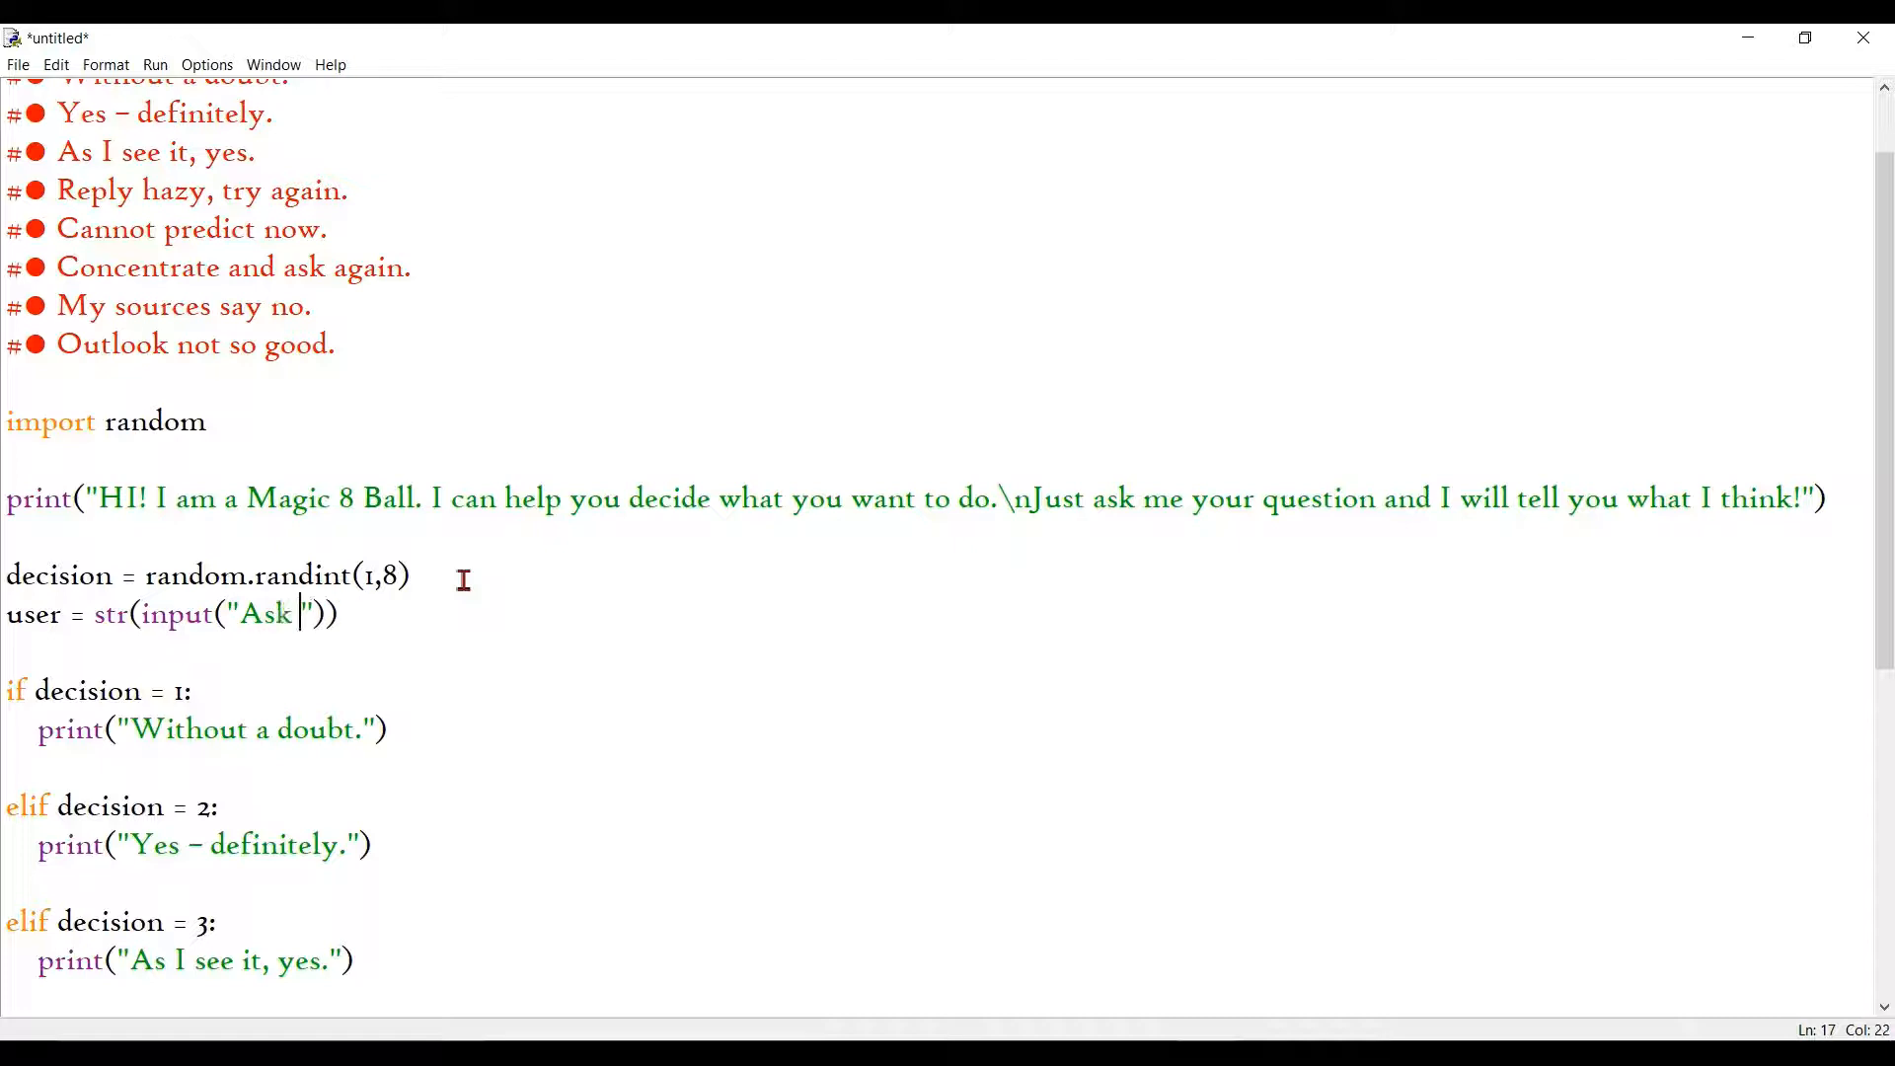
type("me your")
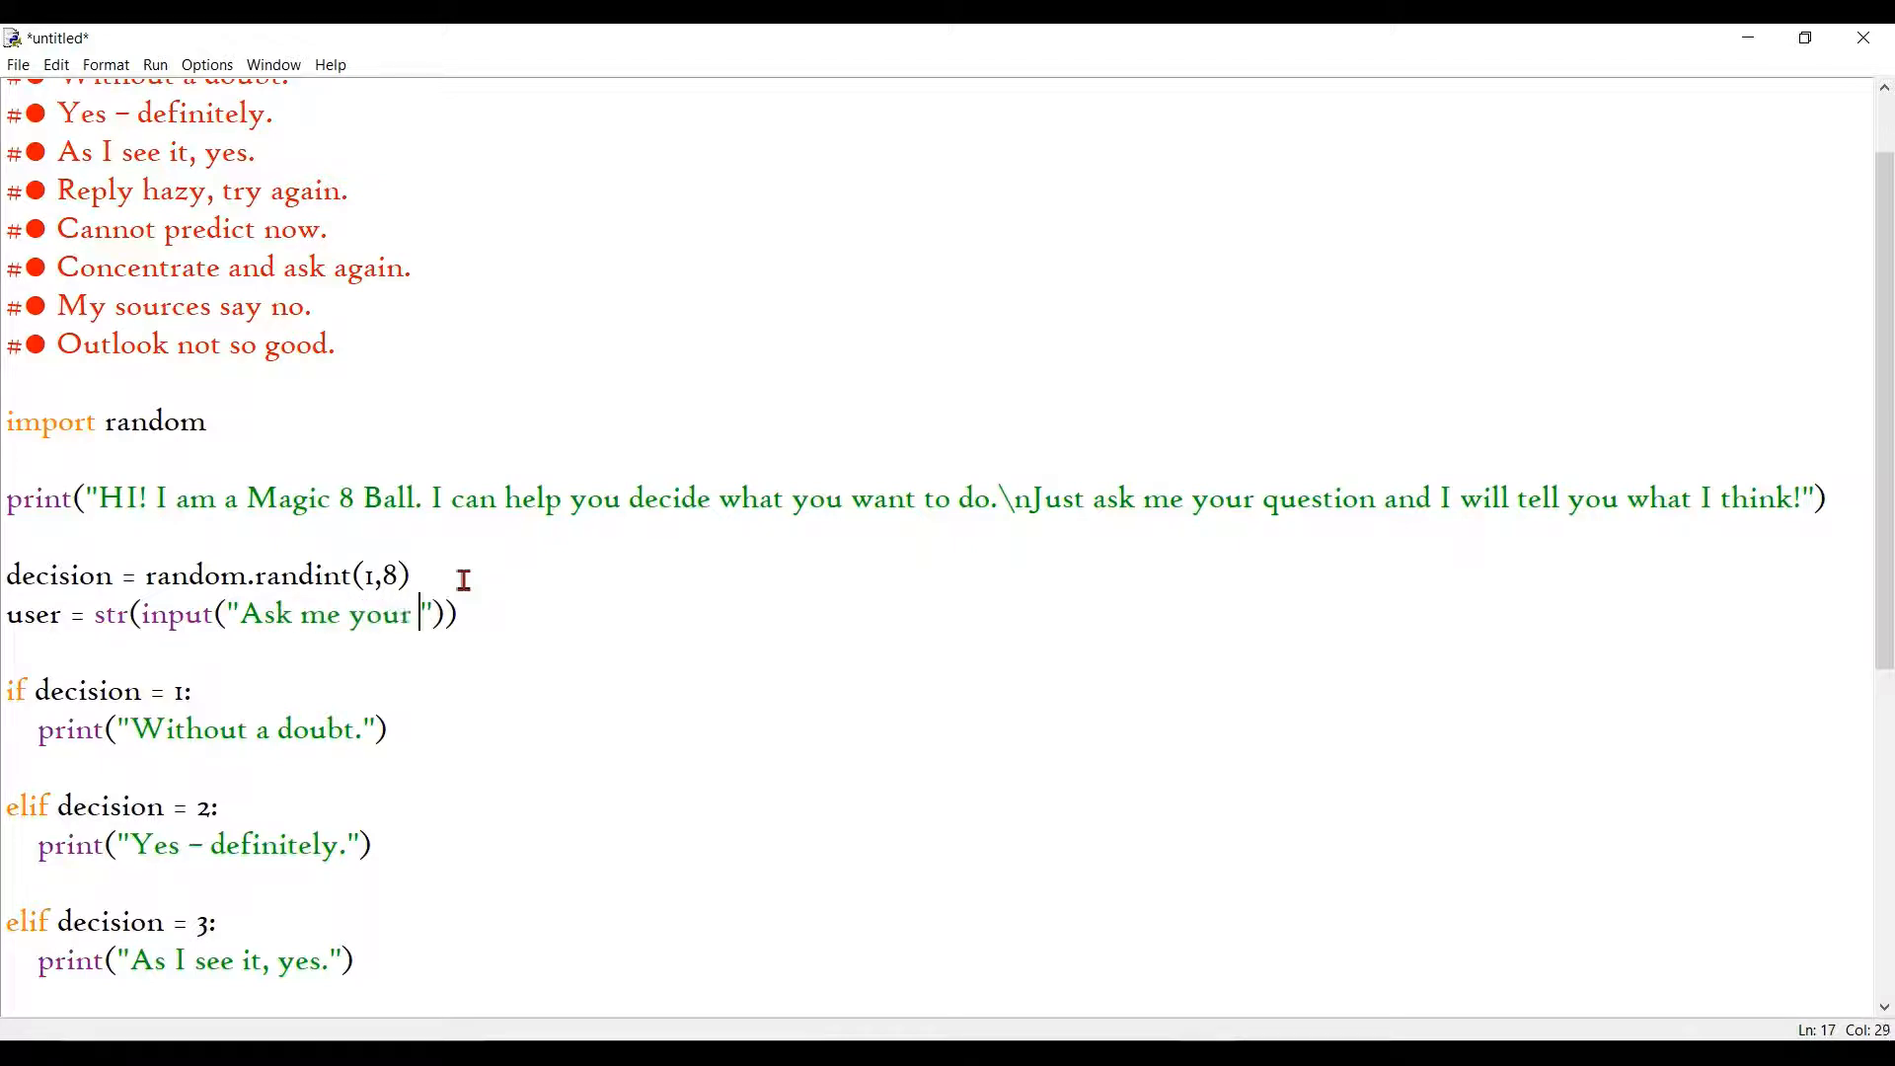
type("question")
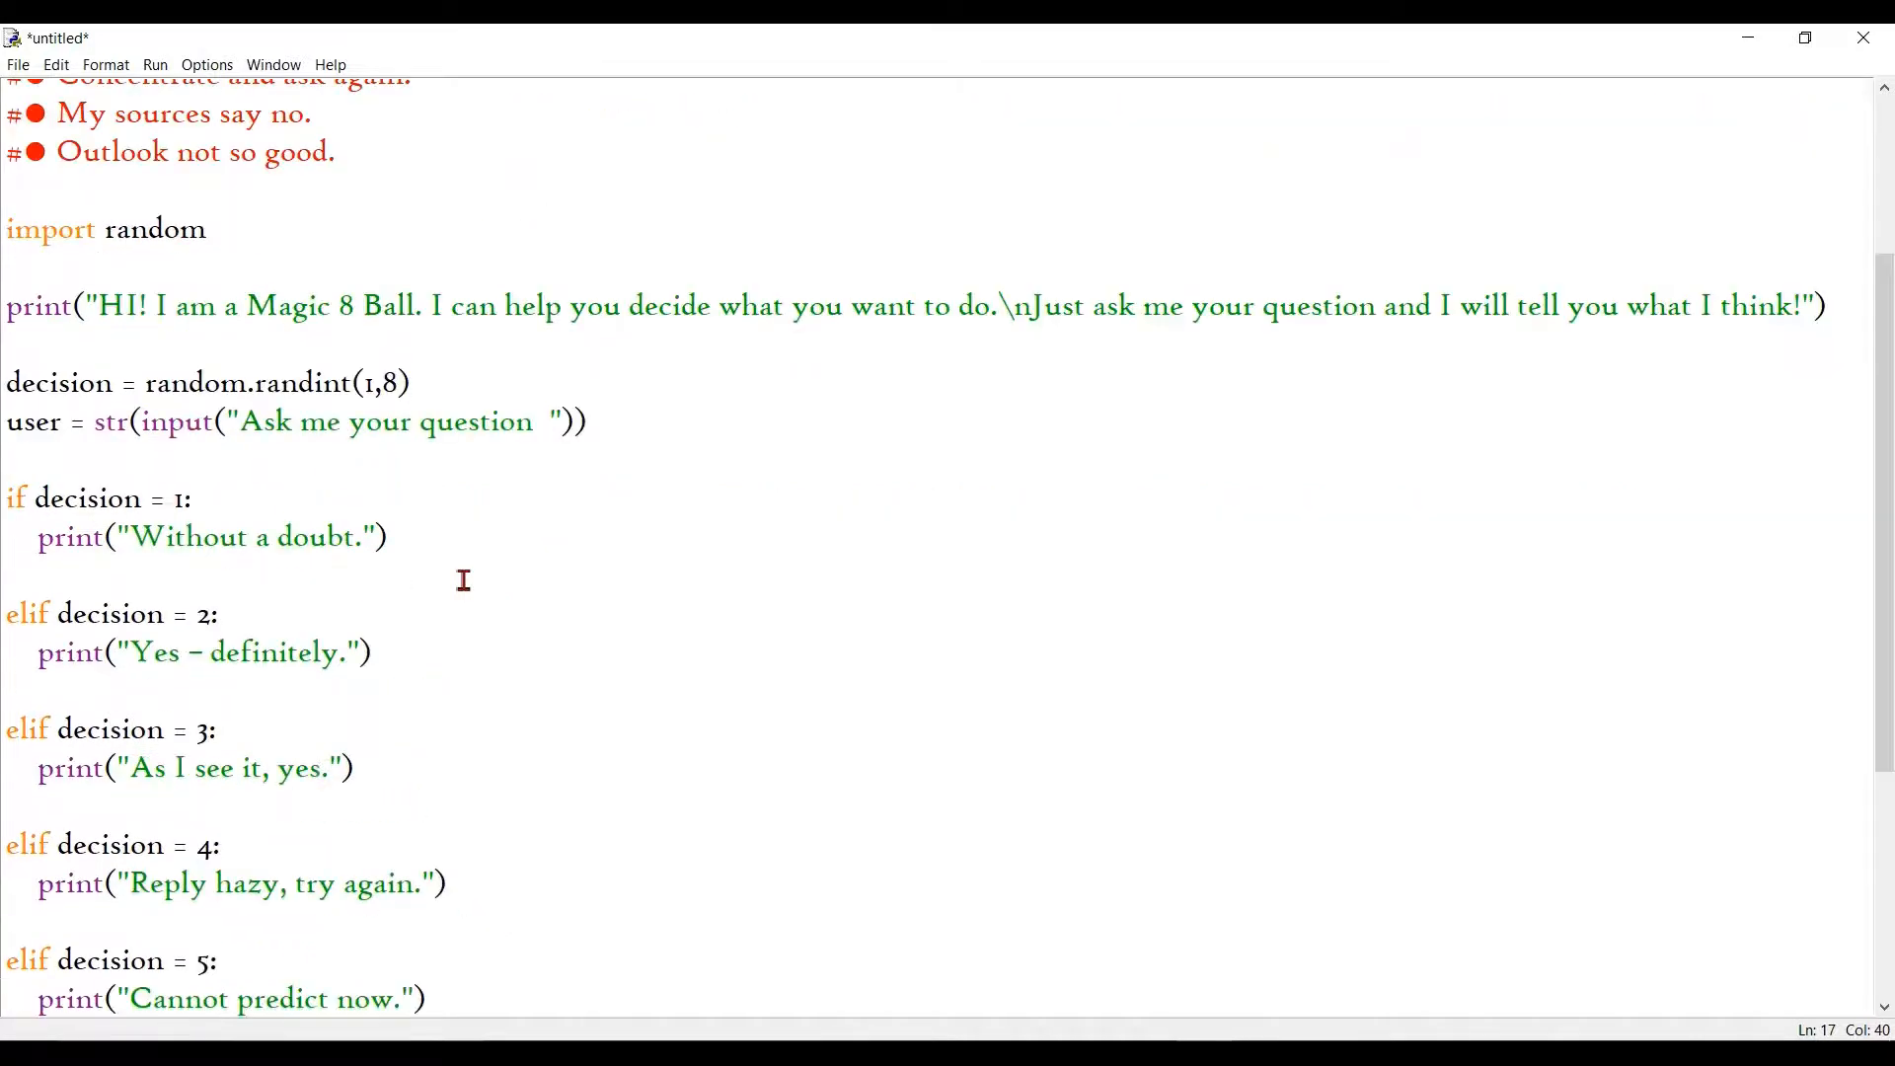
Step: Select the question input line and check it against the code above
scroll("down", 3)
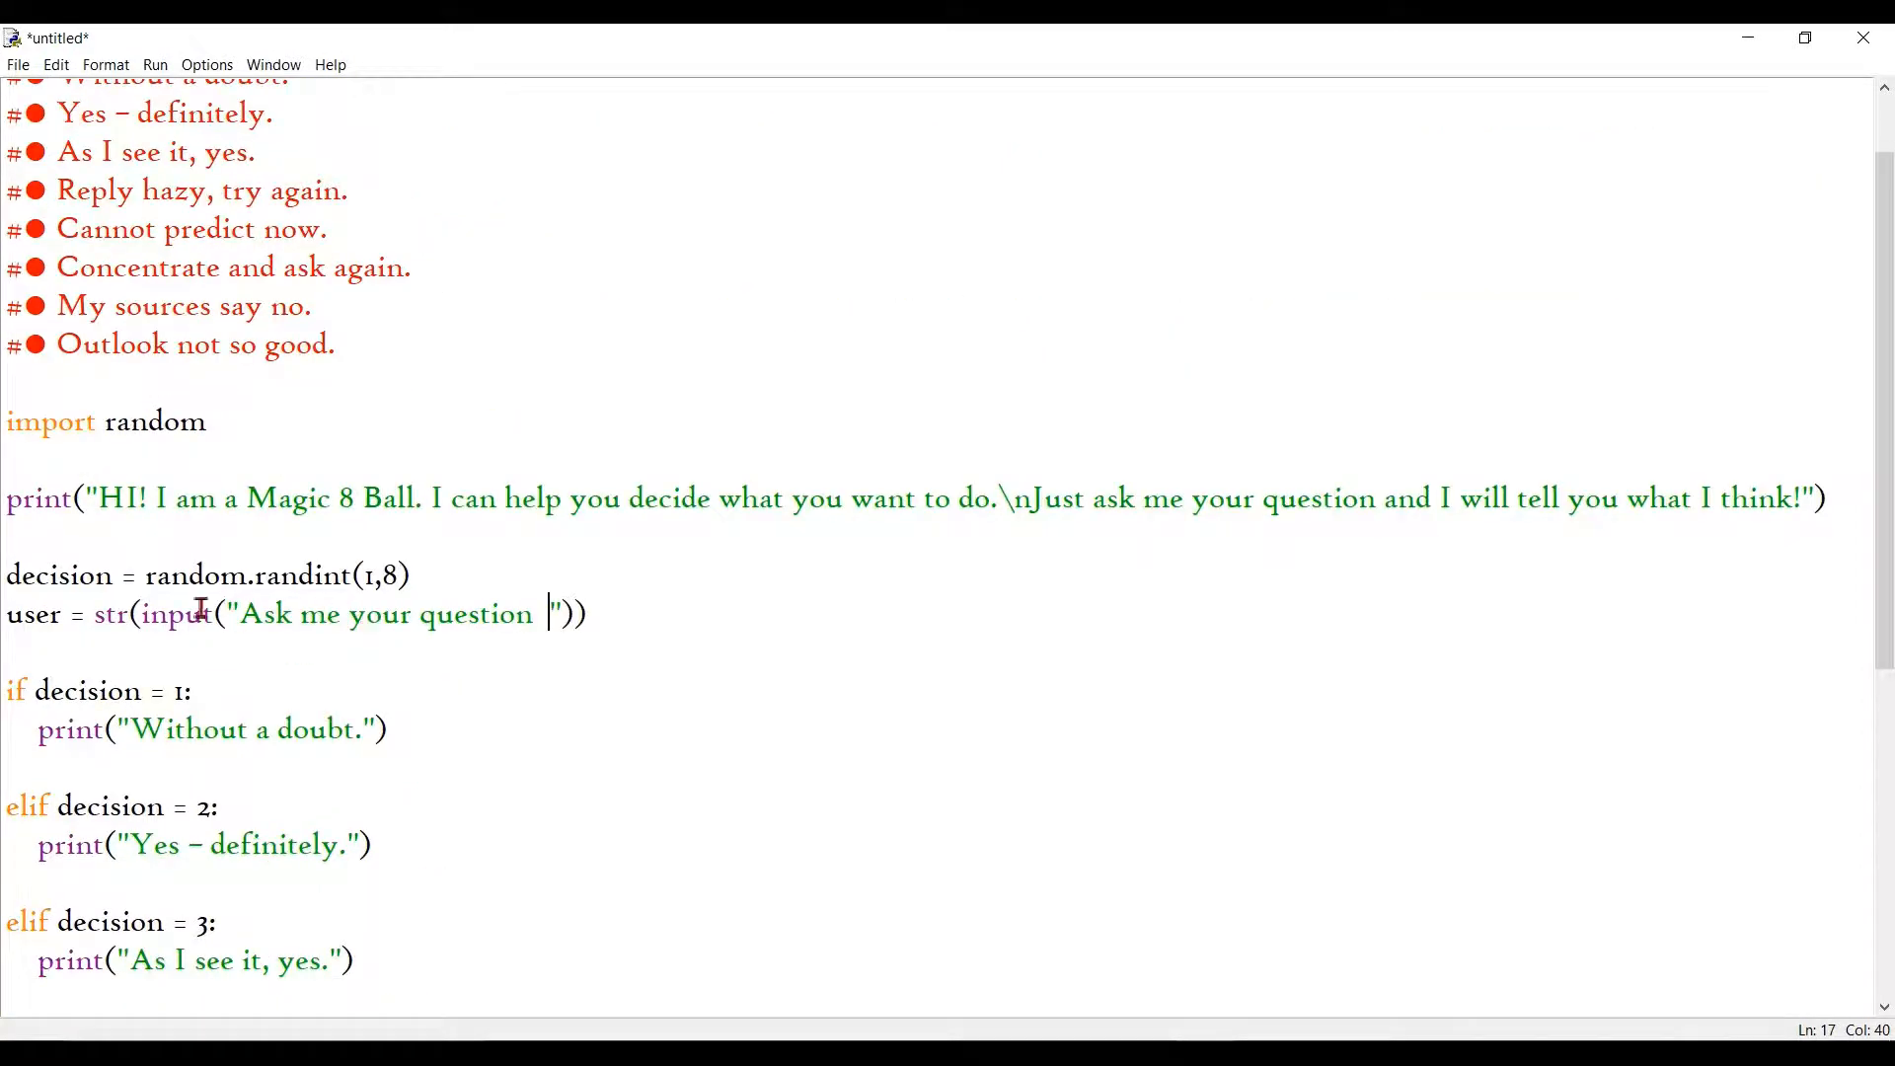
triple_click(247, 615)
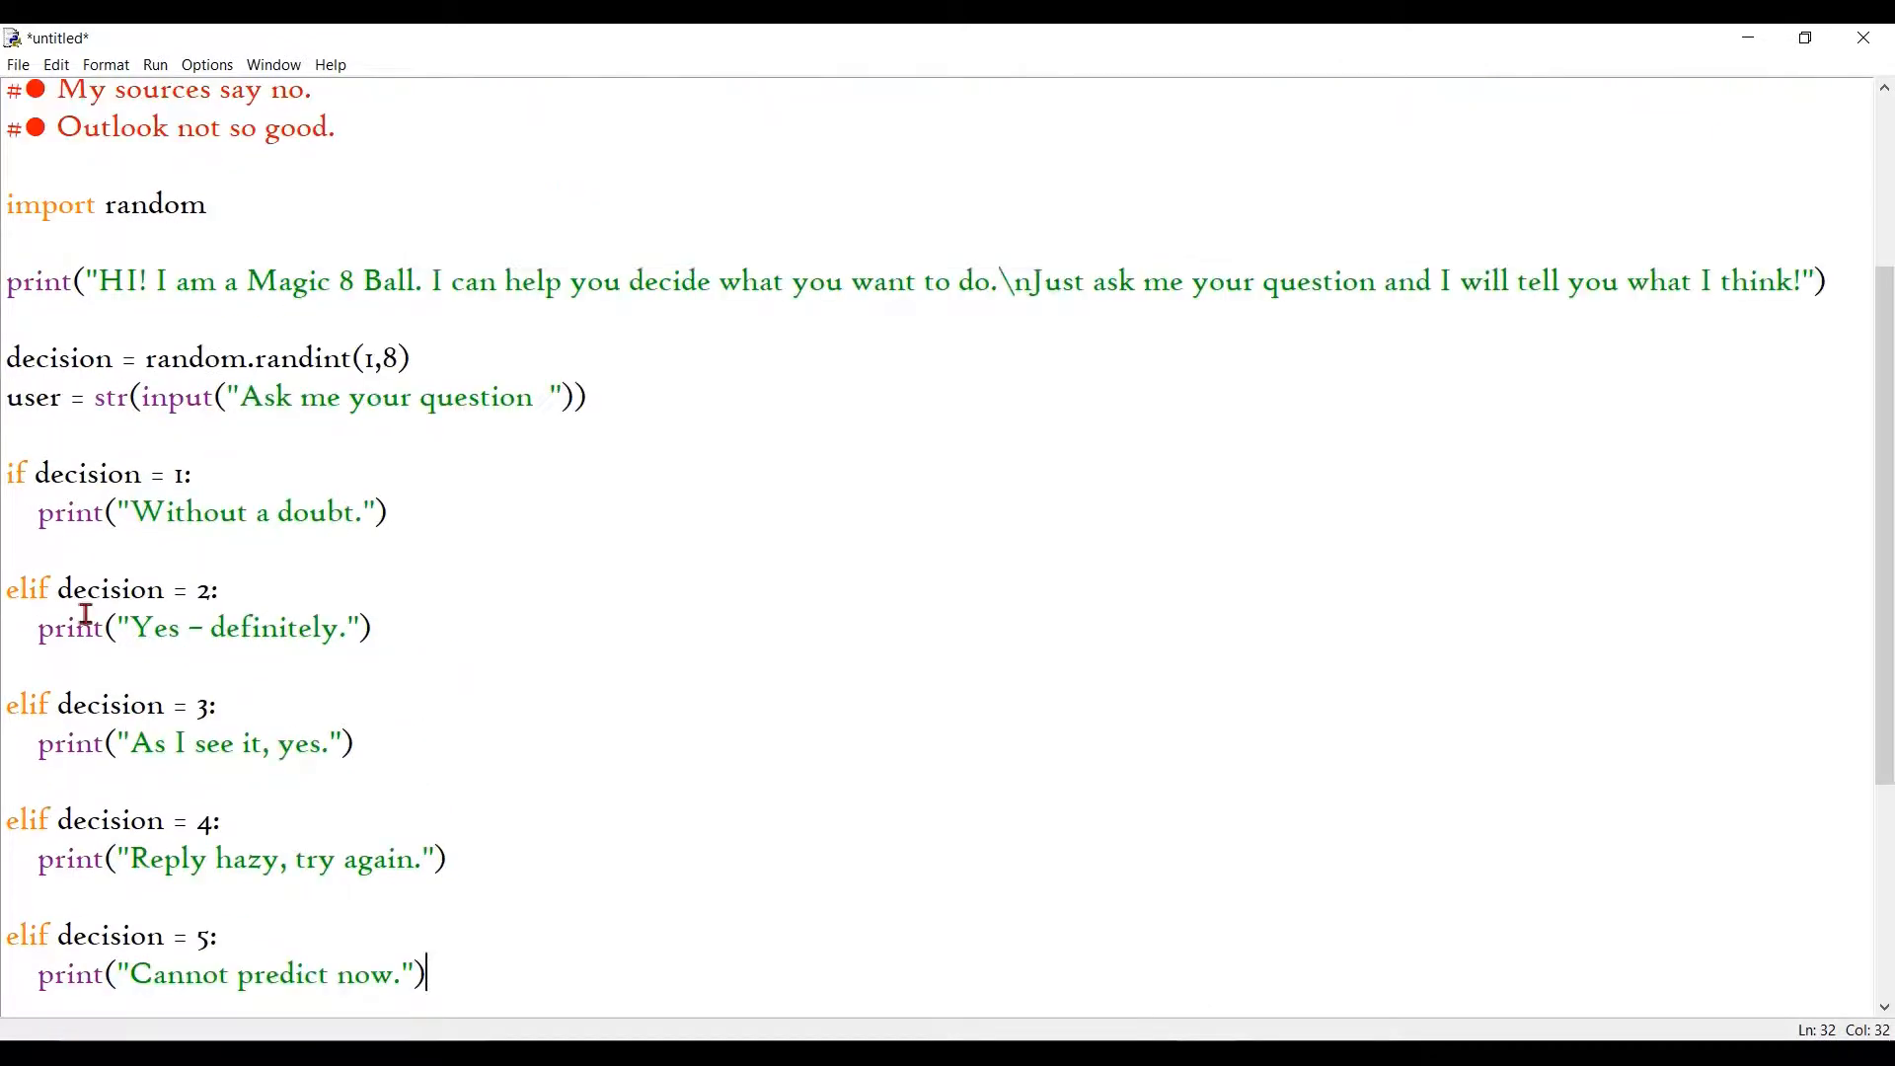
double_click(84, 474)
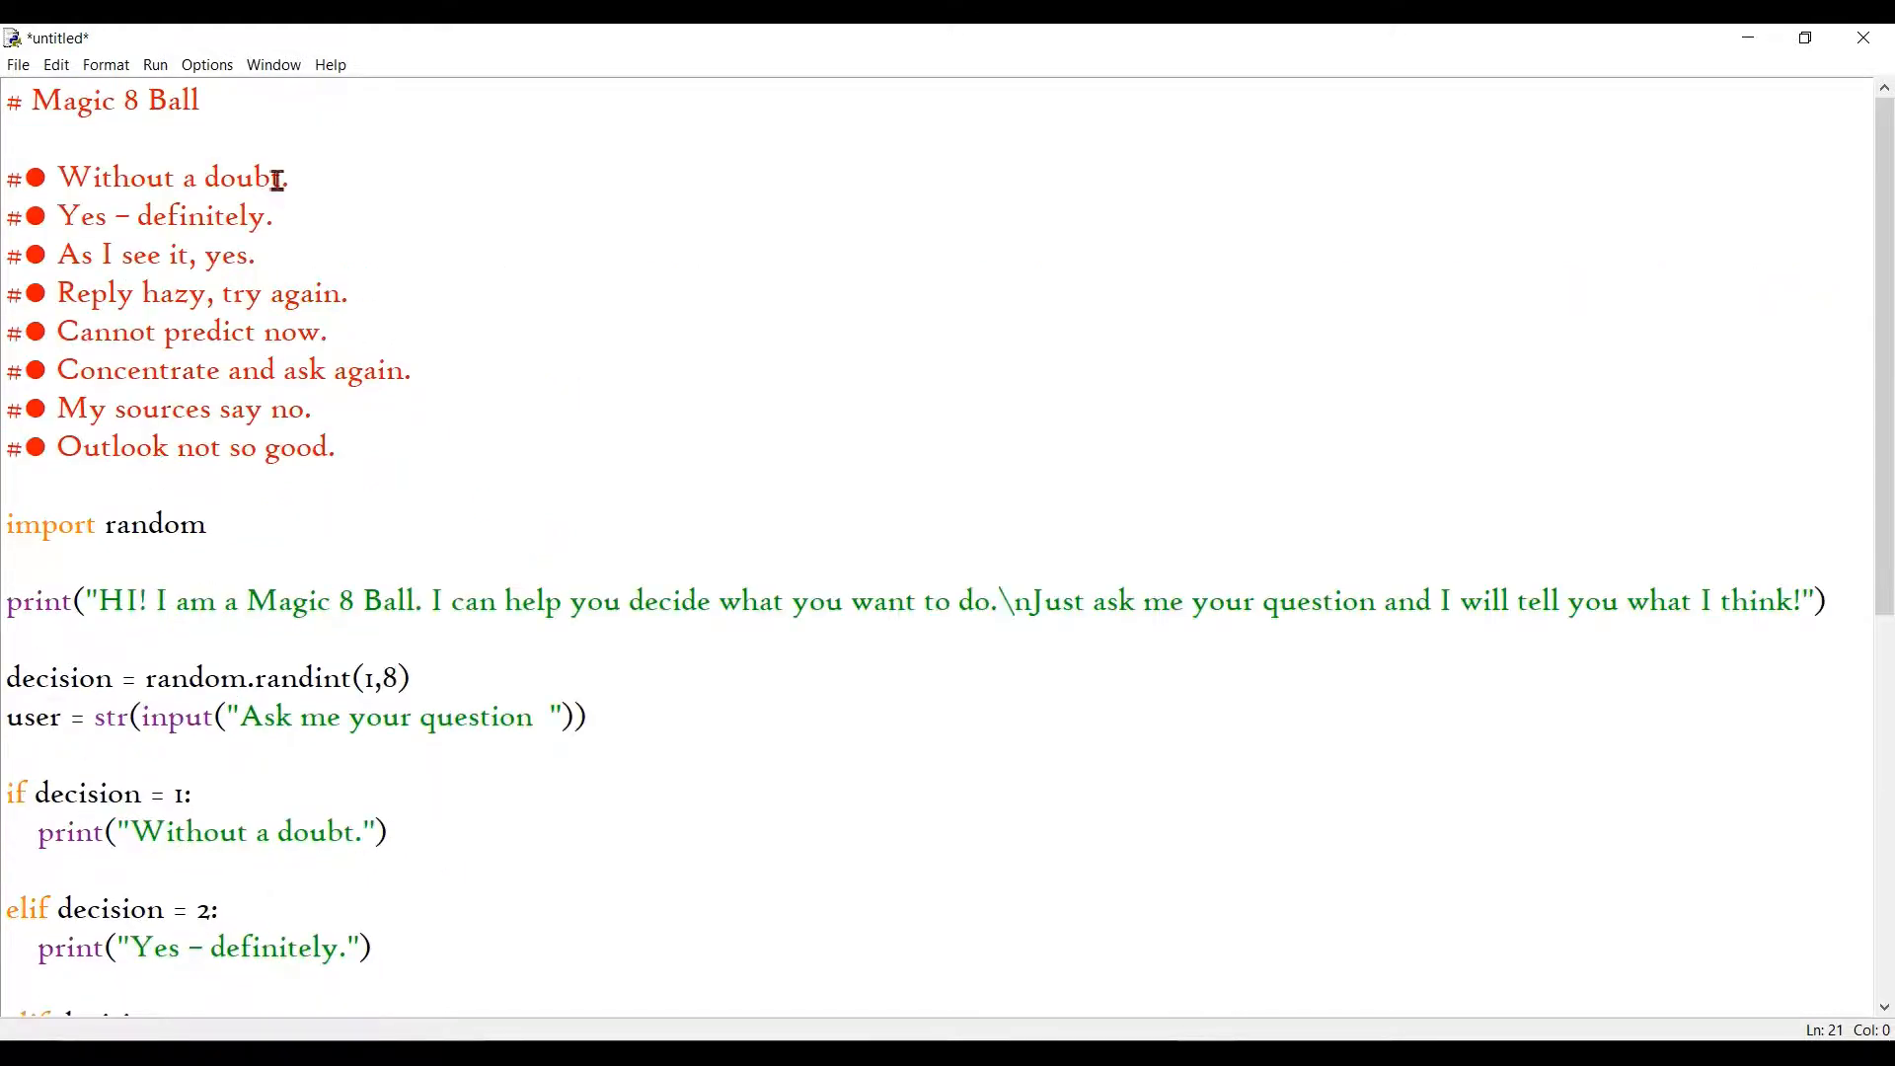
Step: Run the module, saving it as magix.py, then change the if condition's = to ==
left_click(155, 64)
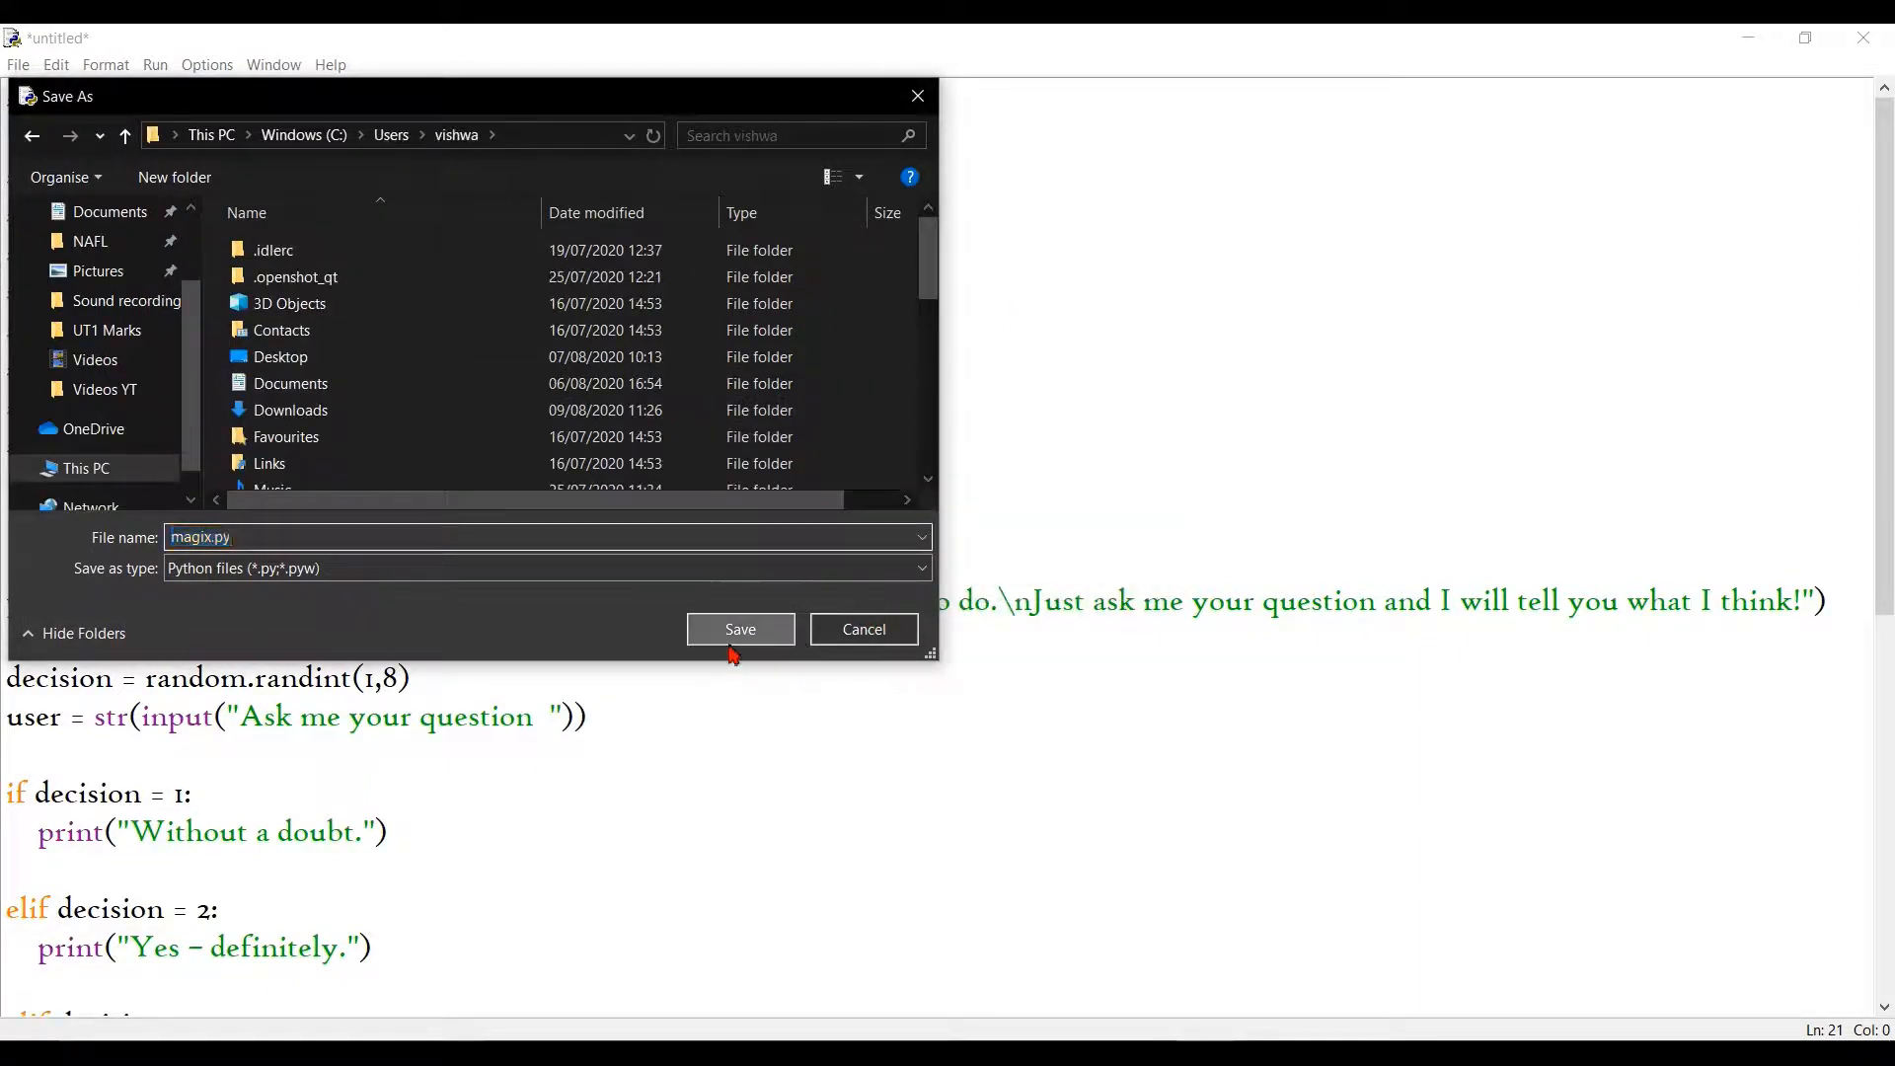
left_click(740, 629)
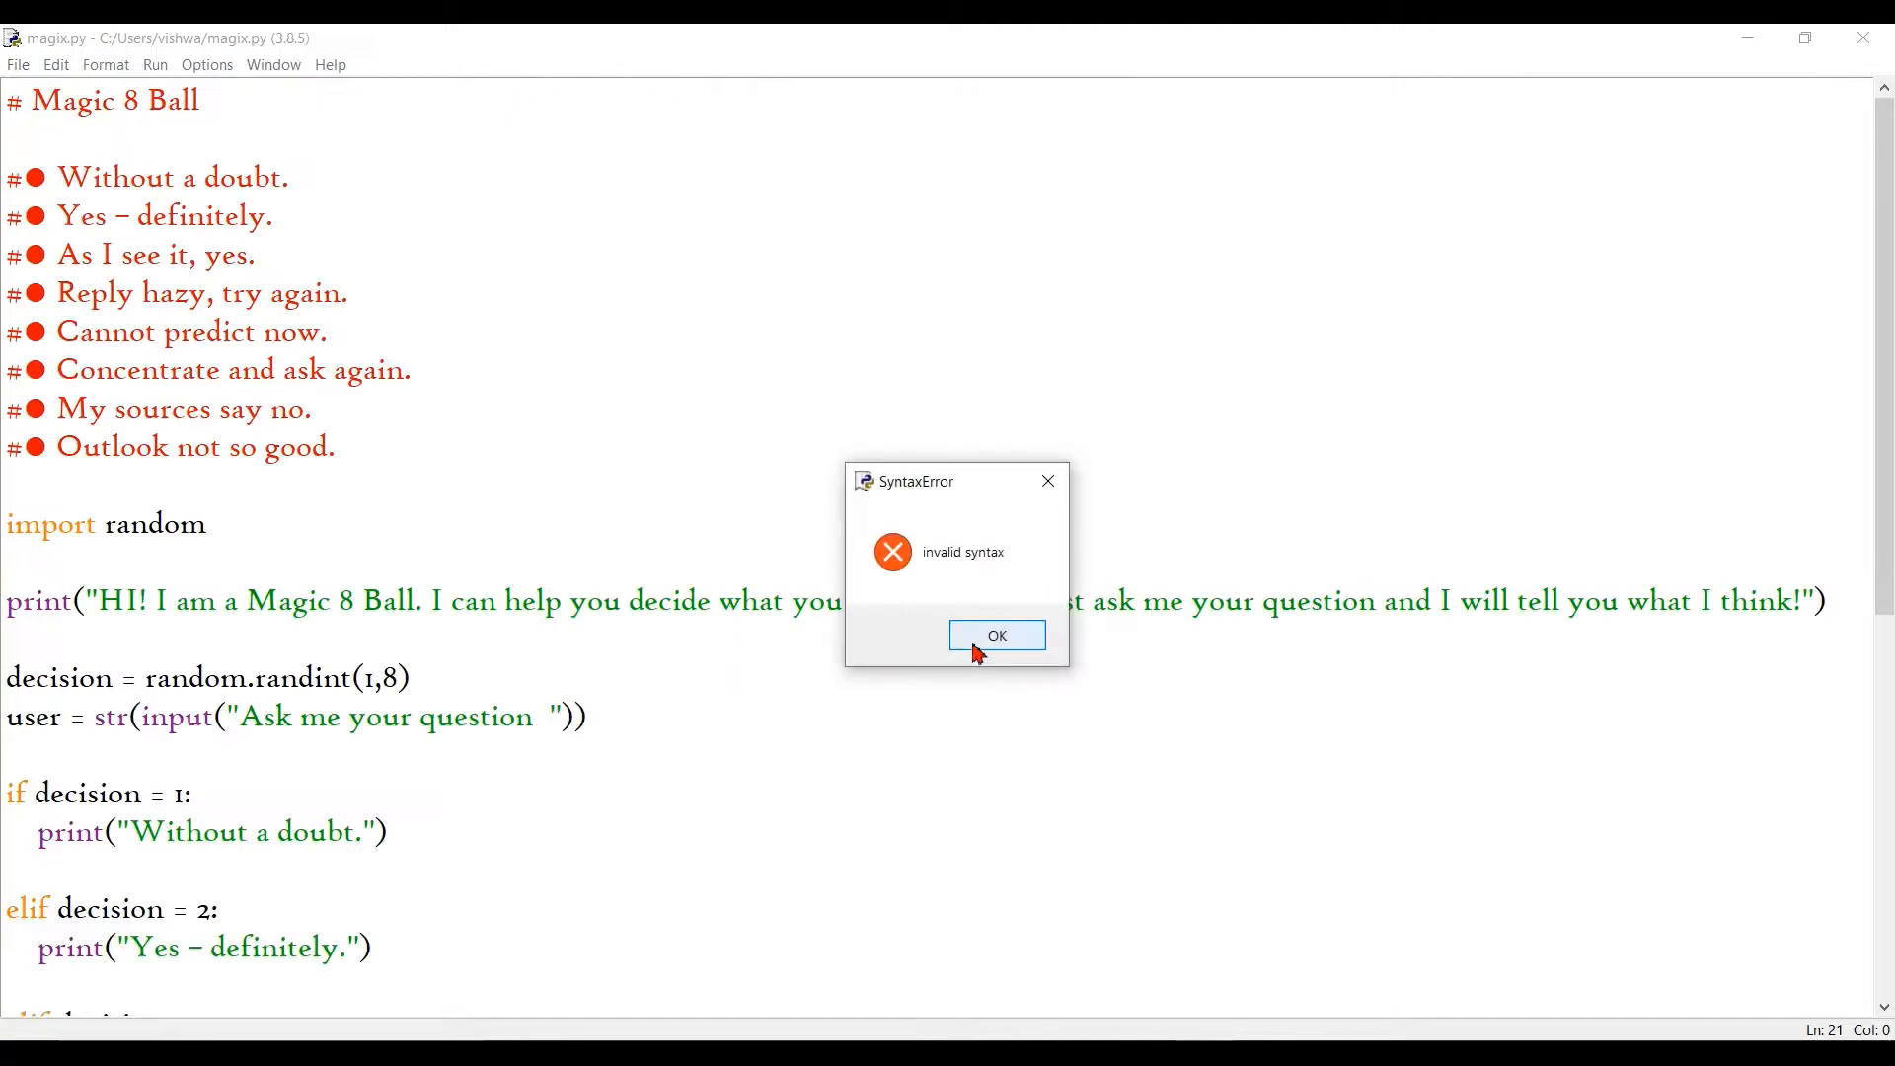
left_click(996, 635)
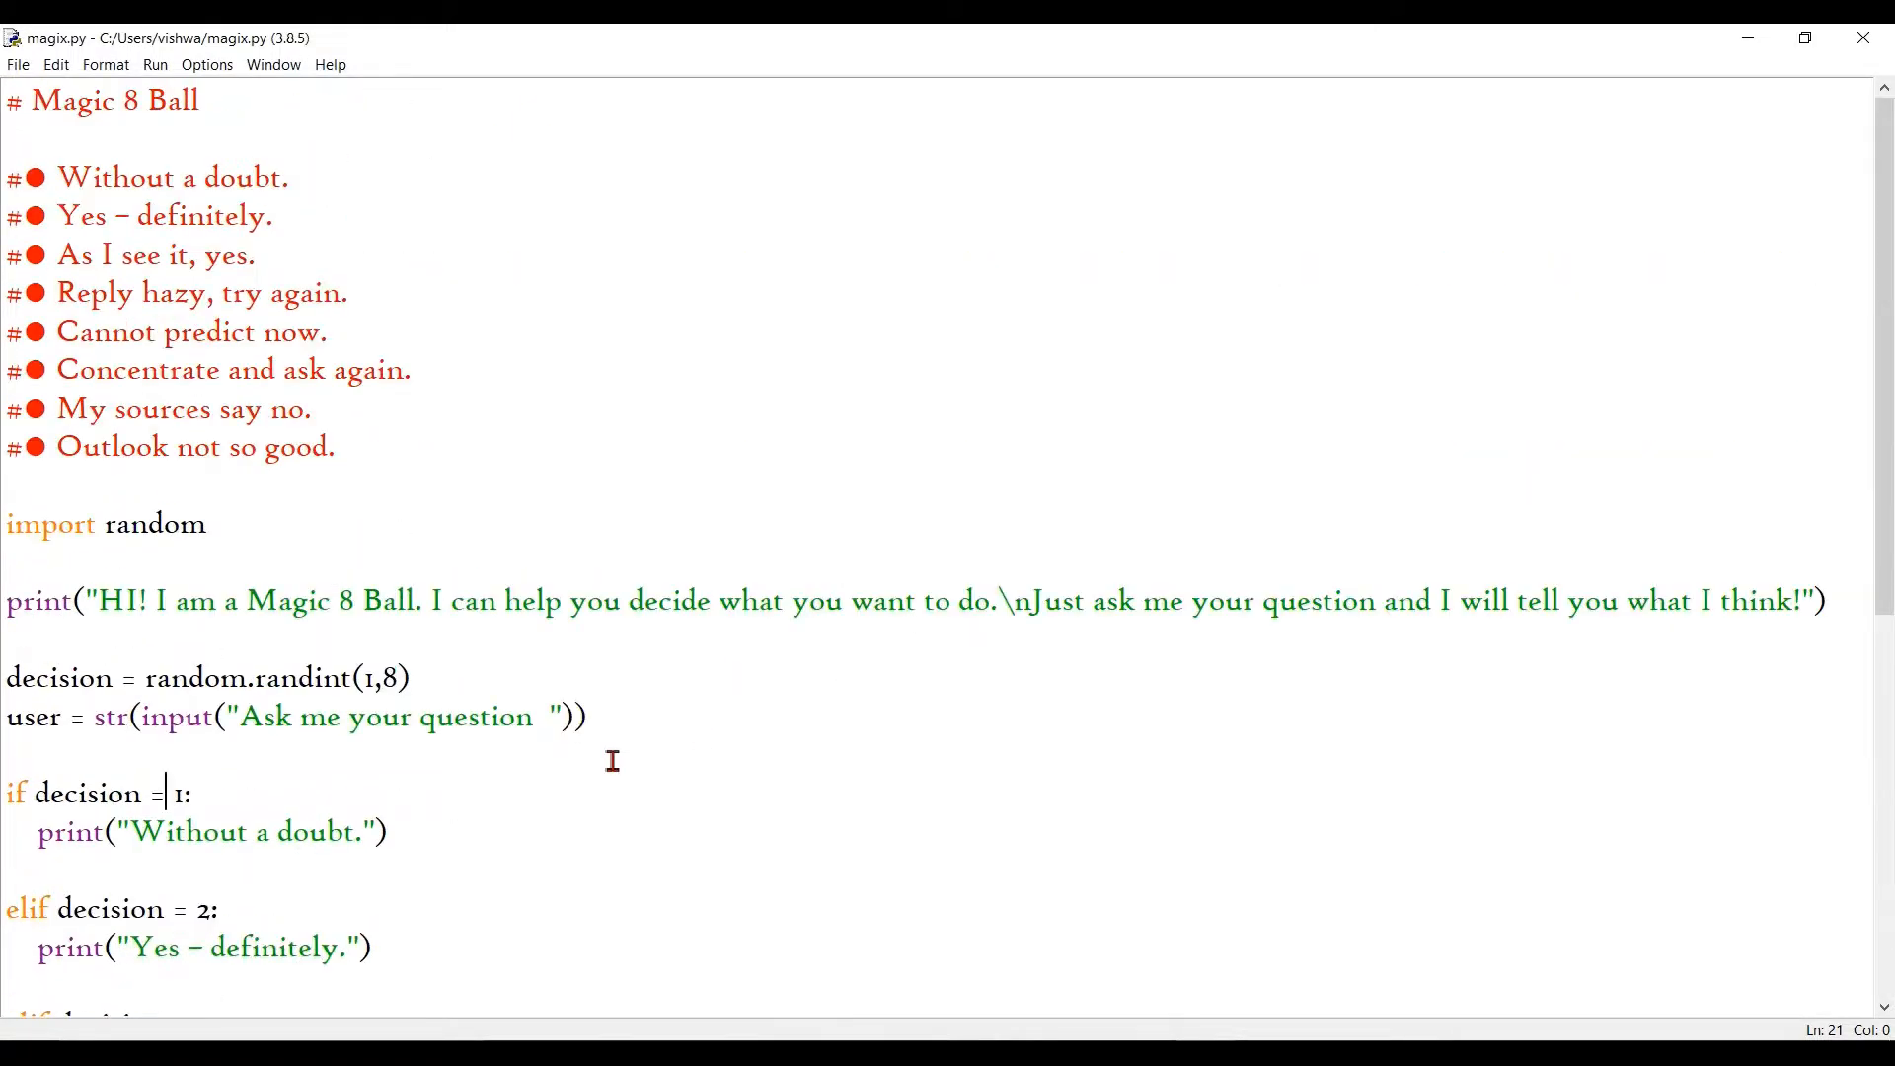
mouse_move(213, 810)
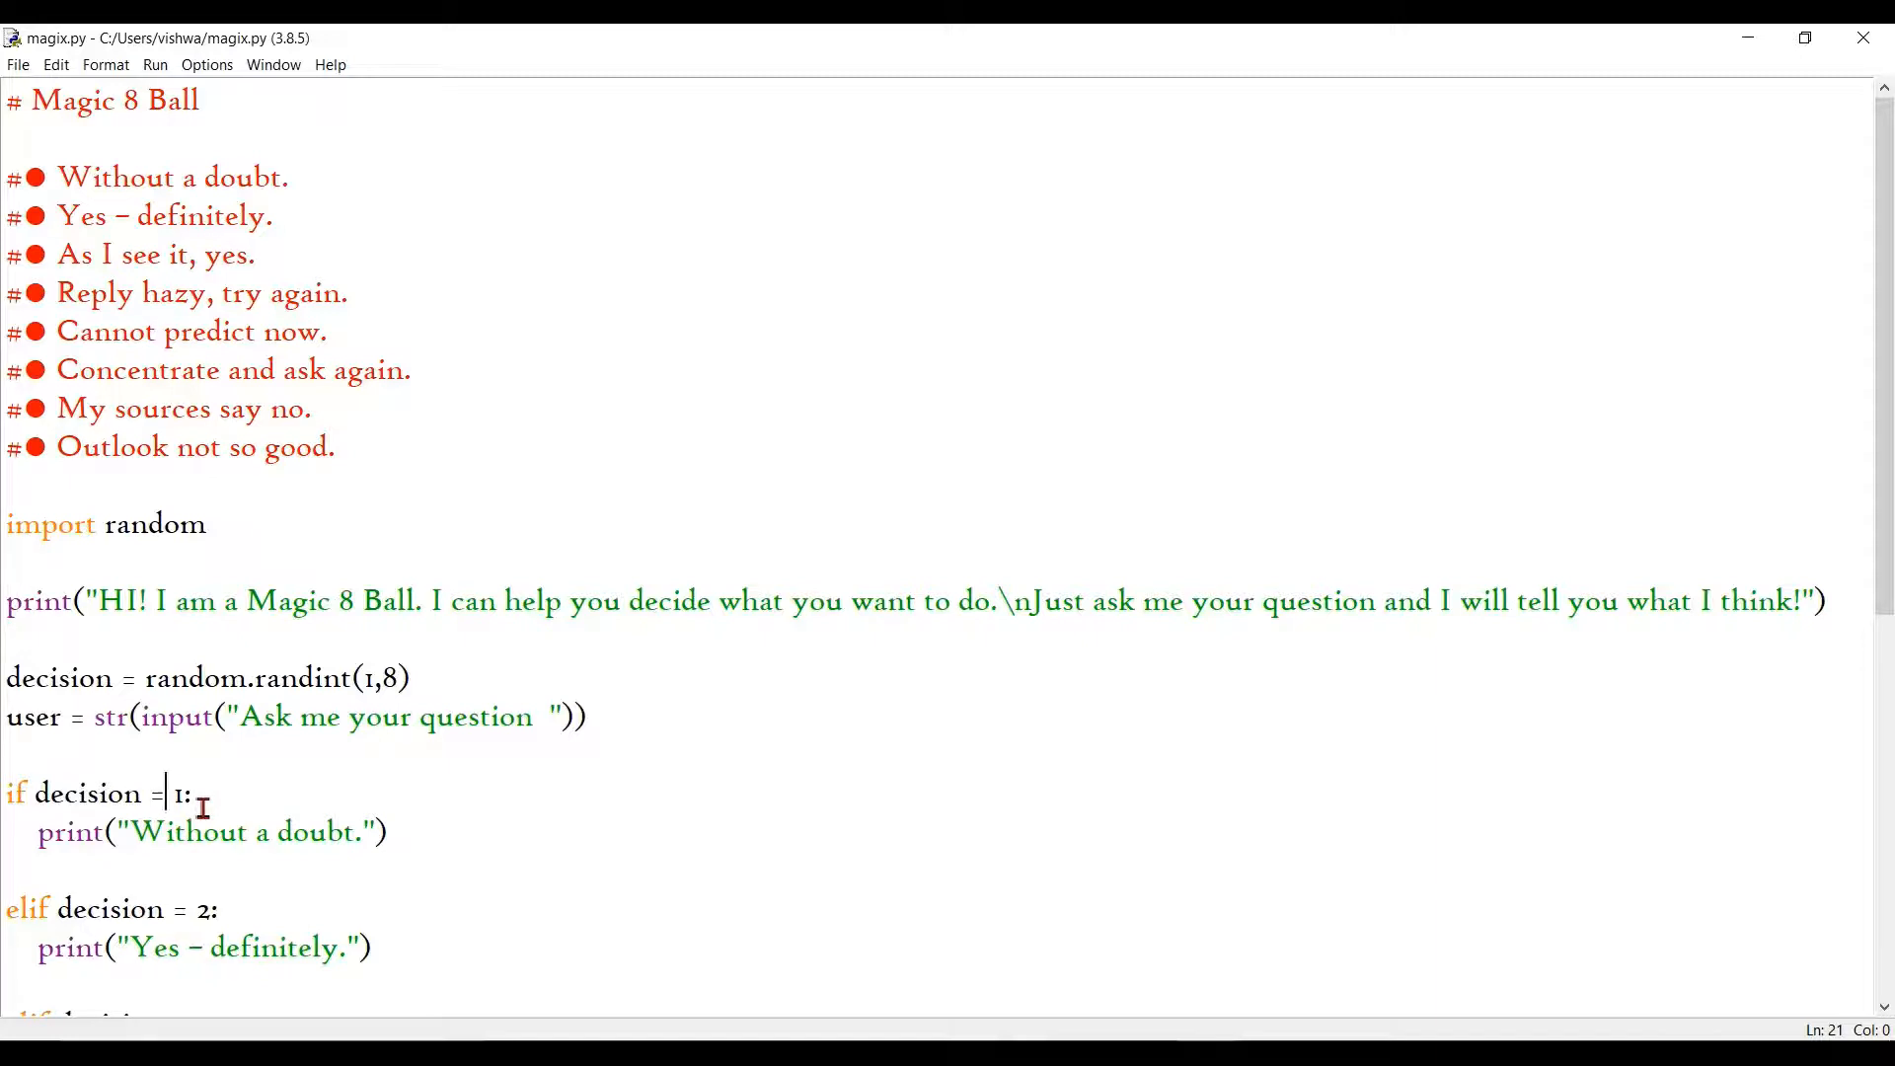
type("=")
left_click(119, 909)
type("=")
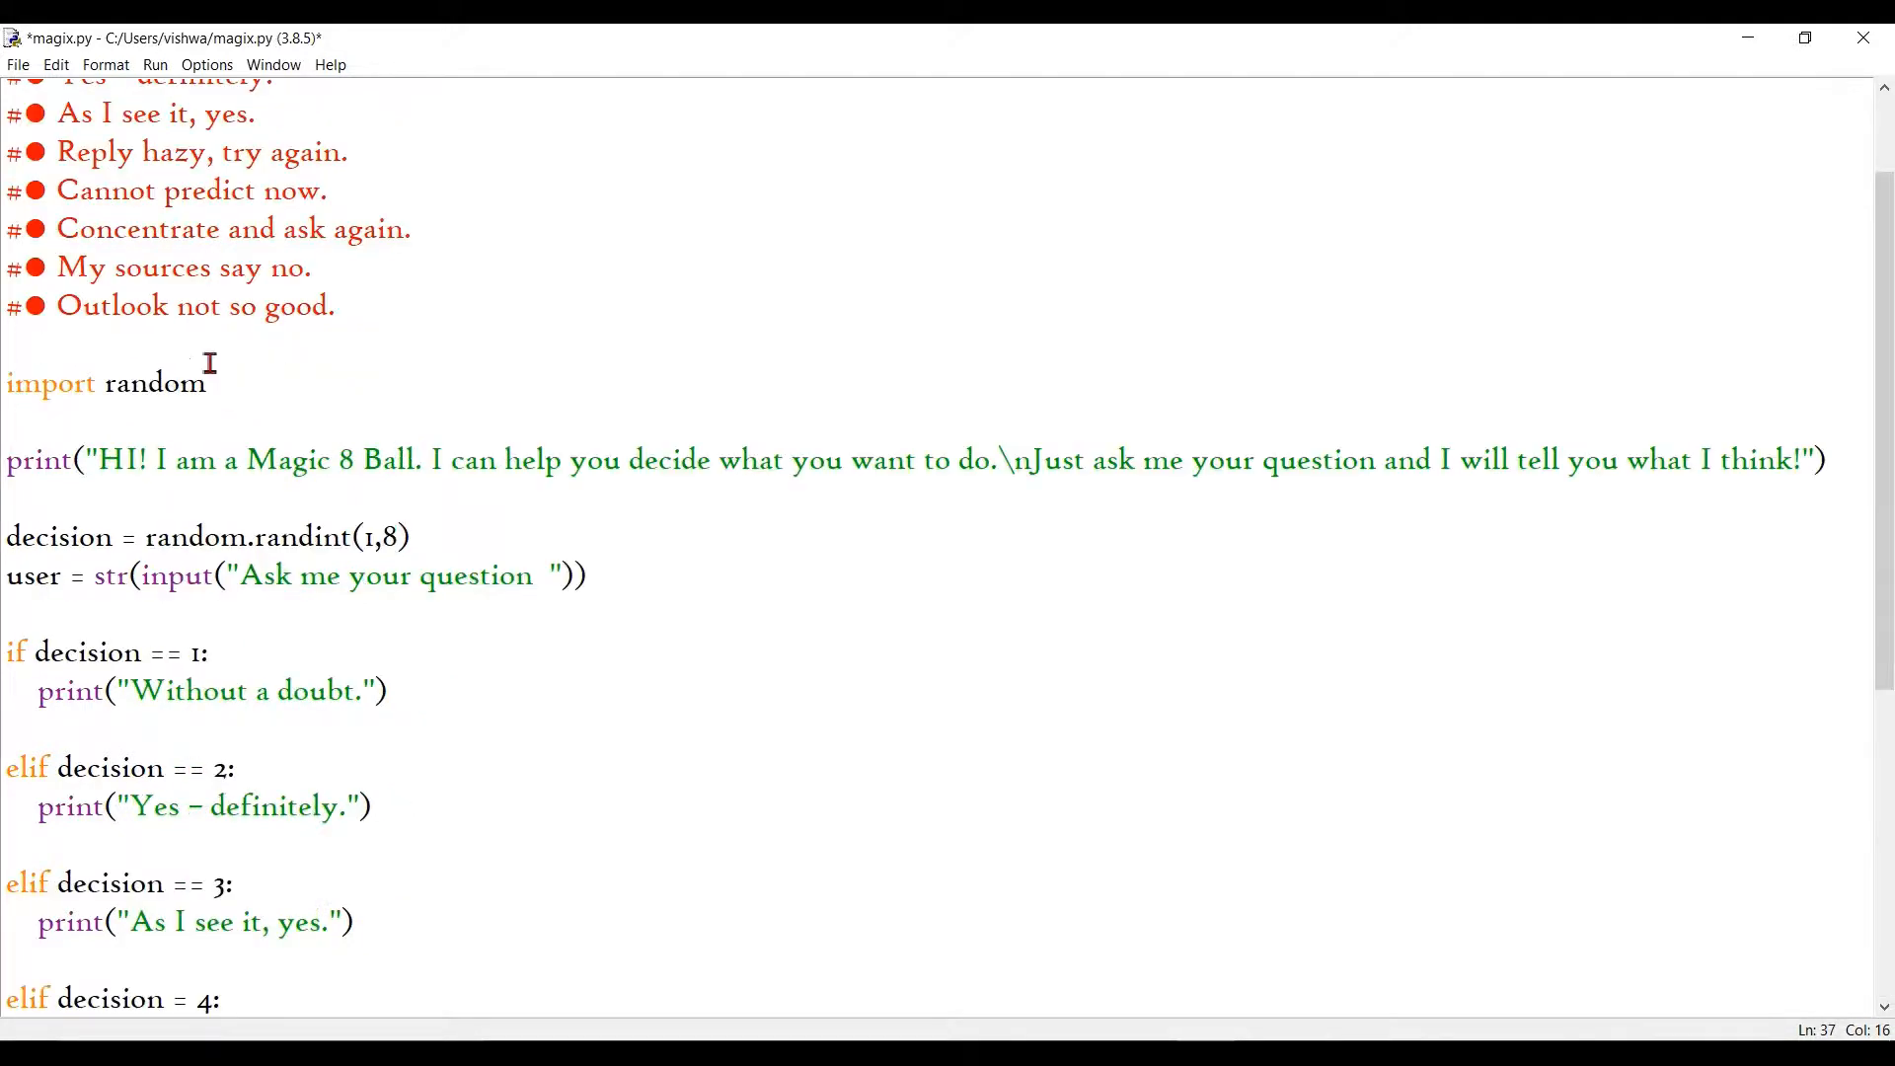
Step: Run again with save, dismiss the SyntaxError and fix decision 4 to use ==
left_click(155, 64)
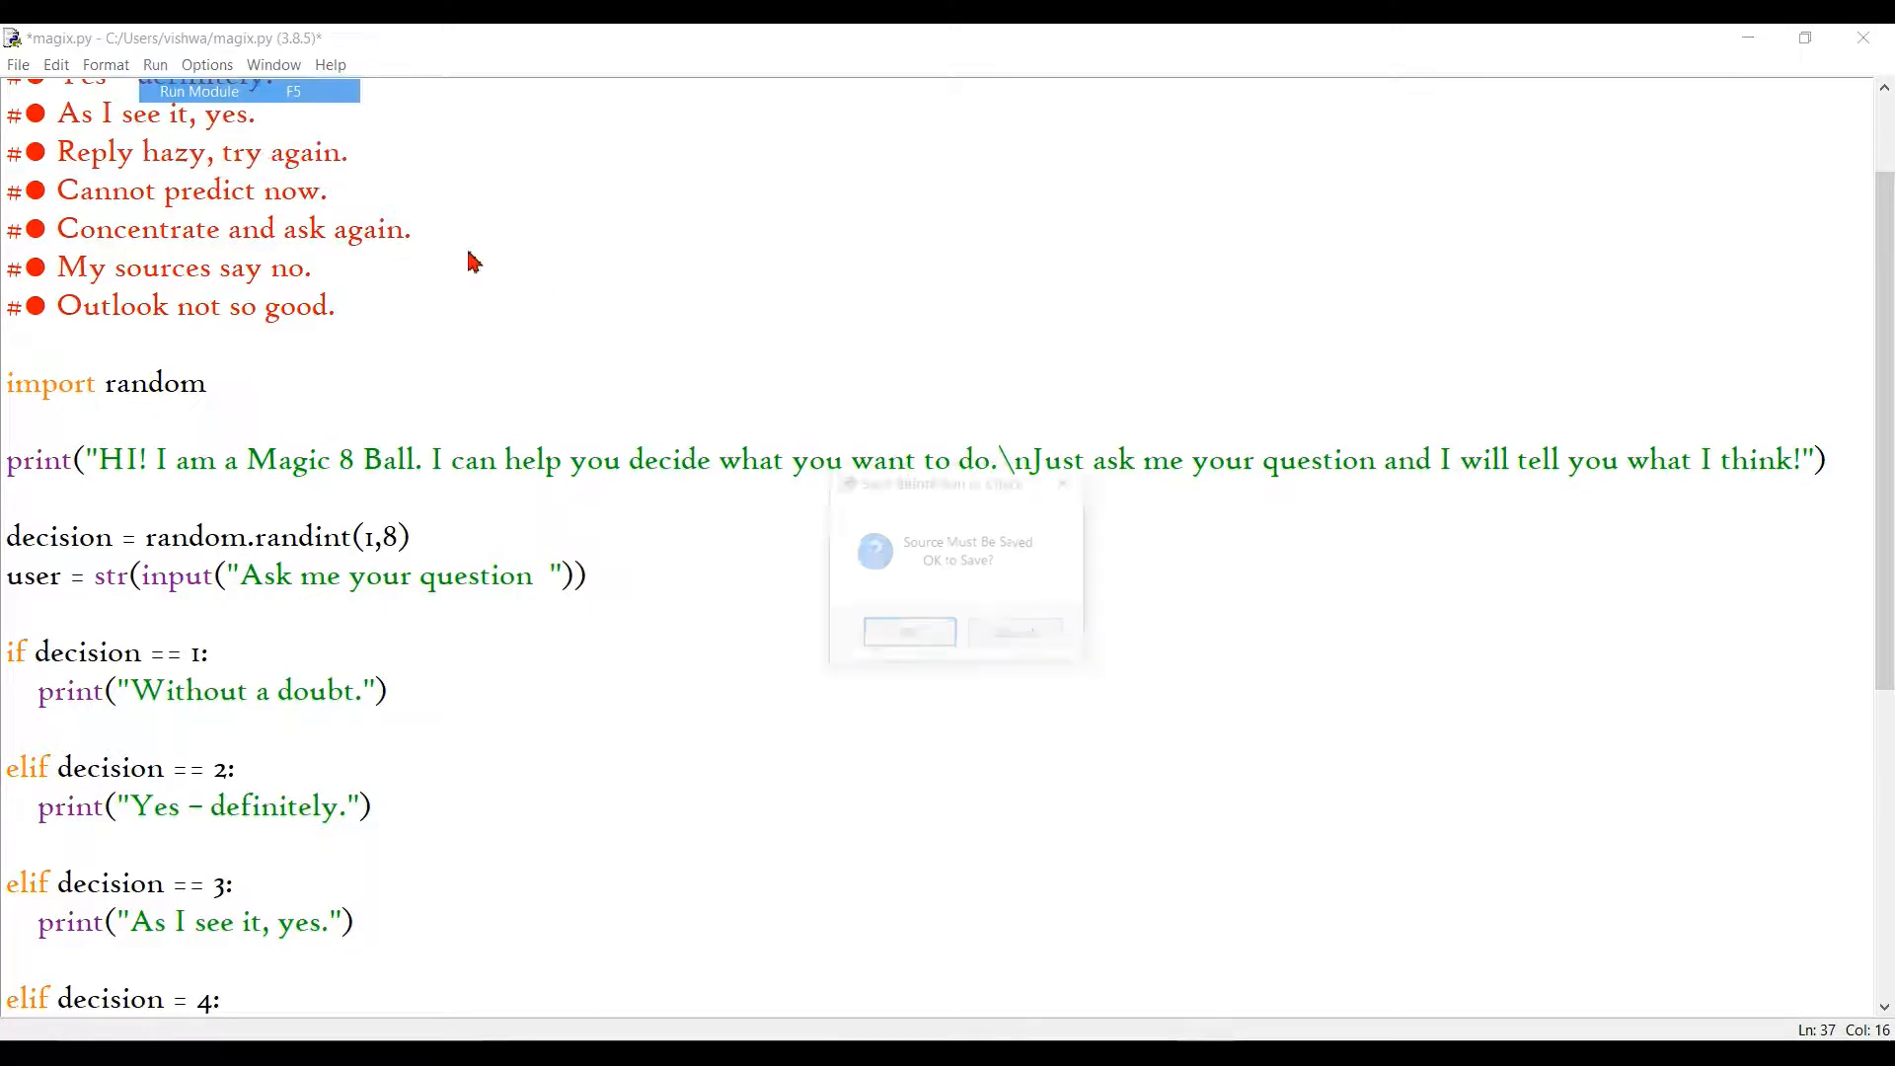
left_click(909, 631)
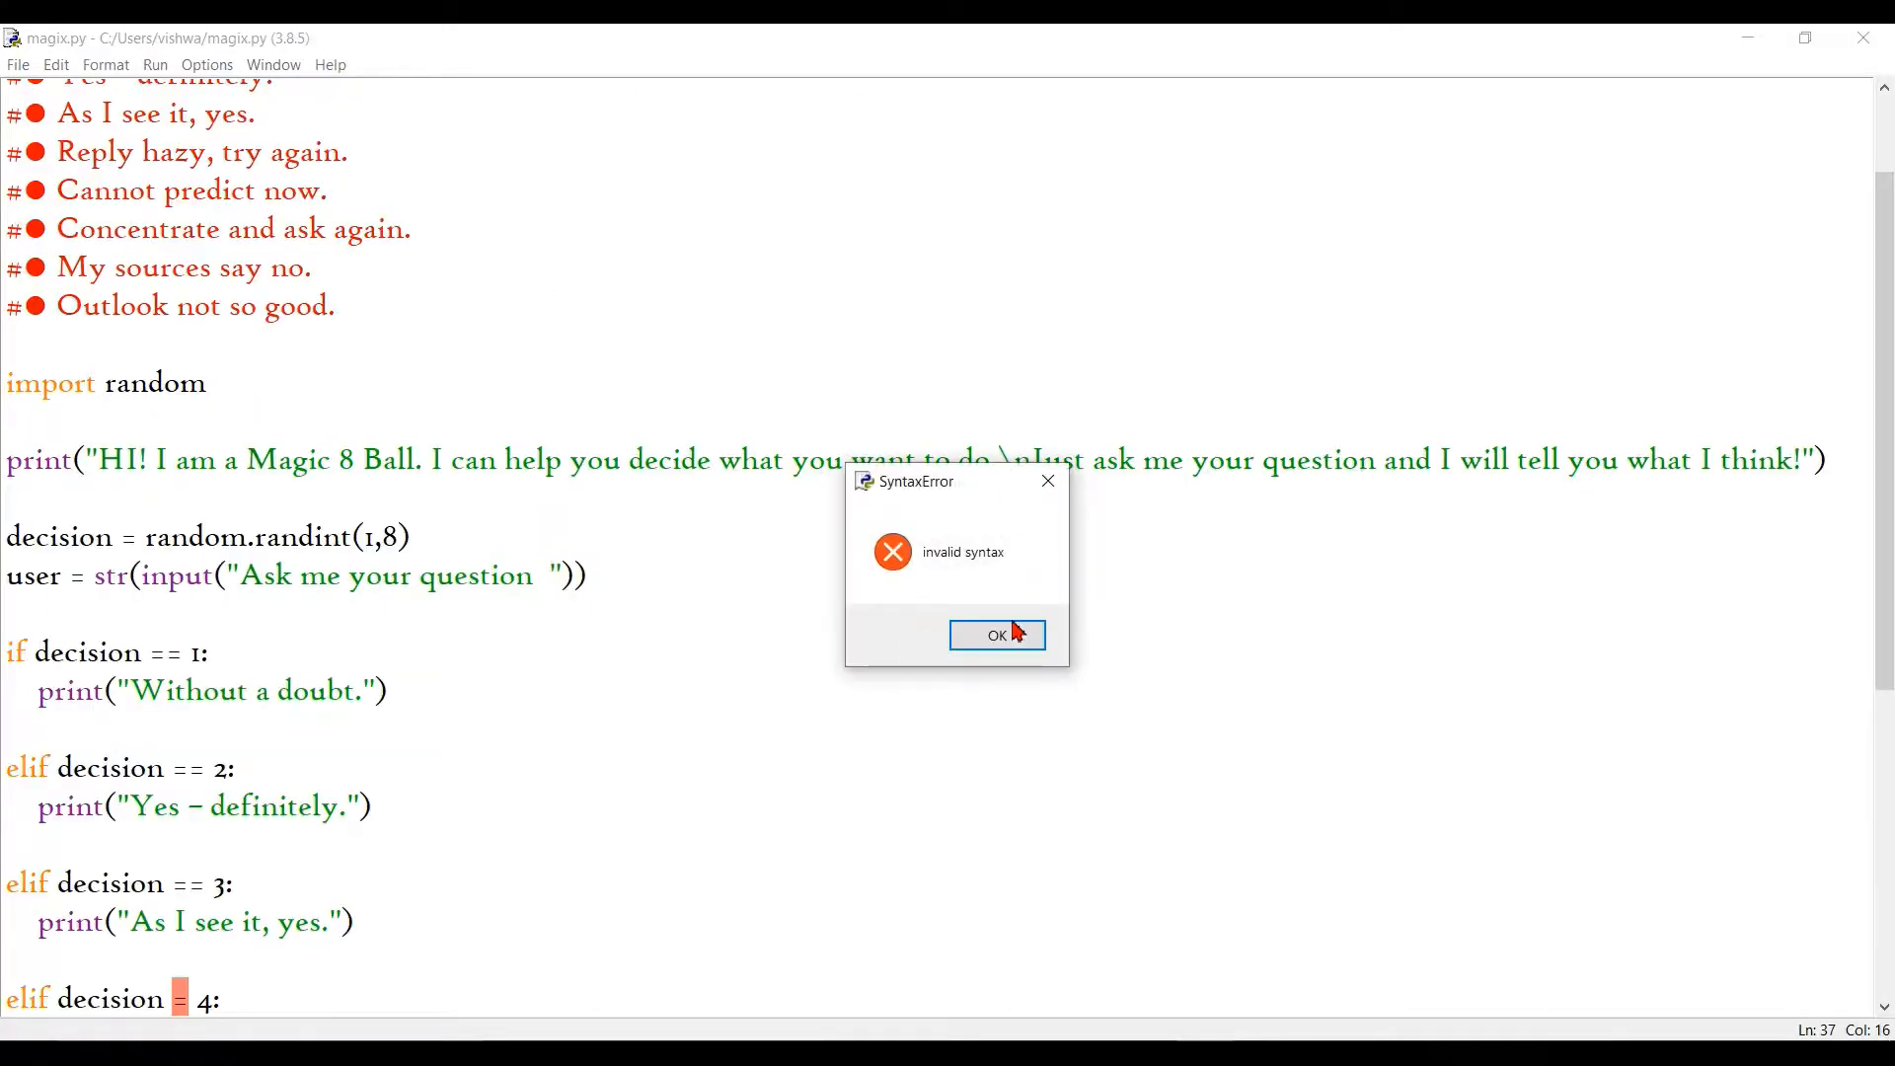
left_click(996, 634)
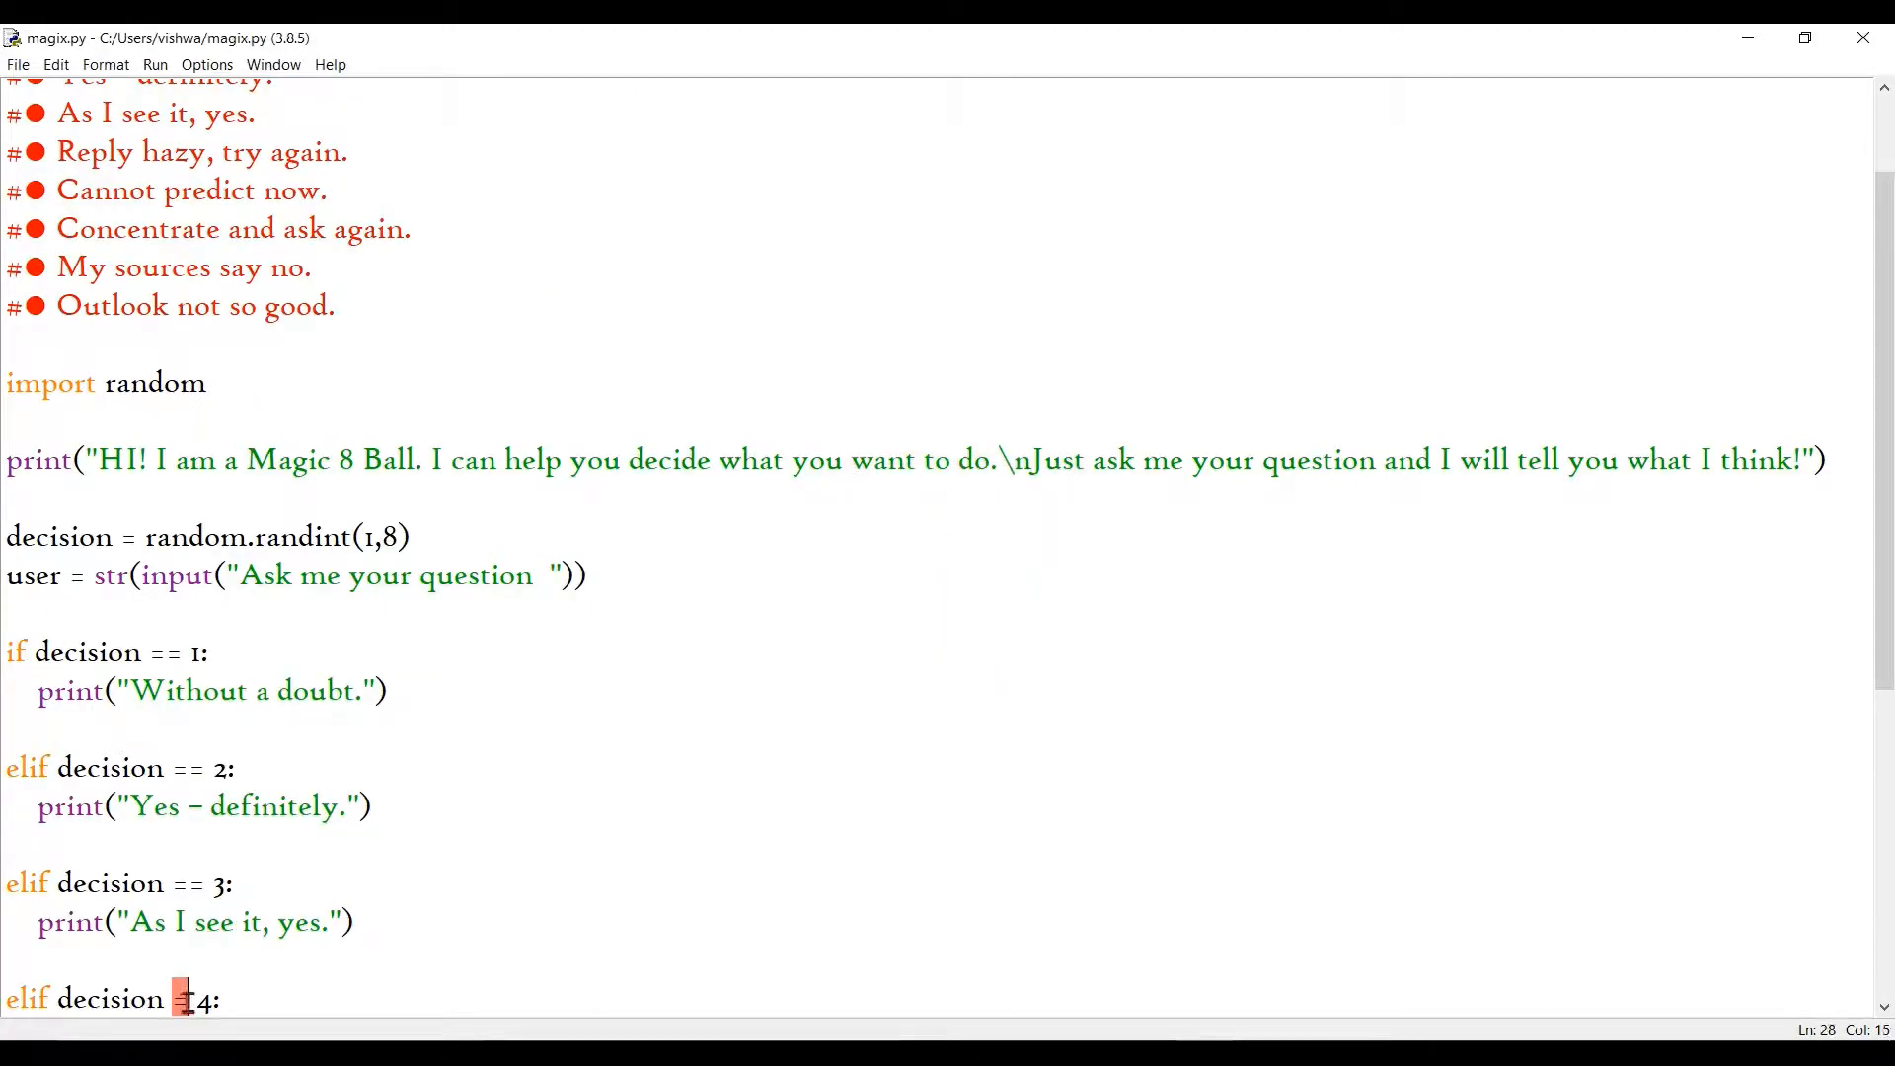
type("=")
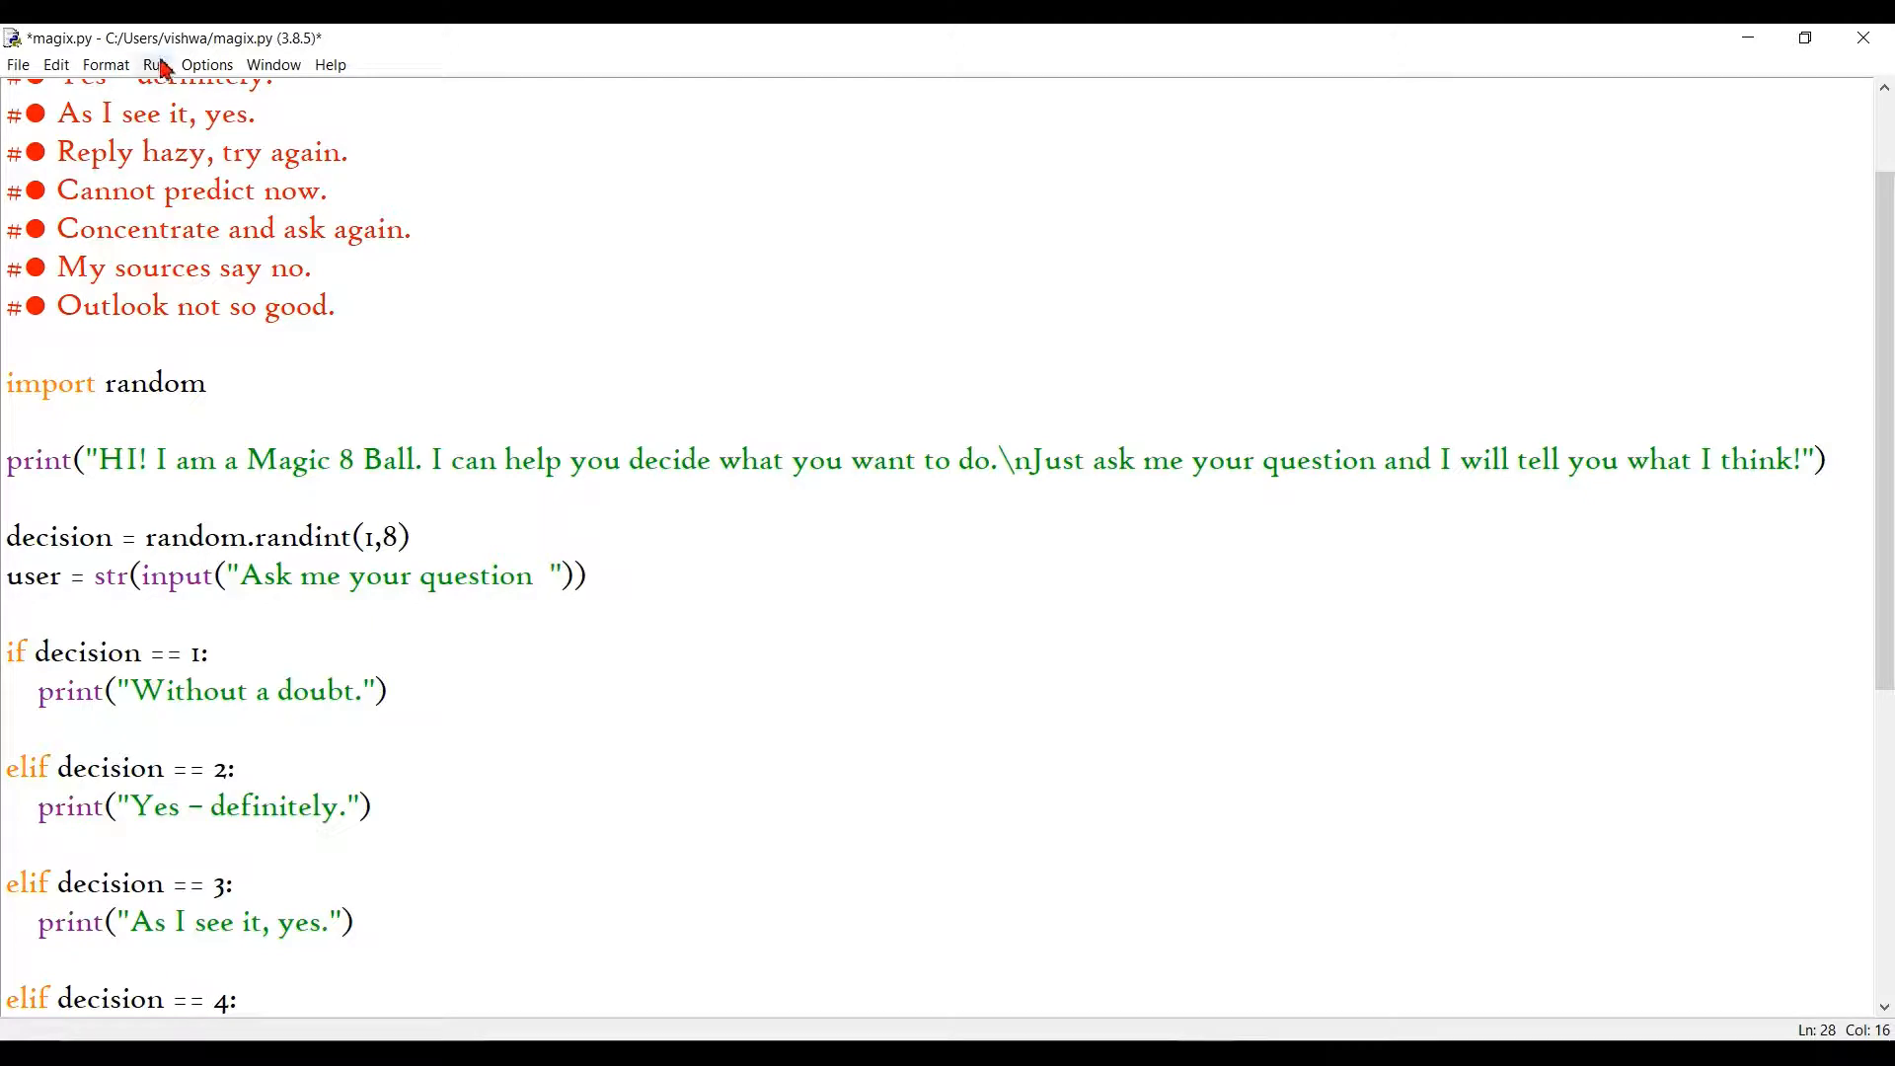
Step: Run the corrected magix.py, confirming the save, so it greets and asks a question
left_click(160, 65)
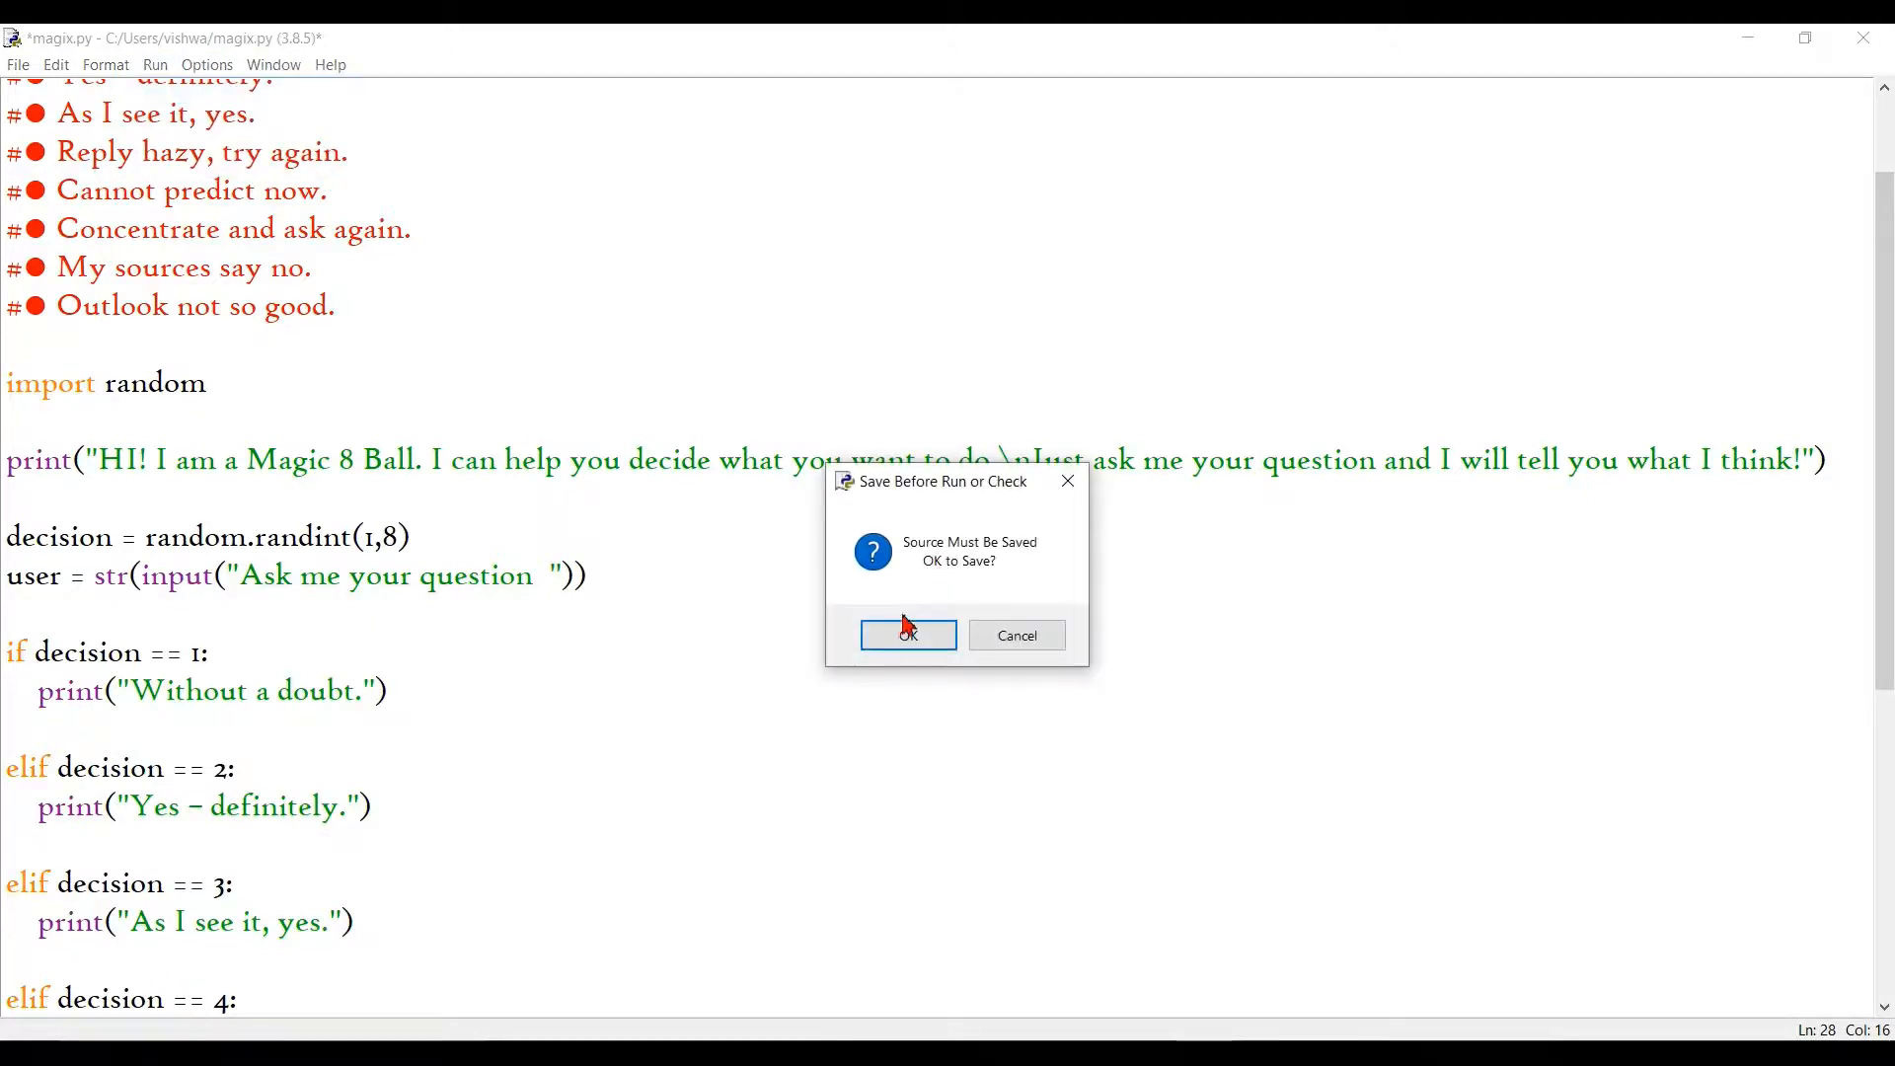
left_click(907, 634)
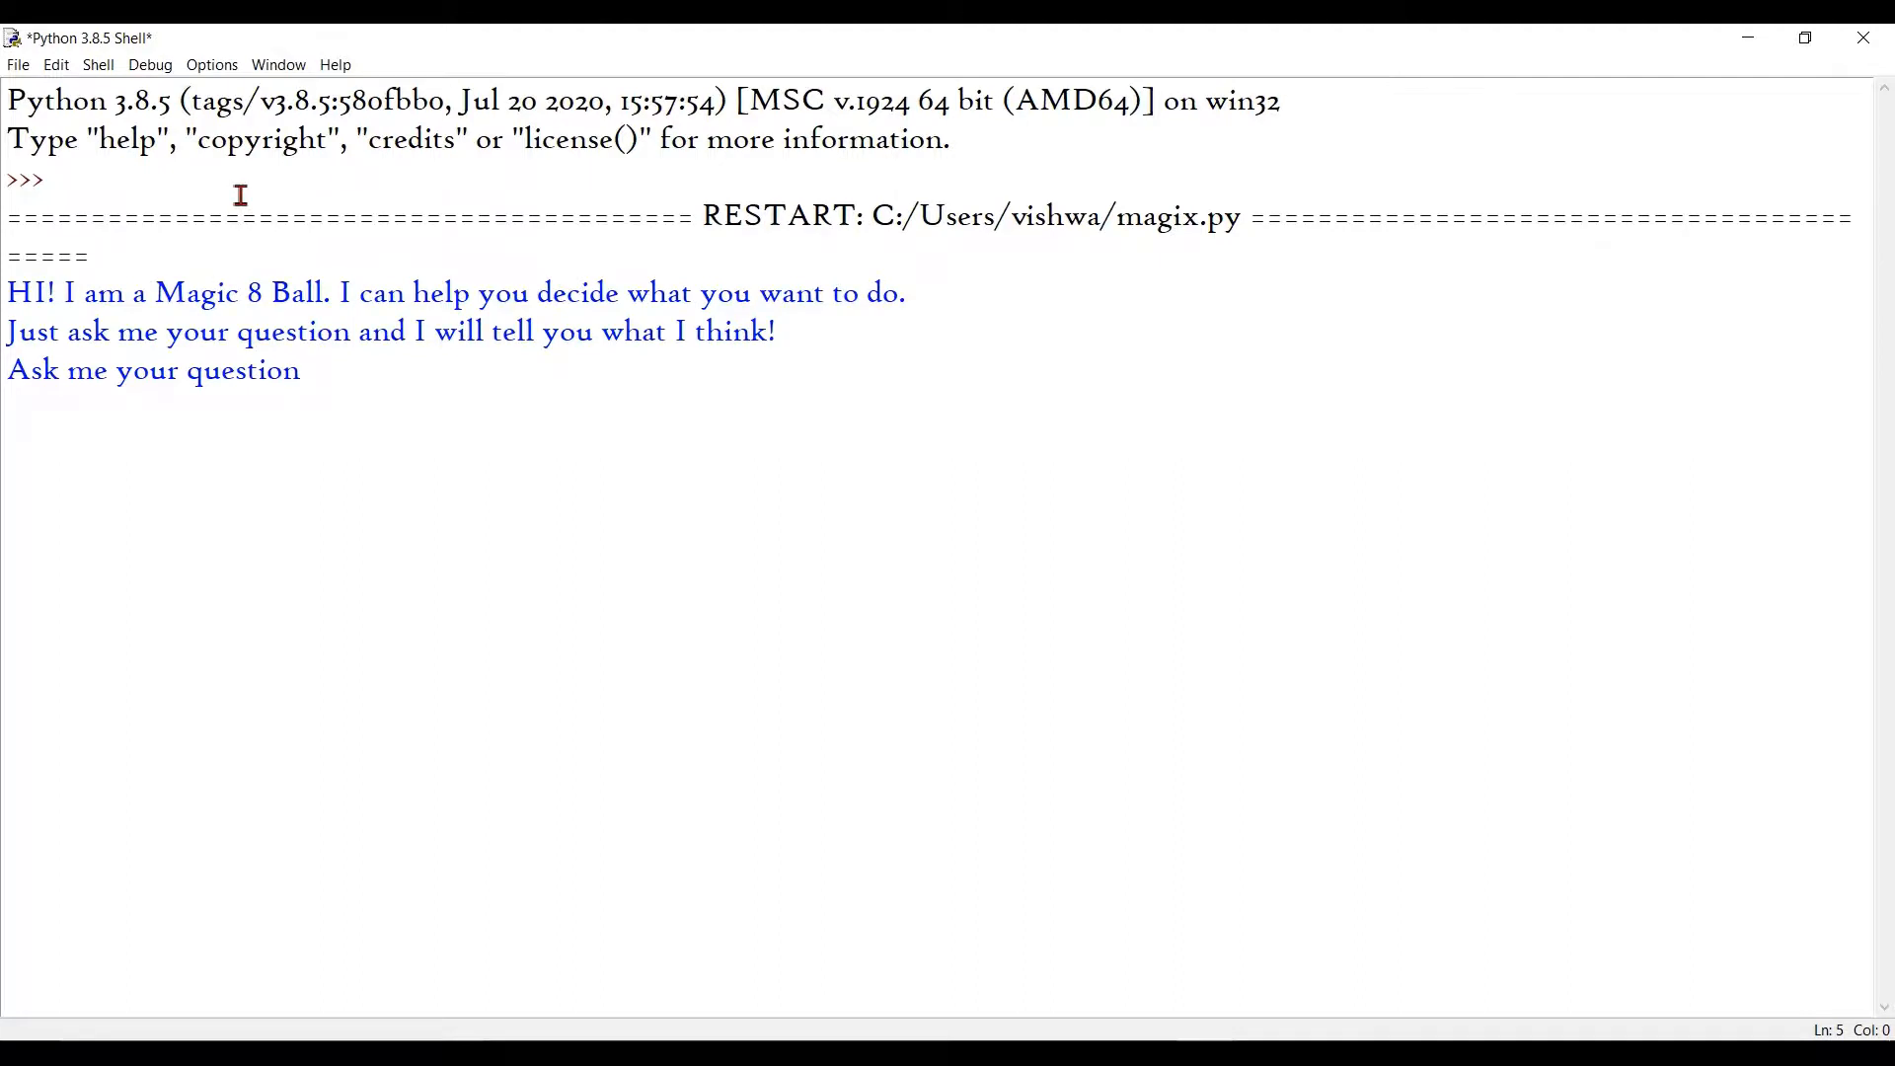
Step: Type a question beginning "What am I supposed t" at the shell prompt
type("W")
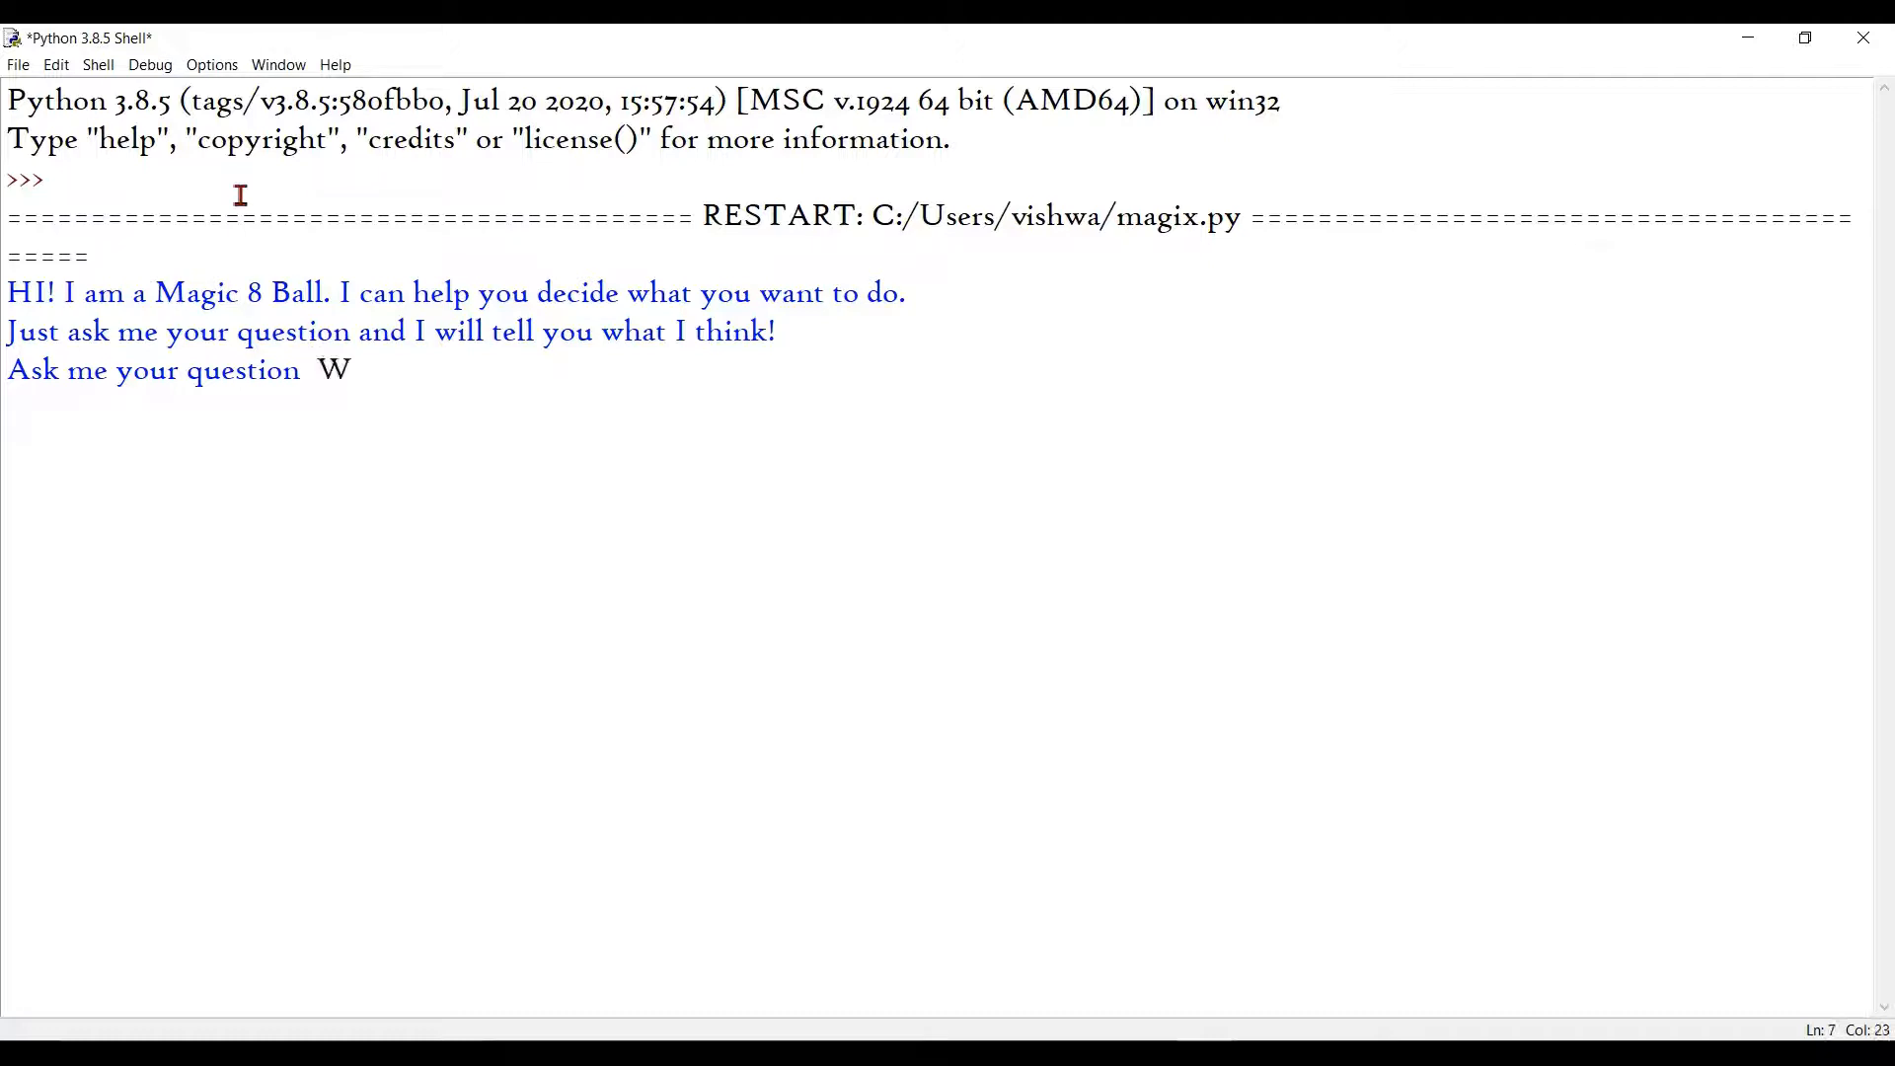
type("hat am I")
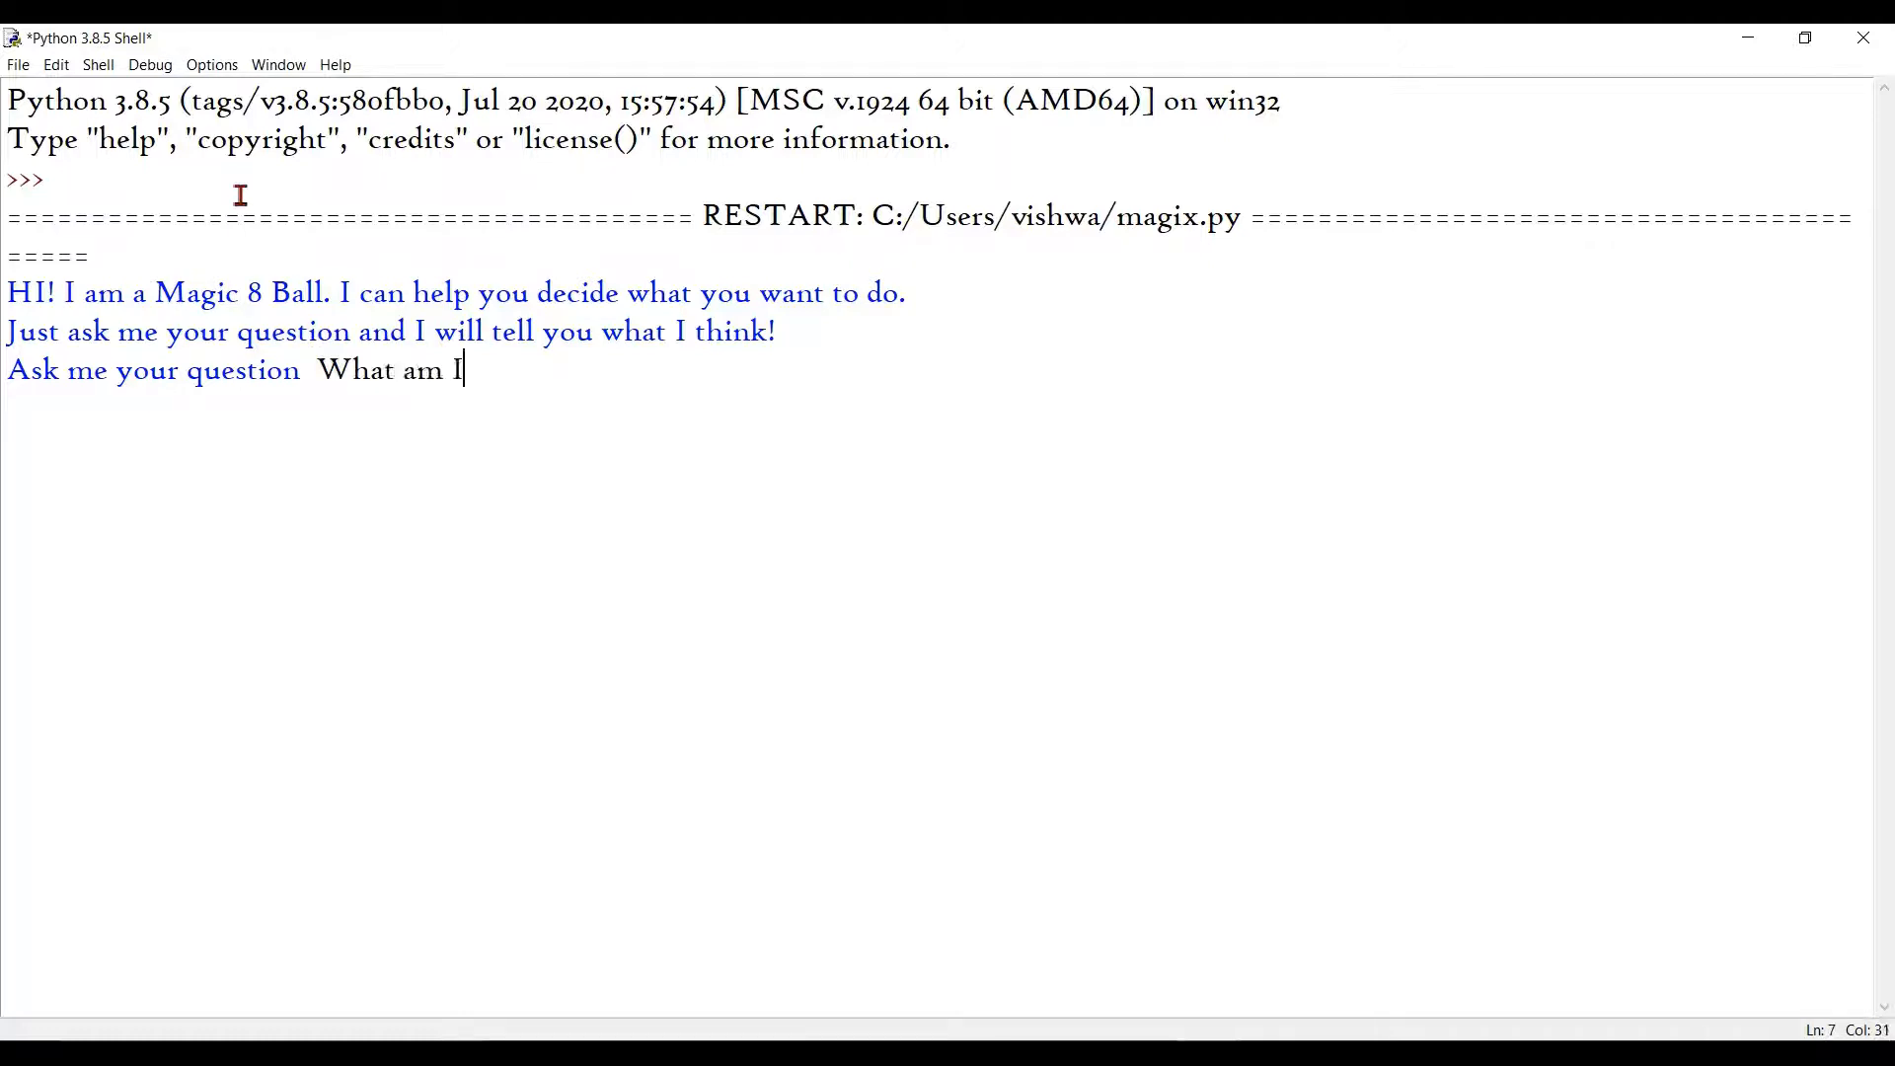
type("supposed t")
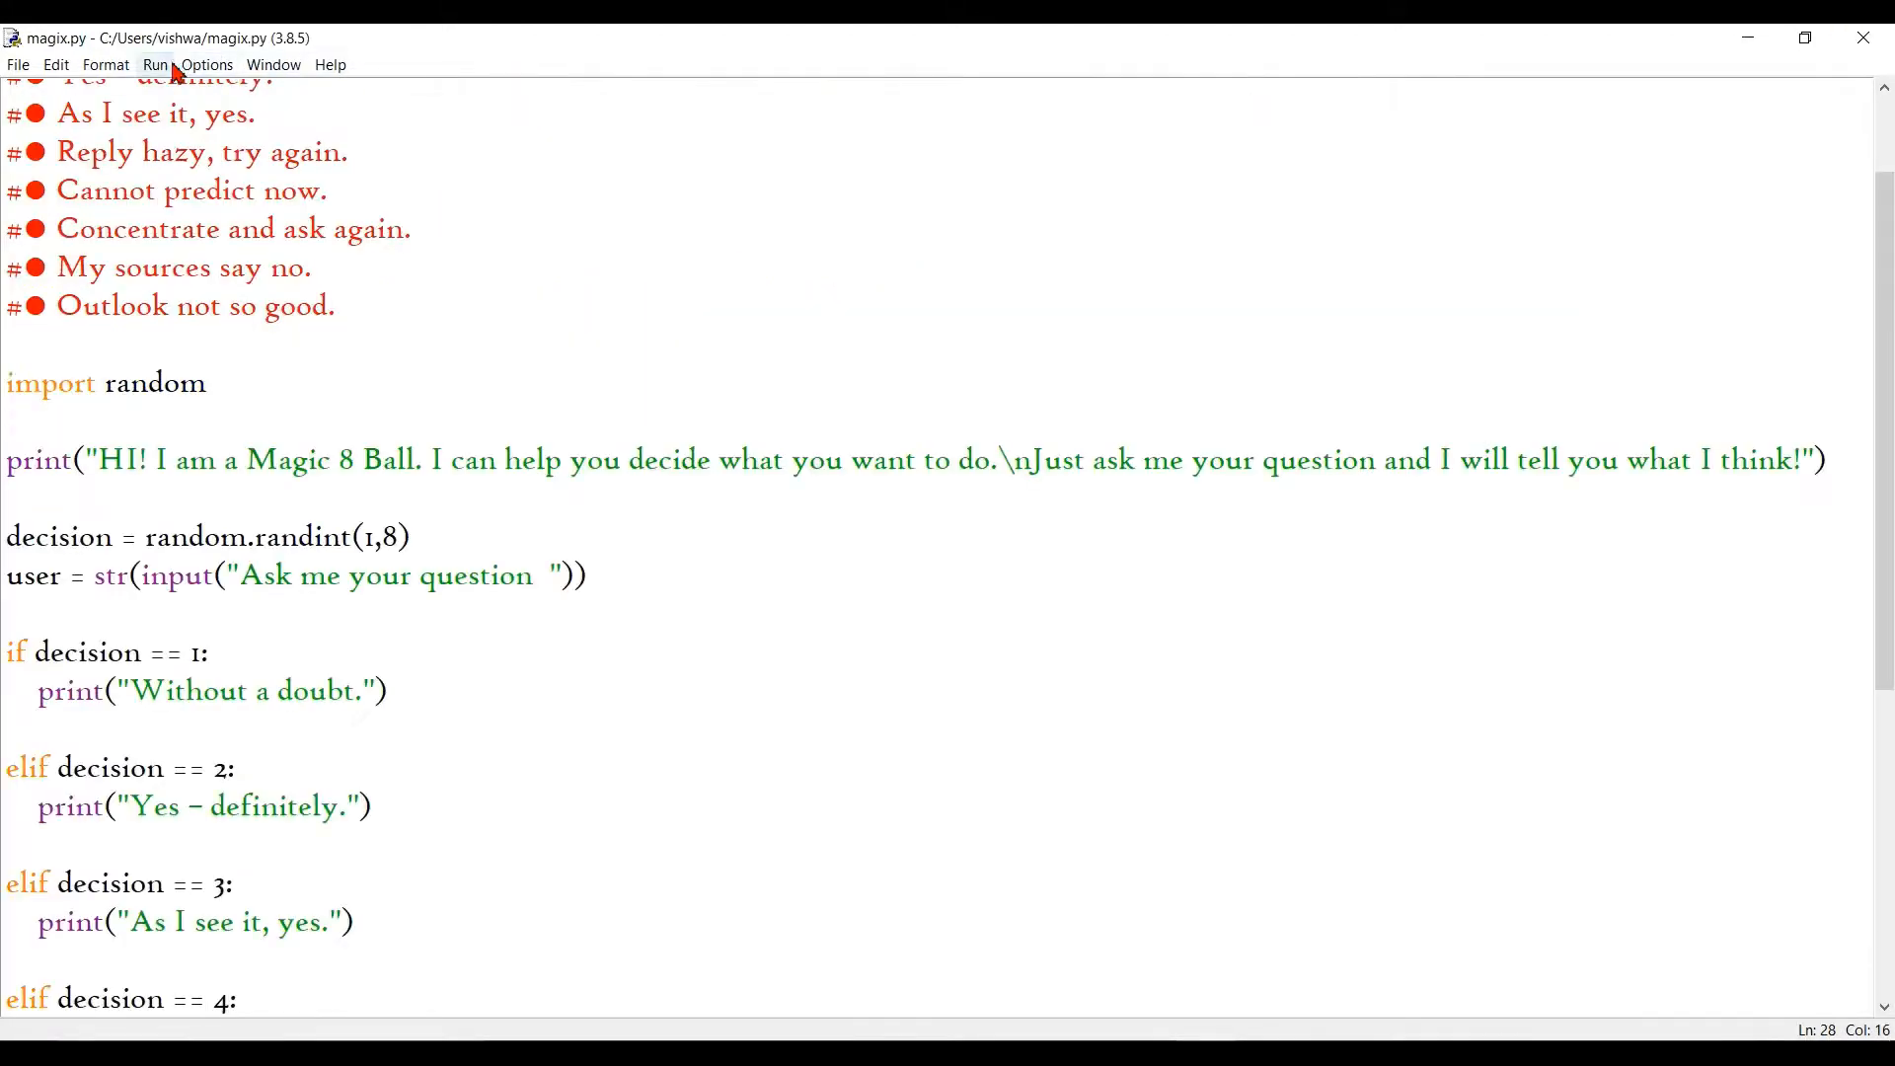
Step: Rerun magix.py and ask "Should I subscribe to this channel?", getting "Concentrate and ask again."
left_click(153, 64)
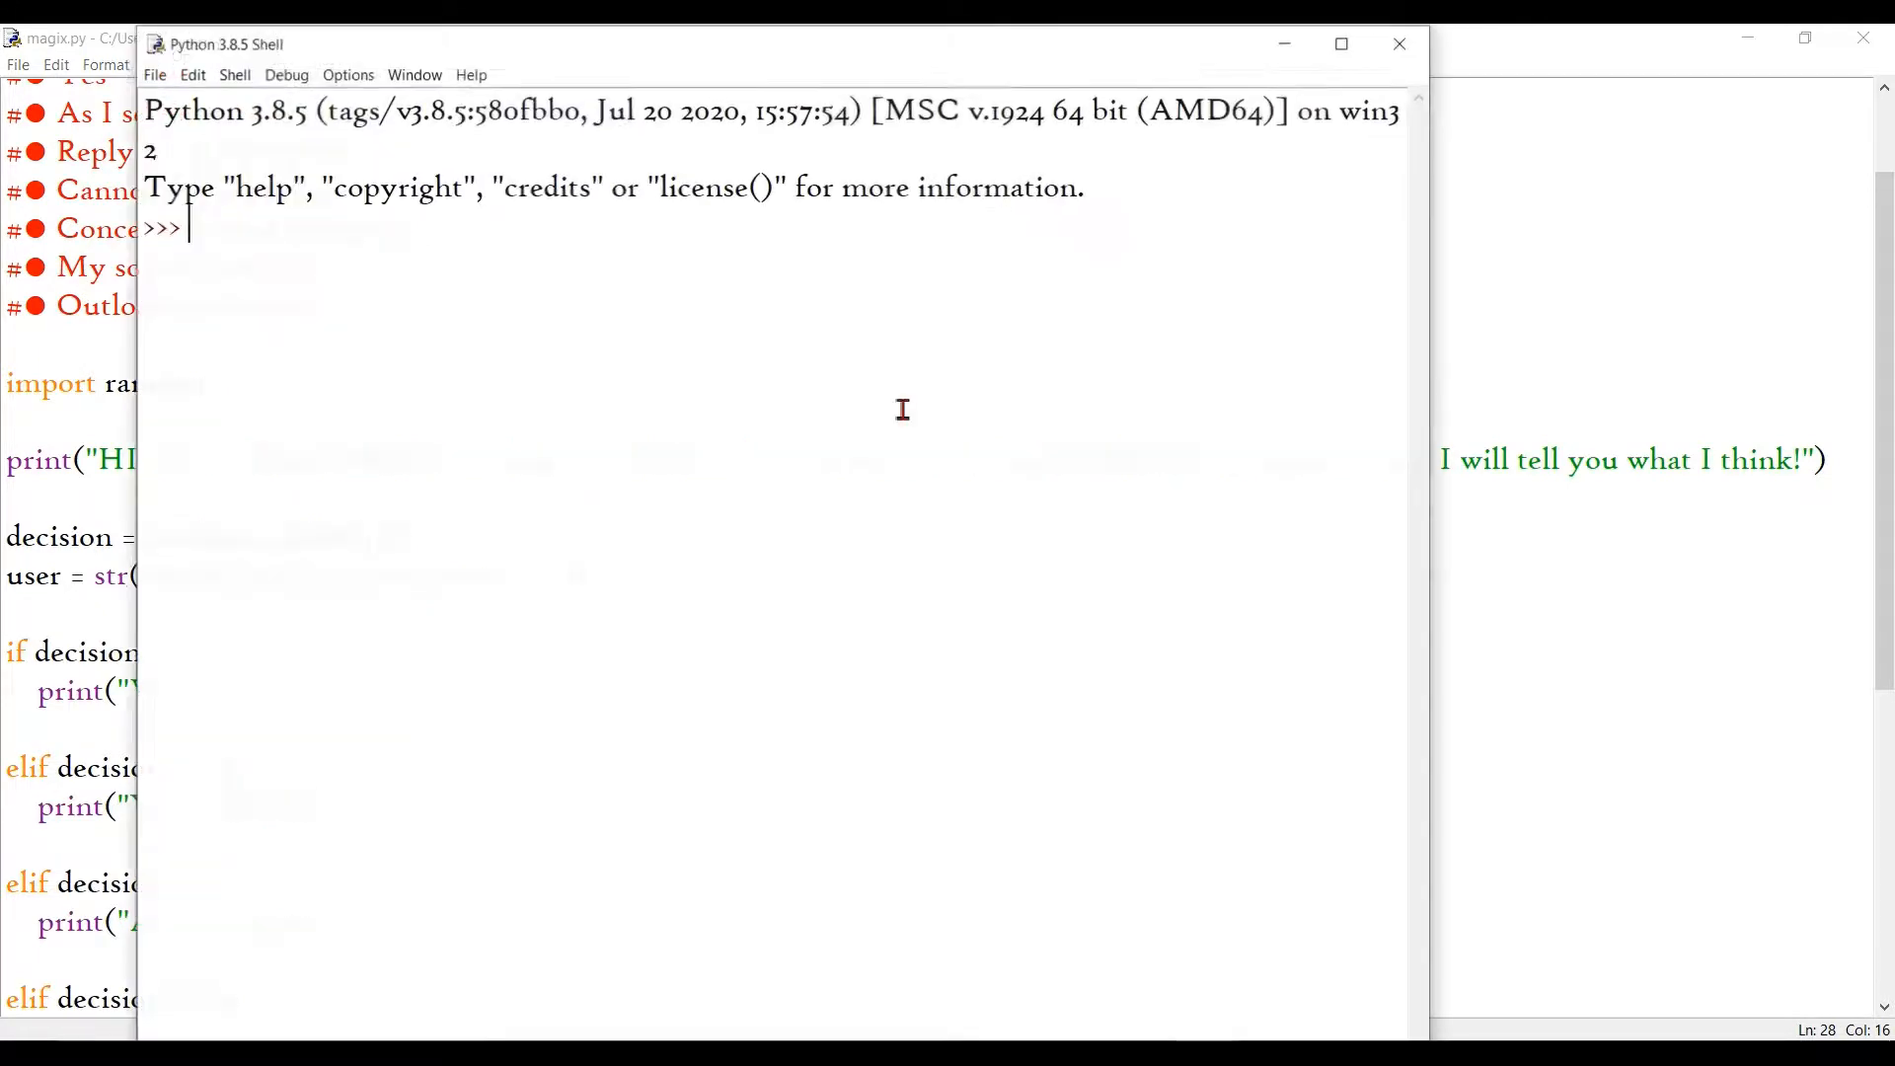
key("F5")
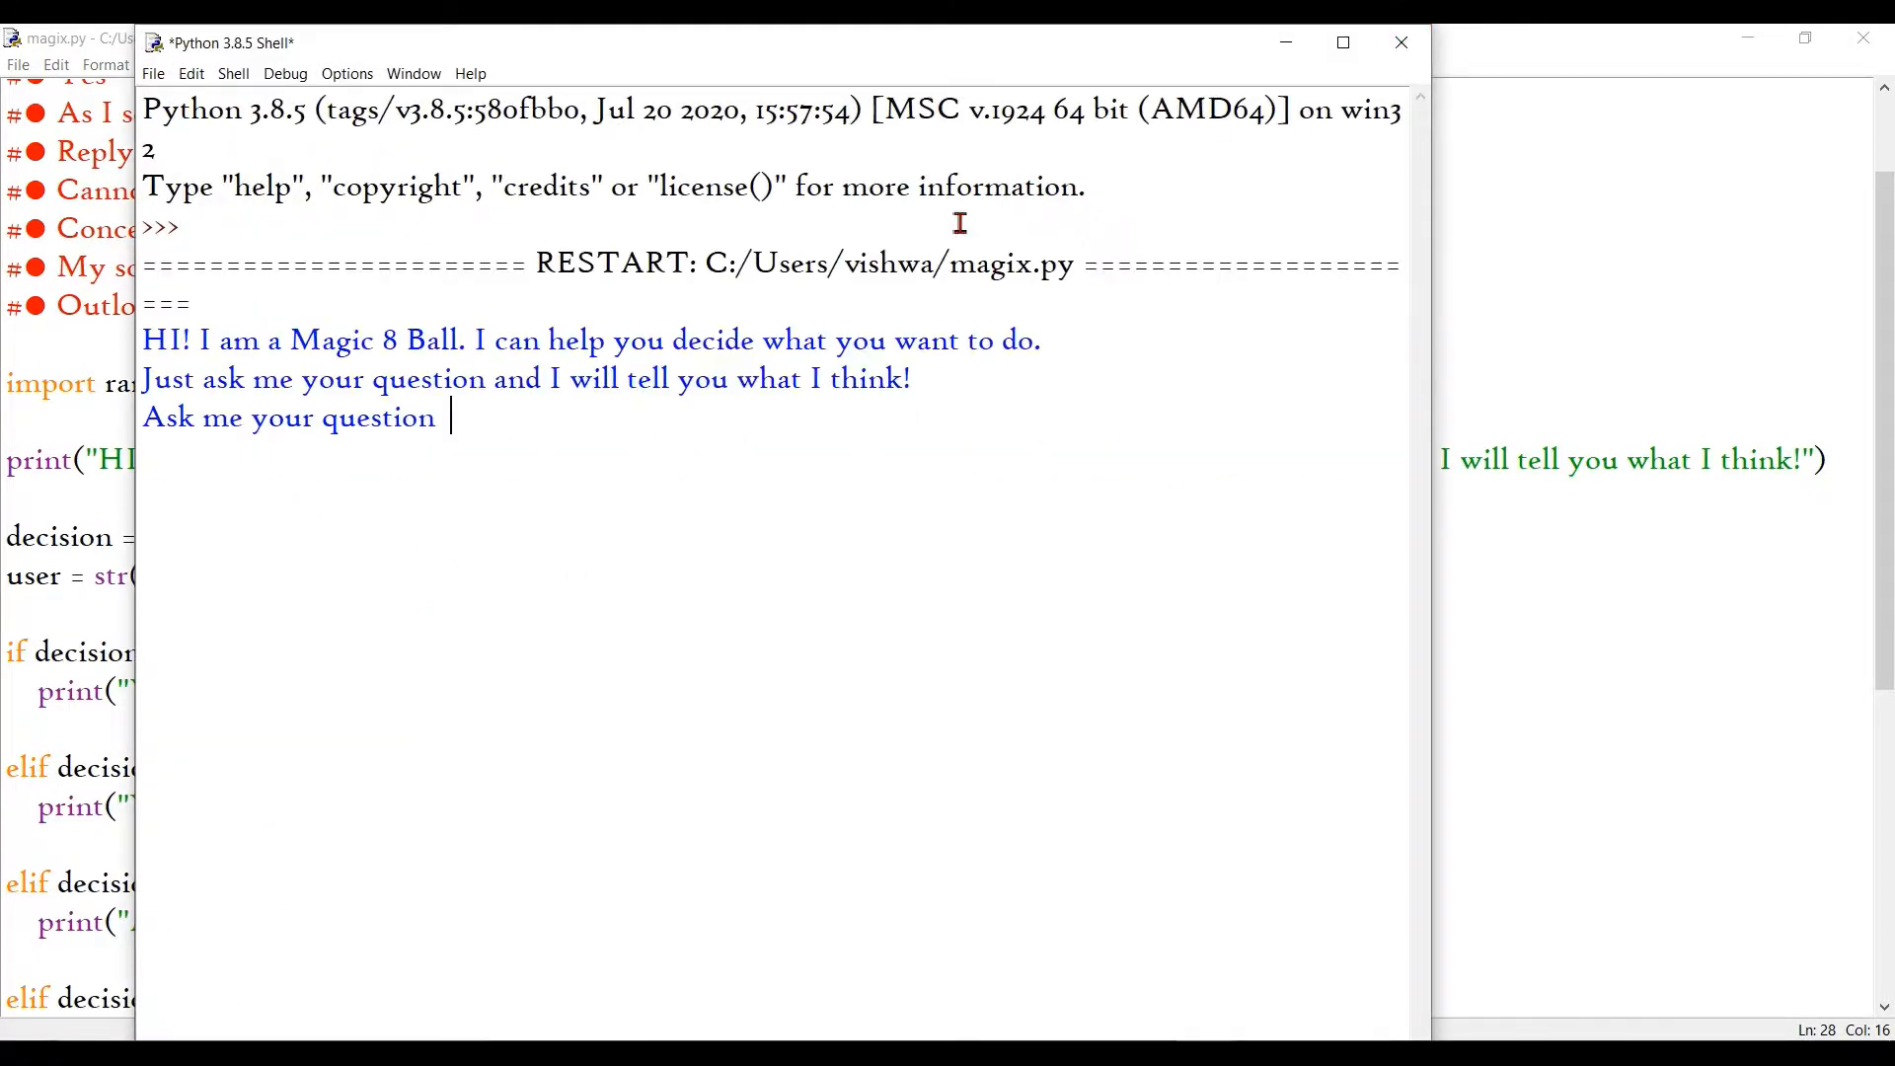
type("Should I s")
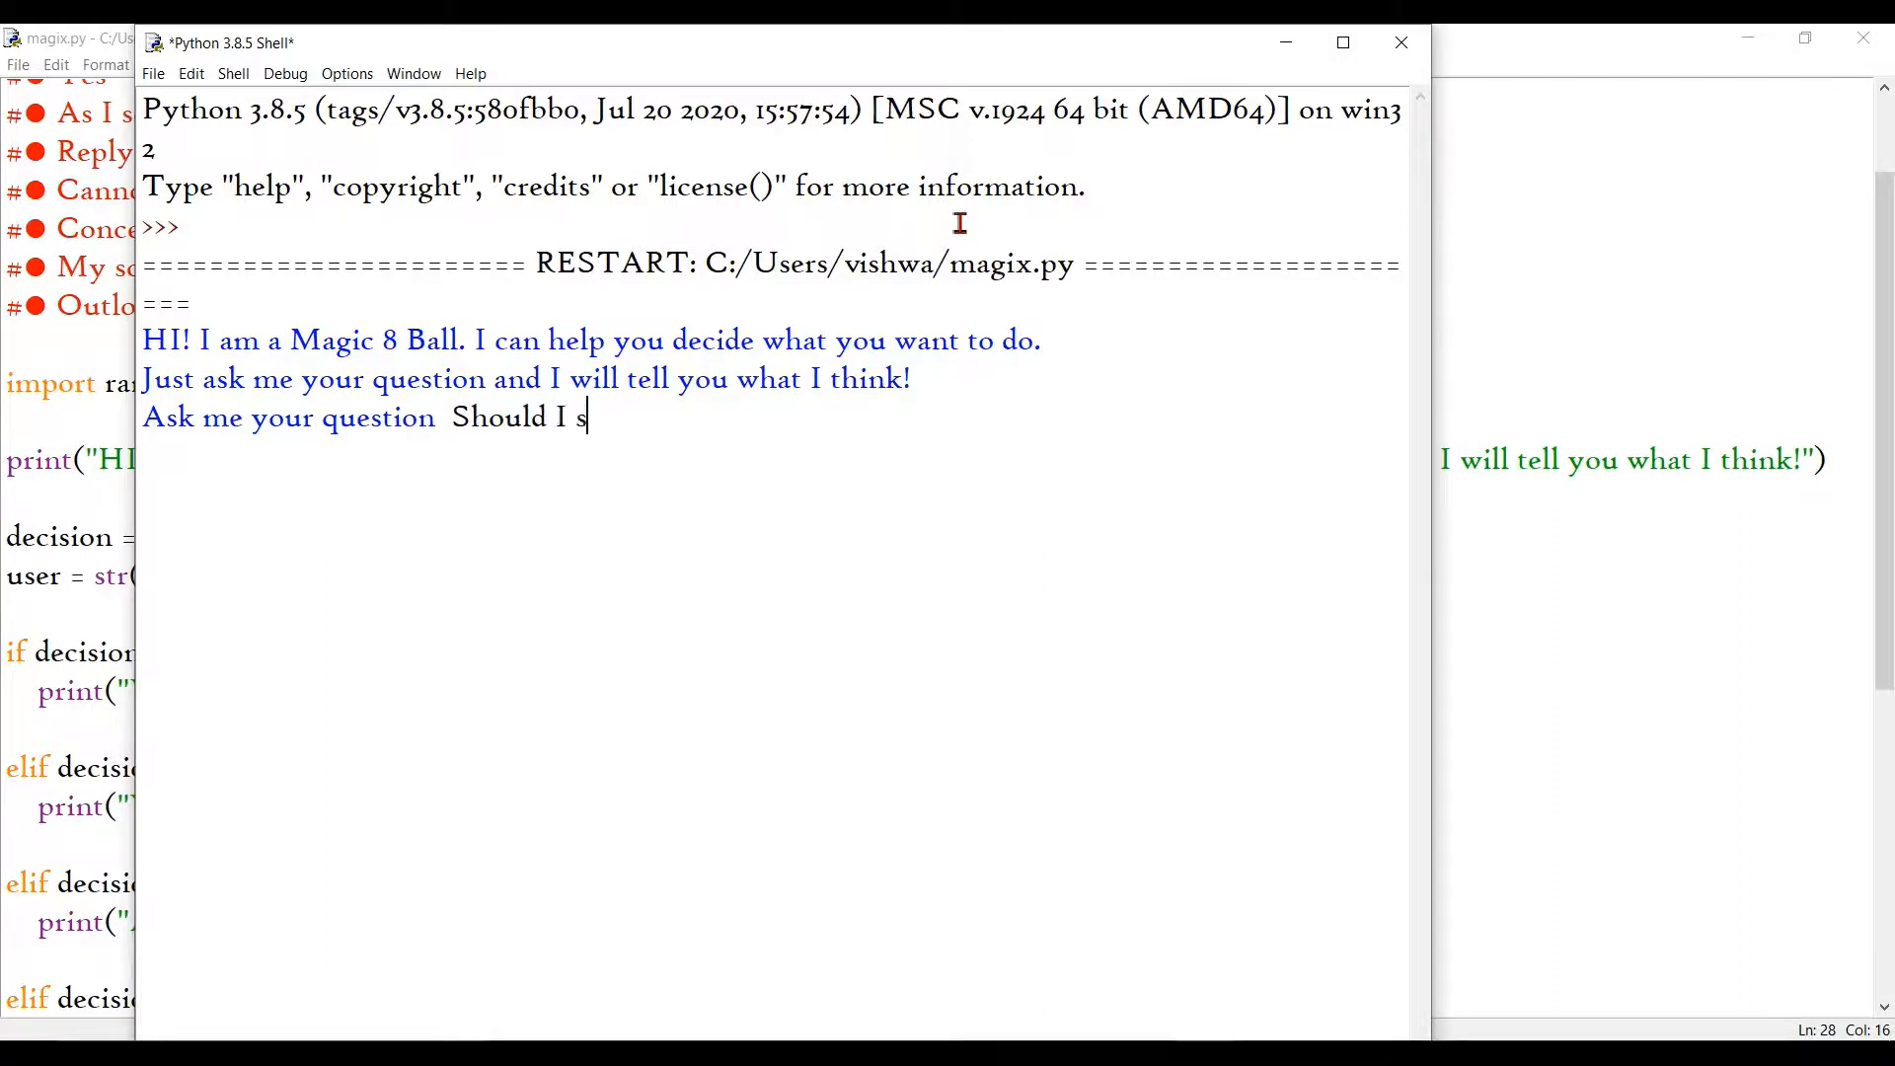
type("ubscribe to this cha")
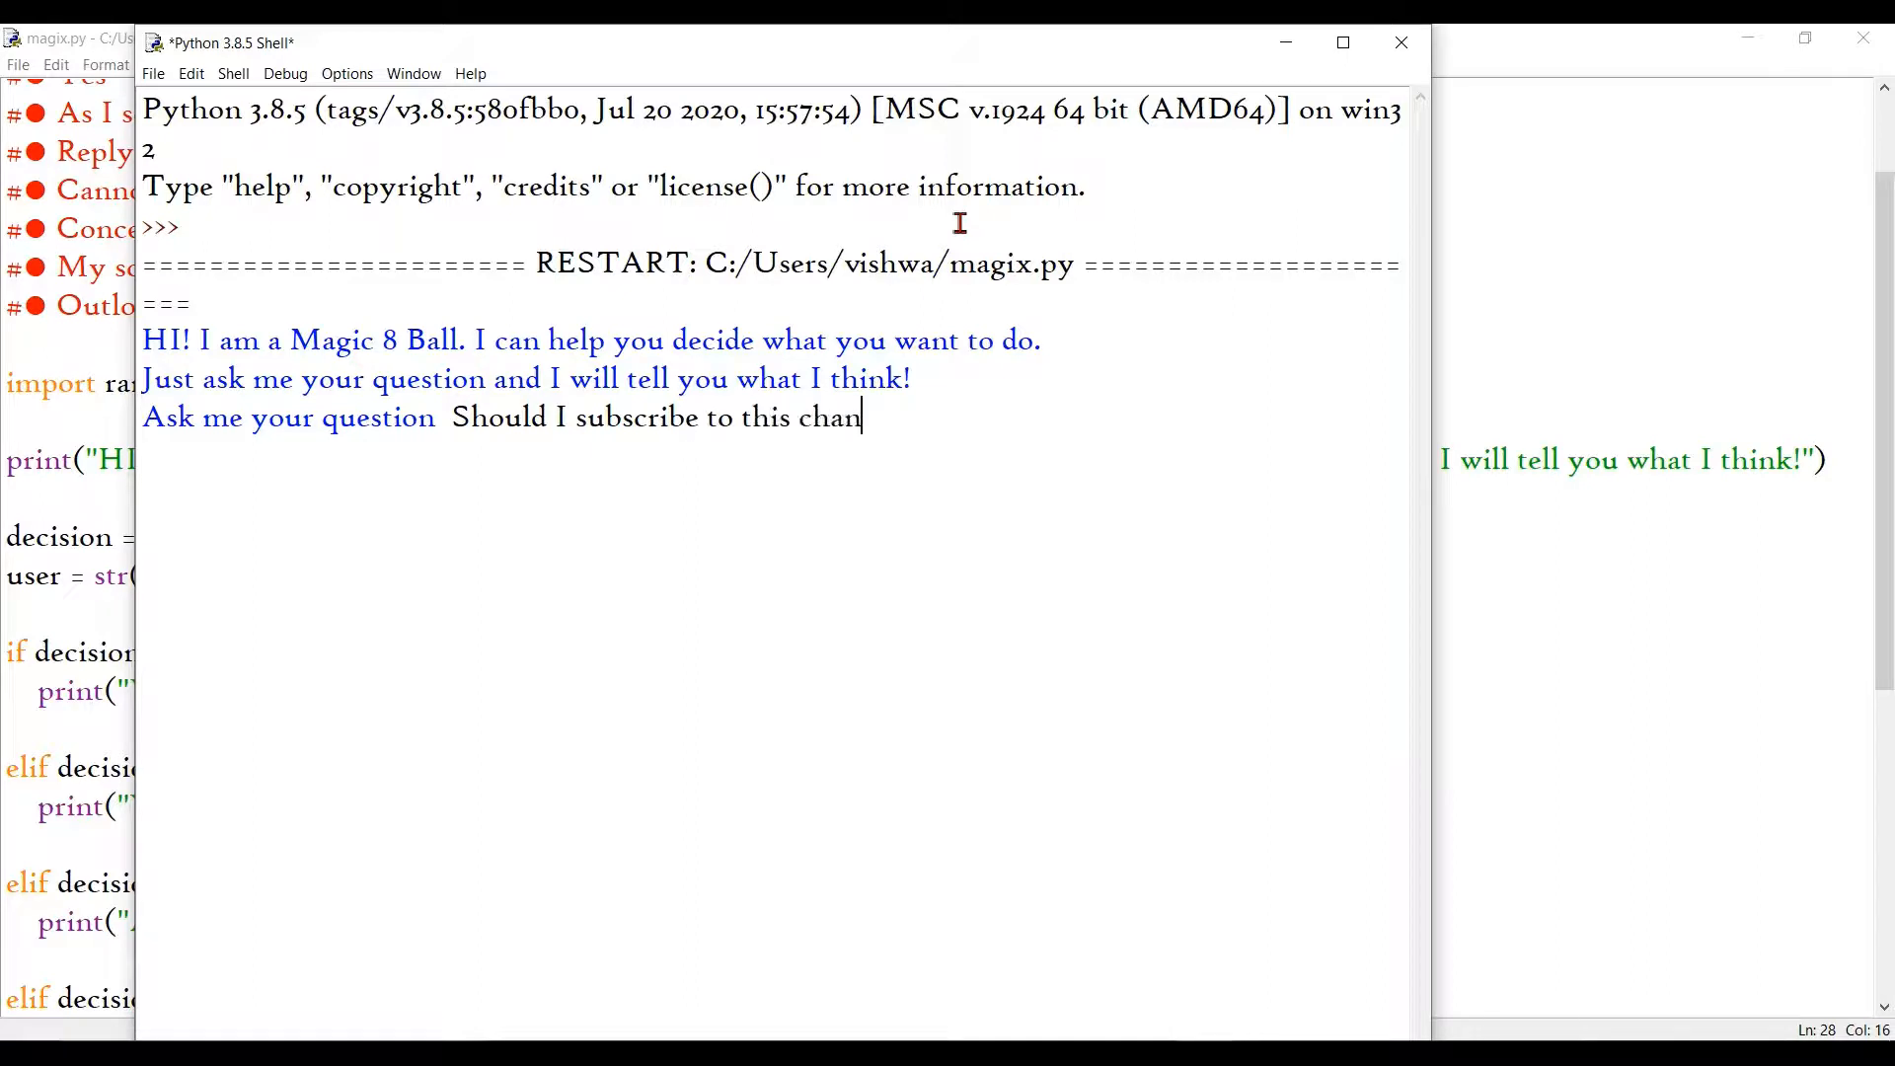
type("nel?")
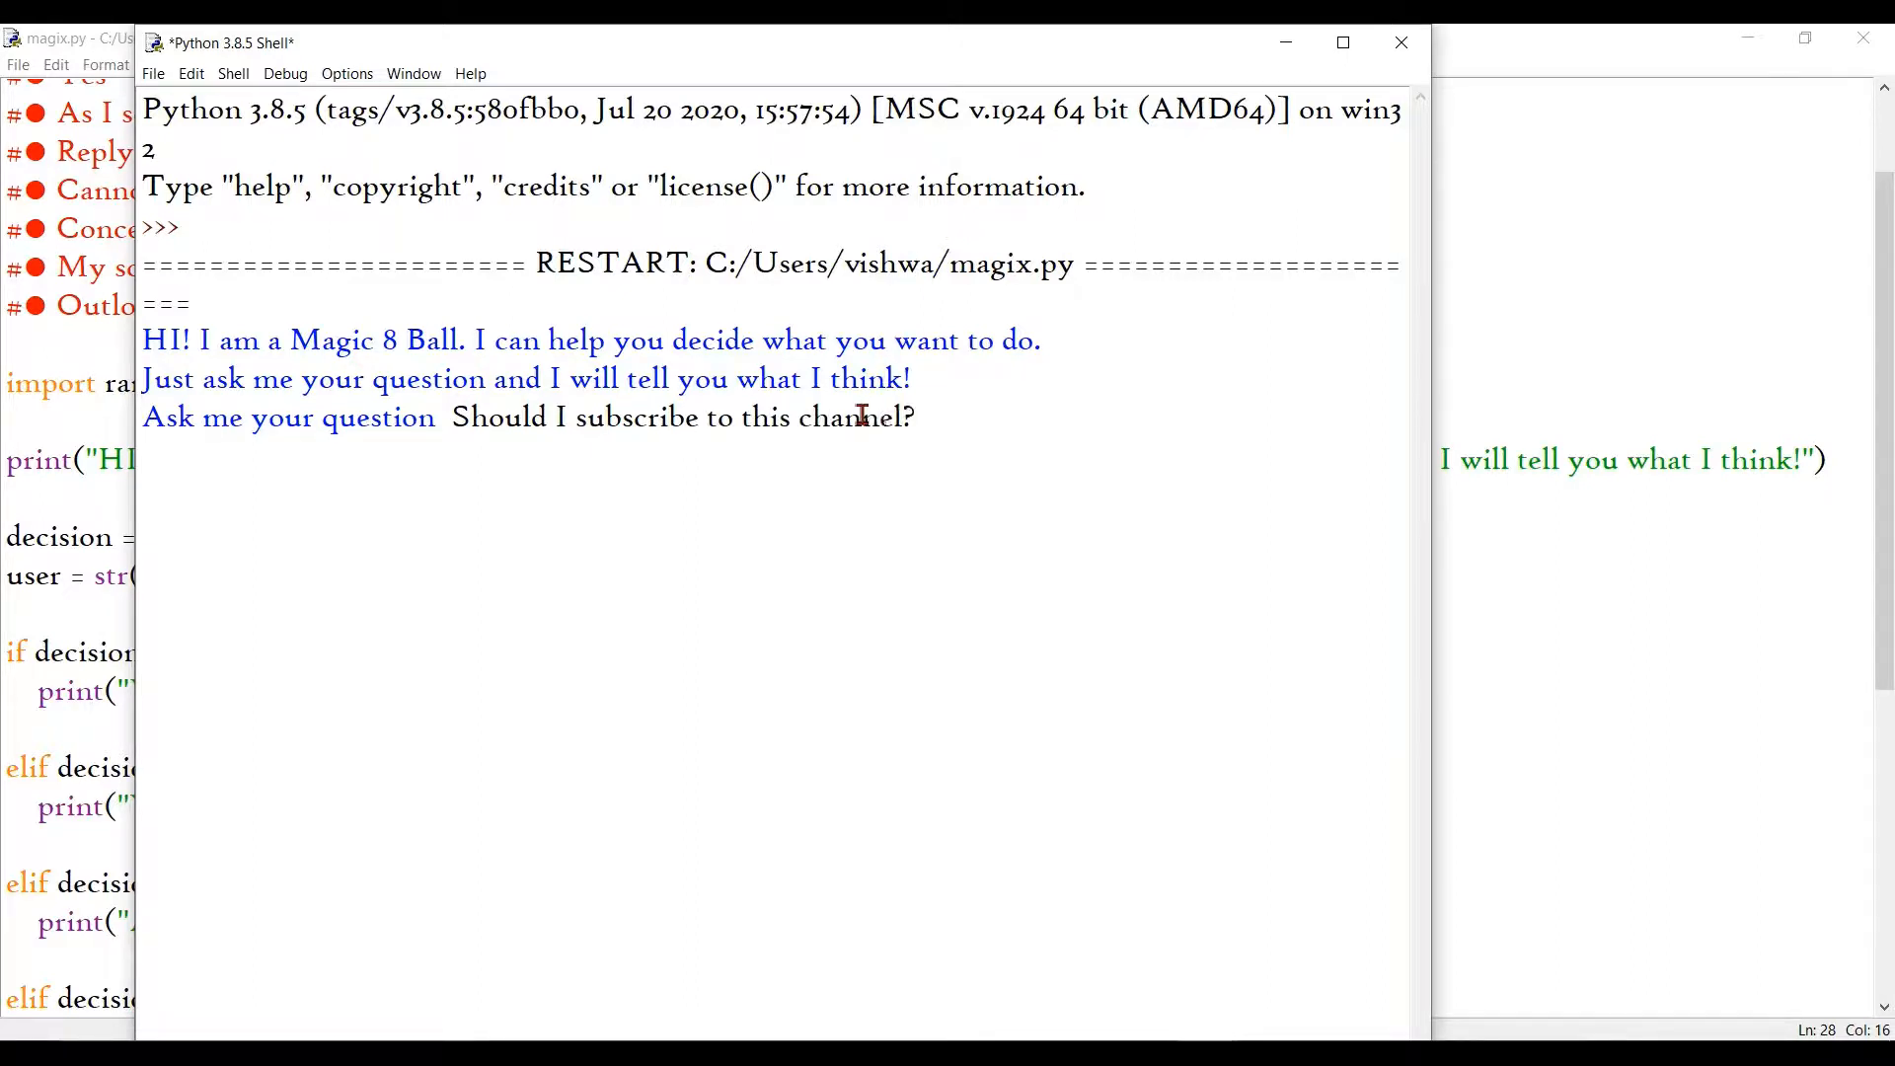
key("enter")
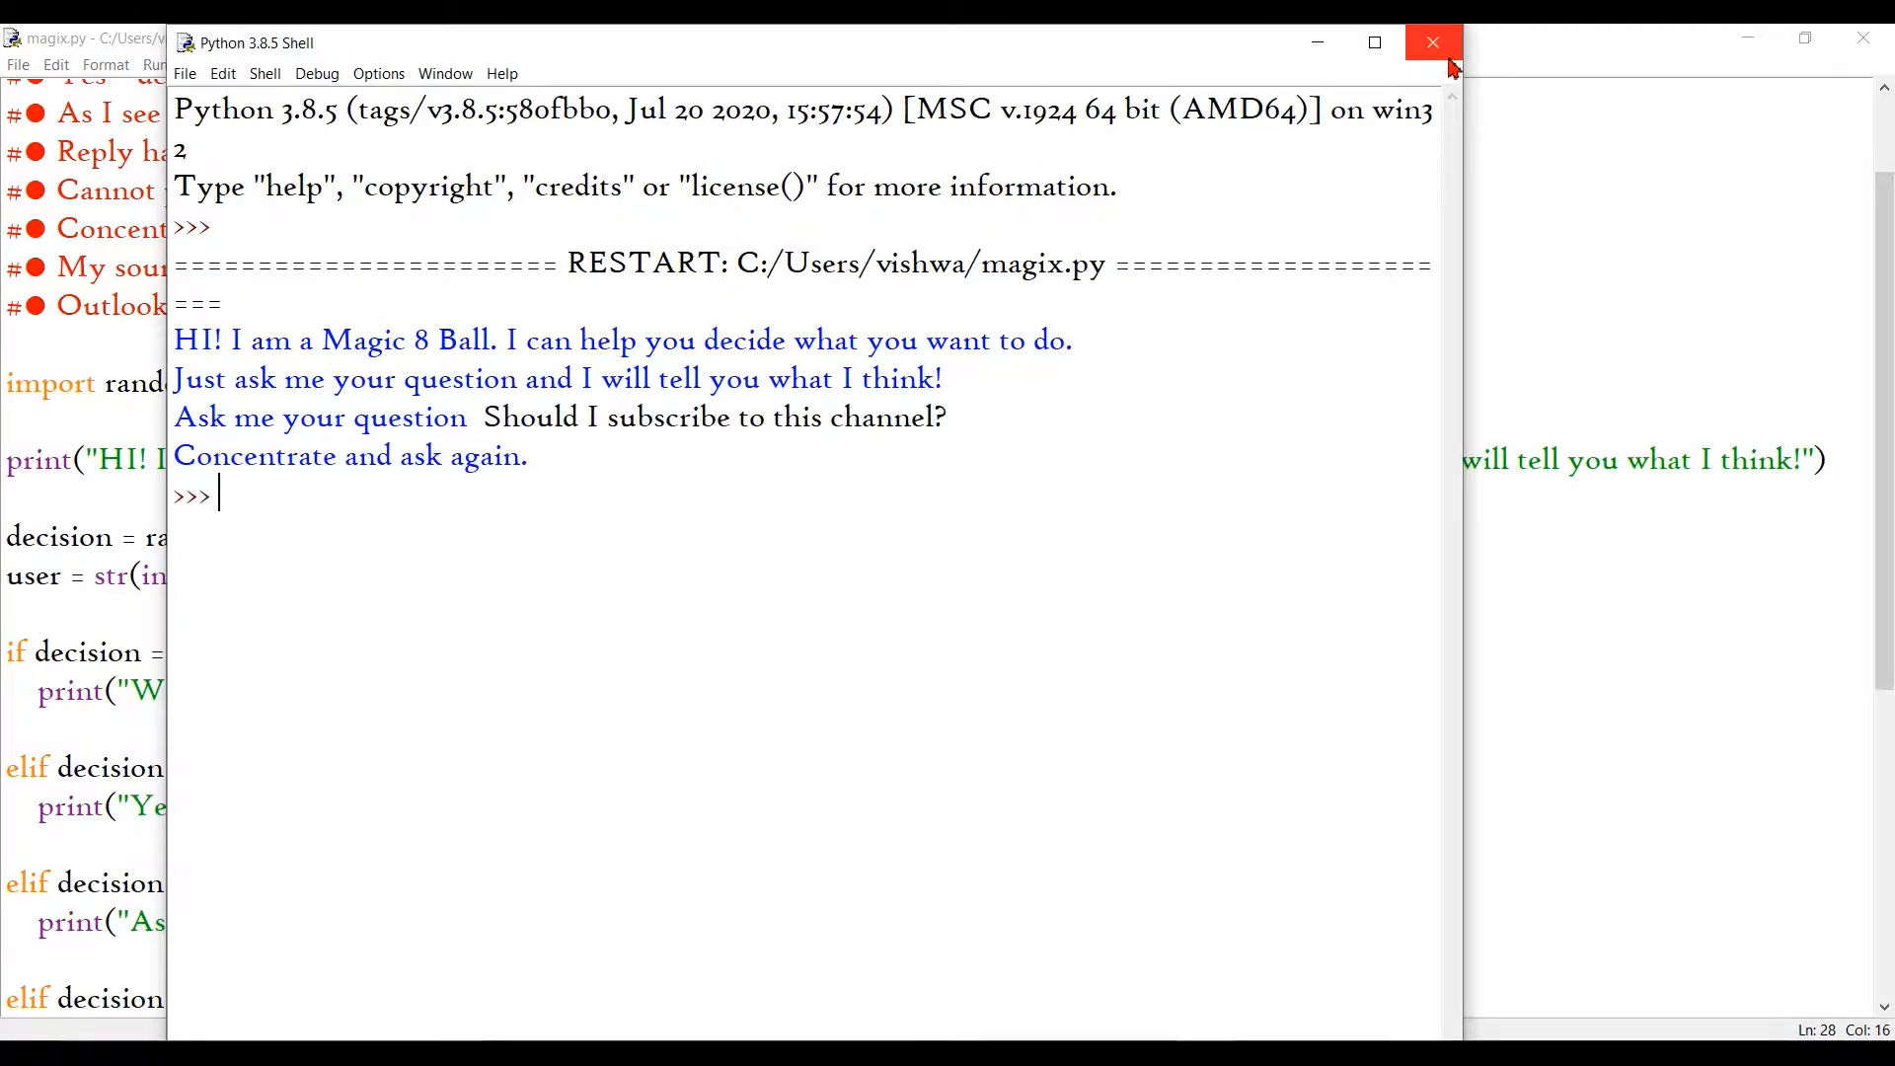
Step: Close the shell and write while True: above the decision line in magix.py
left_click(1431, 42)
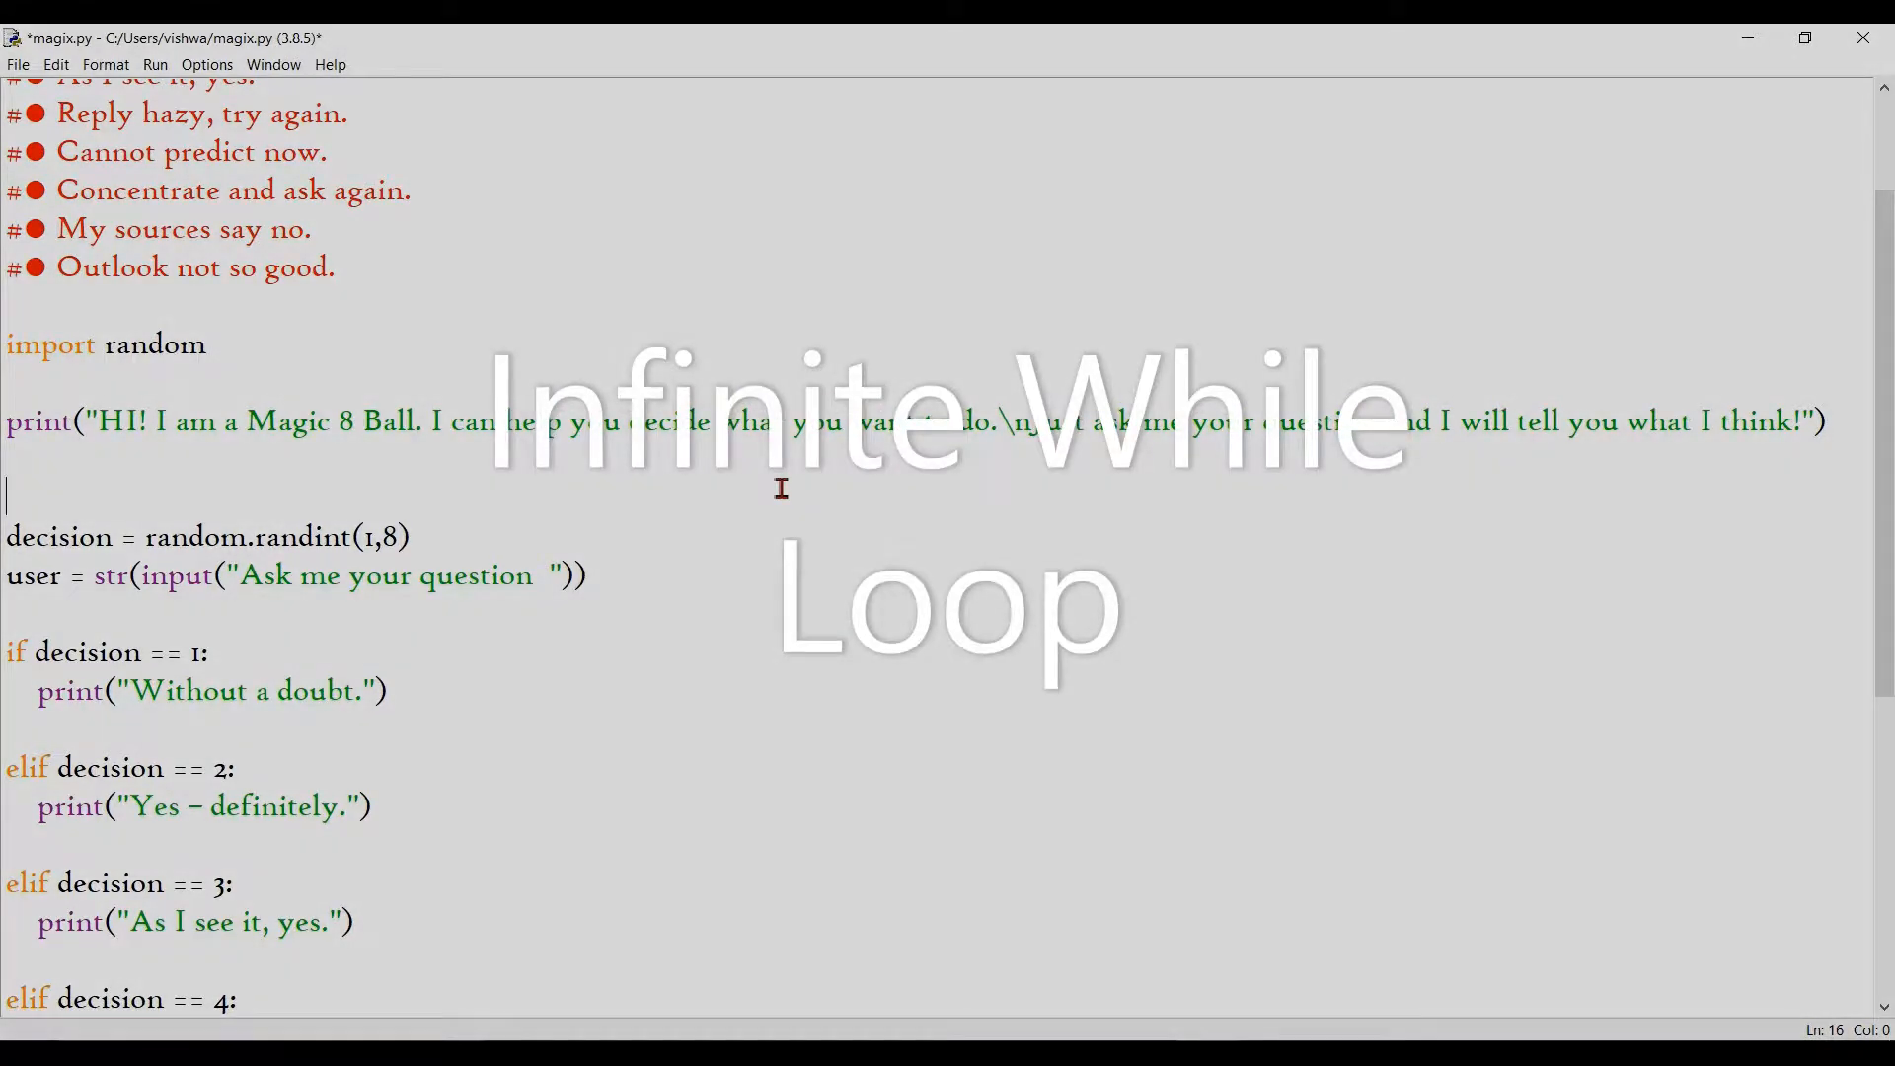
left_click(206, 64)
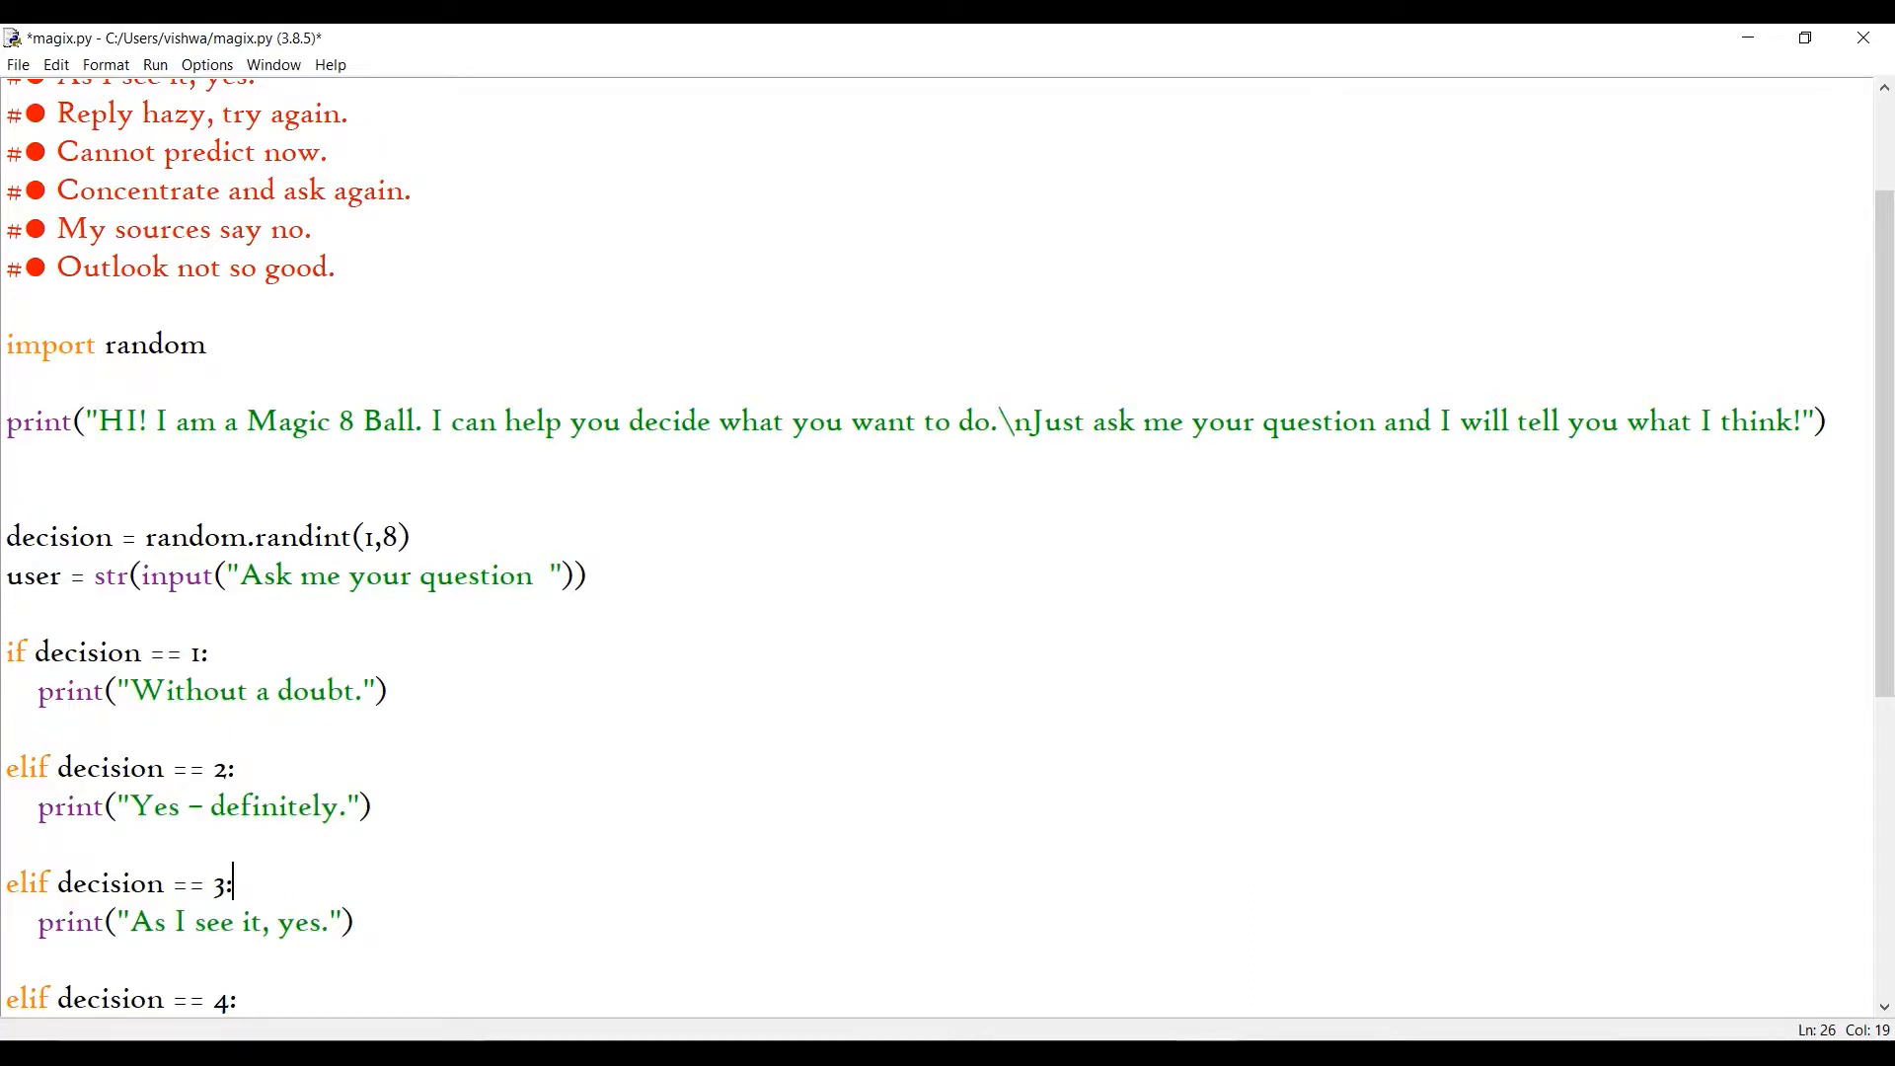
mouse_move(430, 739)
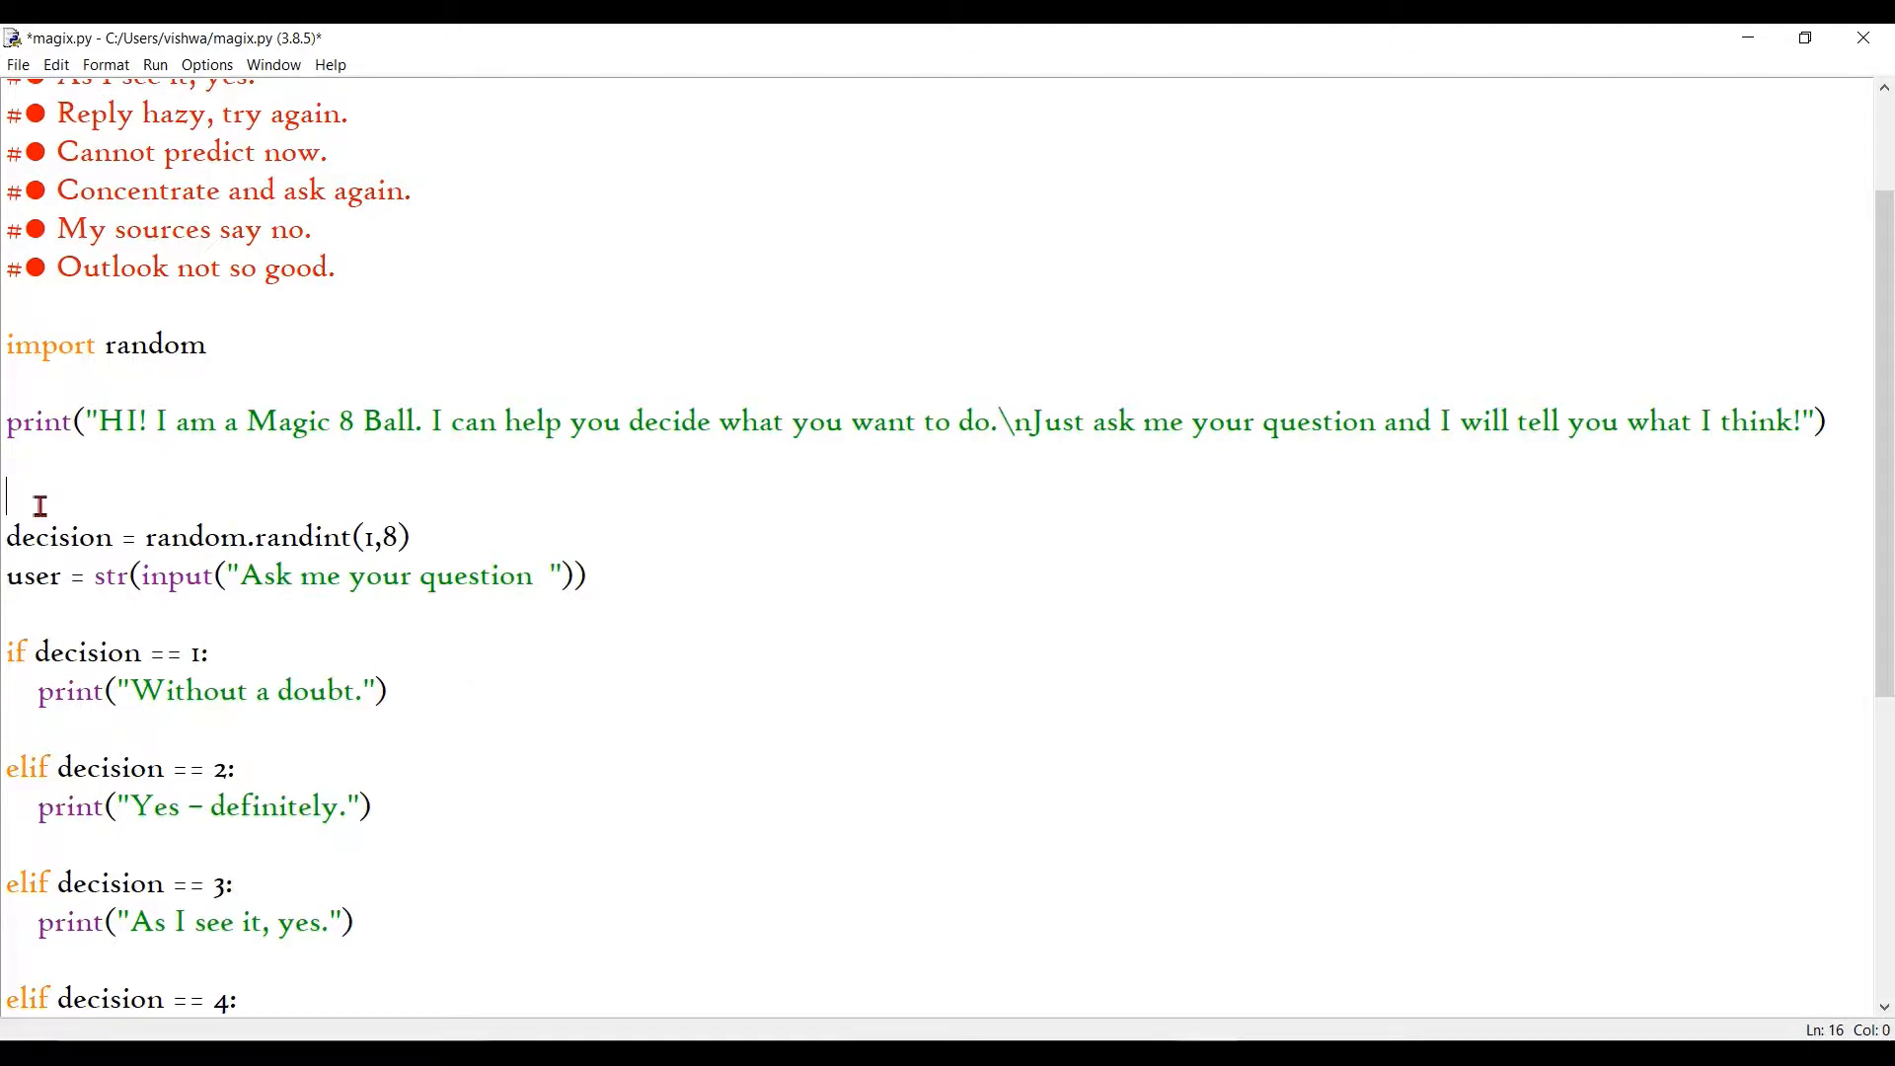
type("while")
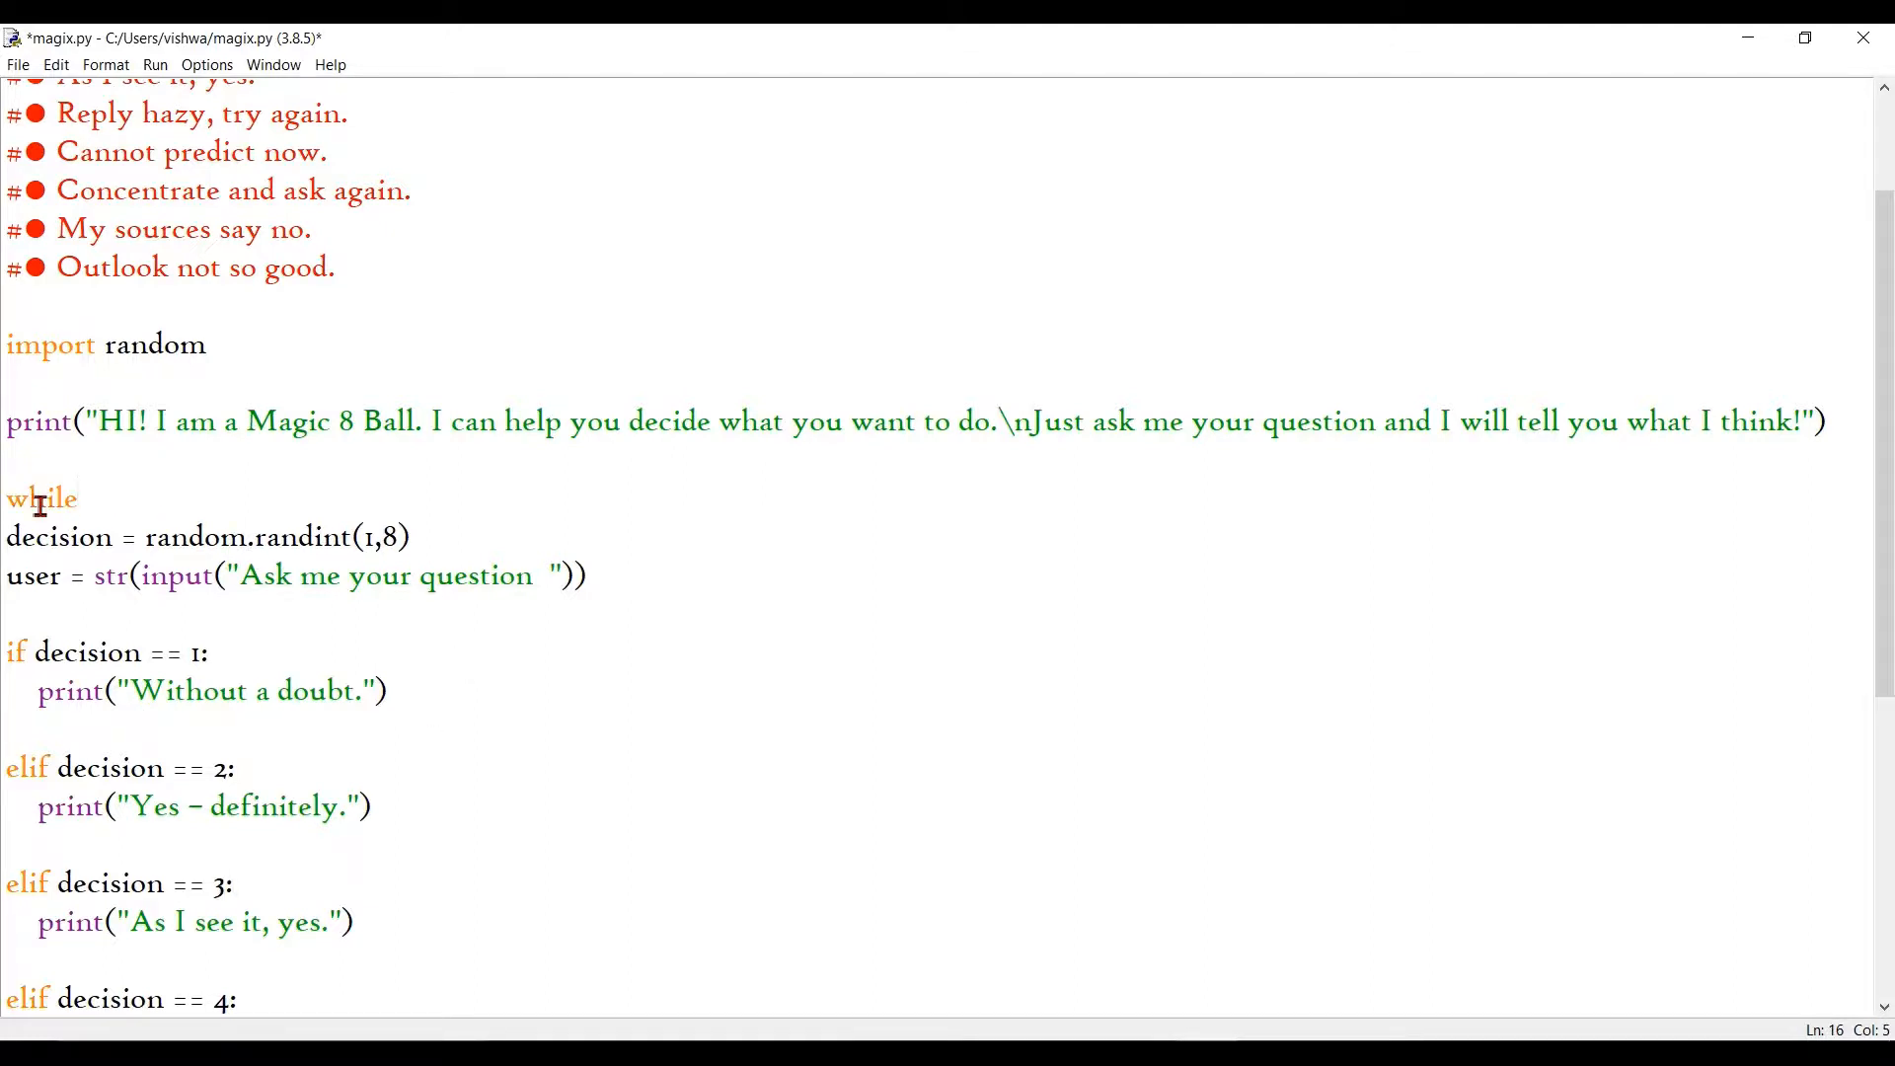
type("T")
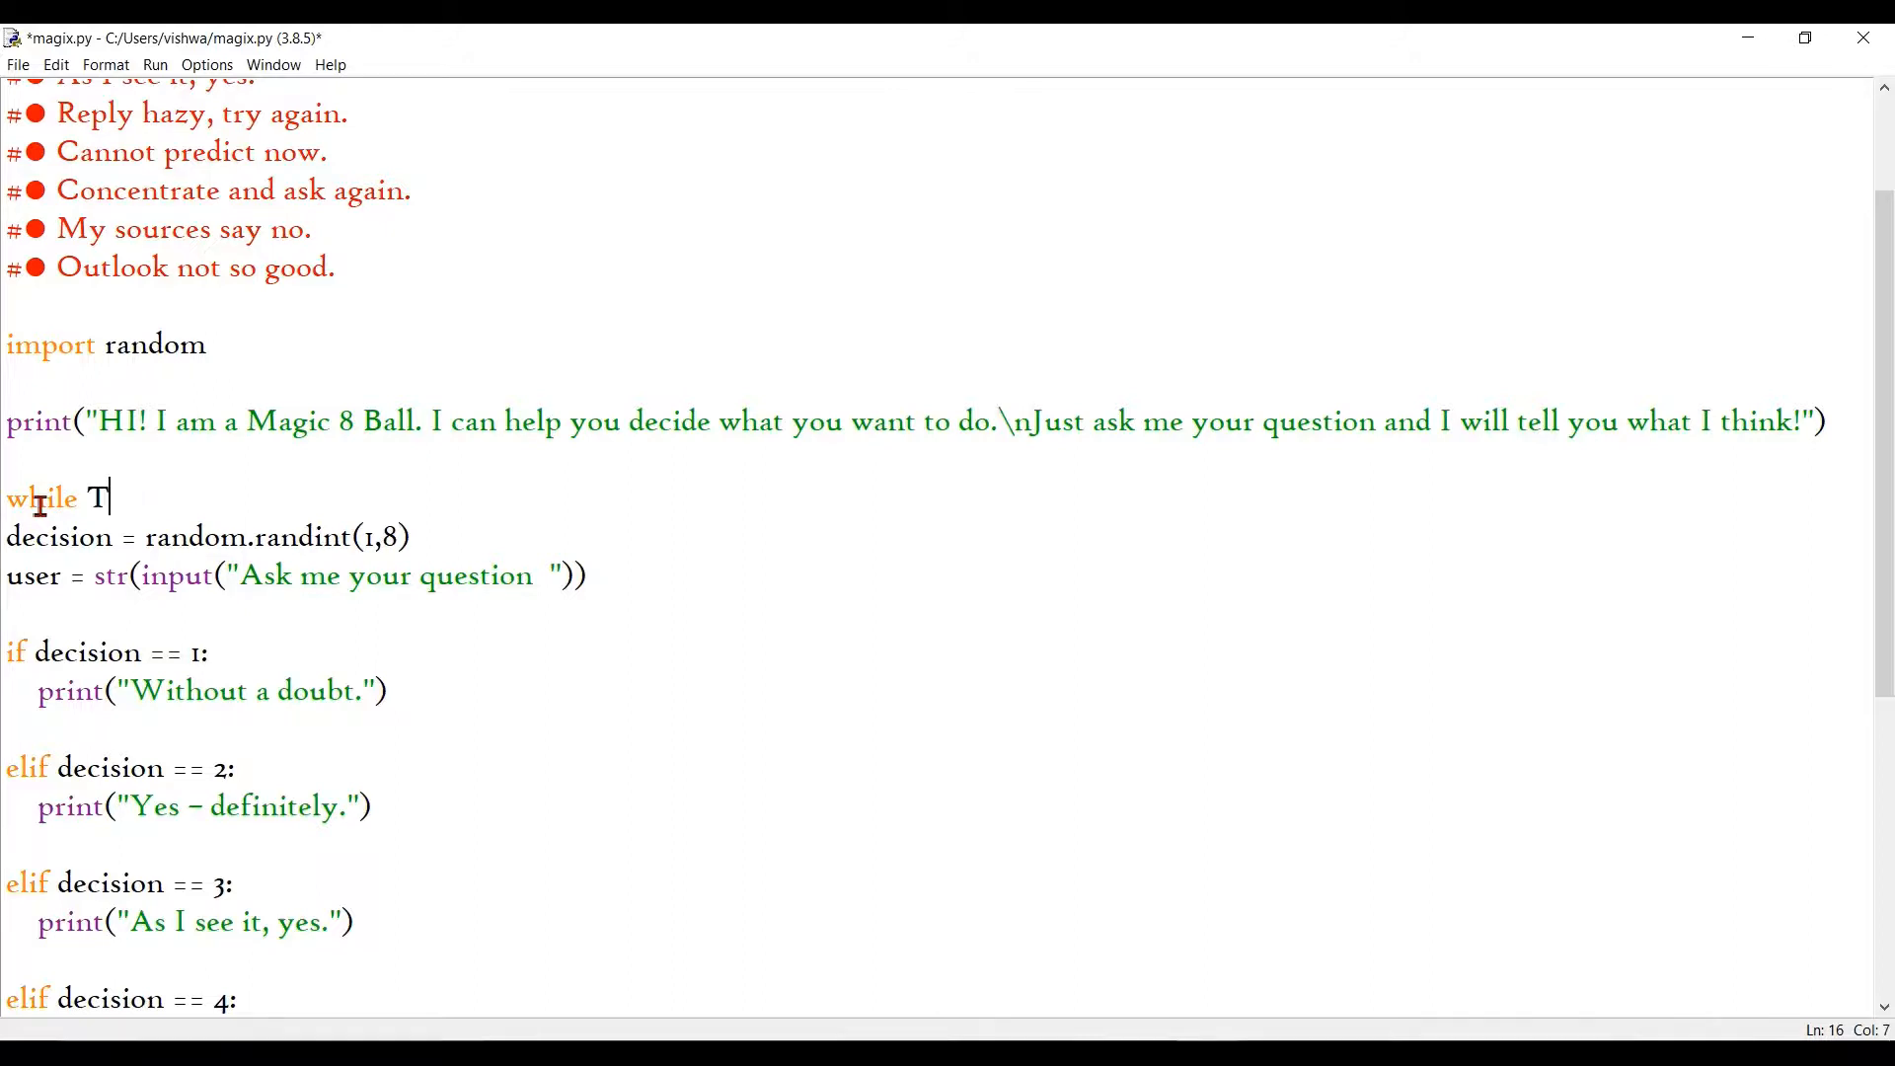
type("ru")
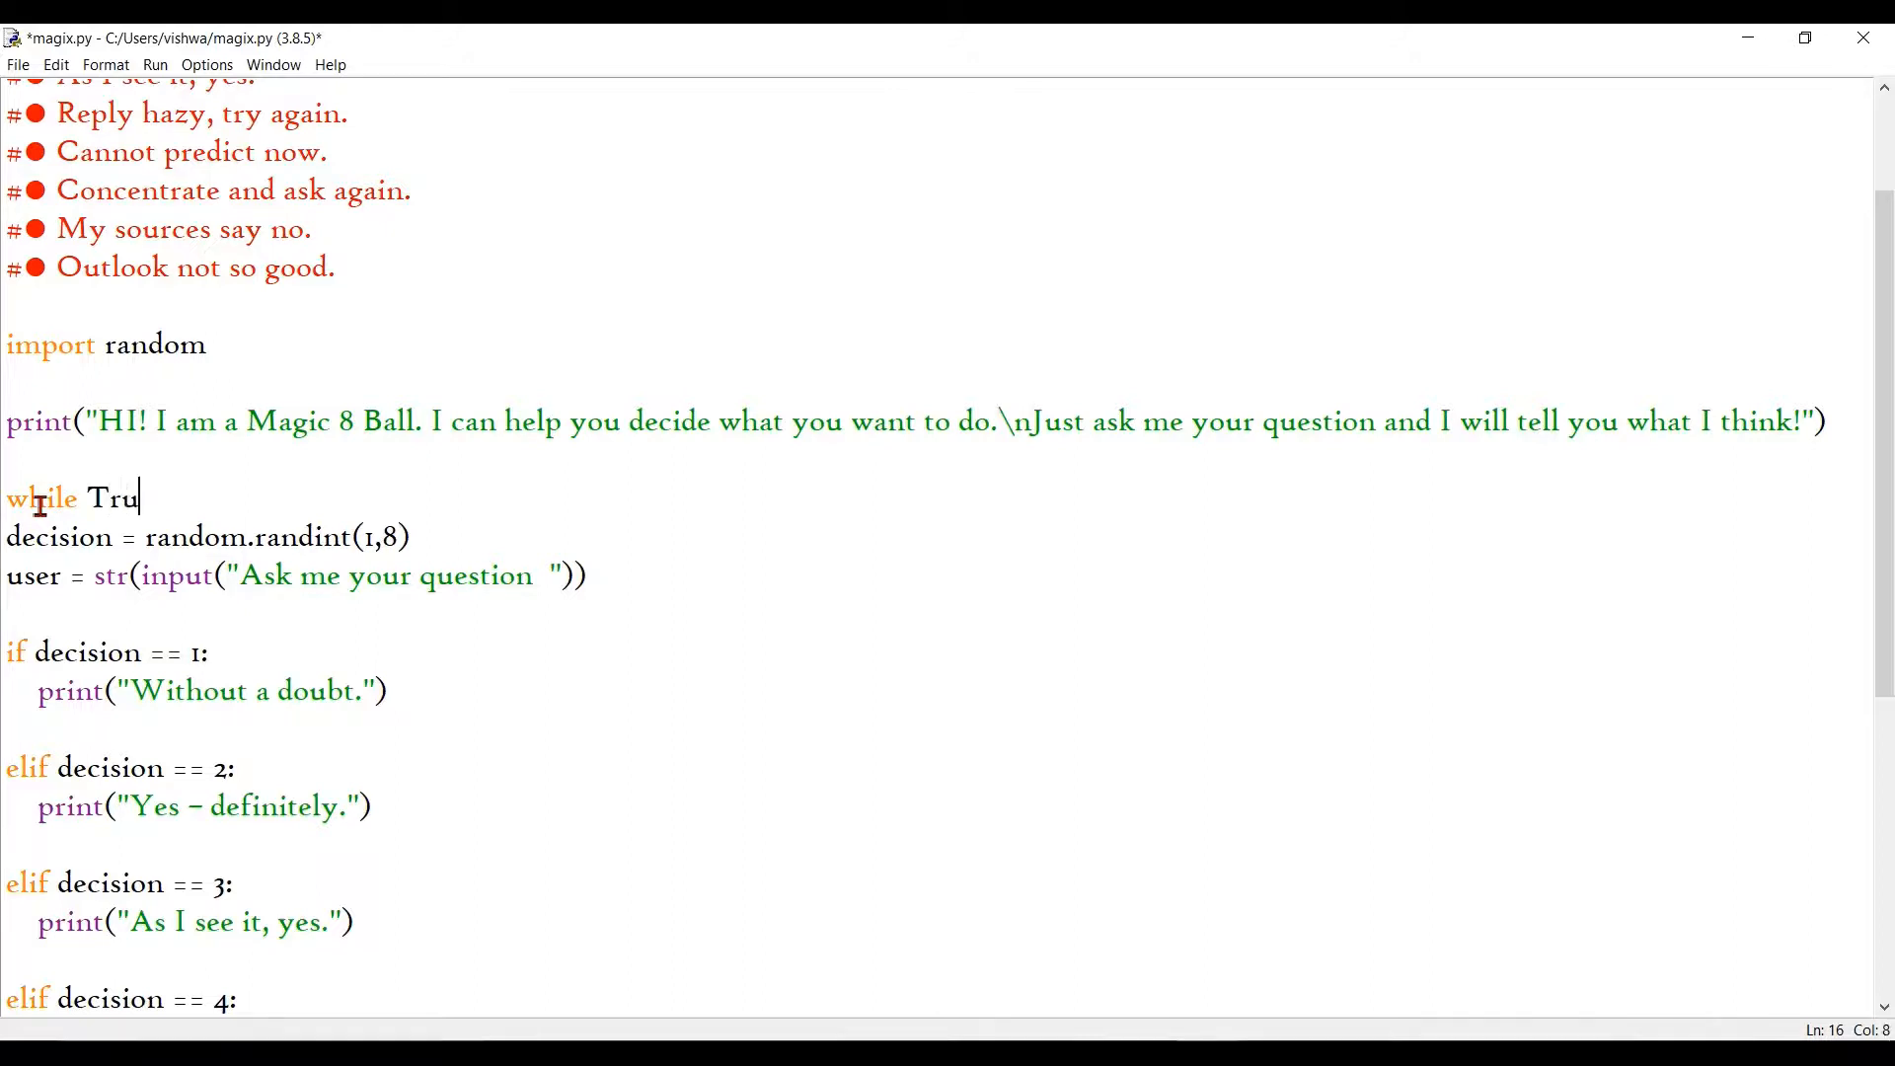
type("e:")
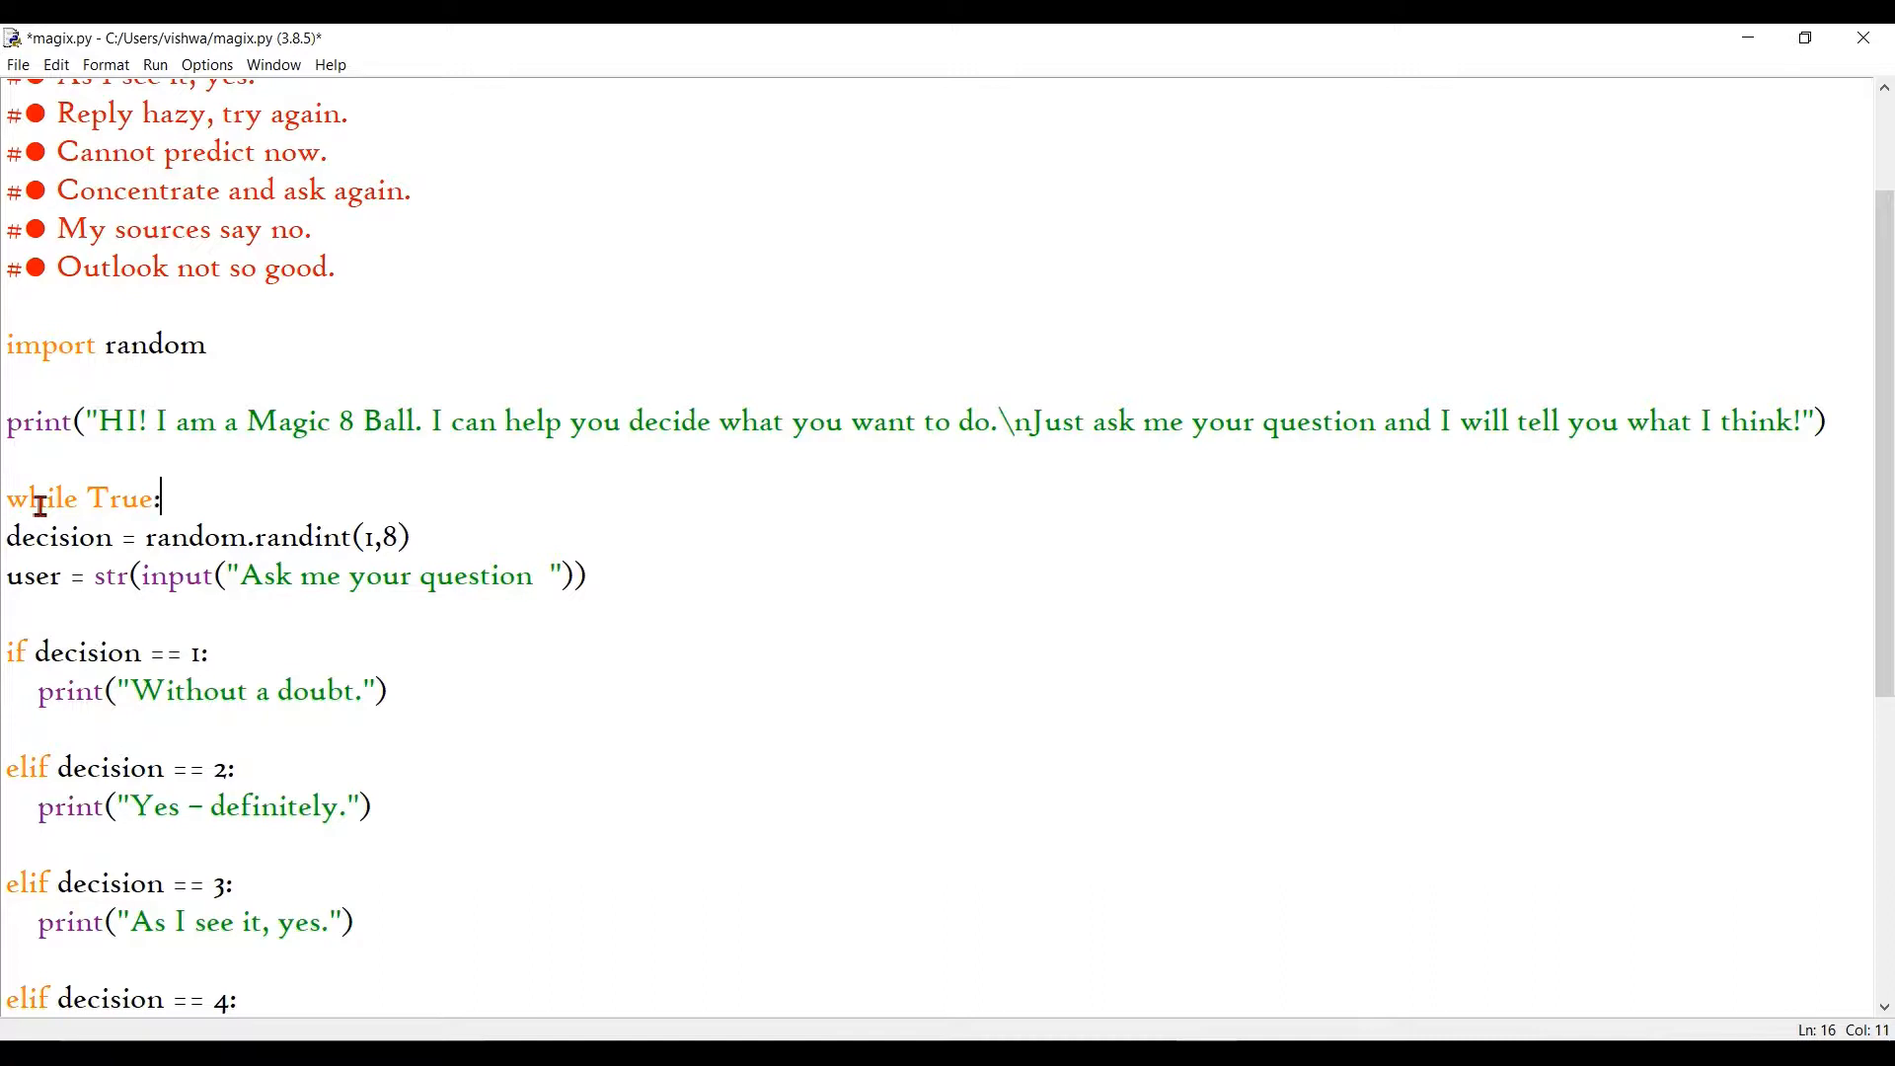
Step: Adjust the while True: line so the condition reads True followed by a colon
double_click(119, 498)
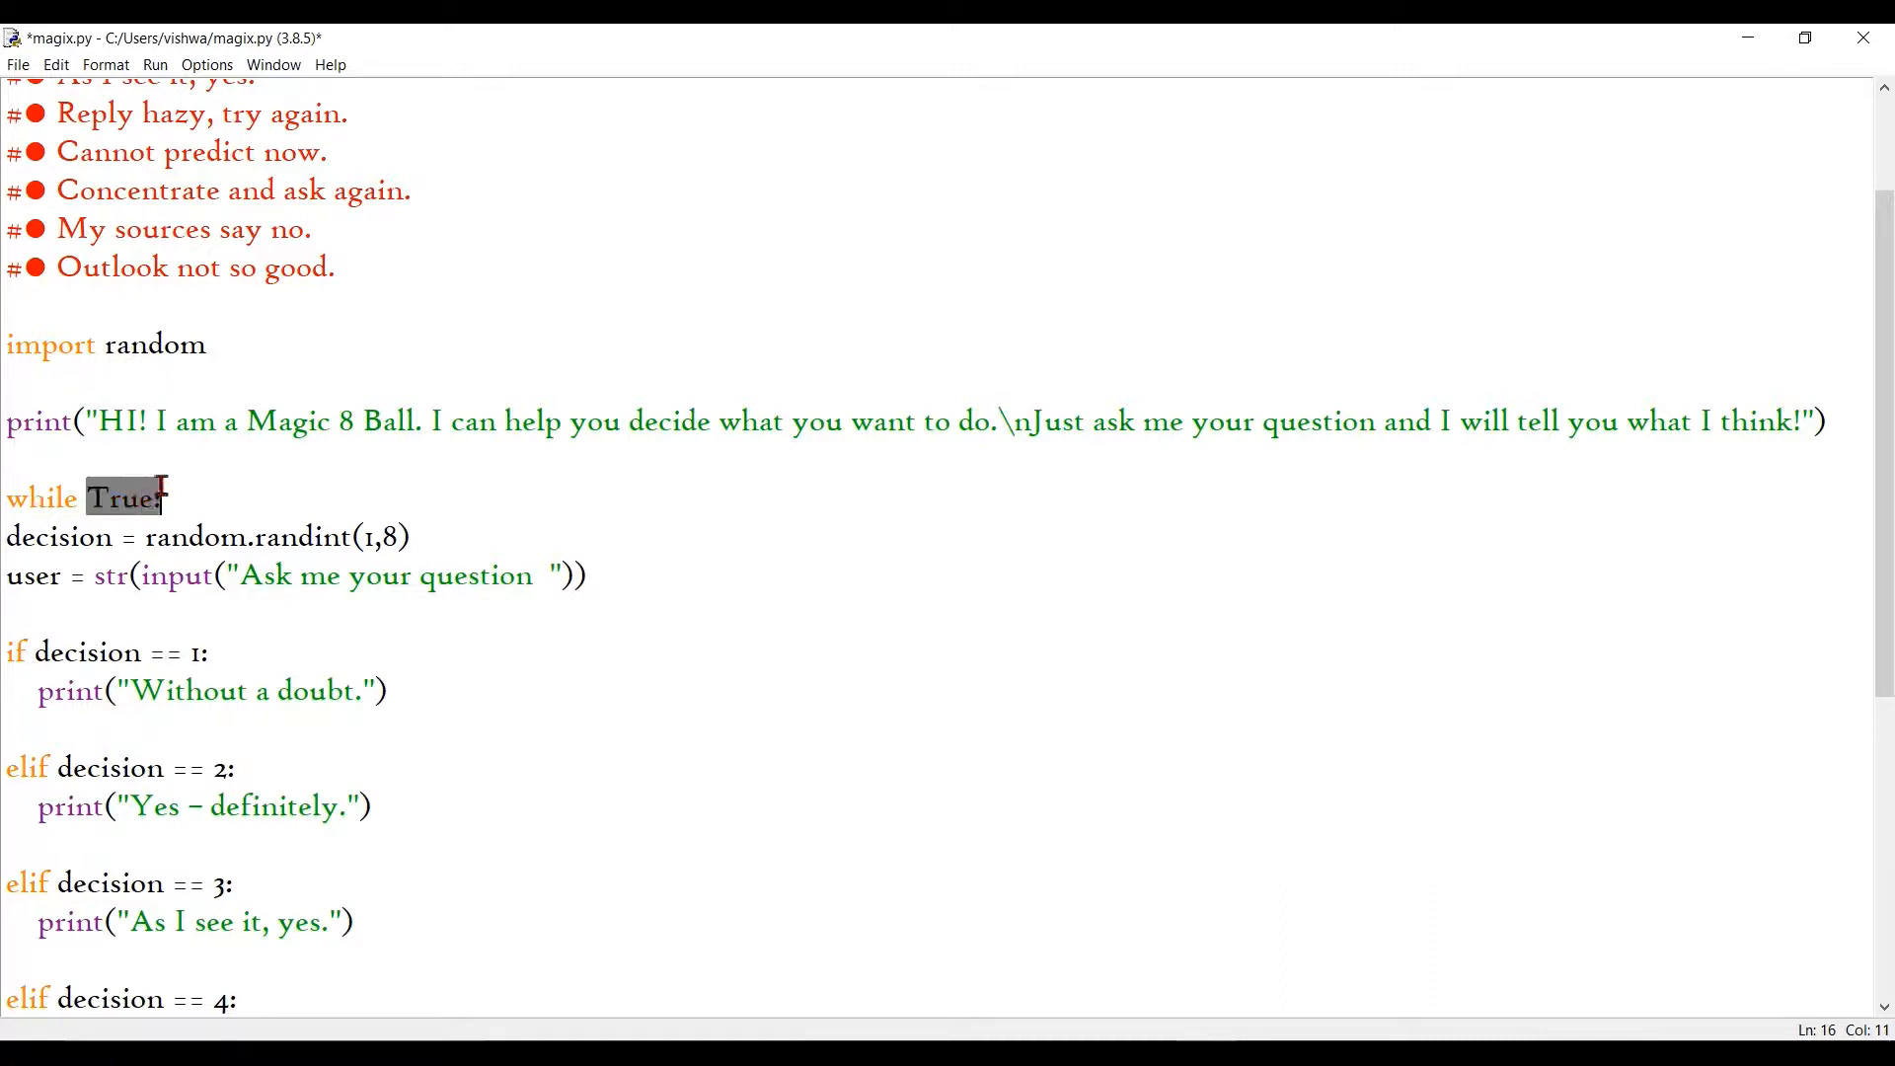
type(":")
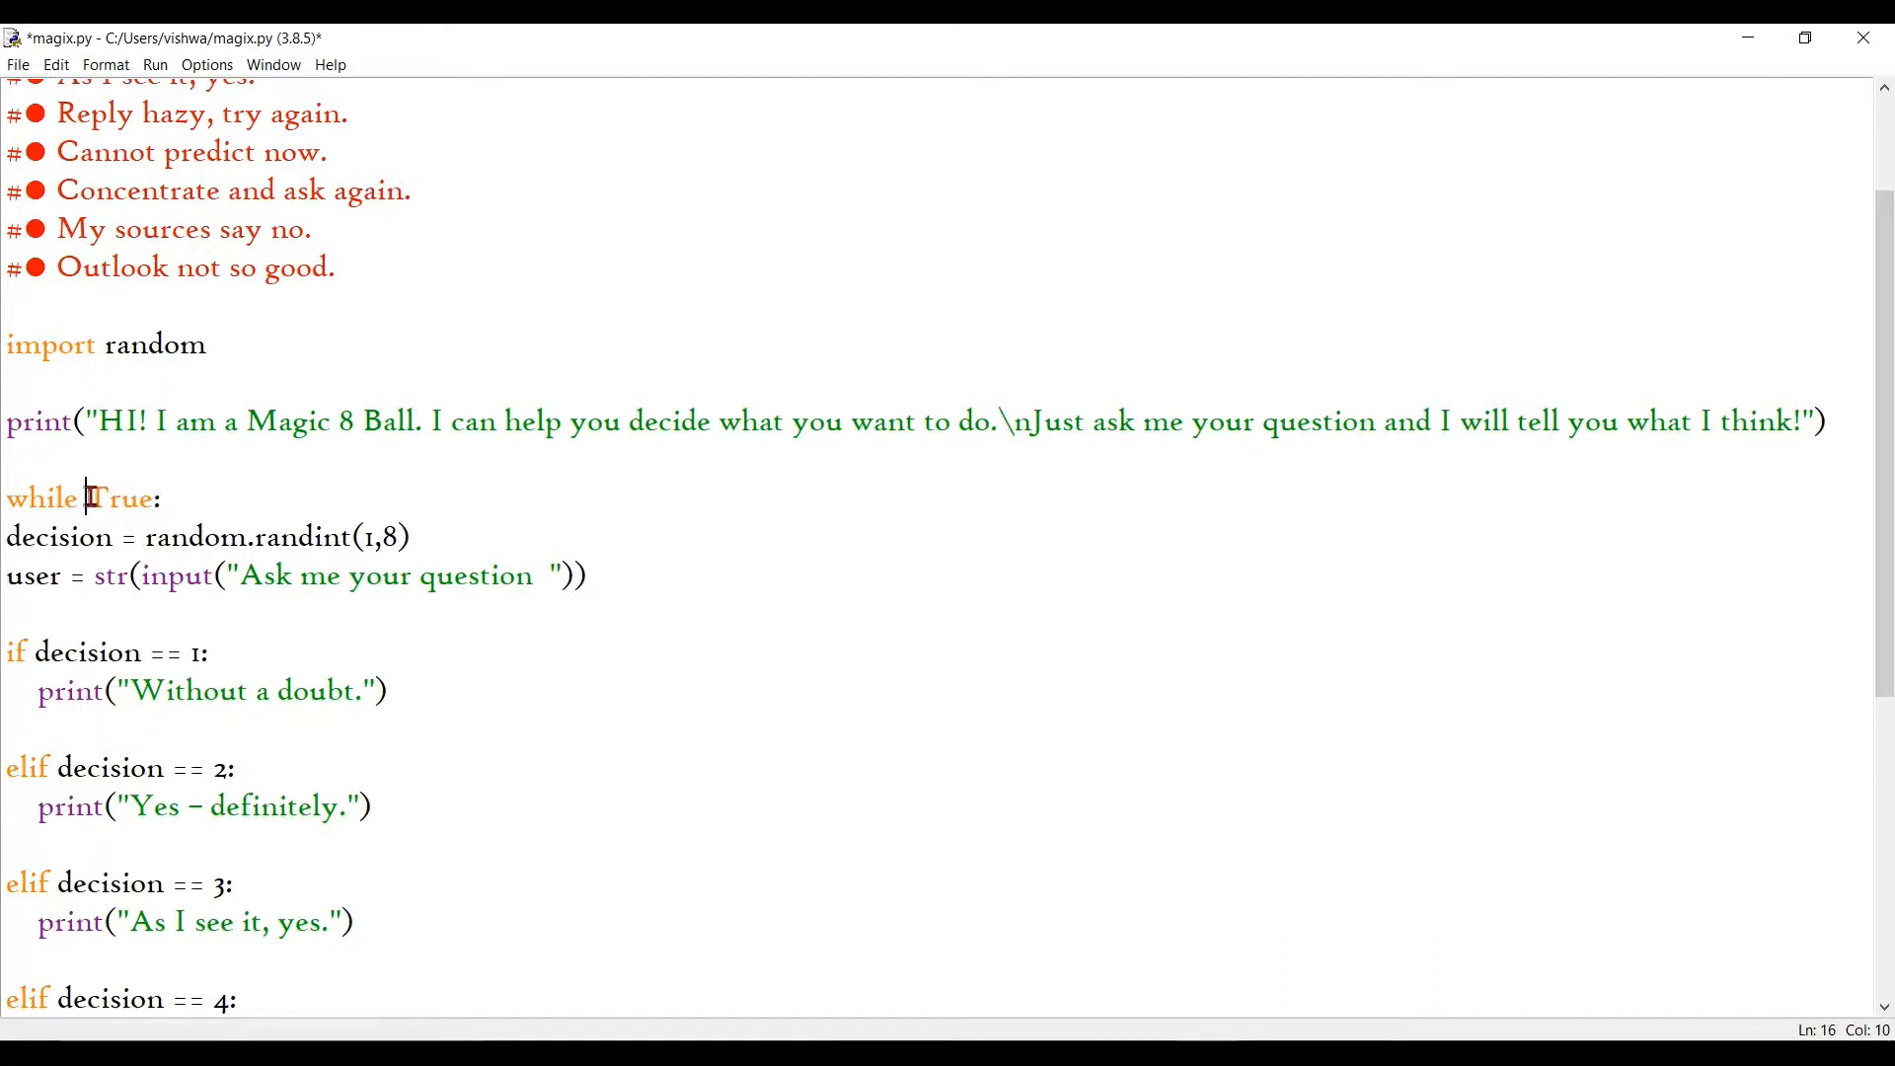
double_click(120, 499)
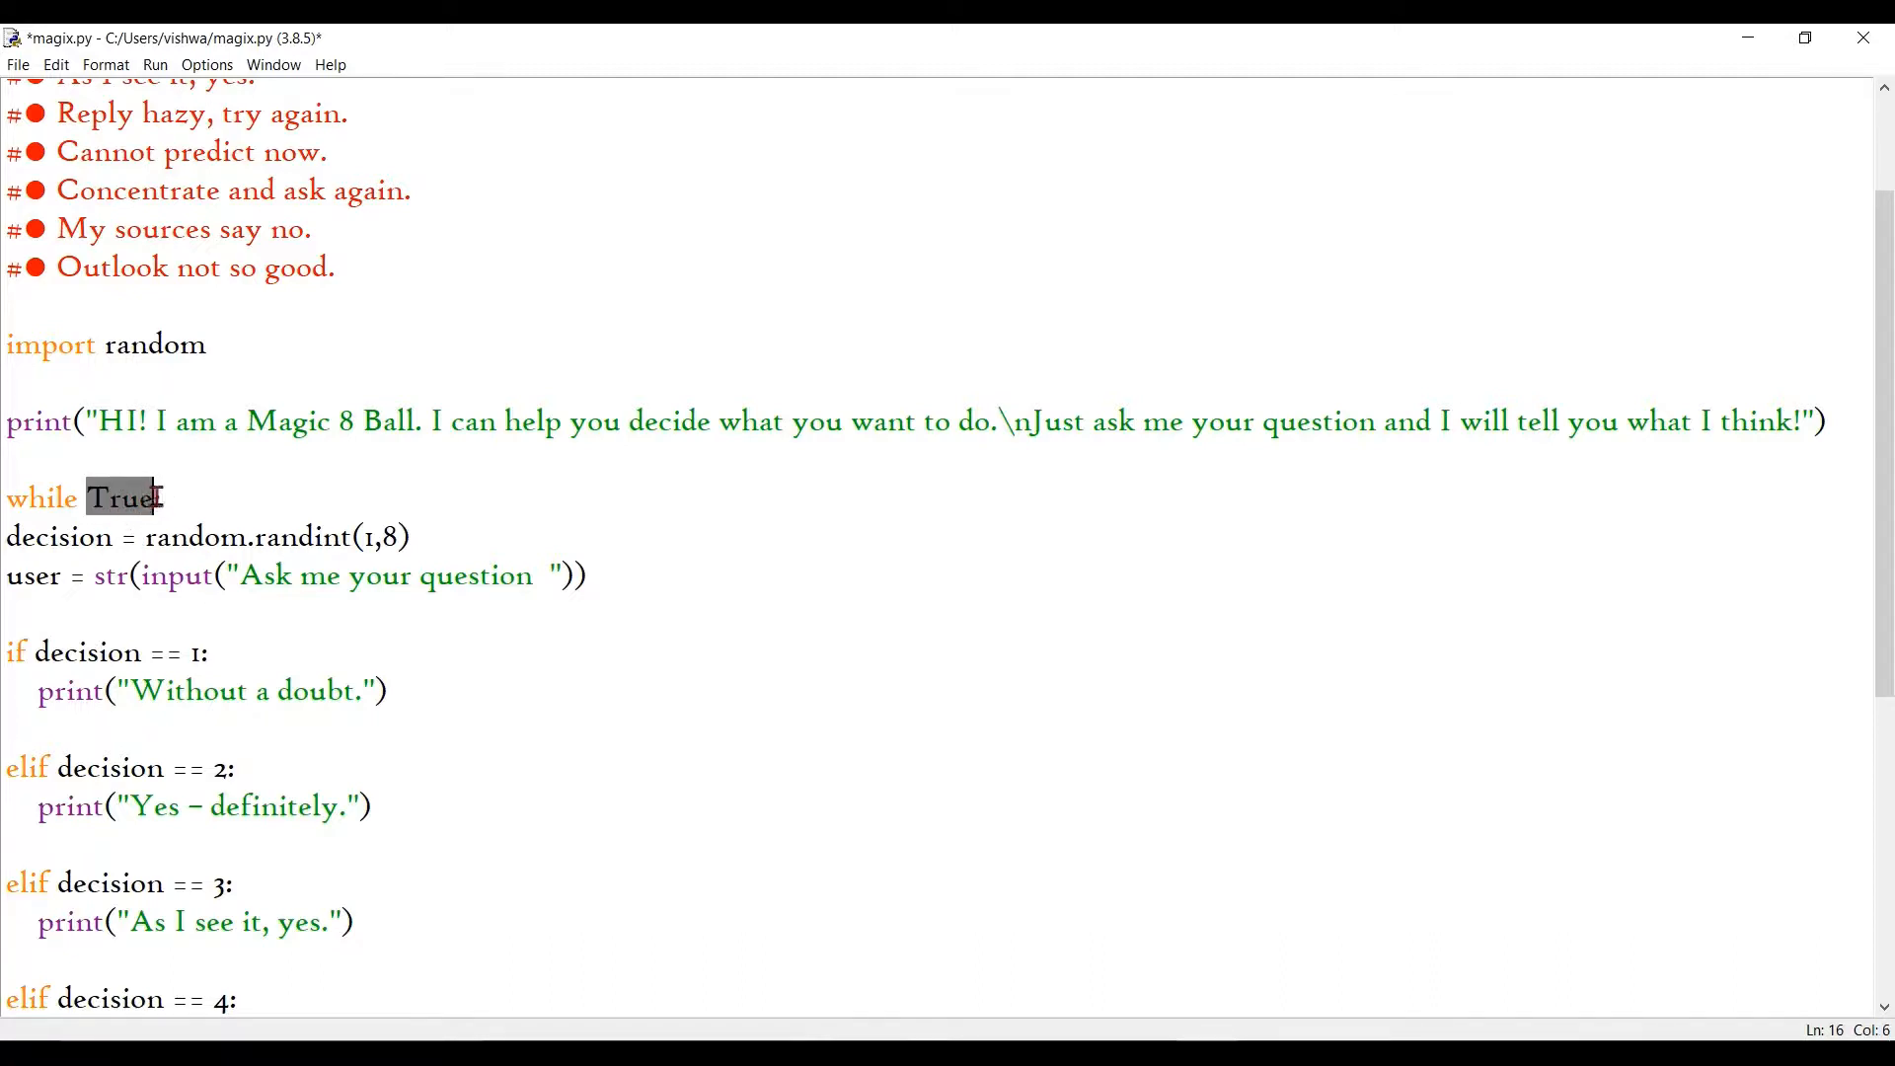
type(":")
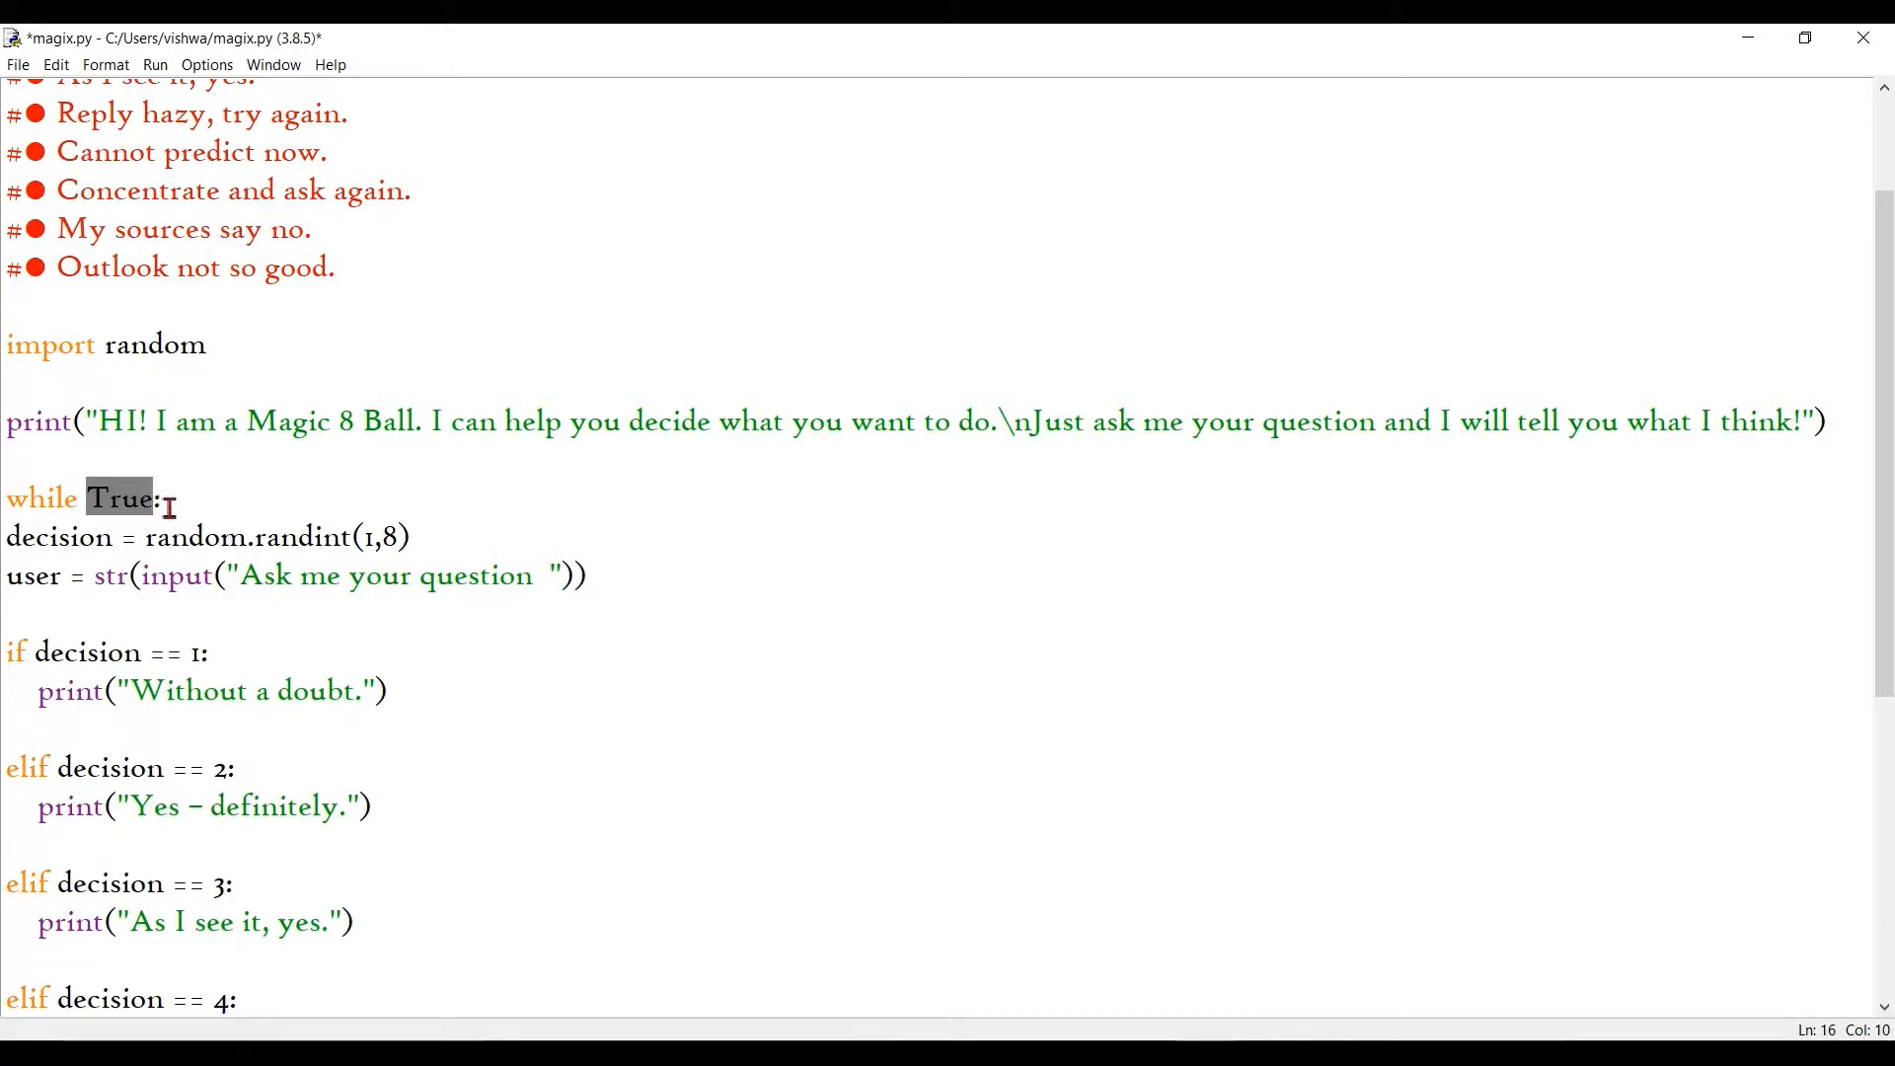
left_click(49, 498)
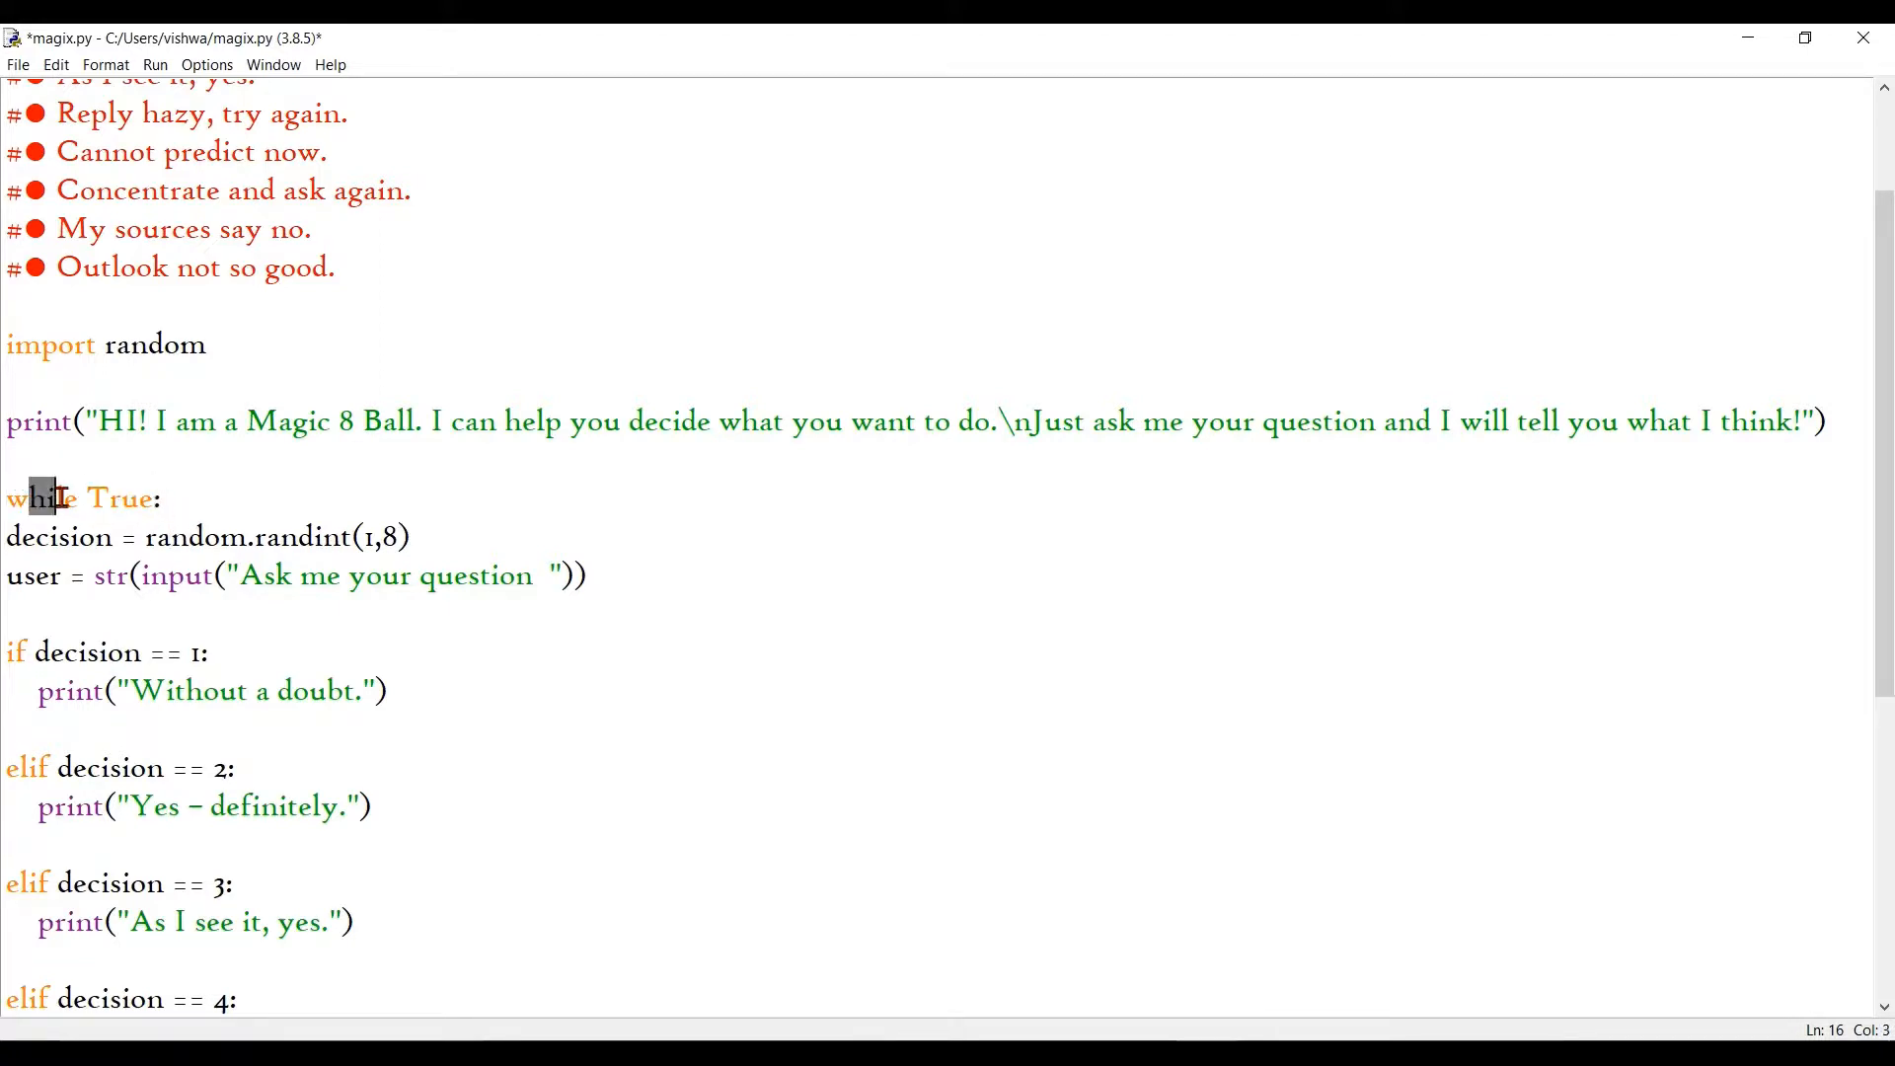
double_click(118, 497)
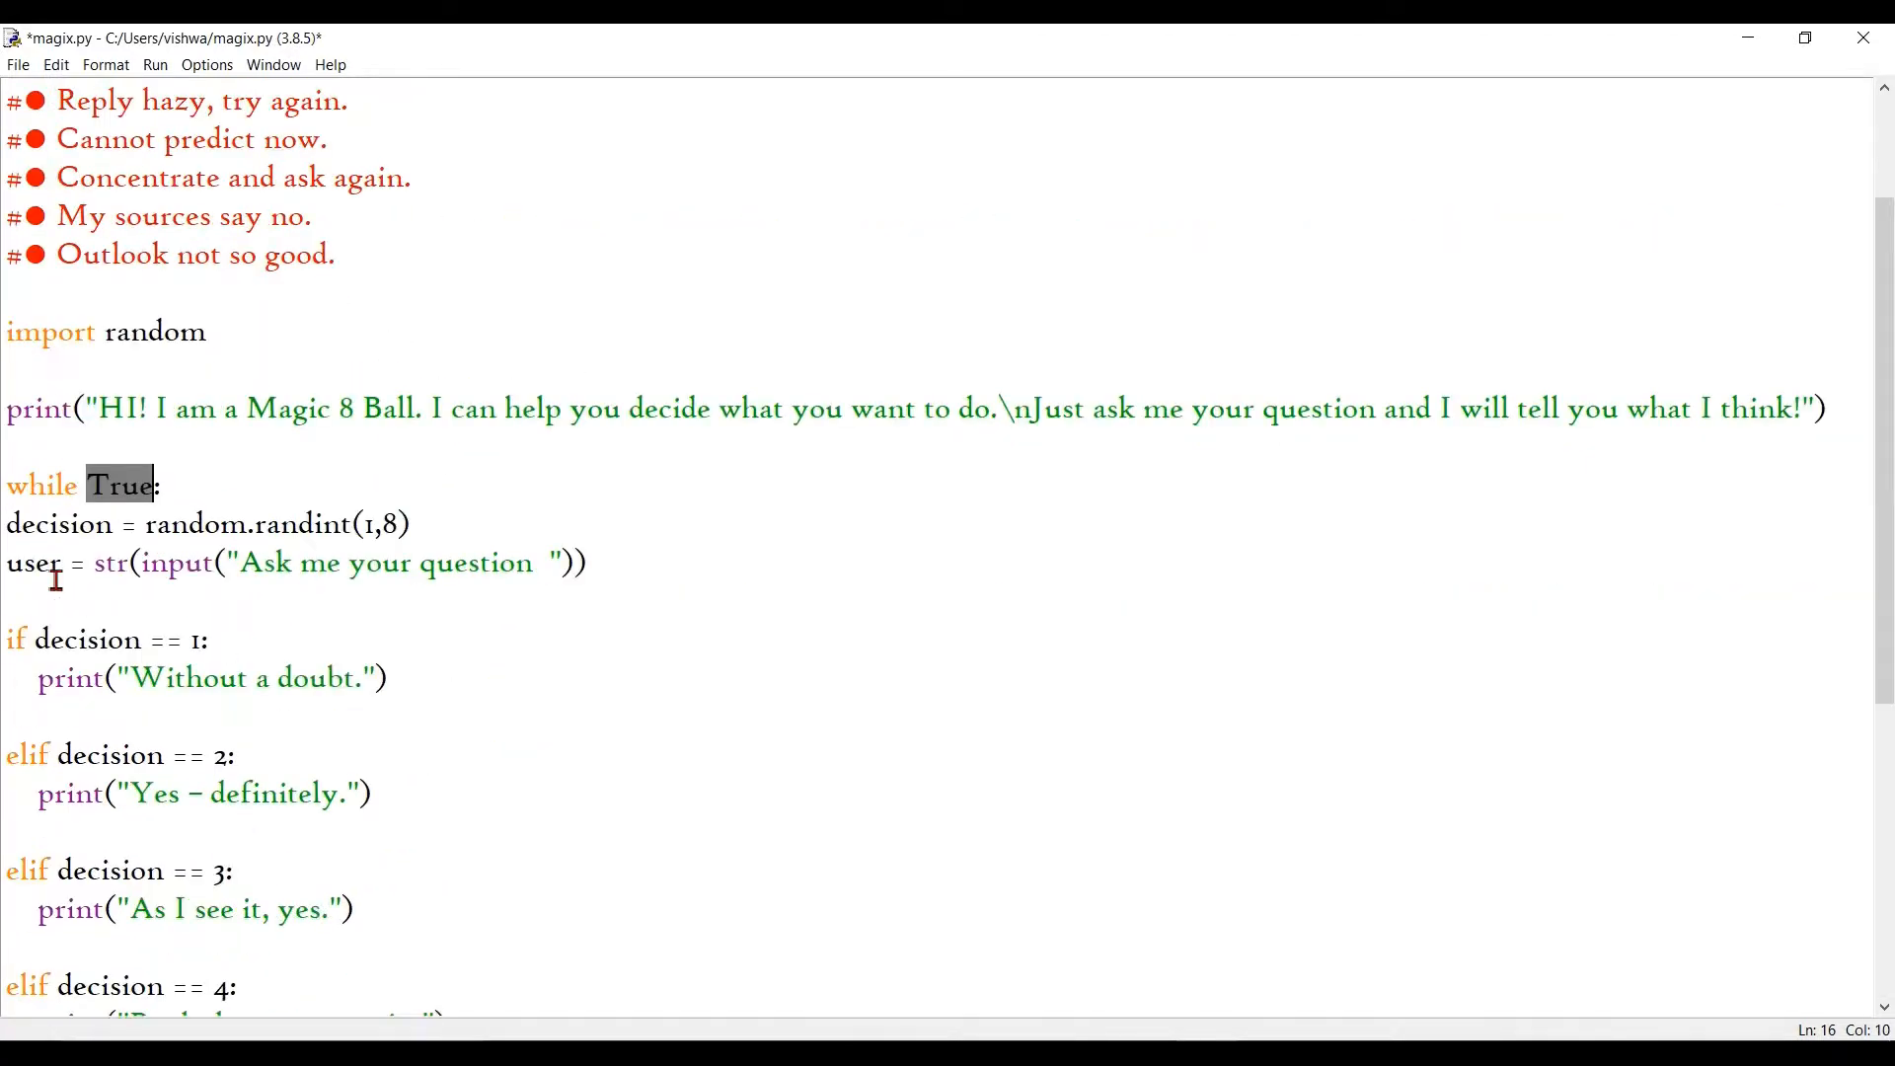
Step: Scroll down to review the decision, input and if/elif lines inside the loop
scroll("down", 3)
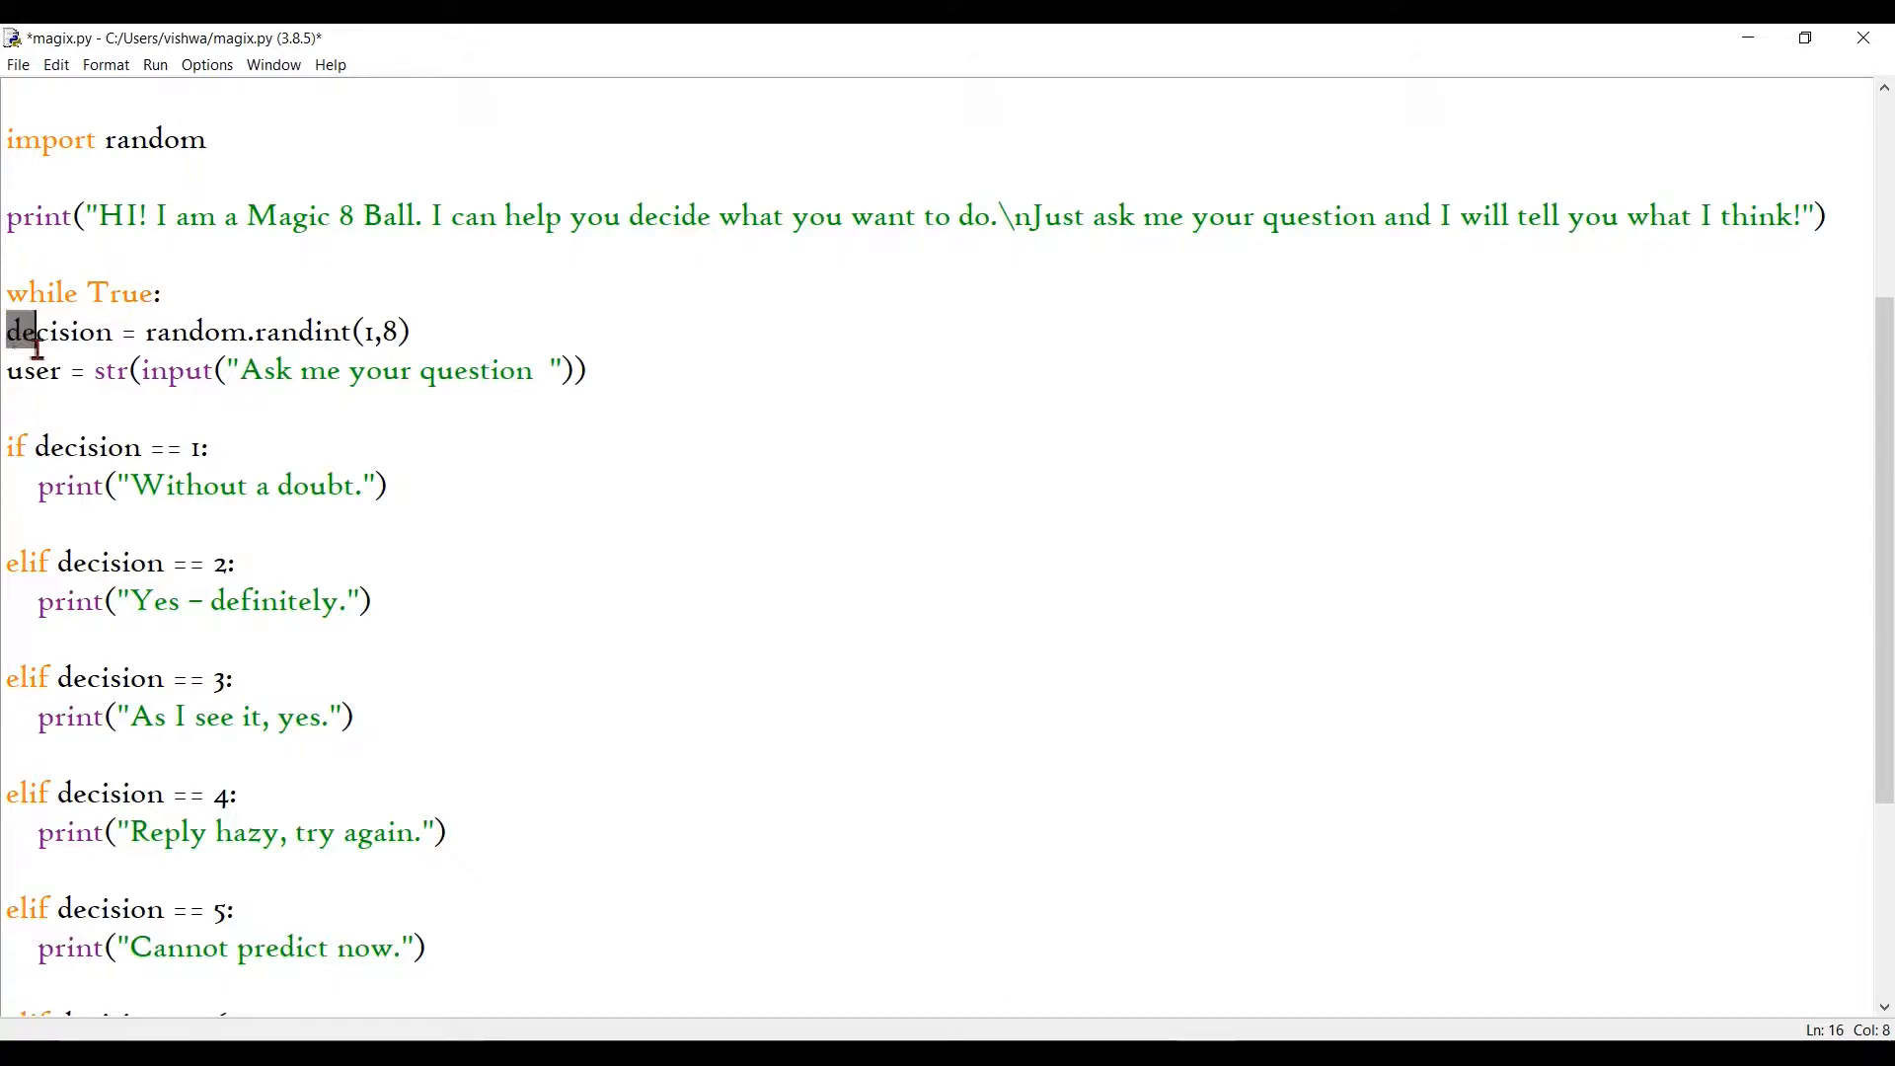
scroll("down", 3)
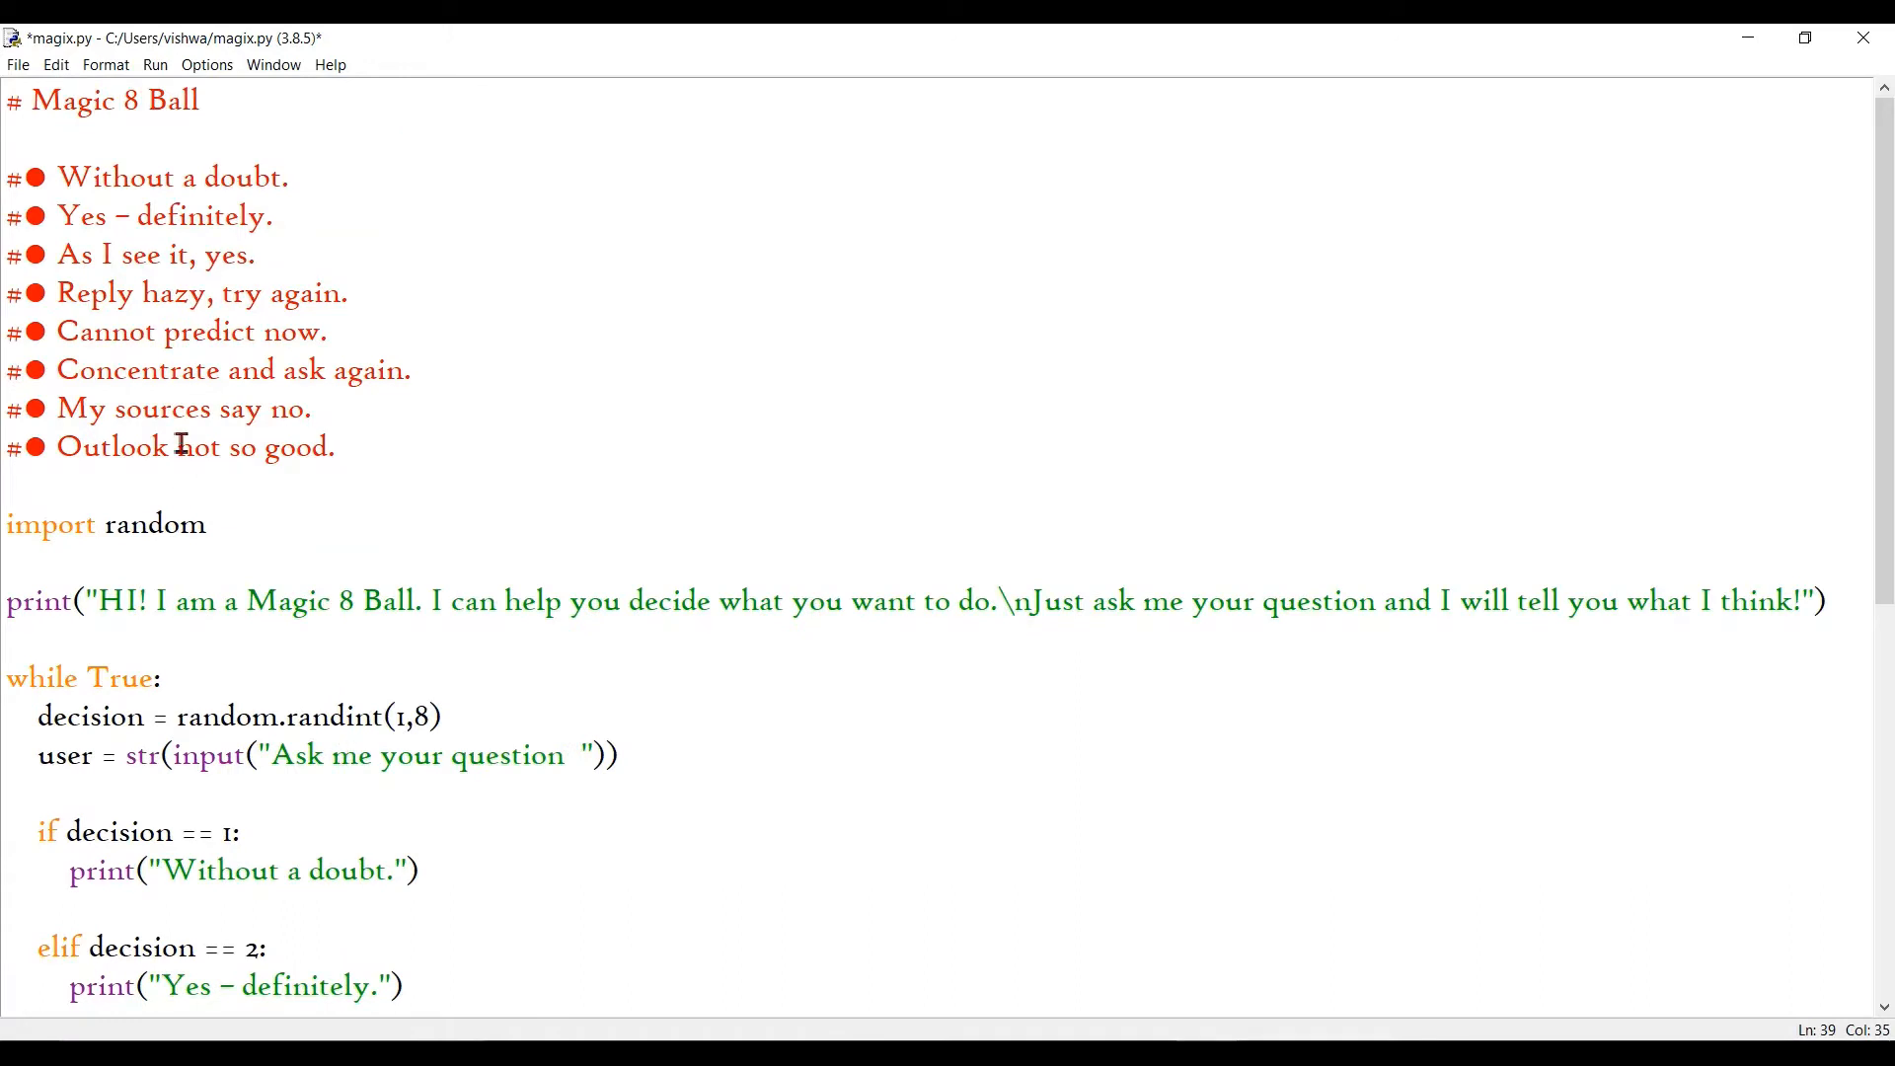
Step: Run the module and agree to save magix.py first
left_click(155, 65)
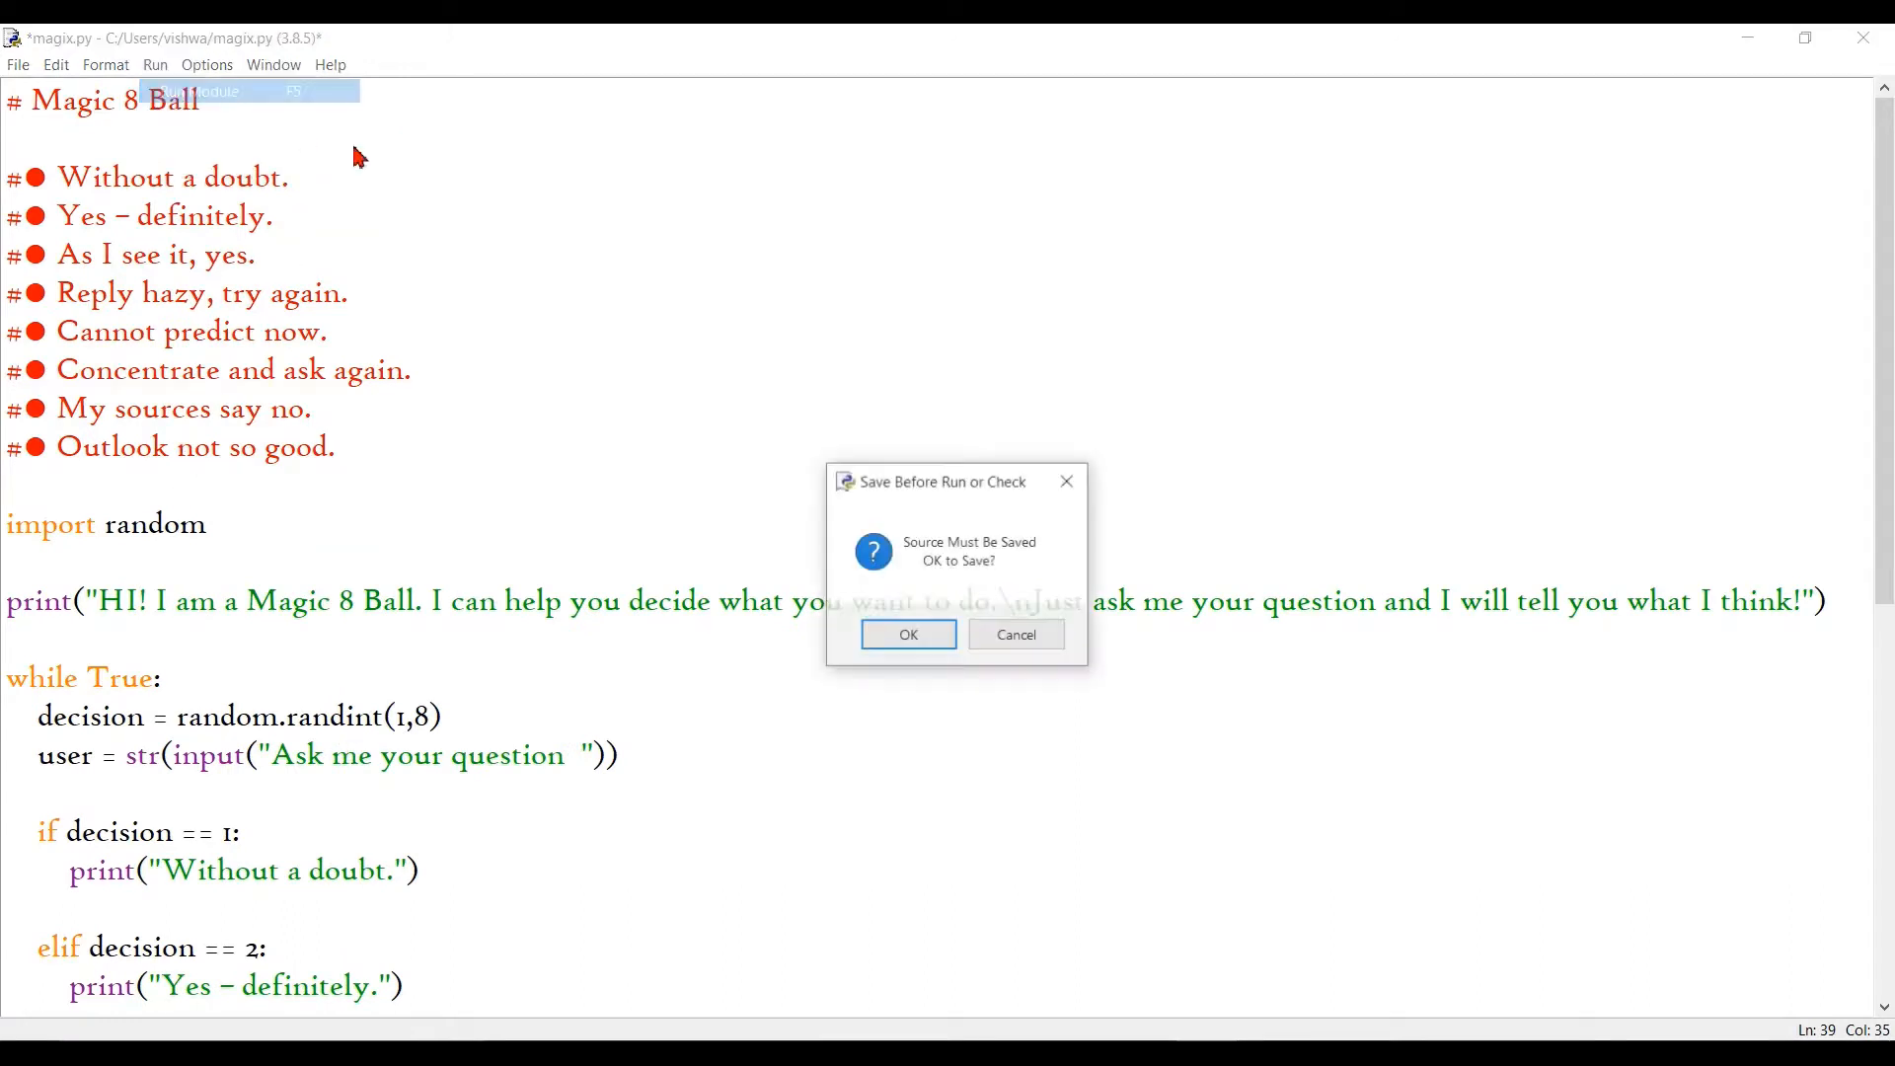
mouse_move(1067, 480)
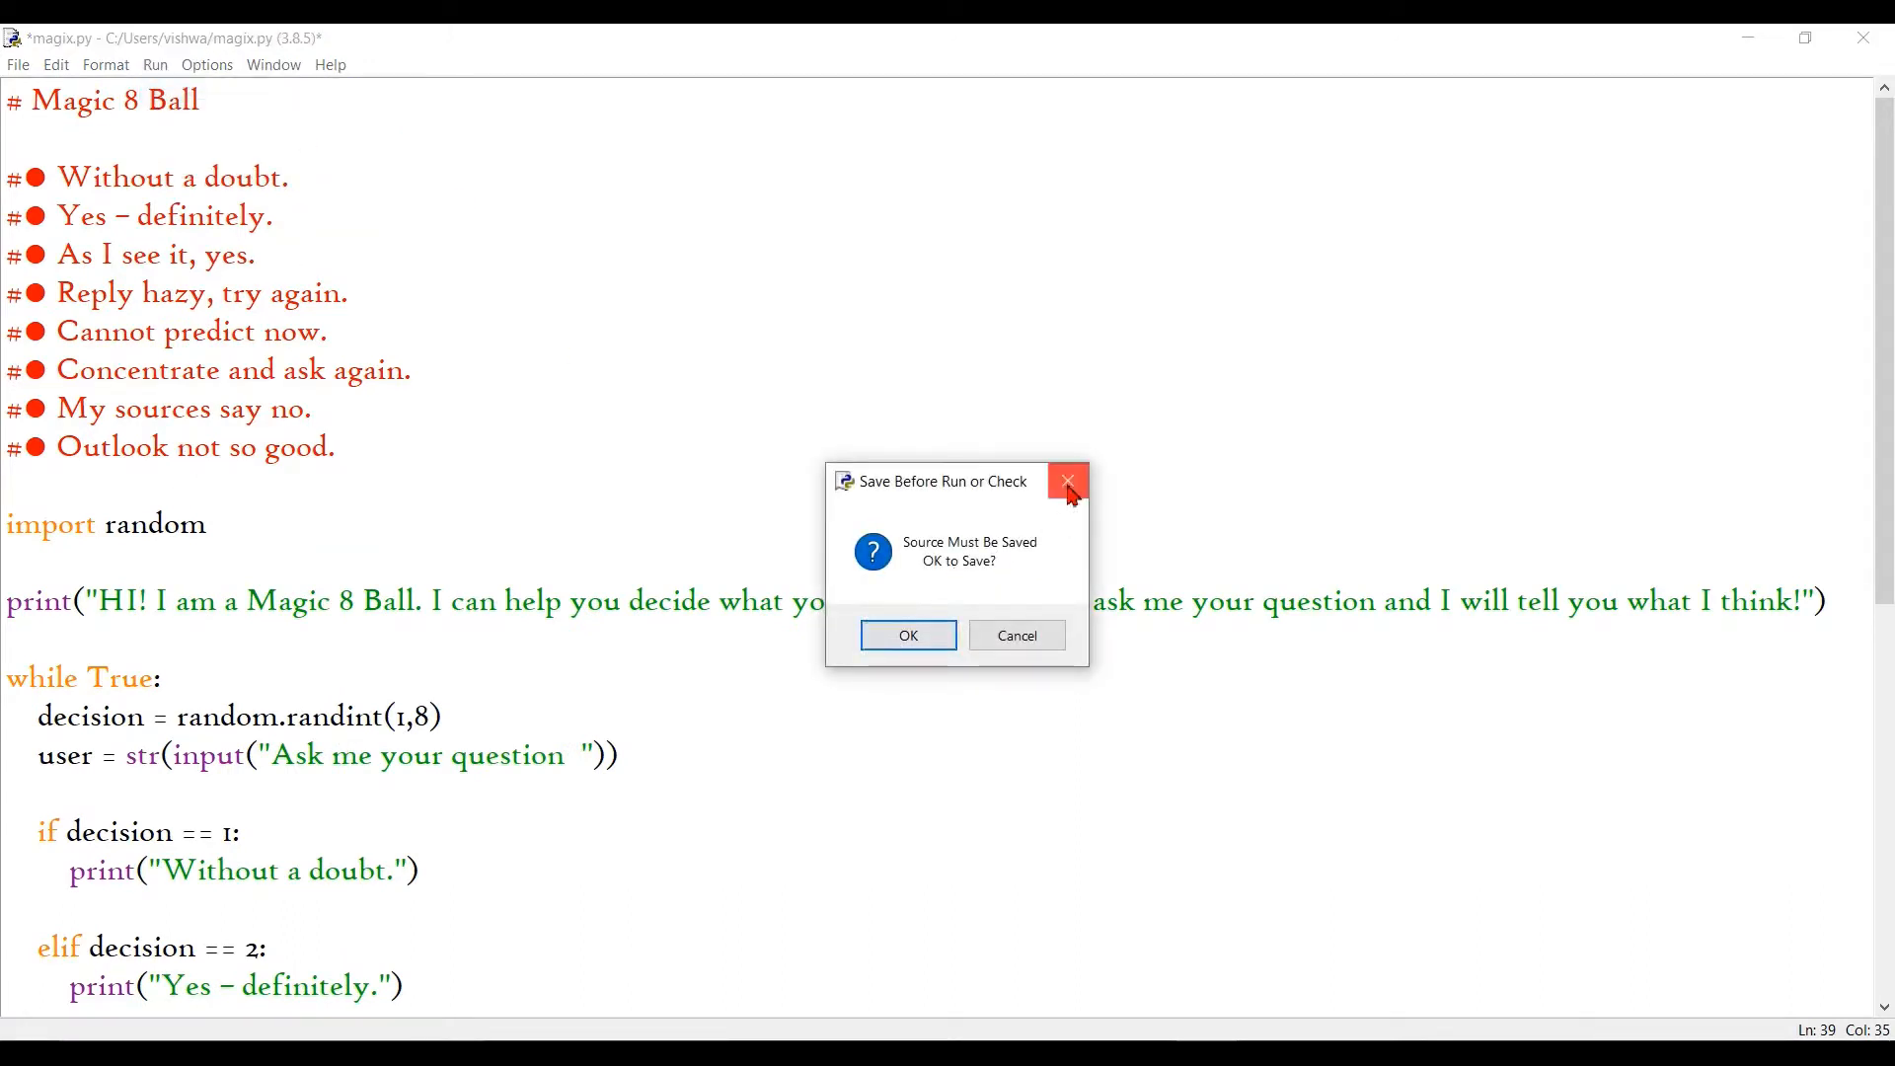
mouse_move(117, 715)
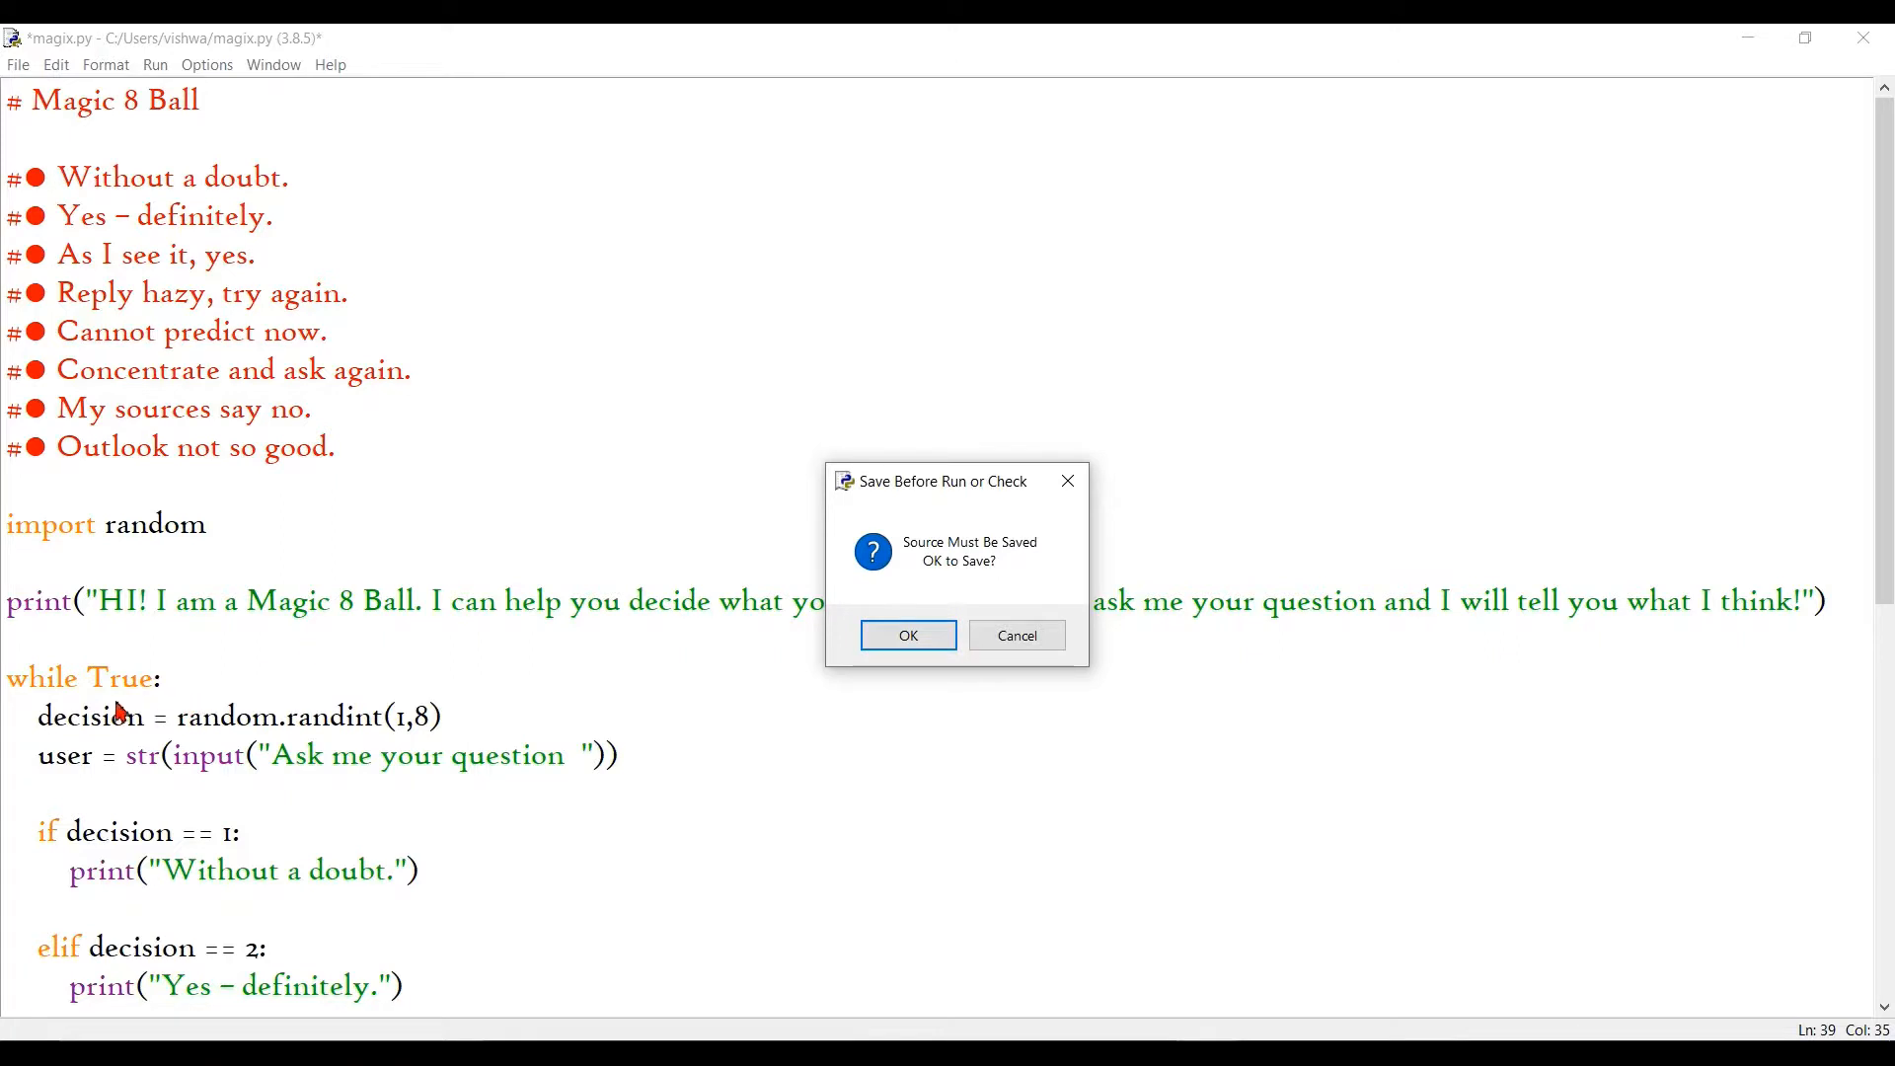
mouse_move(247, 721)
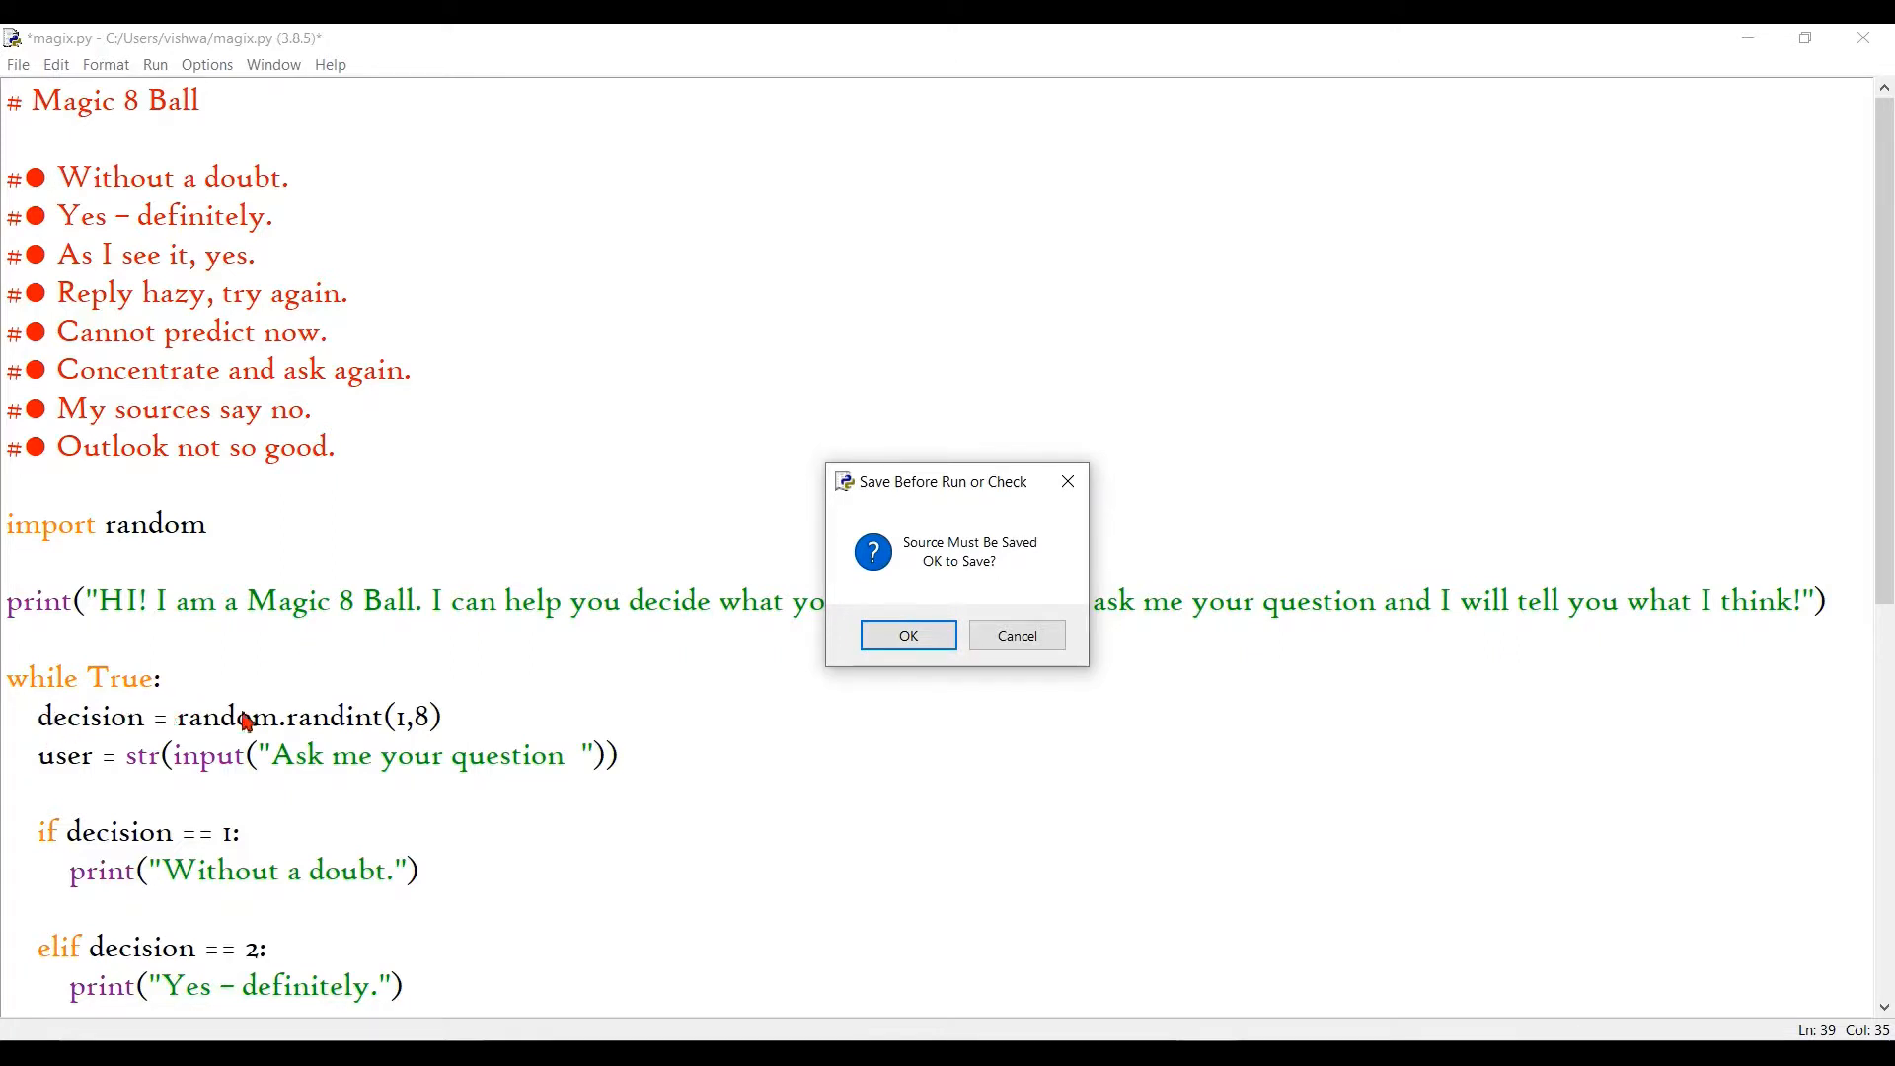
mouse_move(62, 725)
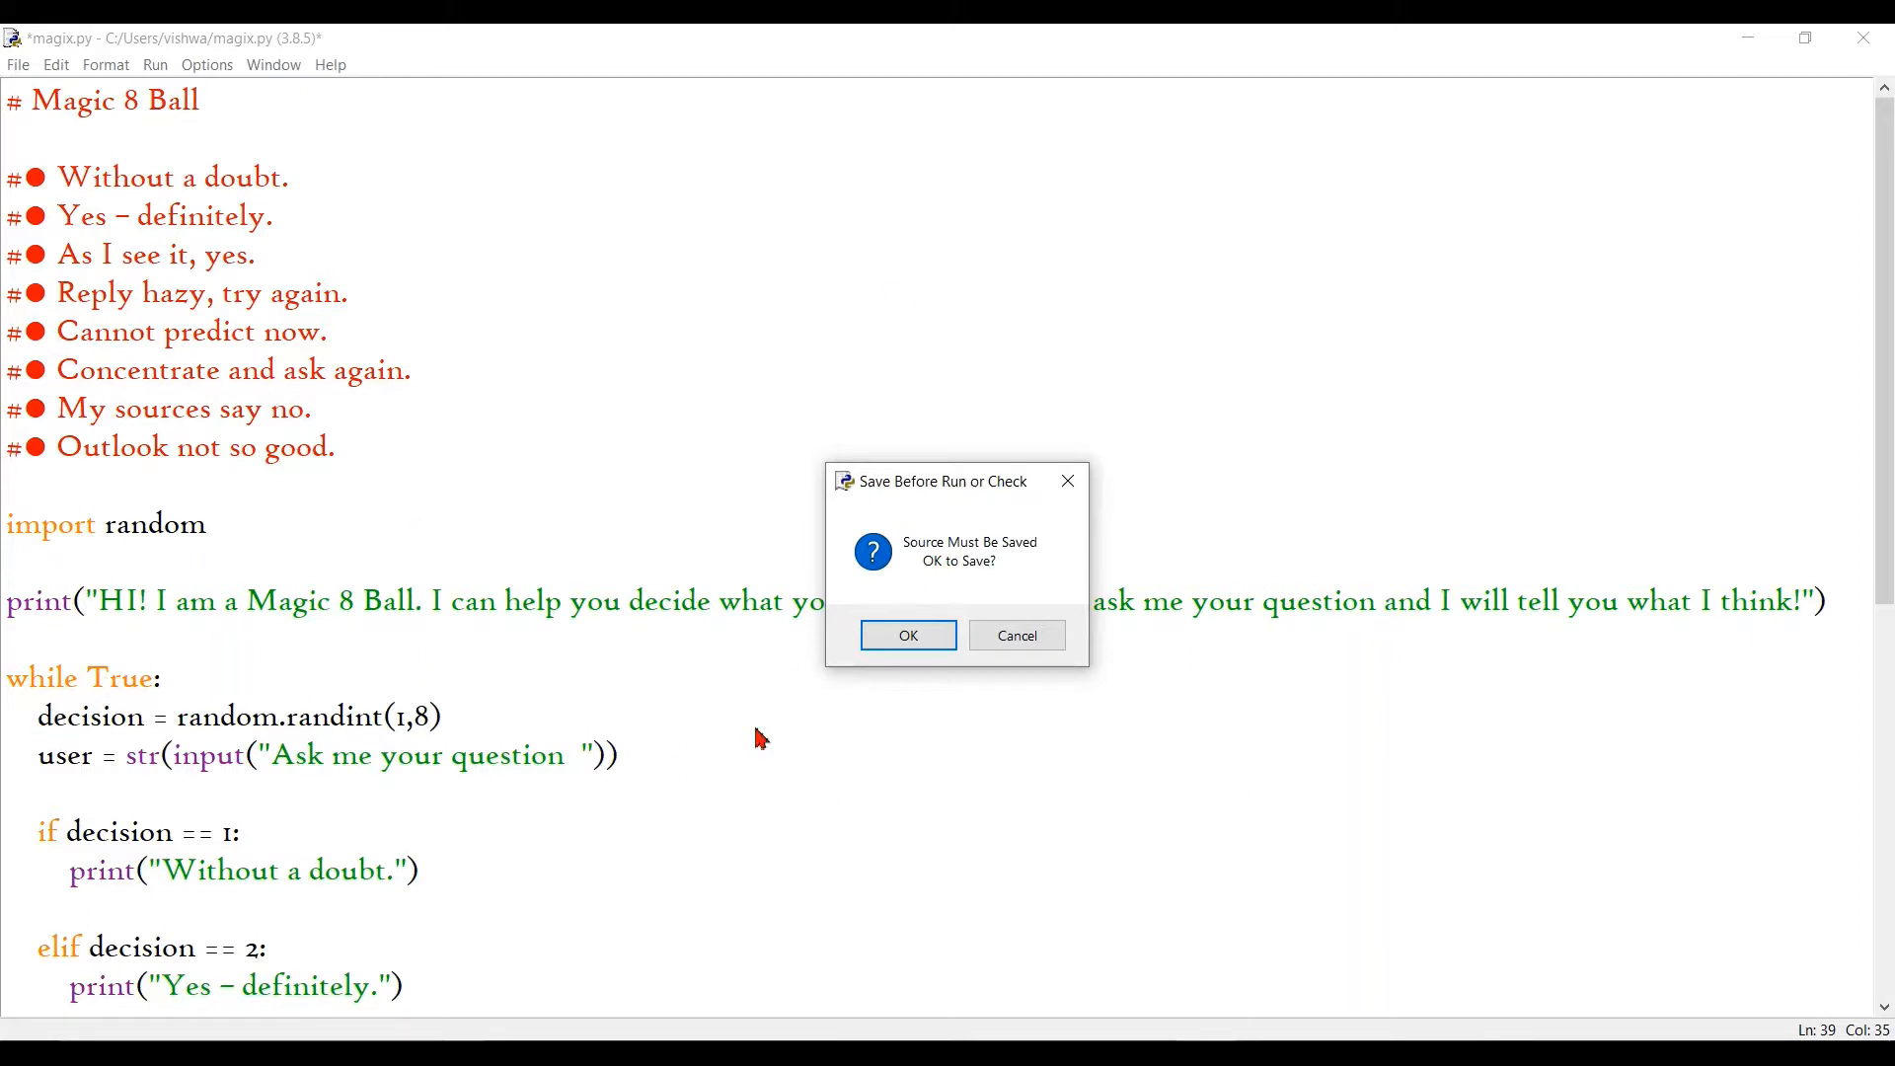
mouse_move(288, 766)
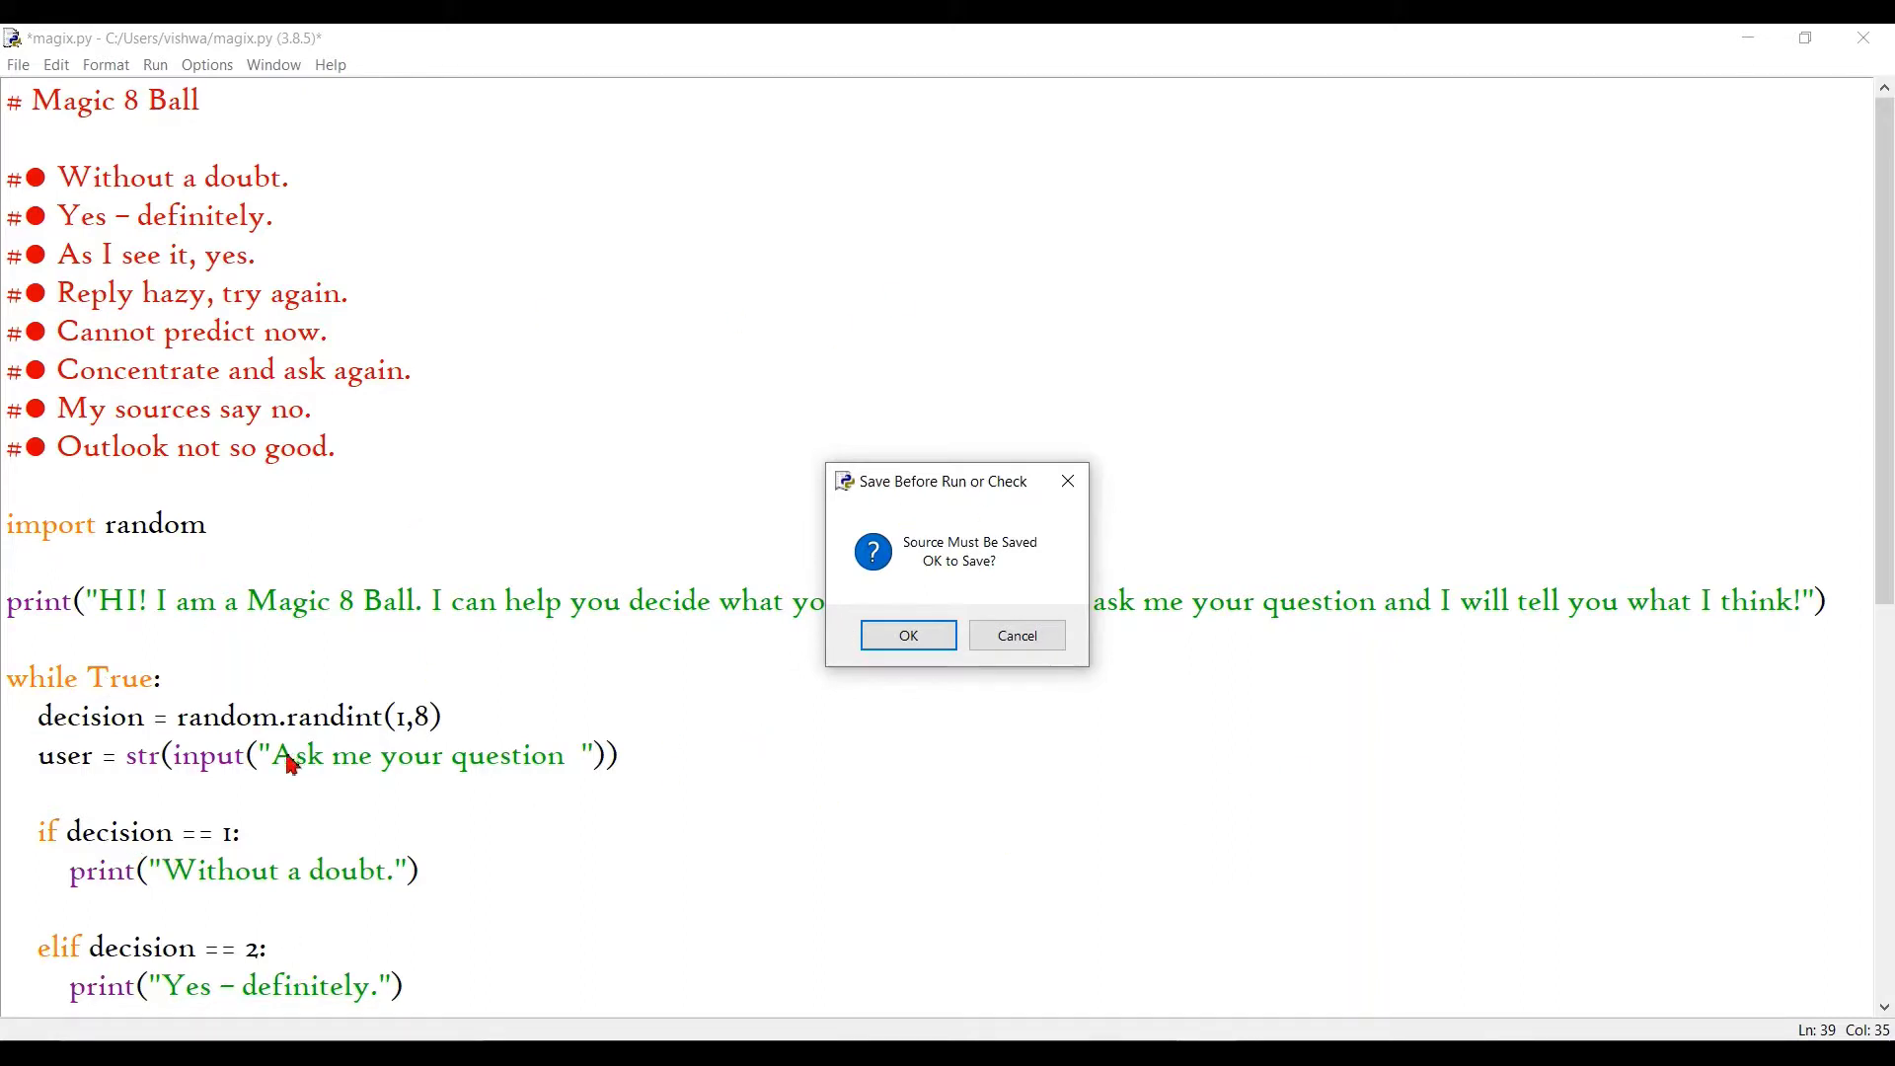
left_click(907, 635)
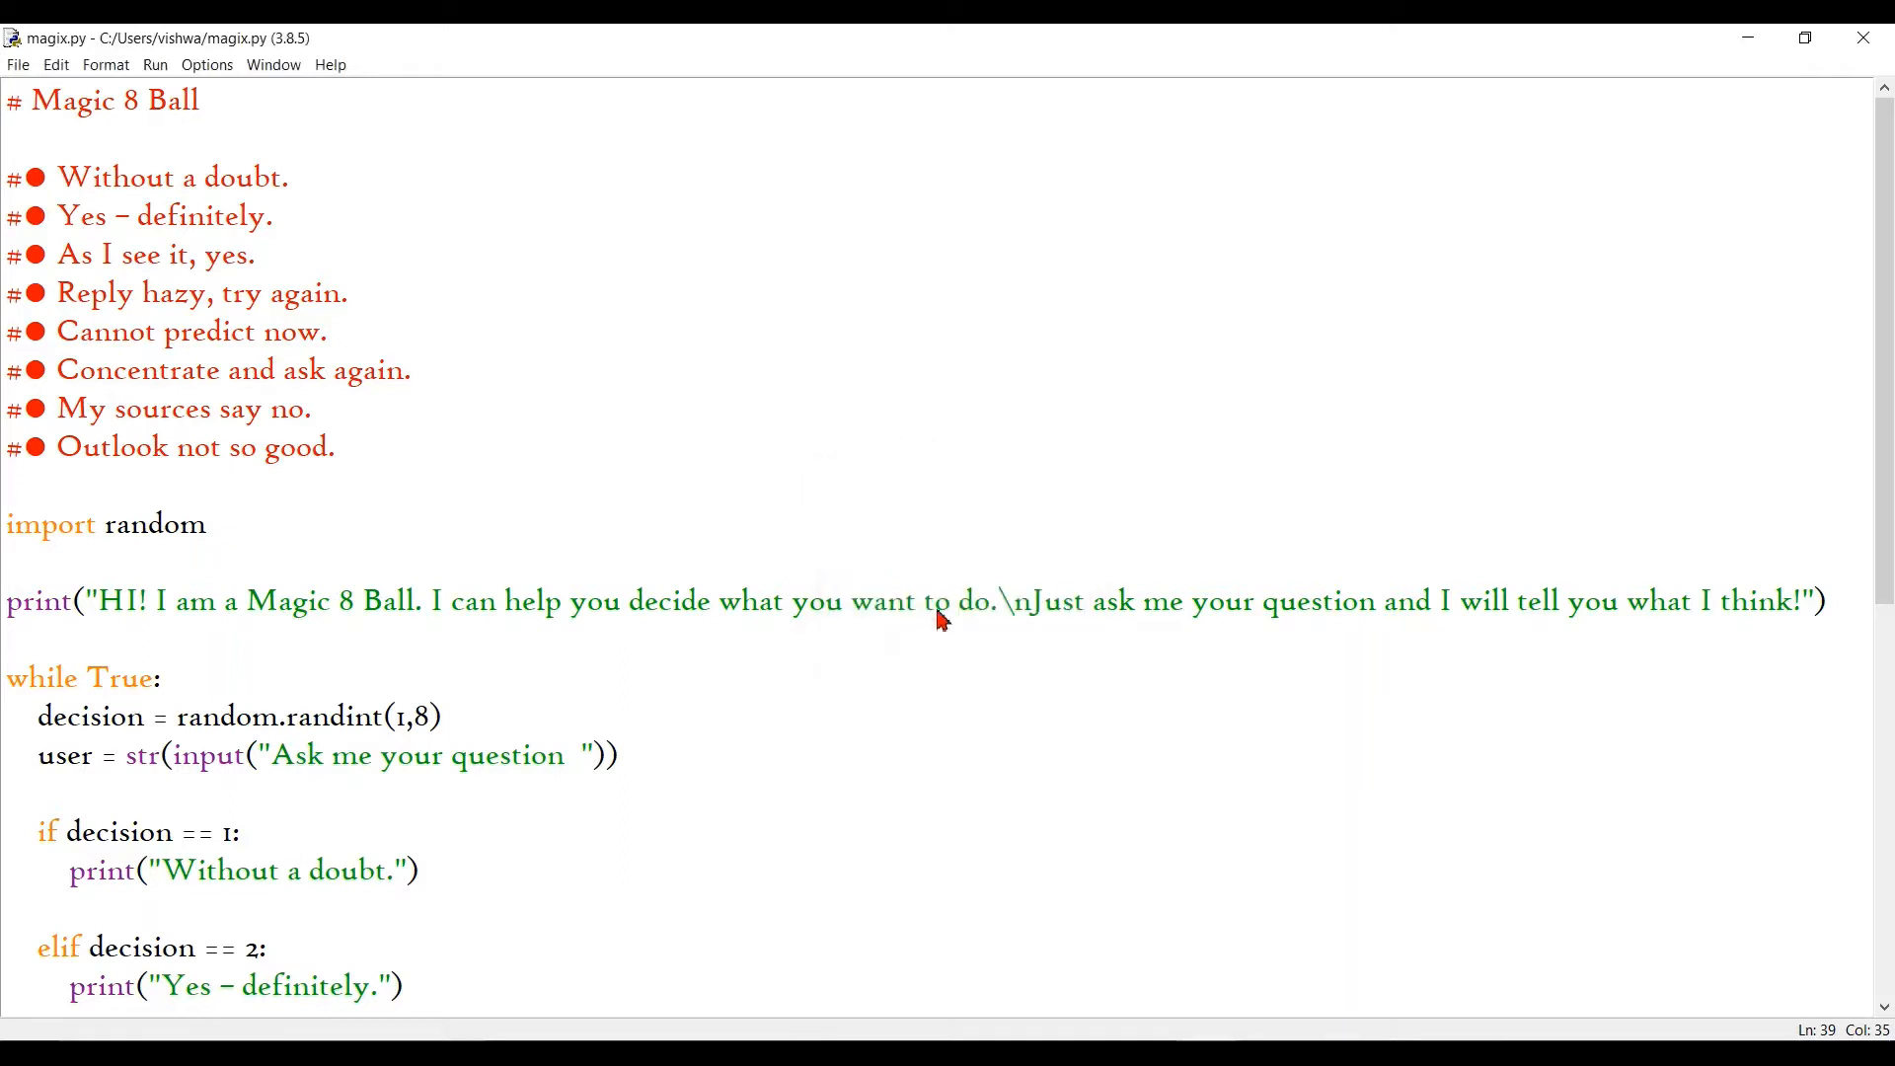
Step: Run the script and ask 'Should I subscribe to this channel?' for the first answer
key("F5")
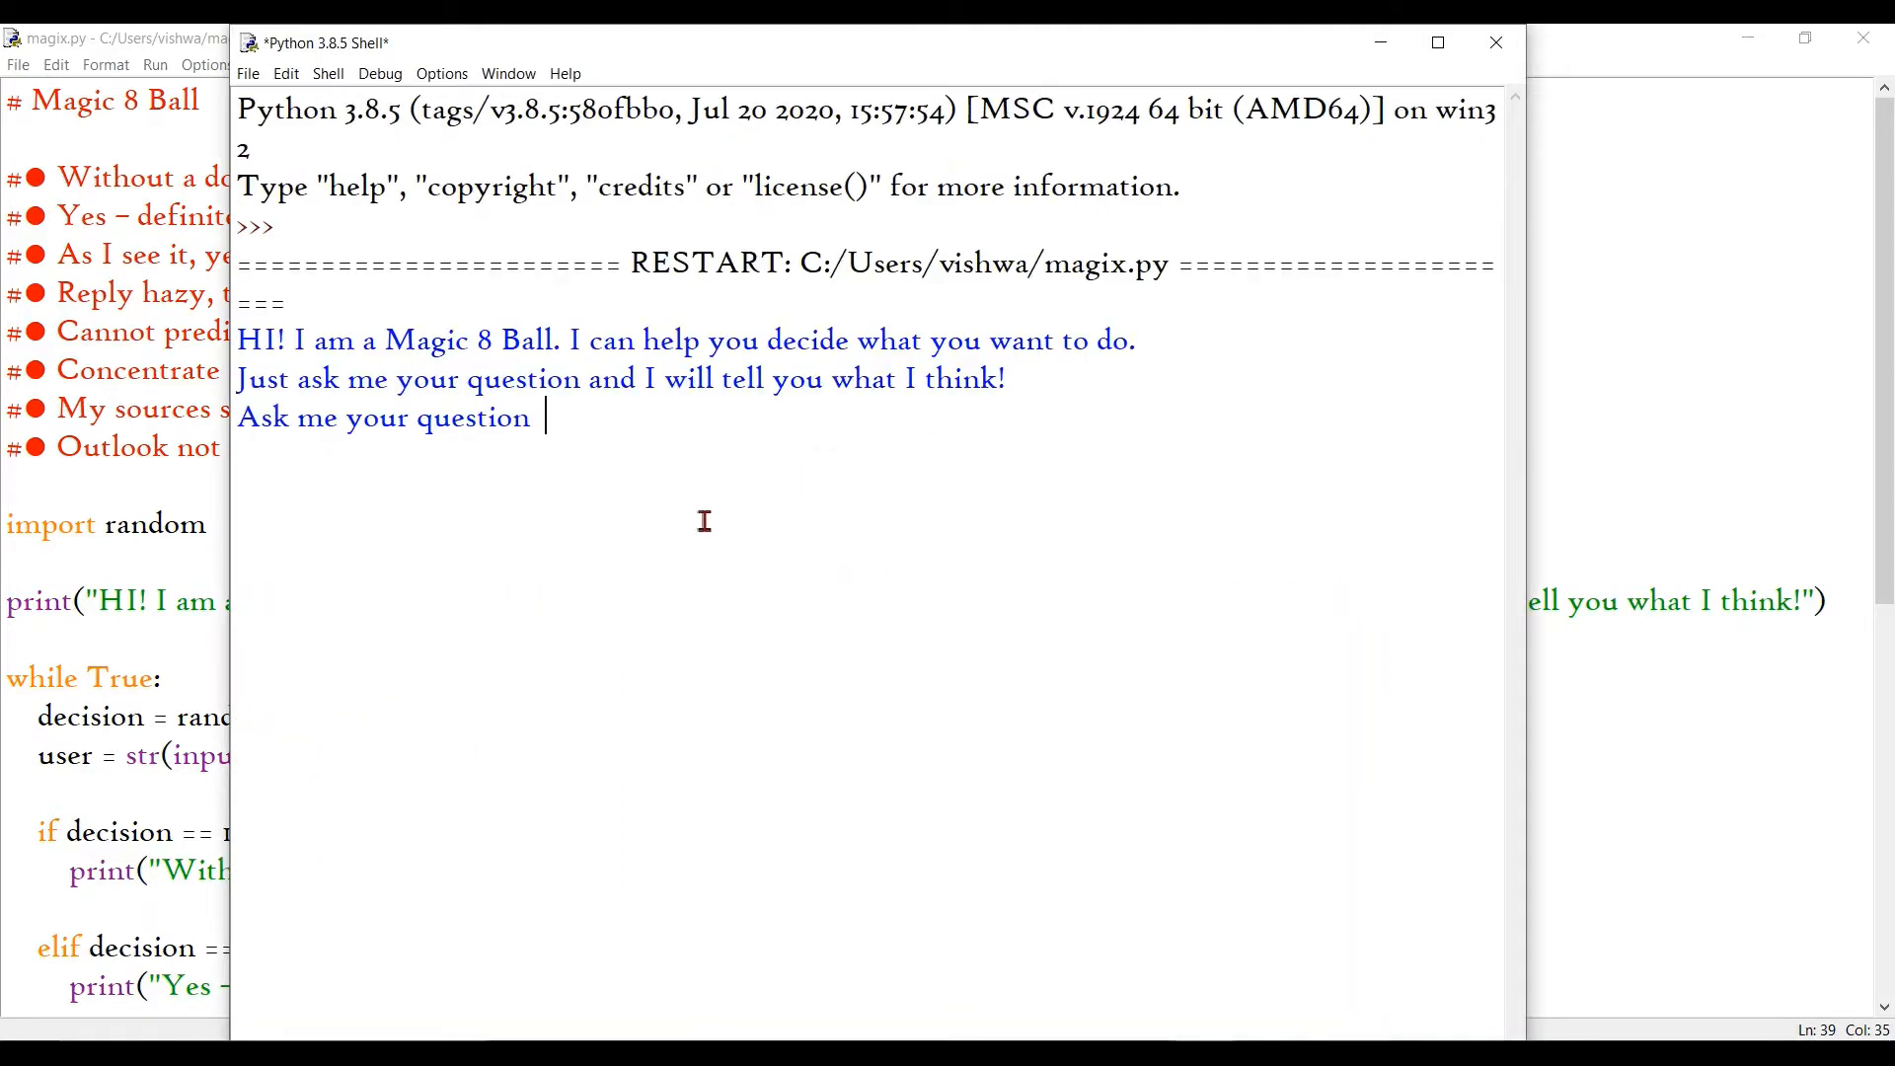
type("Should I subscr")
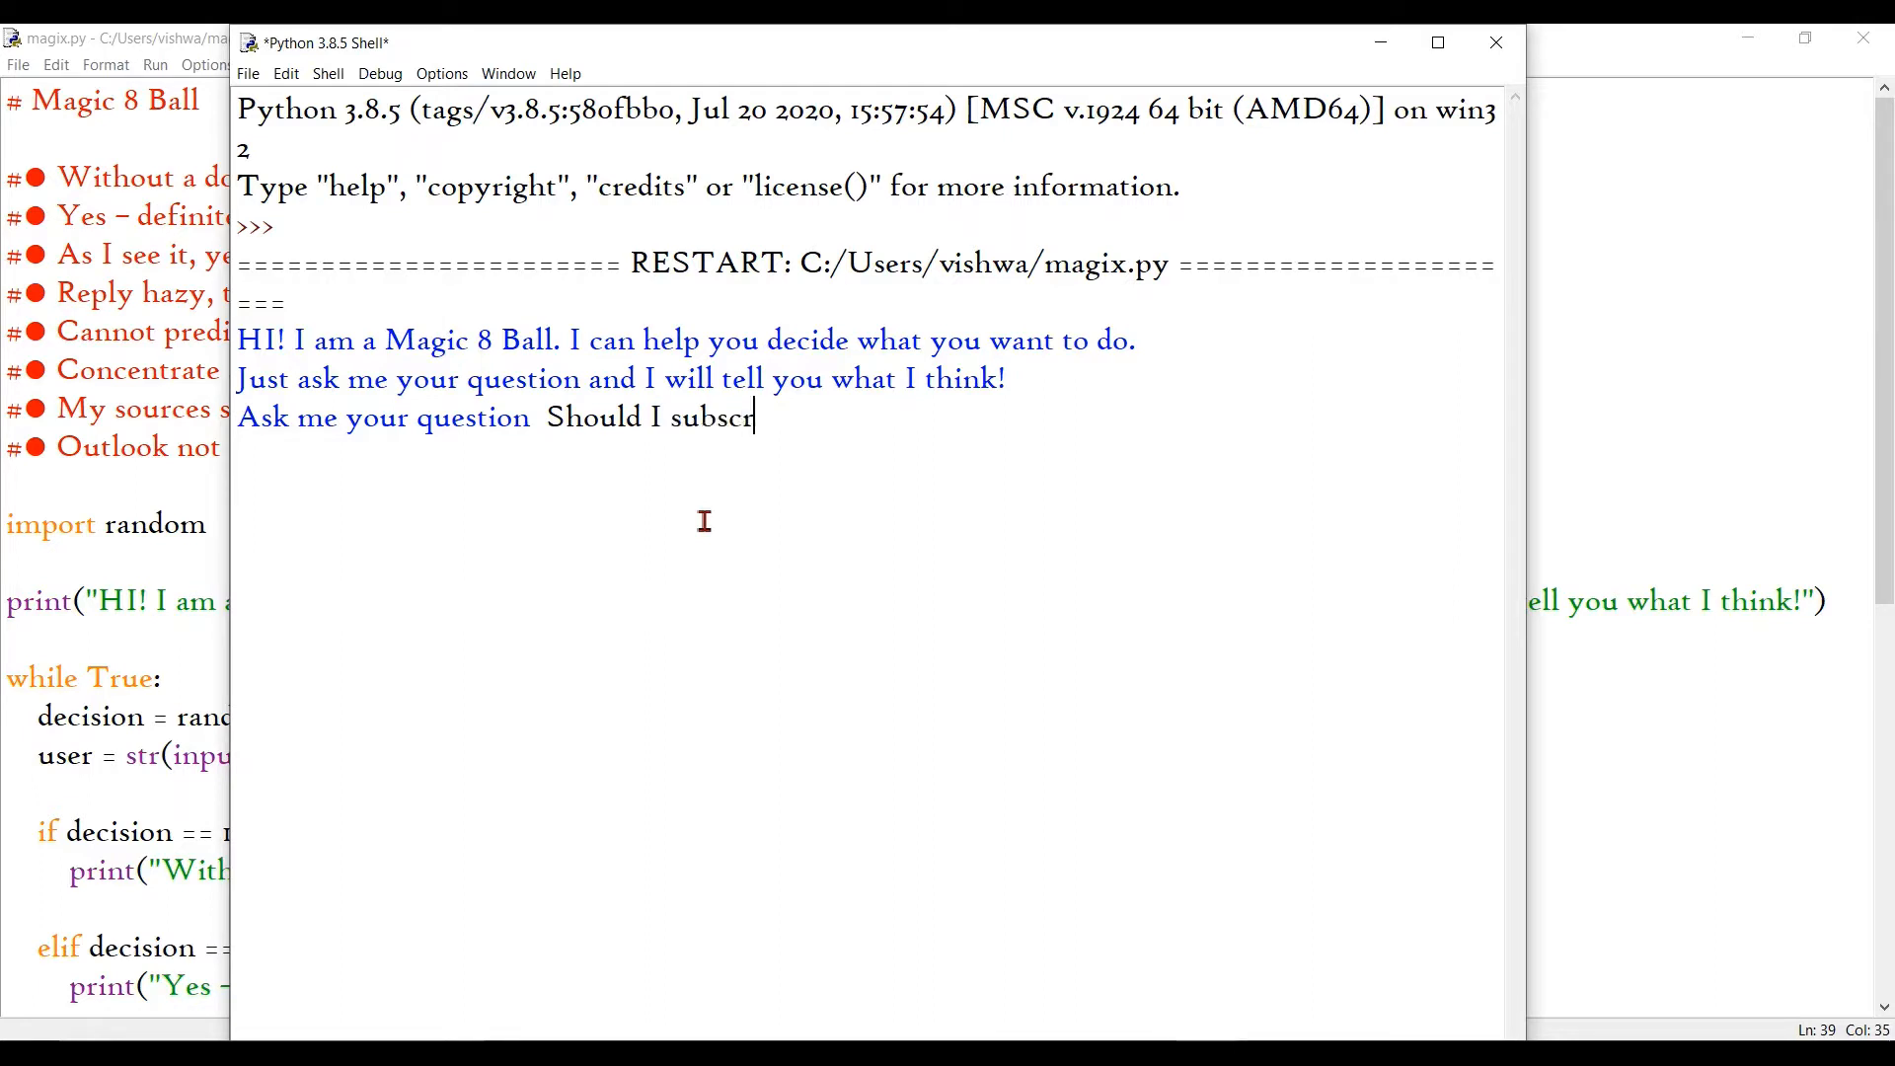
type("ibe to this")
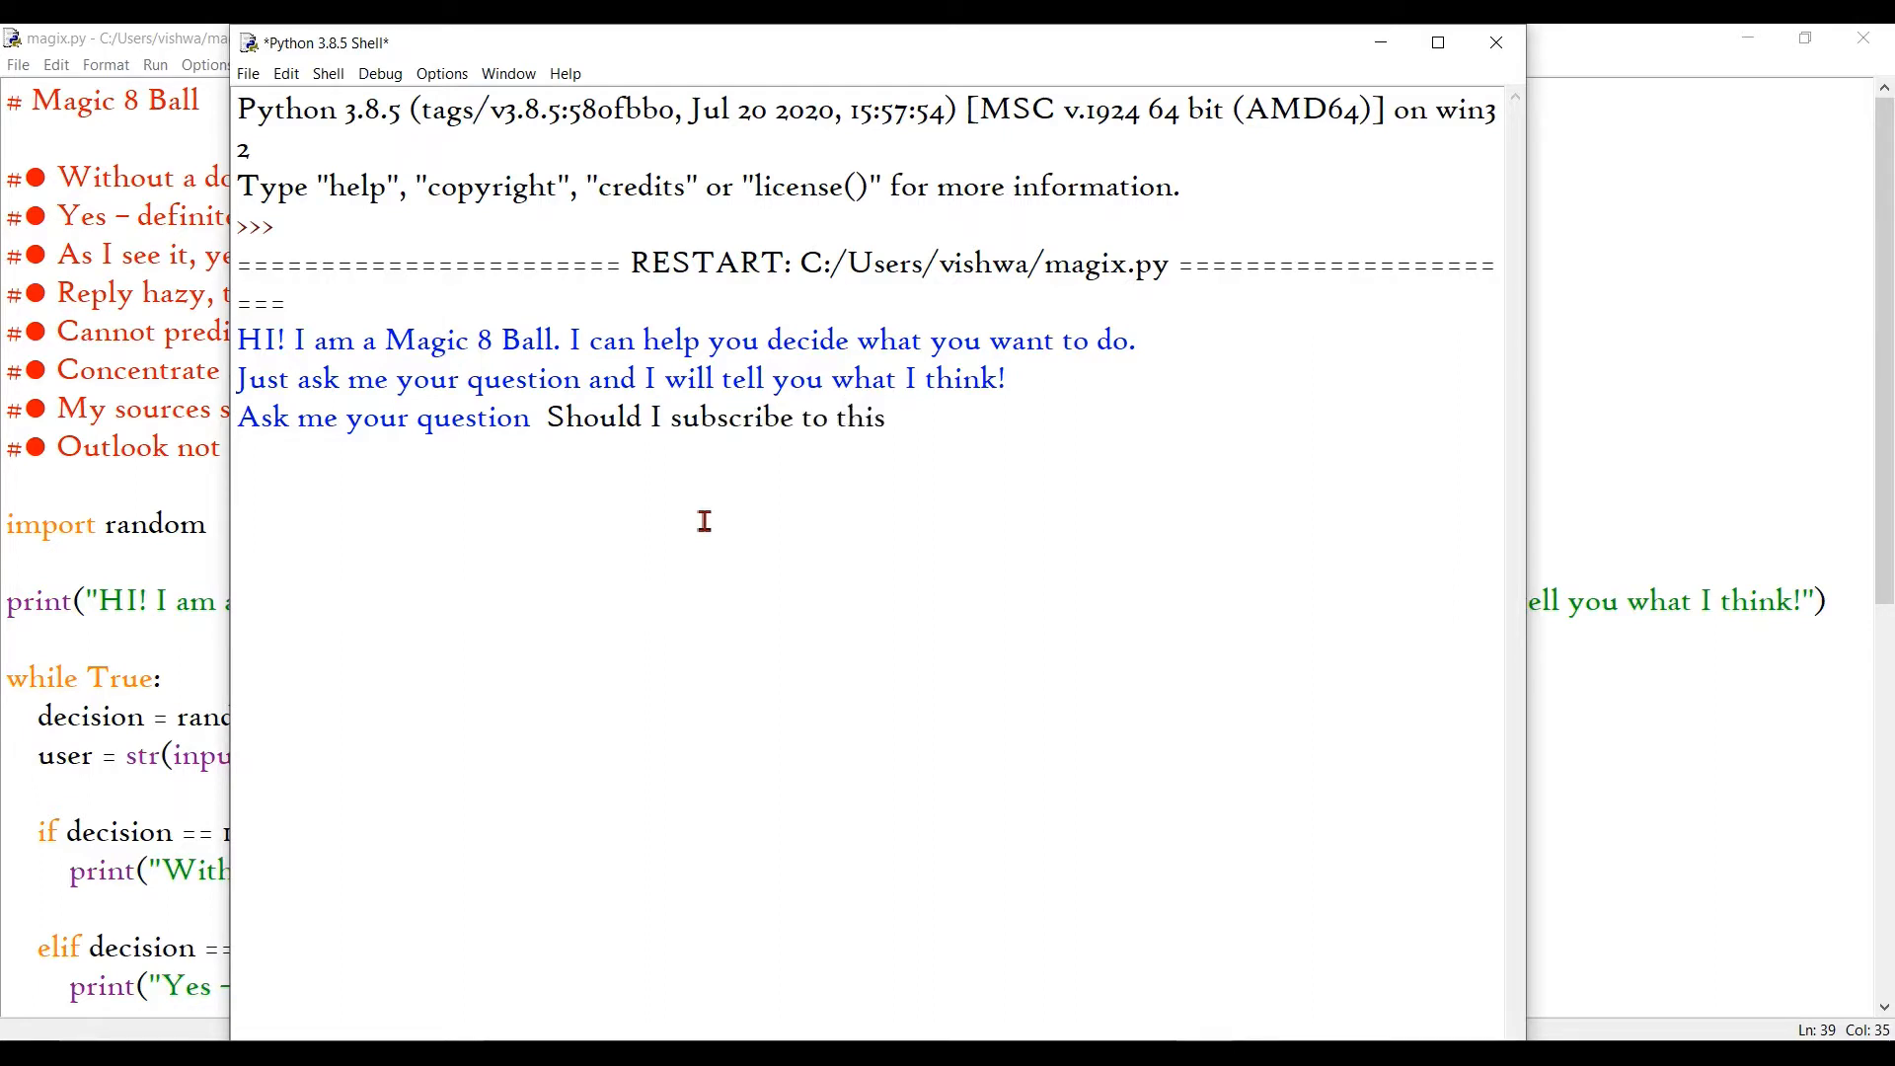
type("channel?")
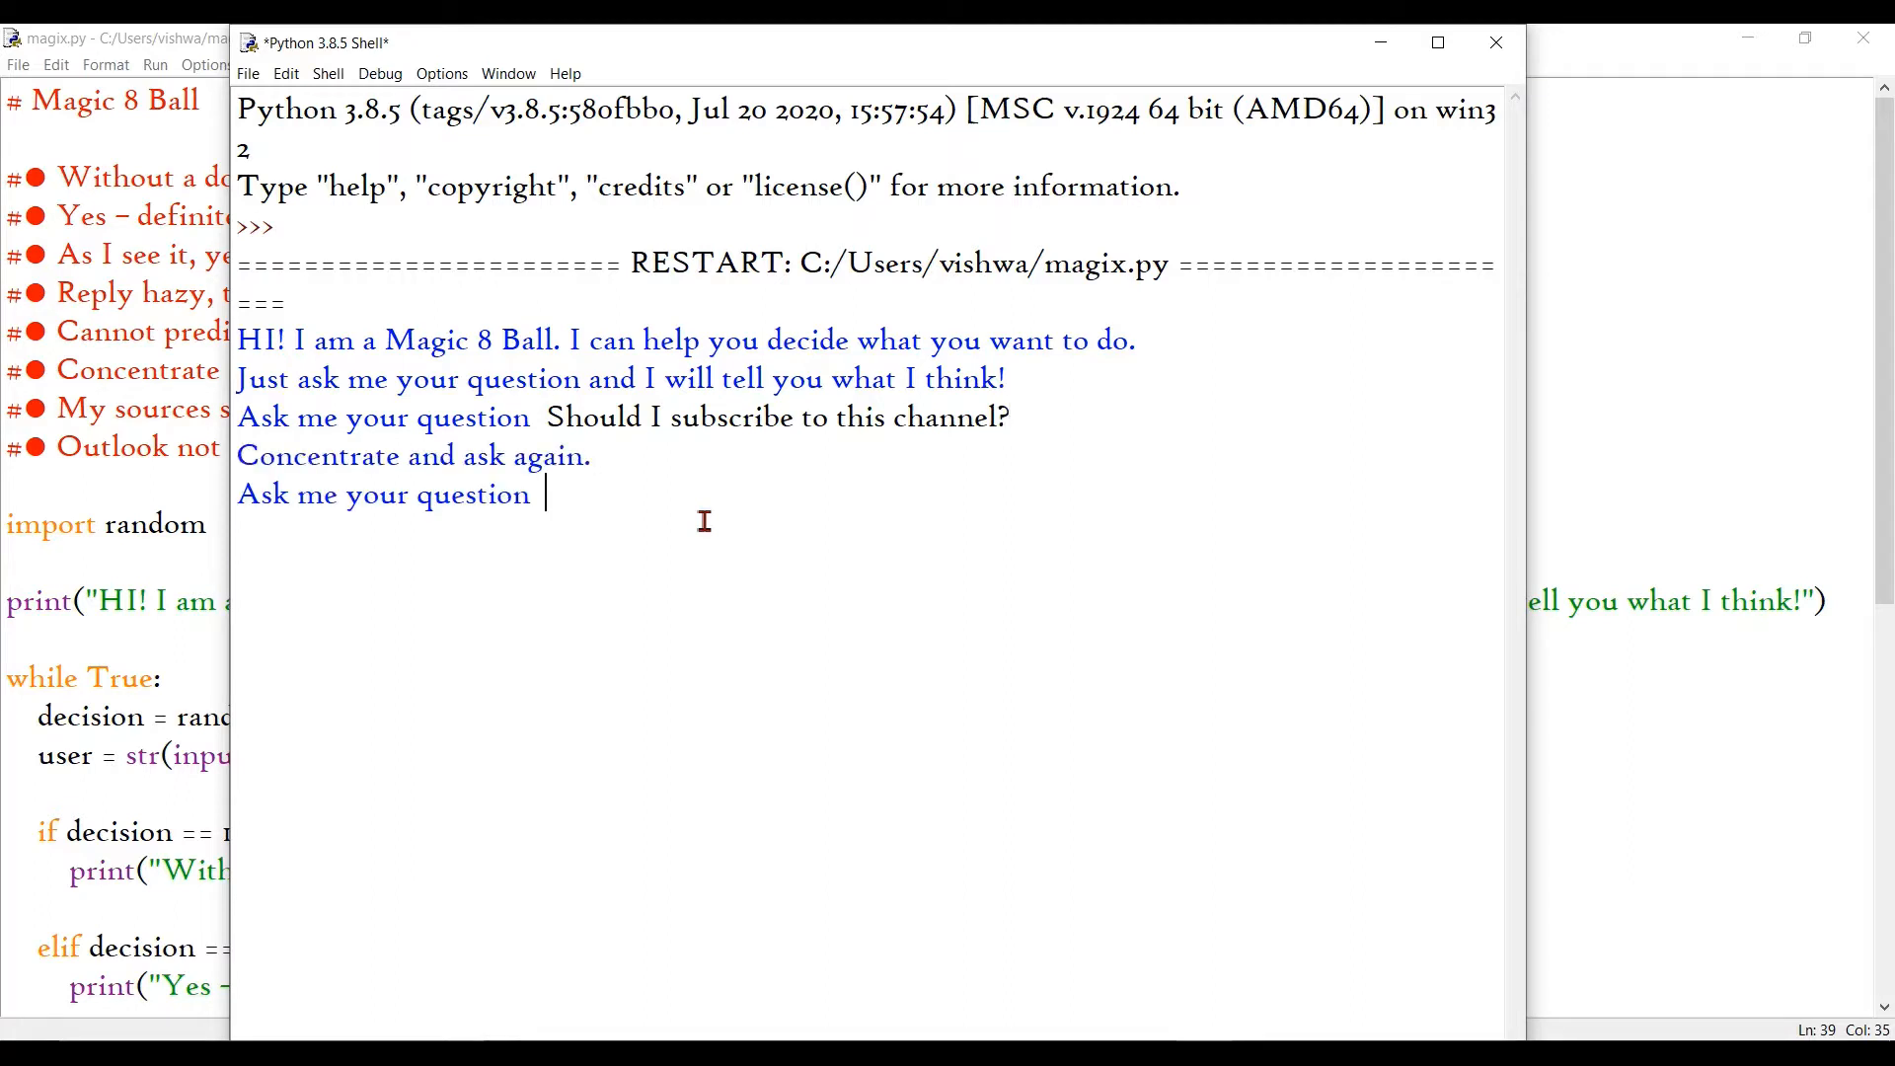
mouse_move(538, 417)
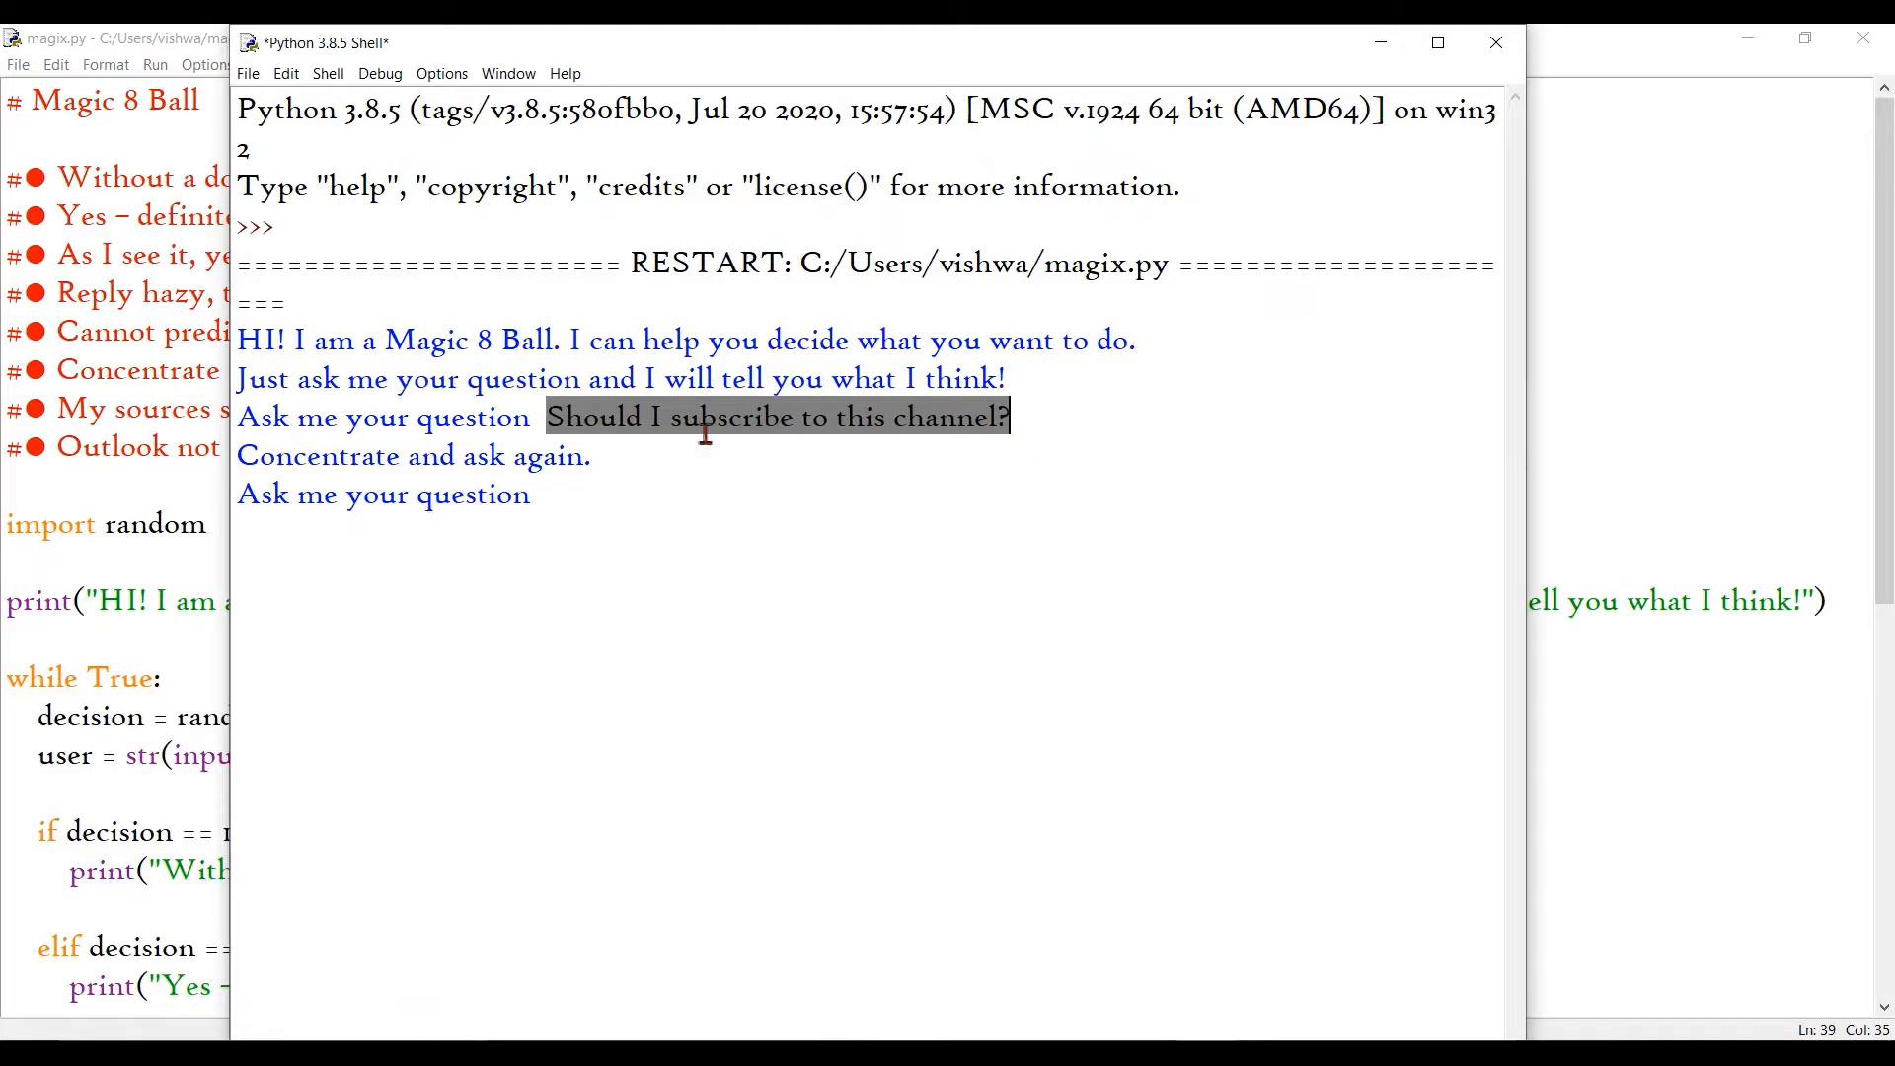
left_click(648, 493)
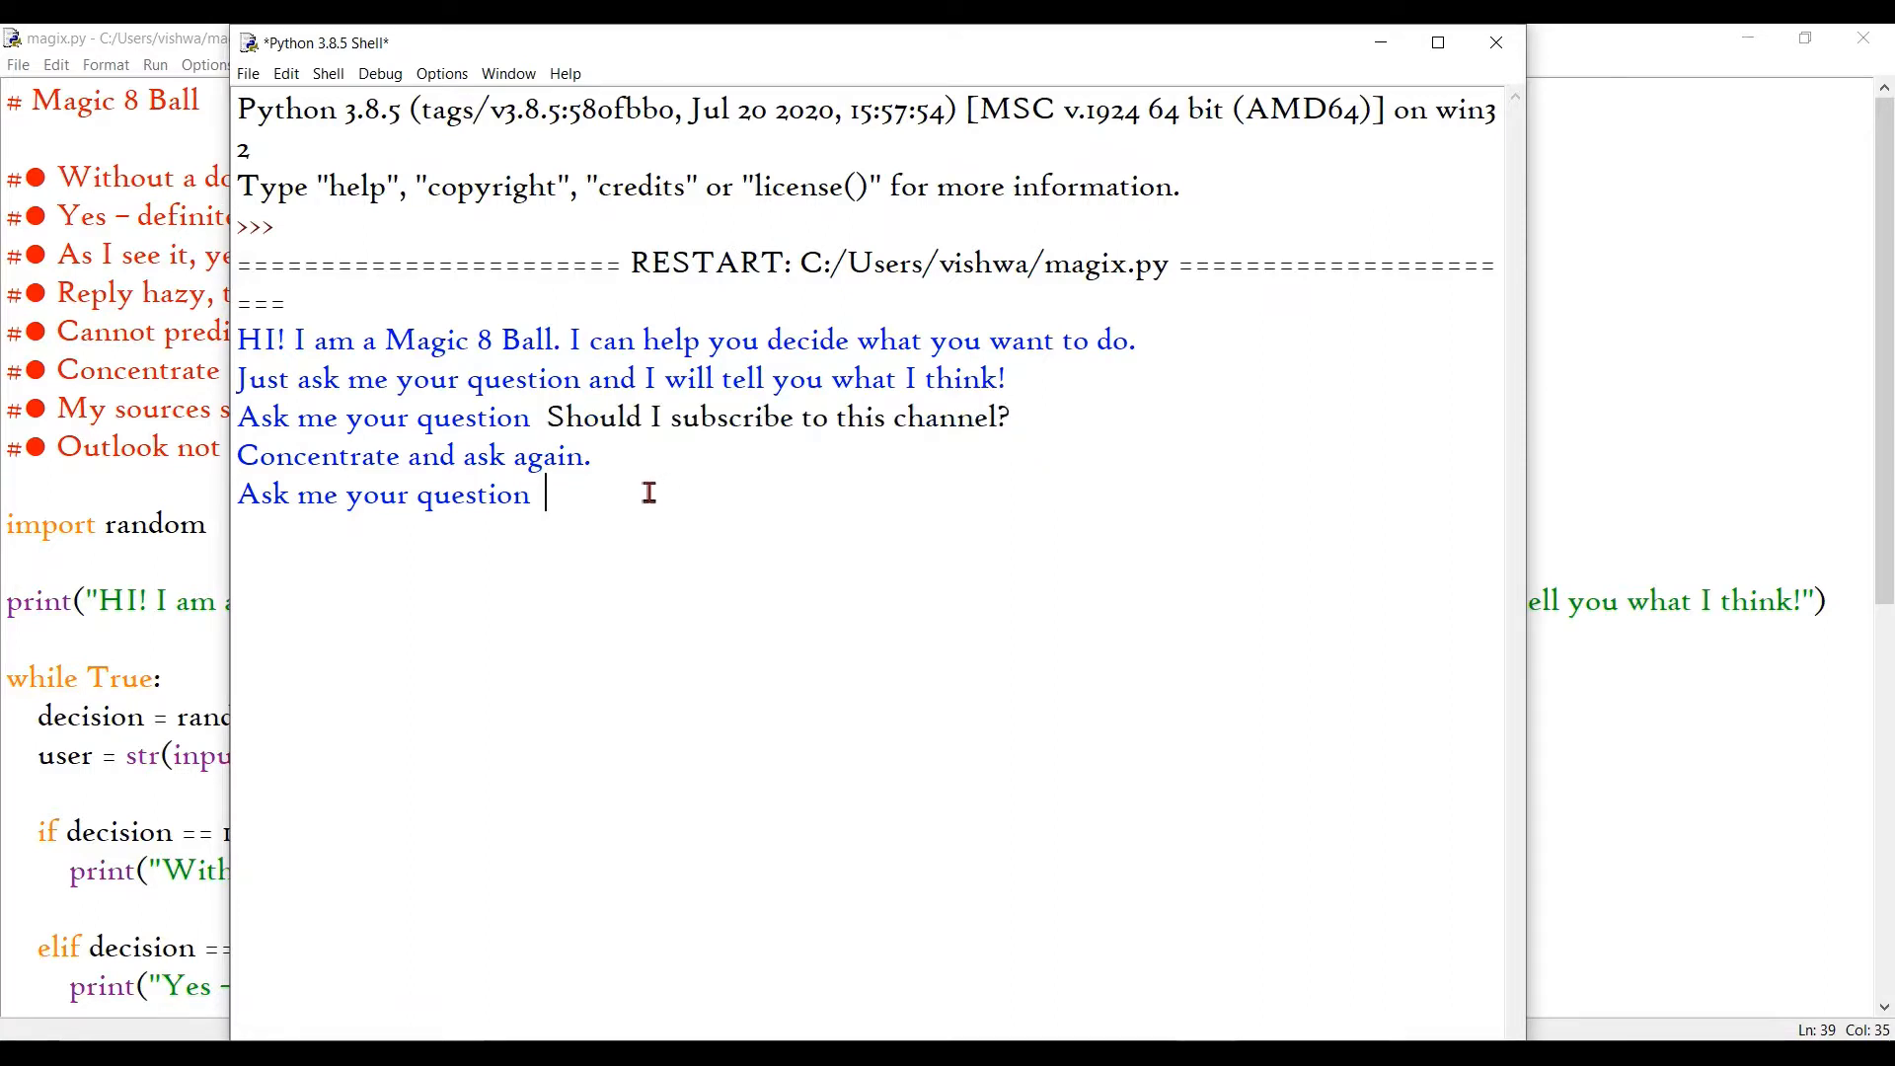
Step: Ask 'Should I subscribe to this channel?' again twice and highlight the answer 'Without a doubt.'
type("Should I subscribe to this channel?")
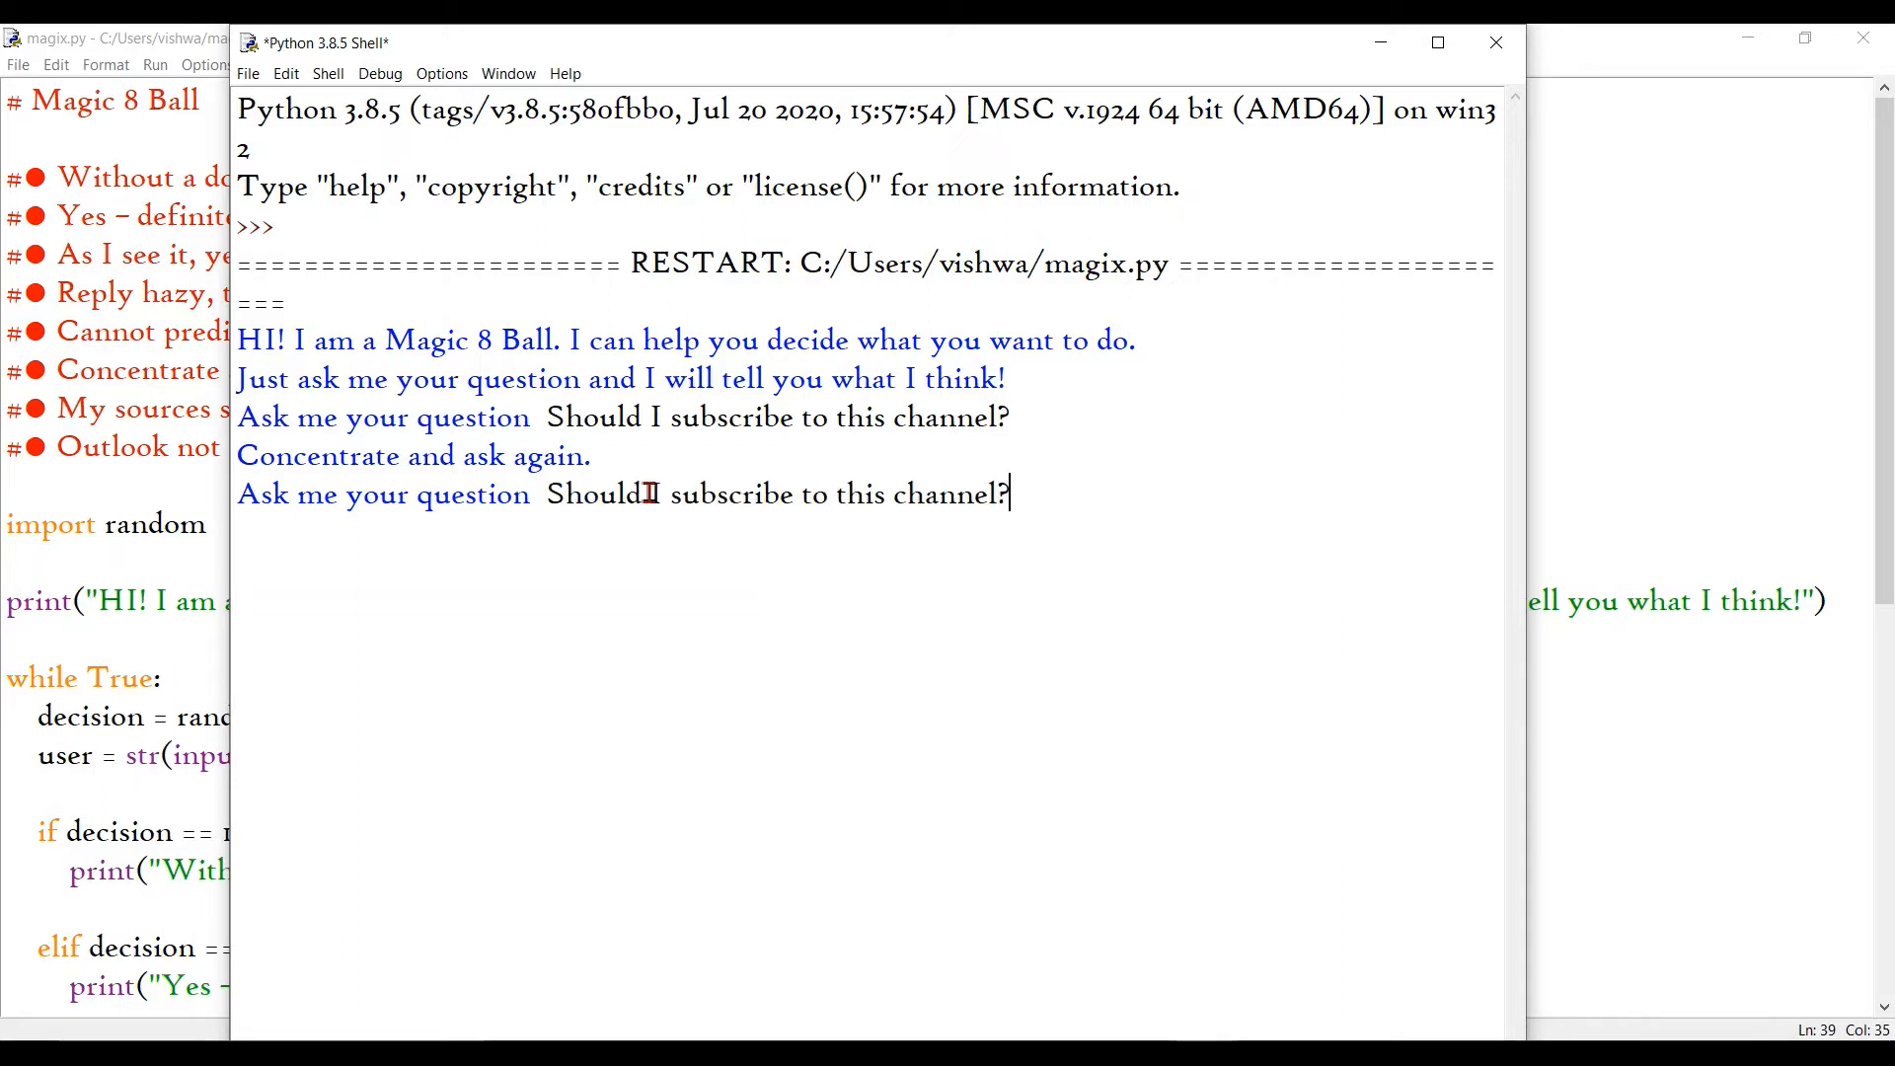
key("enter")
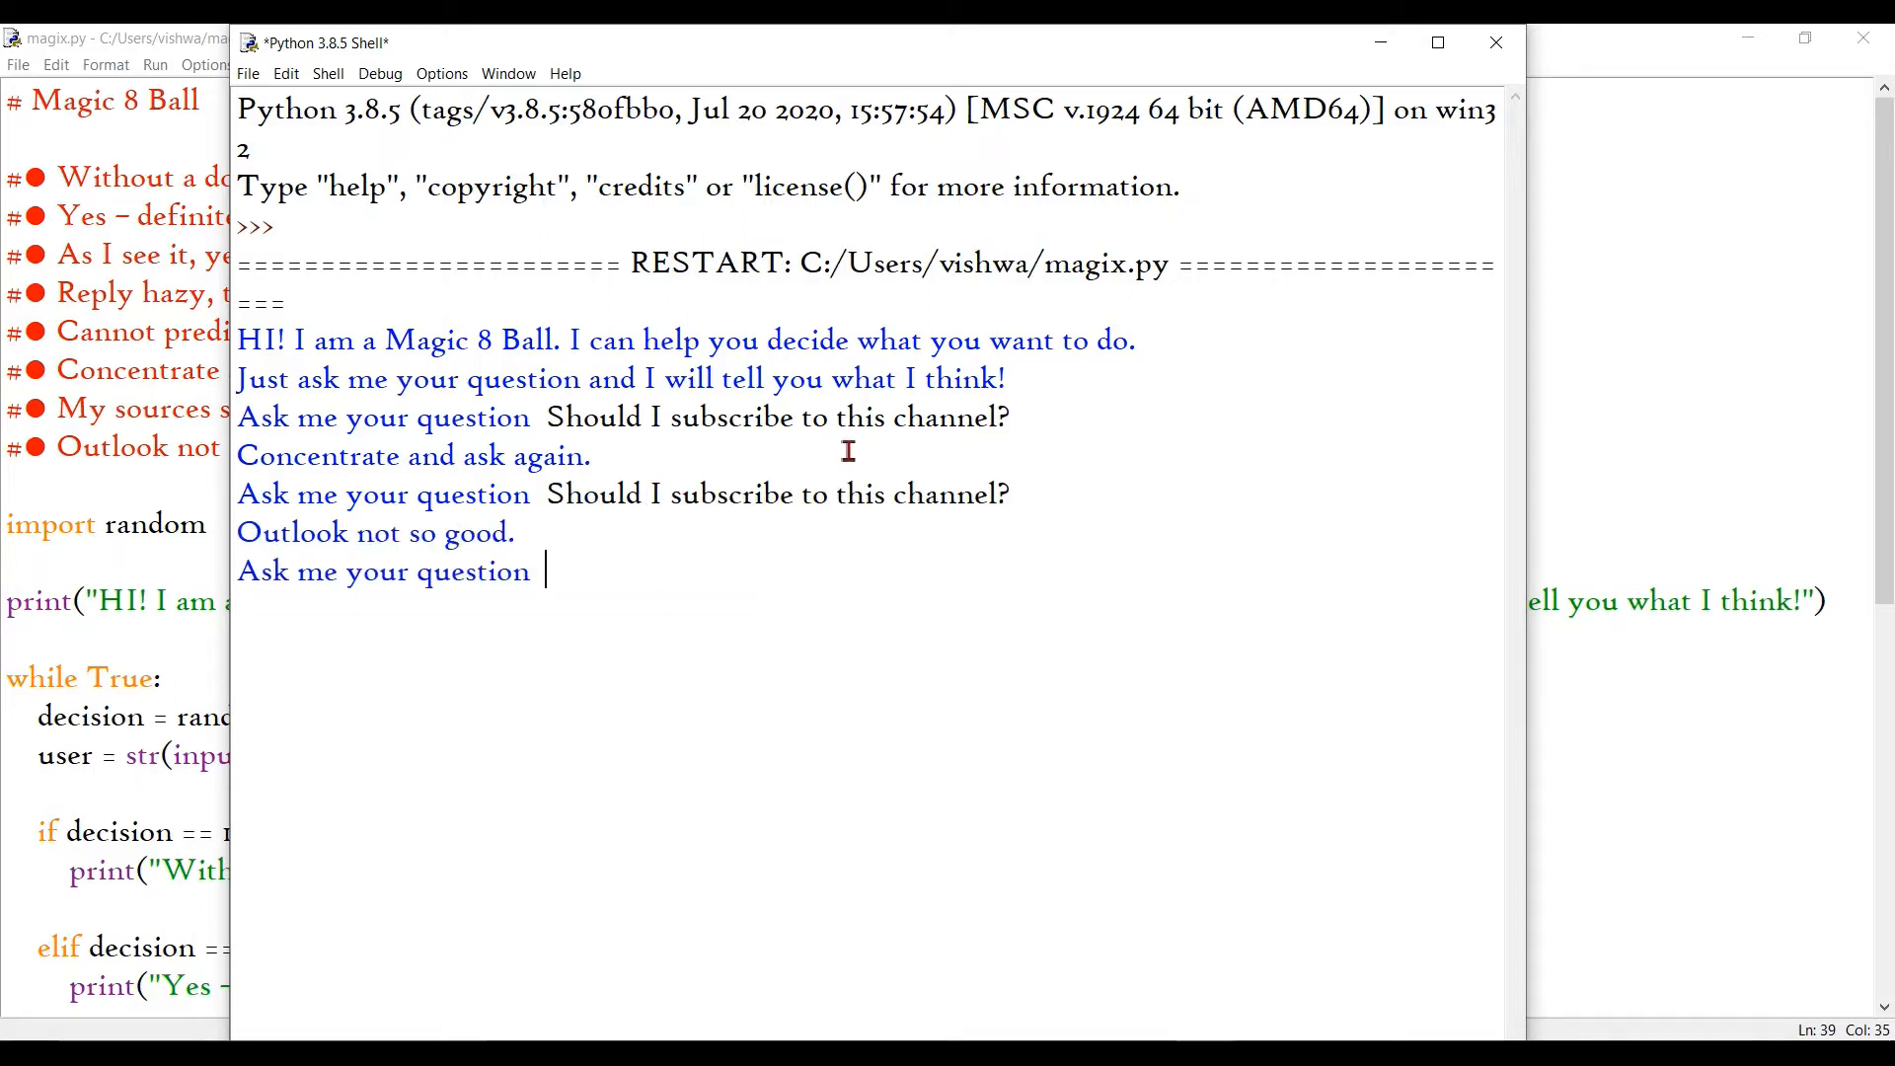
type("Should I subscribe to this channel?")
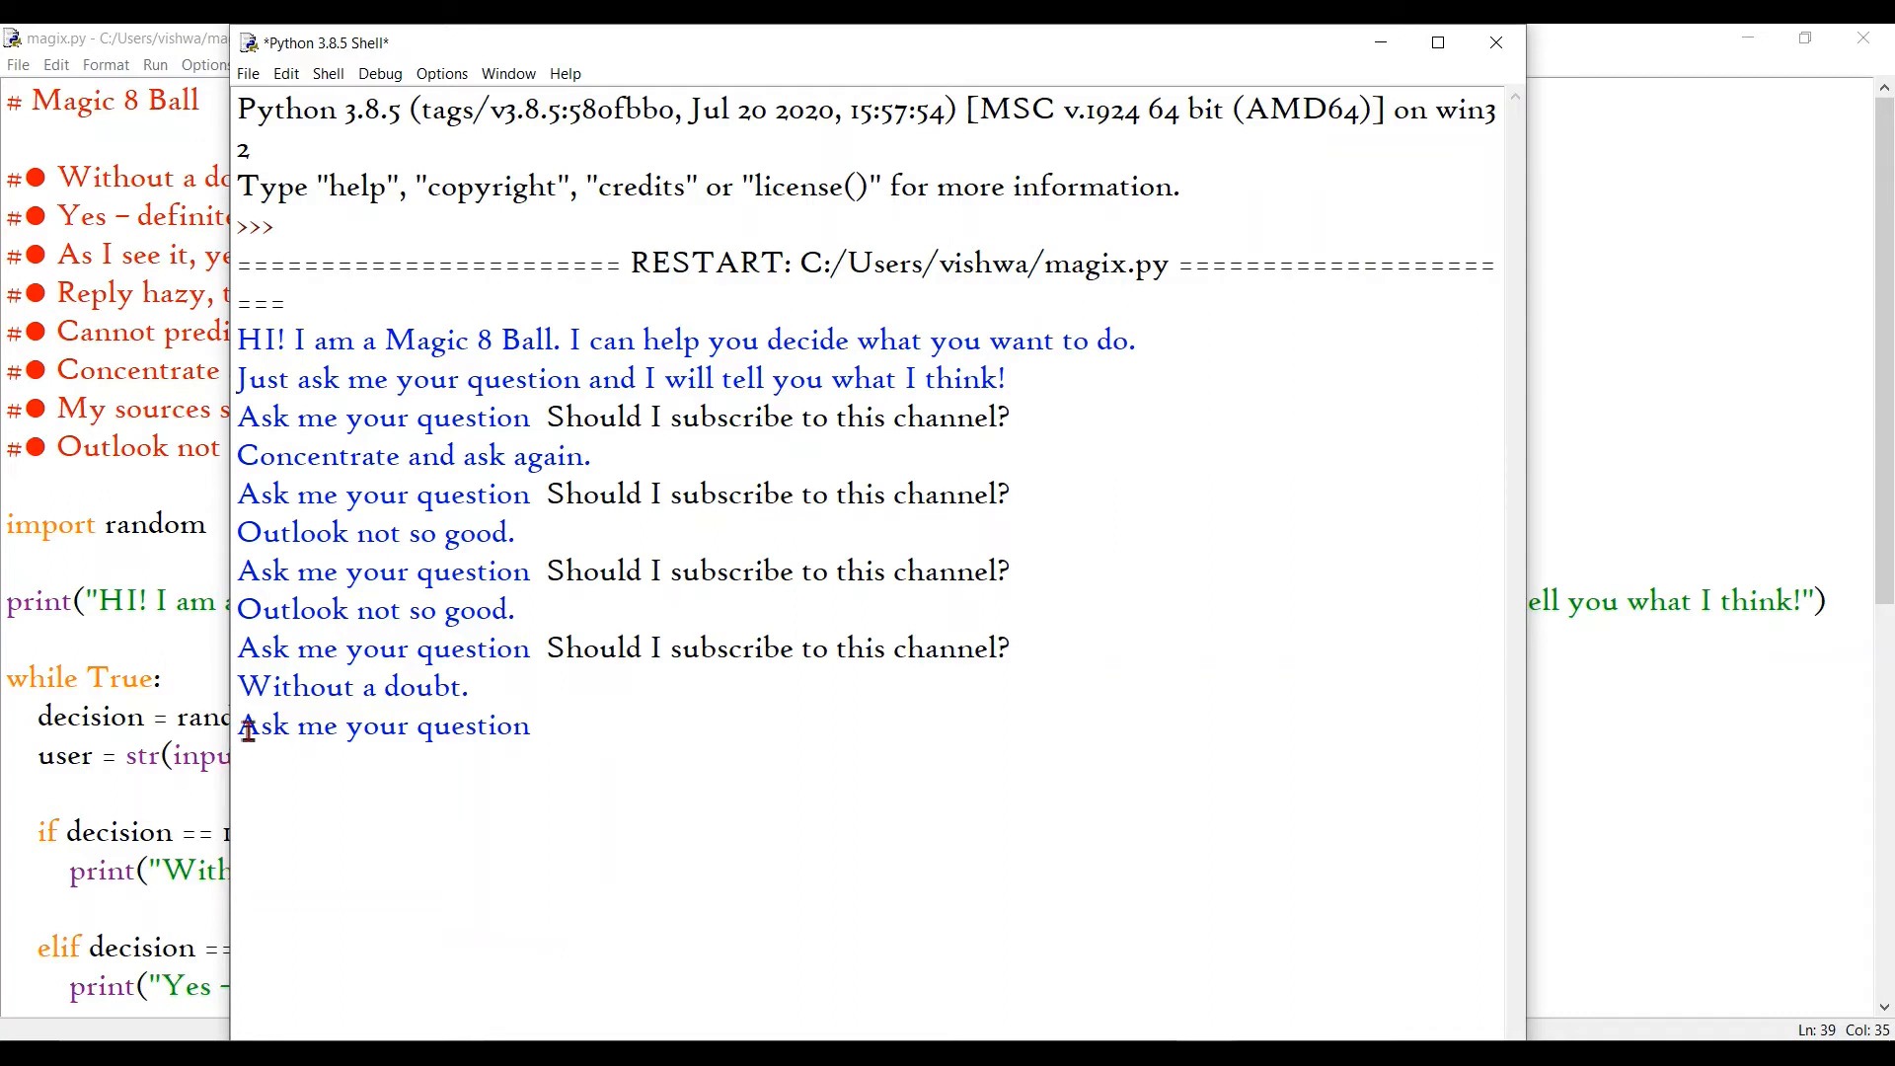
double_click(351, 687)
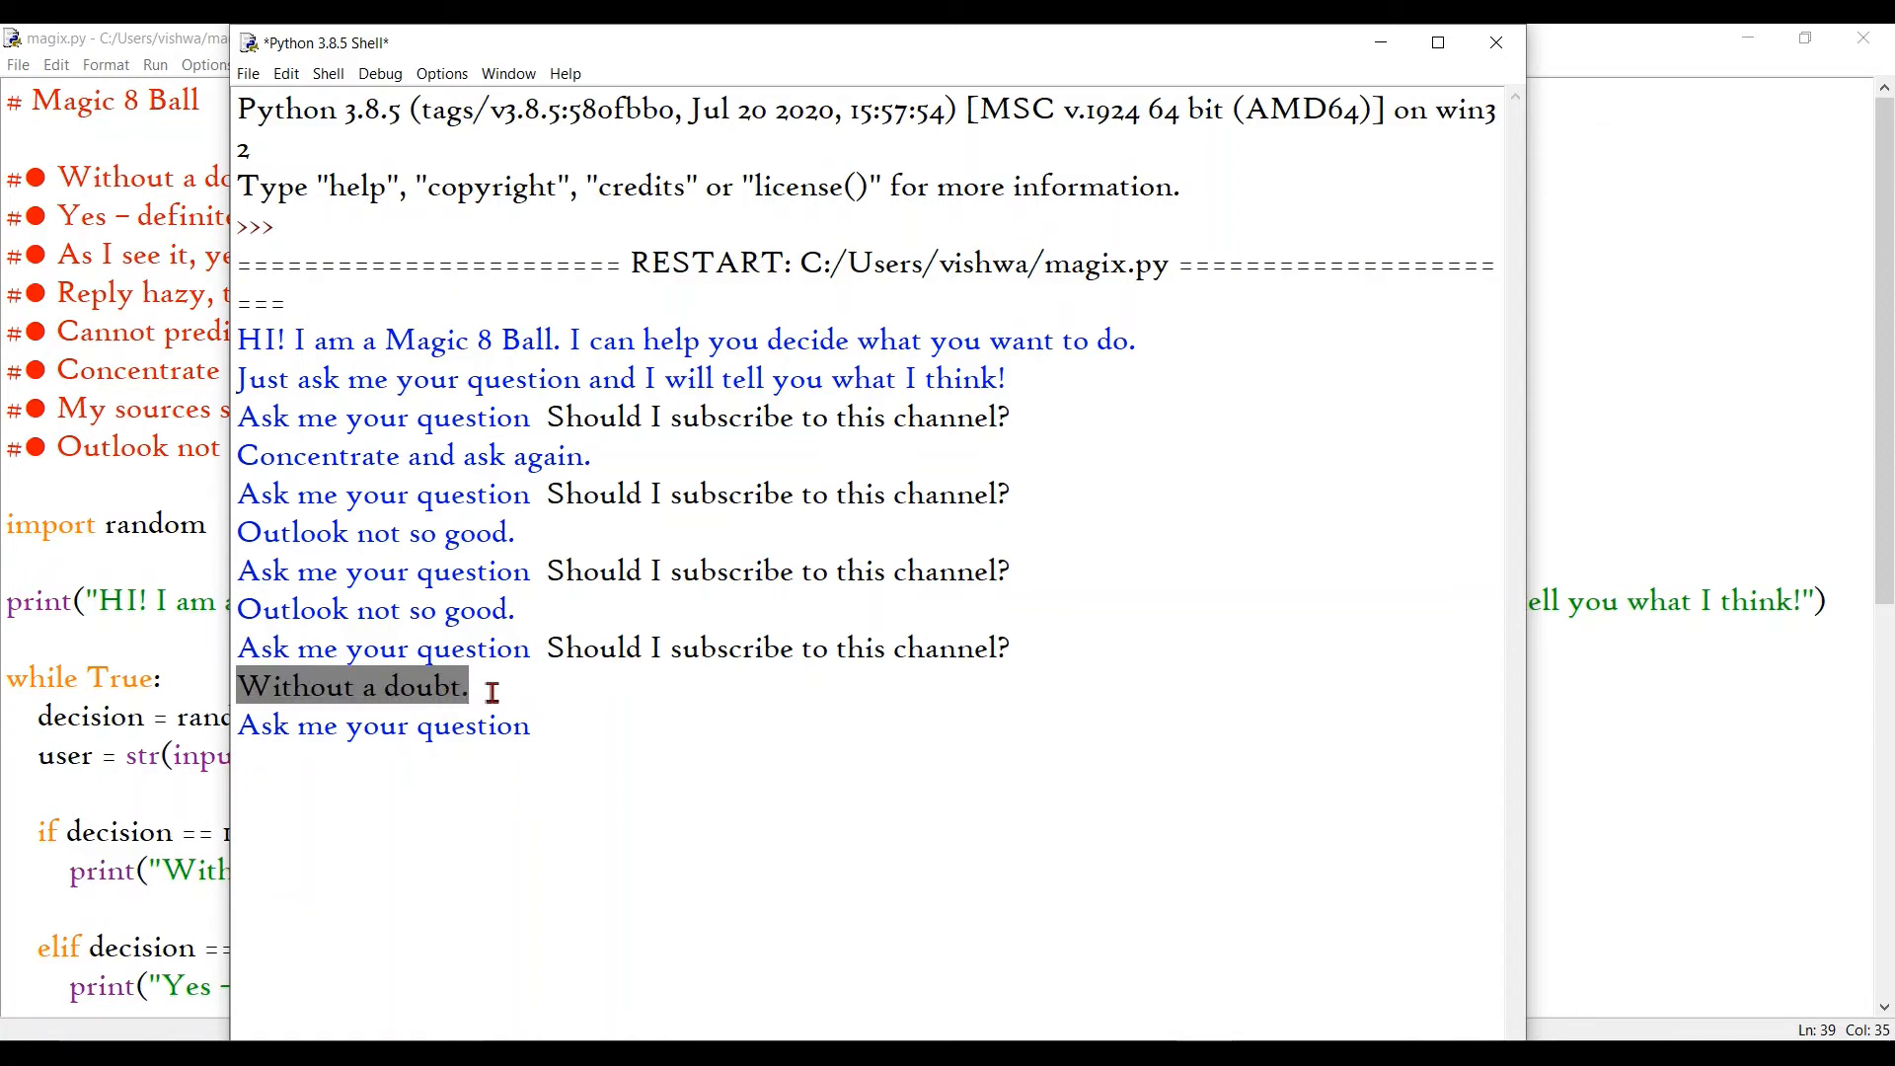
left_click(1277, 721)
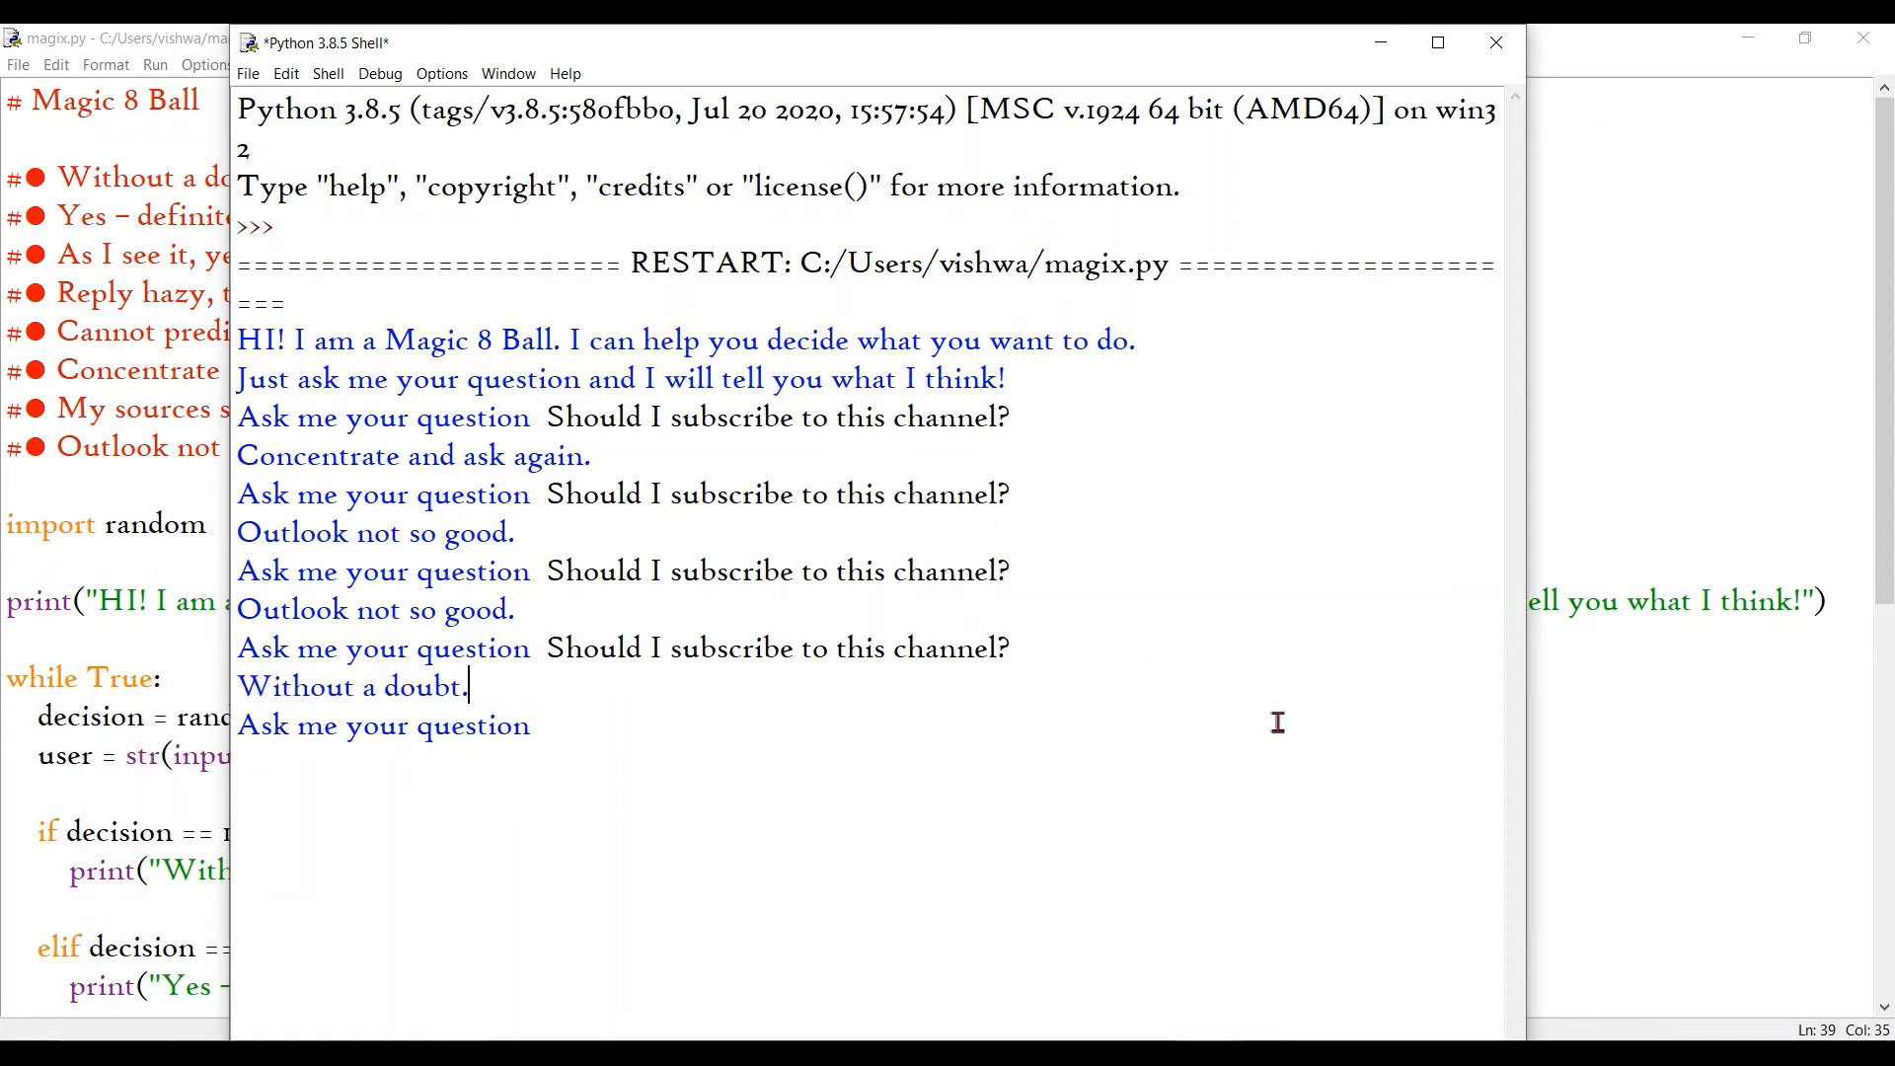